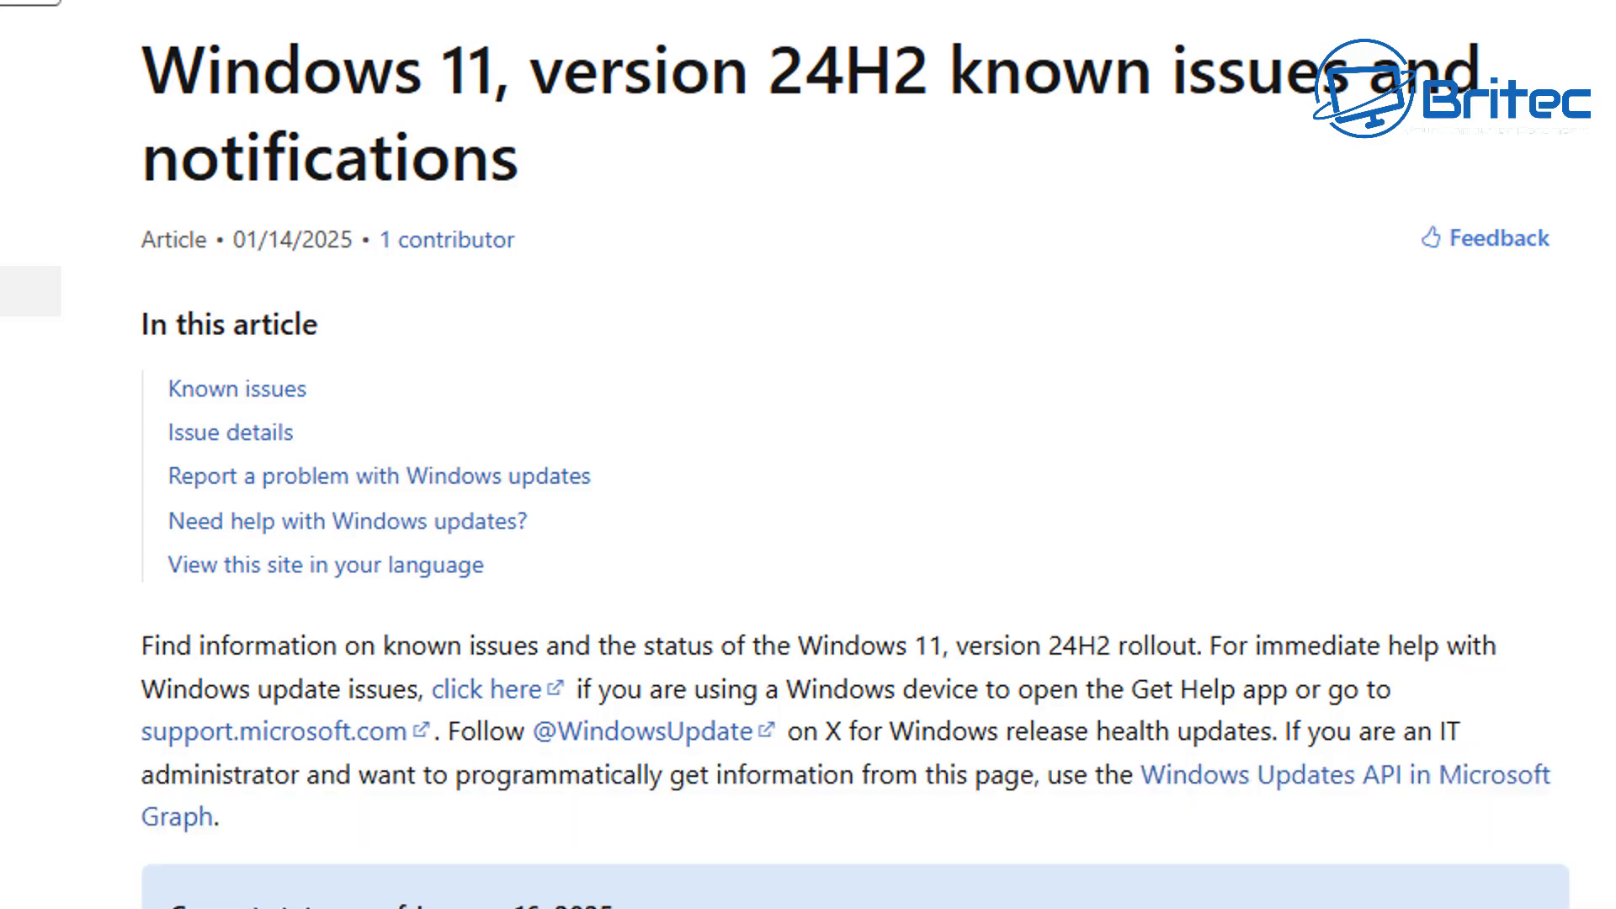
Scroll the 24H2 known issues page down to the 'Current status as of January 16, 2025' box.
scroll("down", 3)
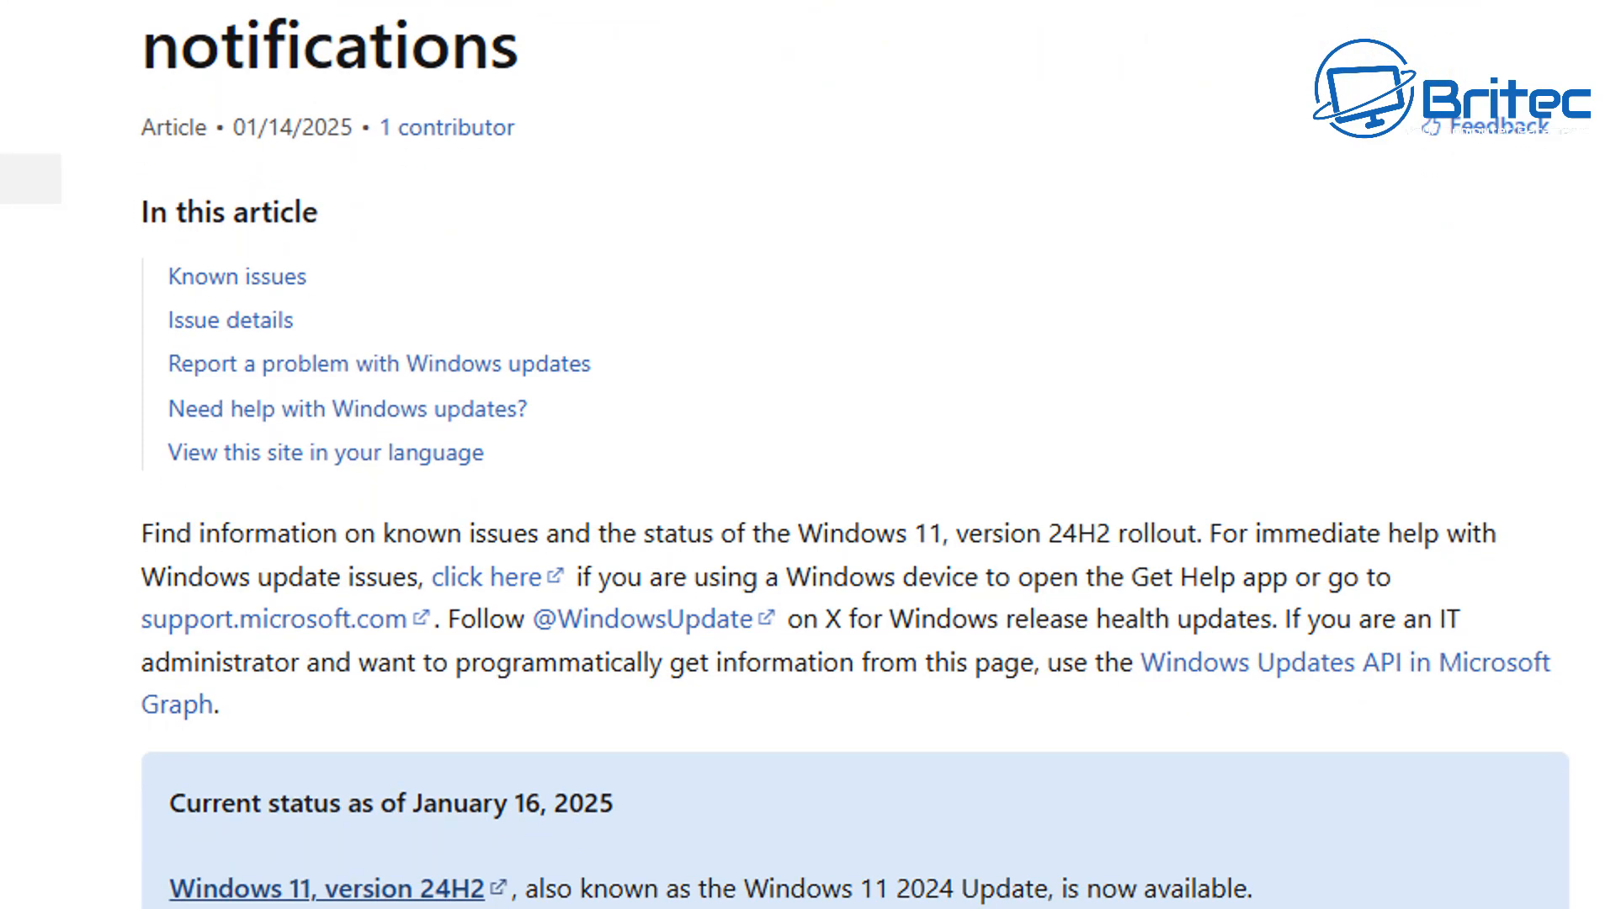
scroll("down", 3)
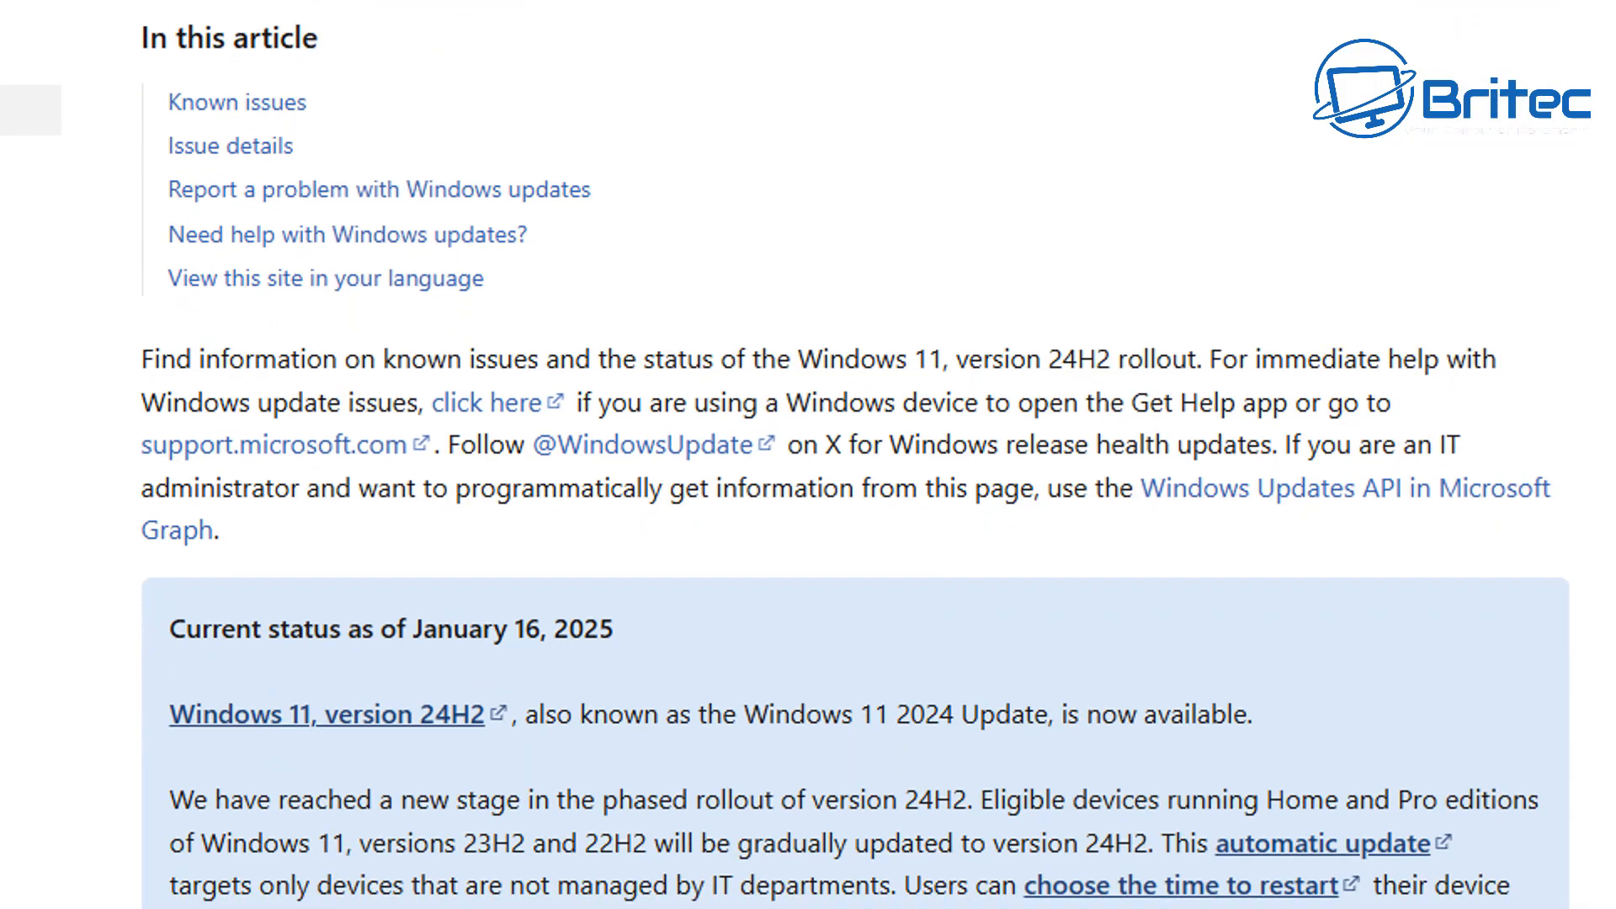
scroll("down", 3)
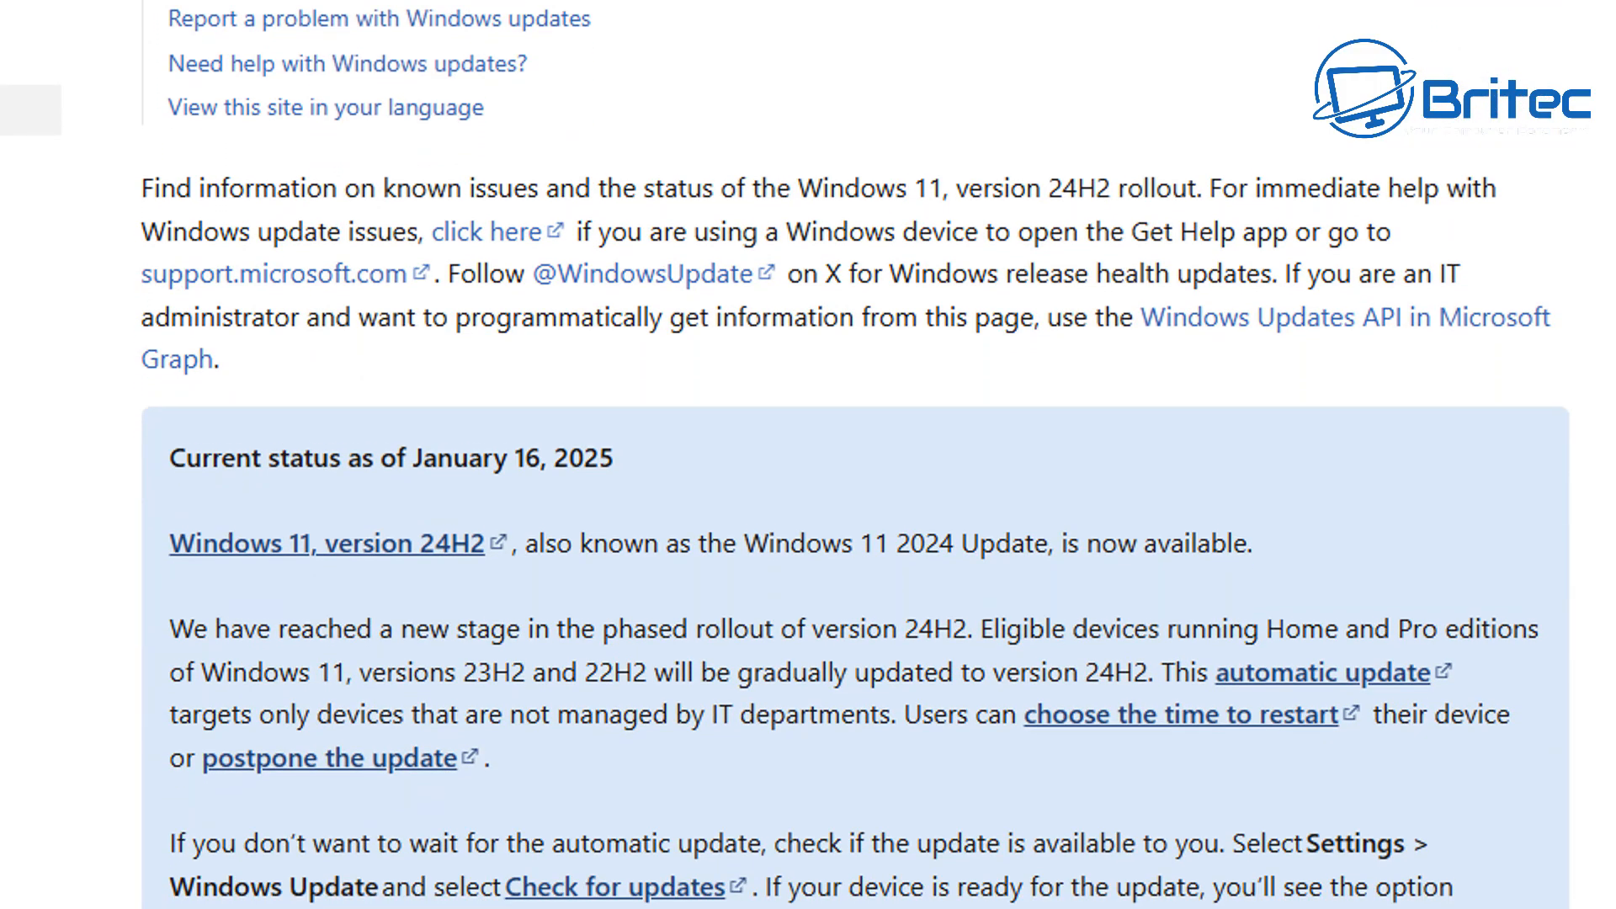
scroll("down", 3)
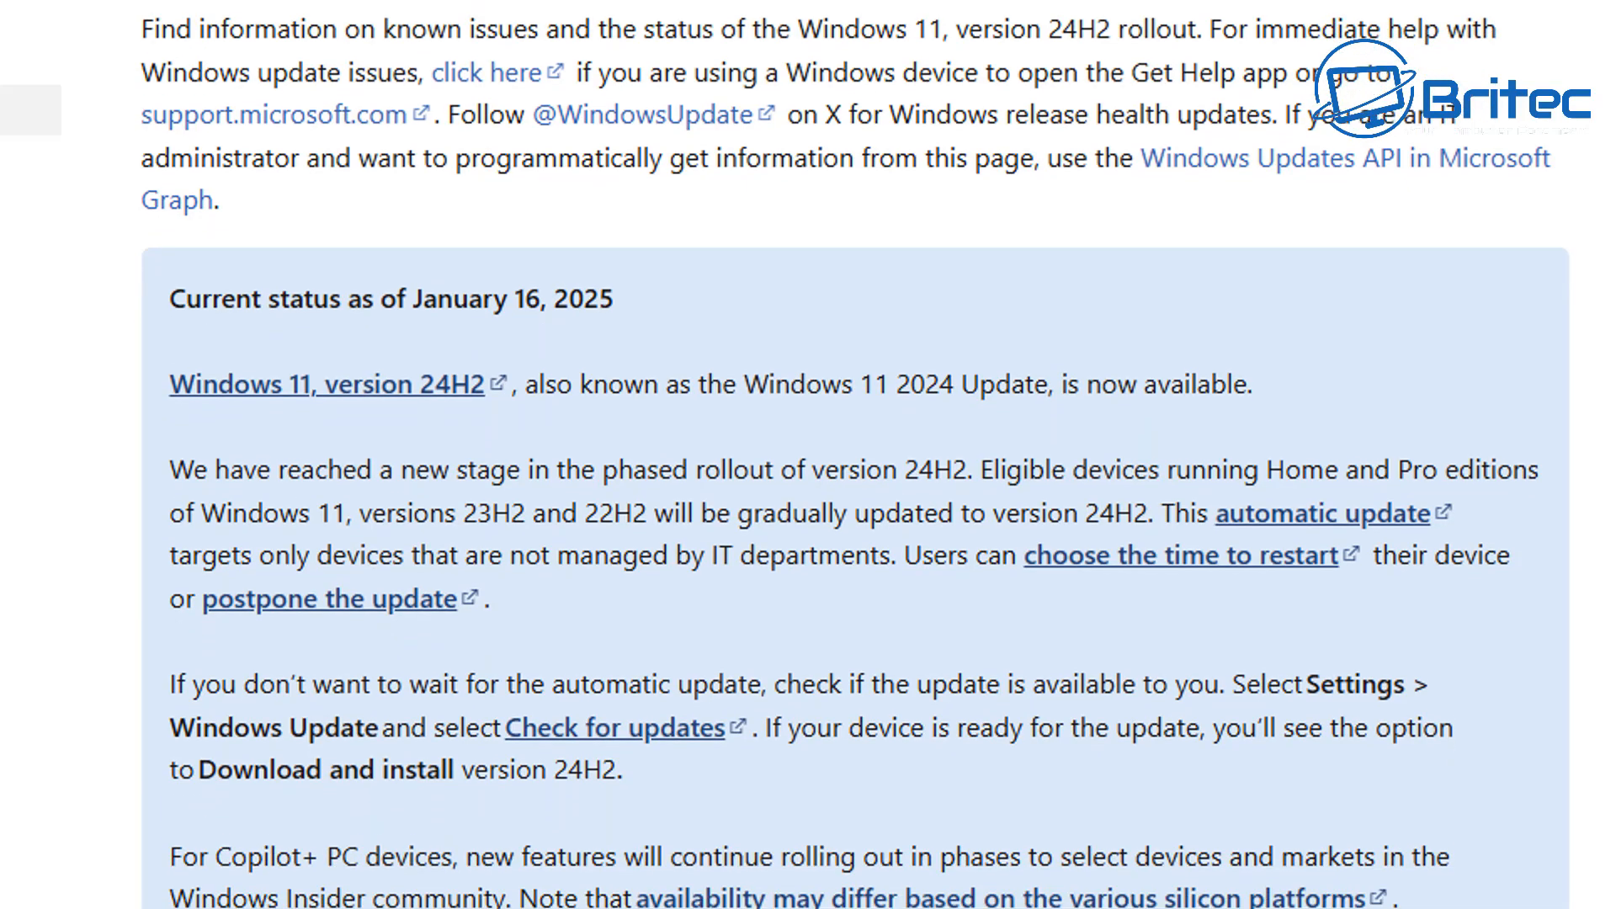
scroll("down", 3)
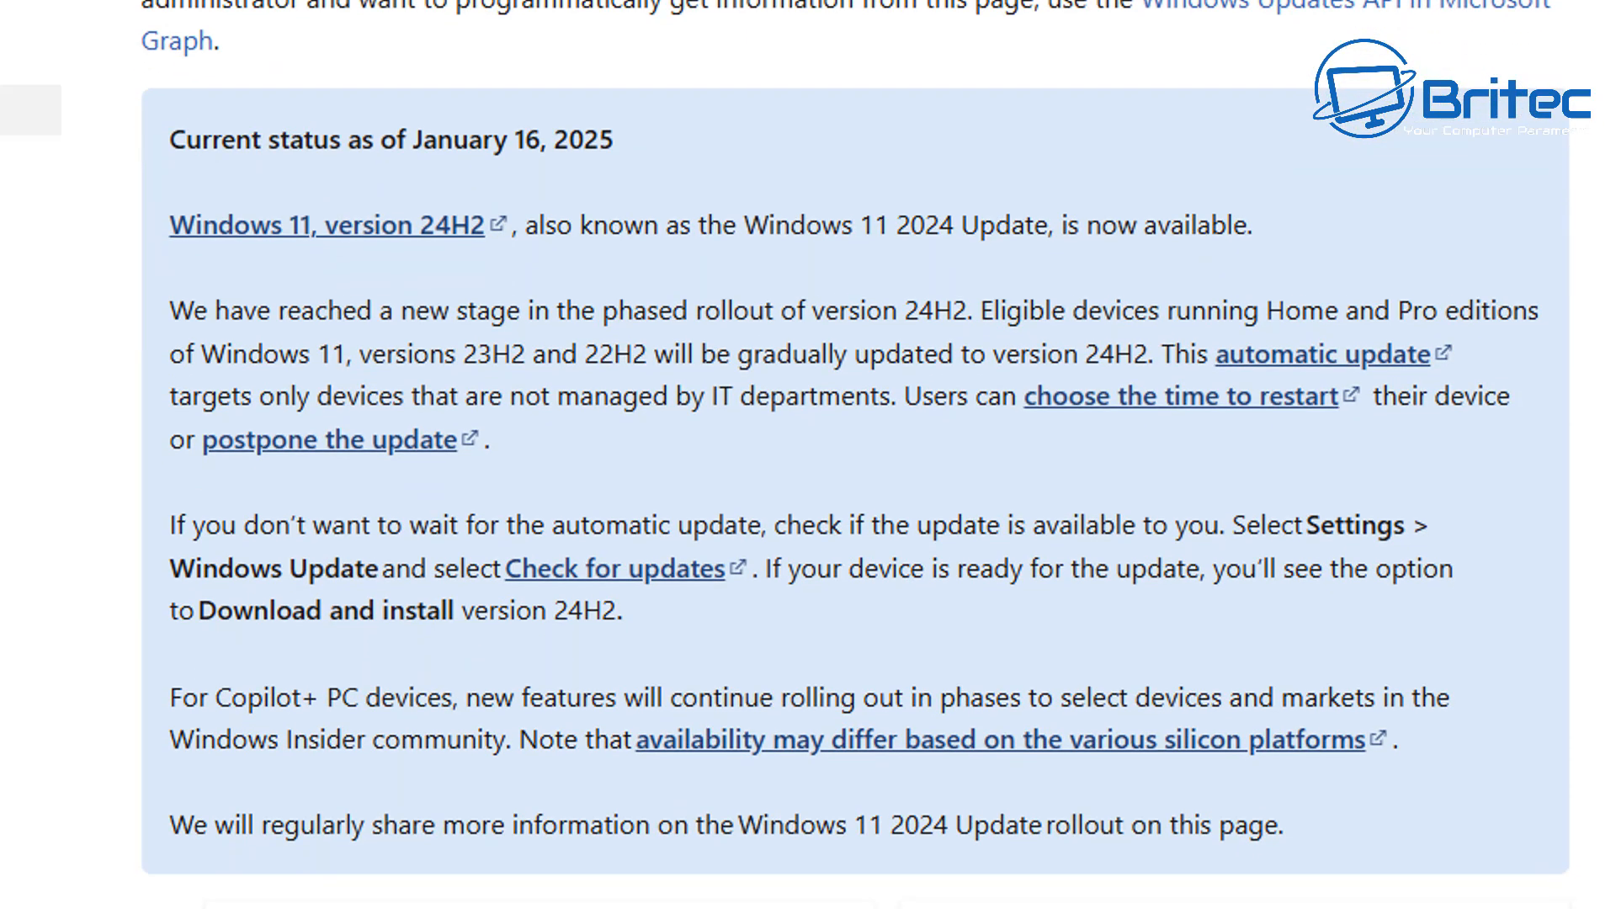
scroll("down", 3)
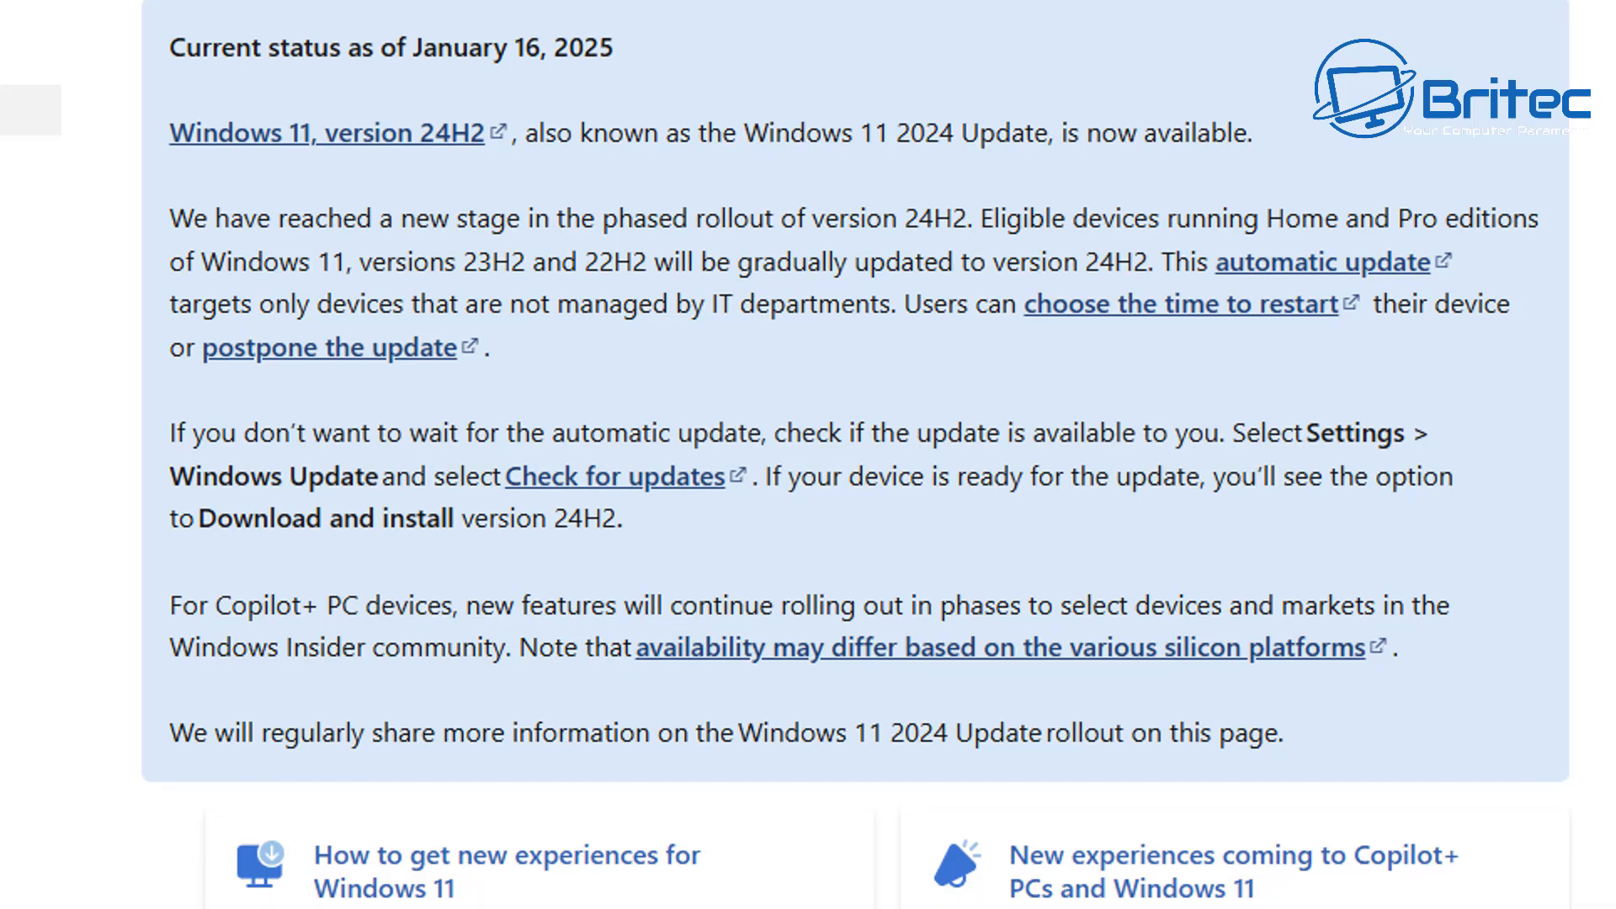
Scroll past the status box into the Known issues table for version 24H2.
scroll("down", 3)
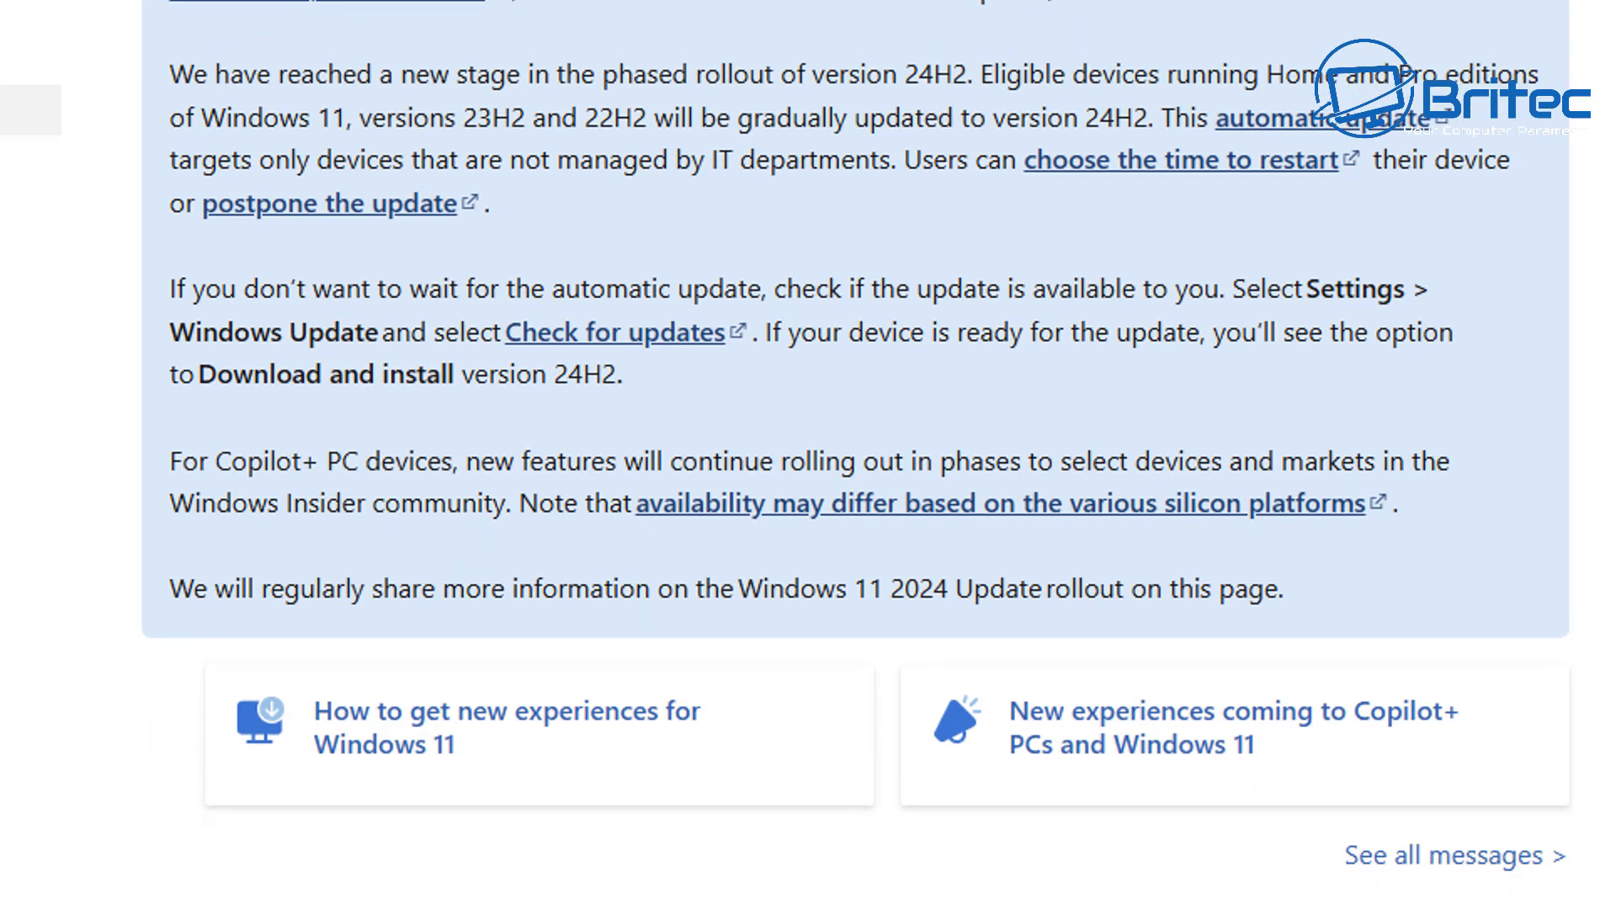
scroll("down", 3)
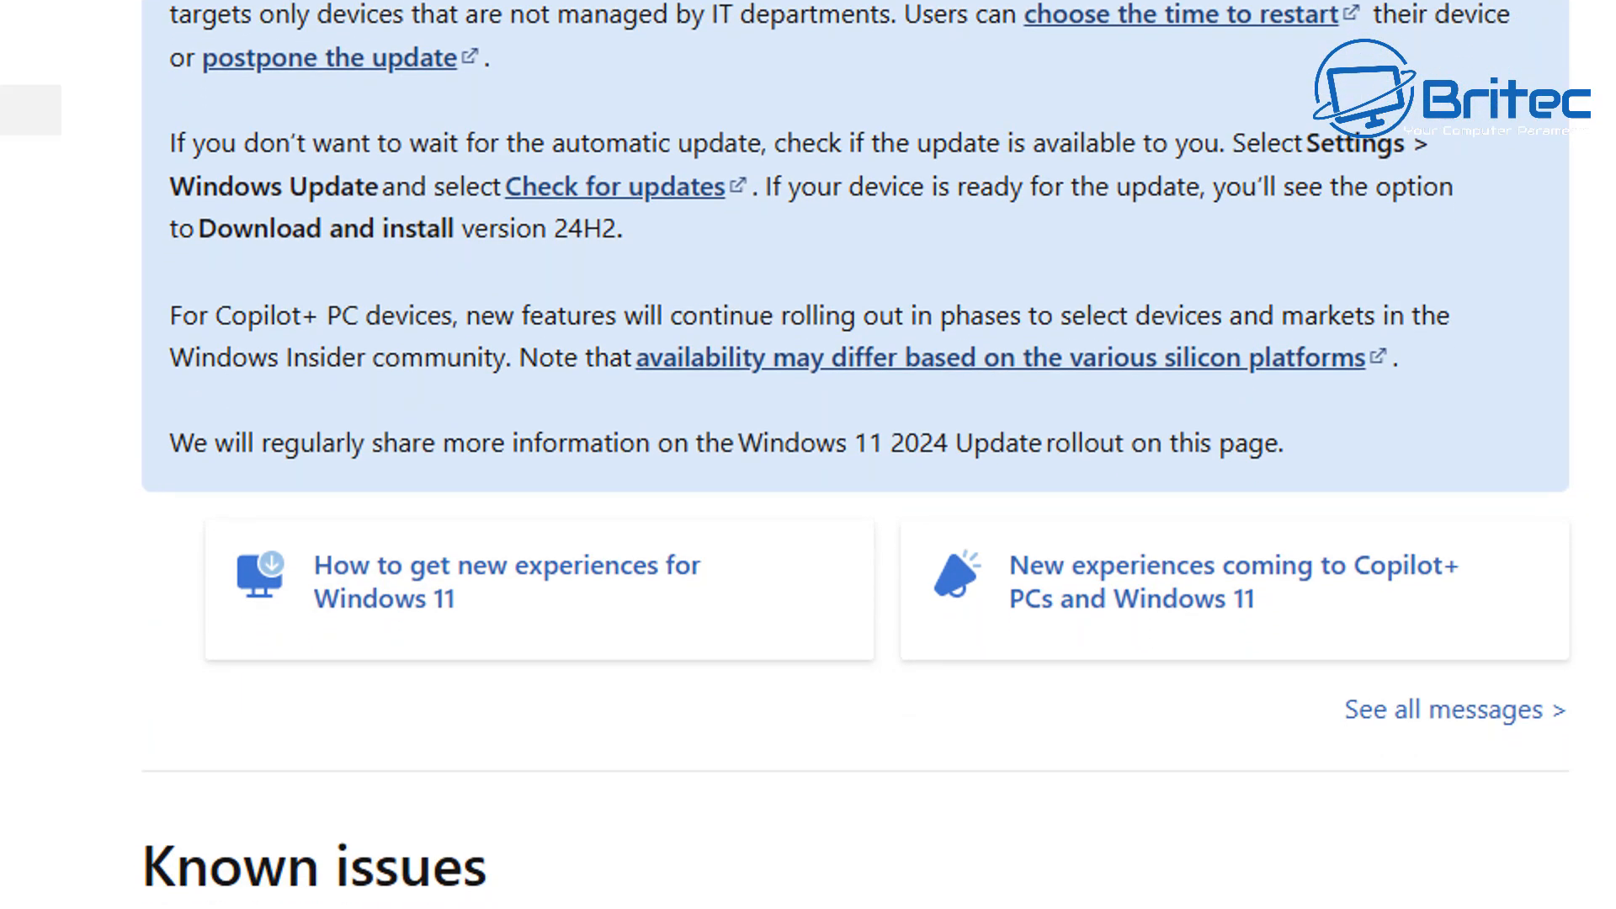
scroll("down", 3)
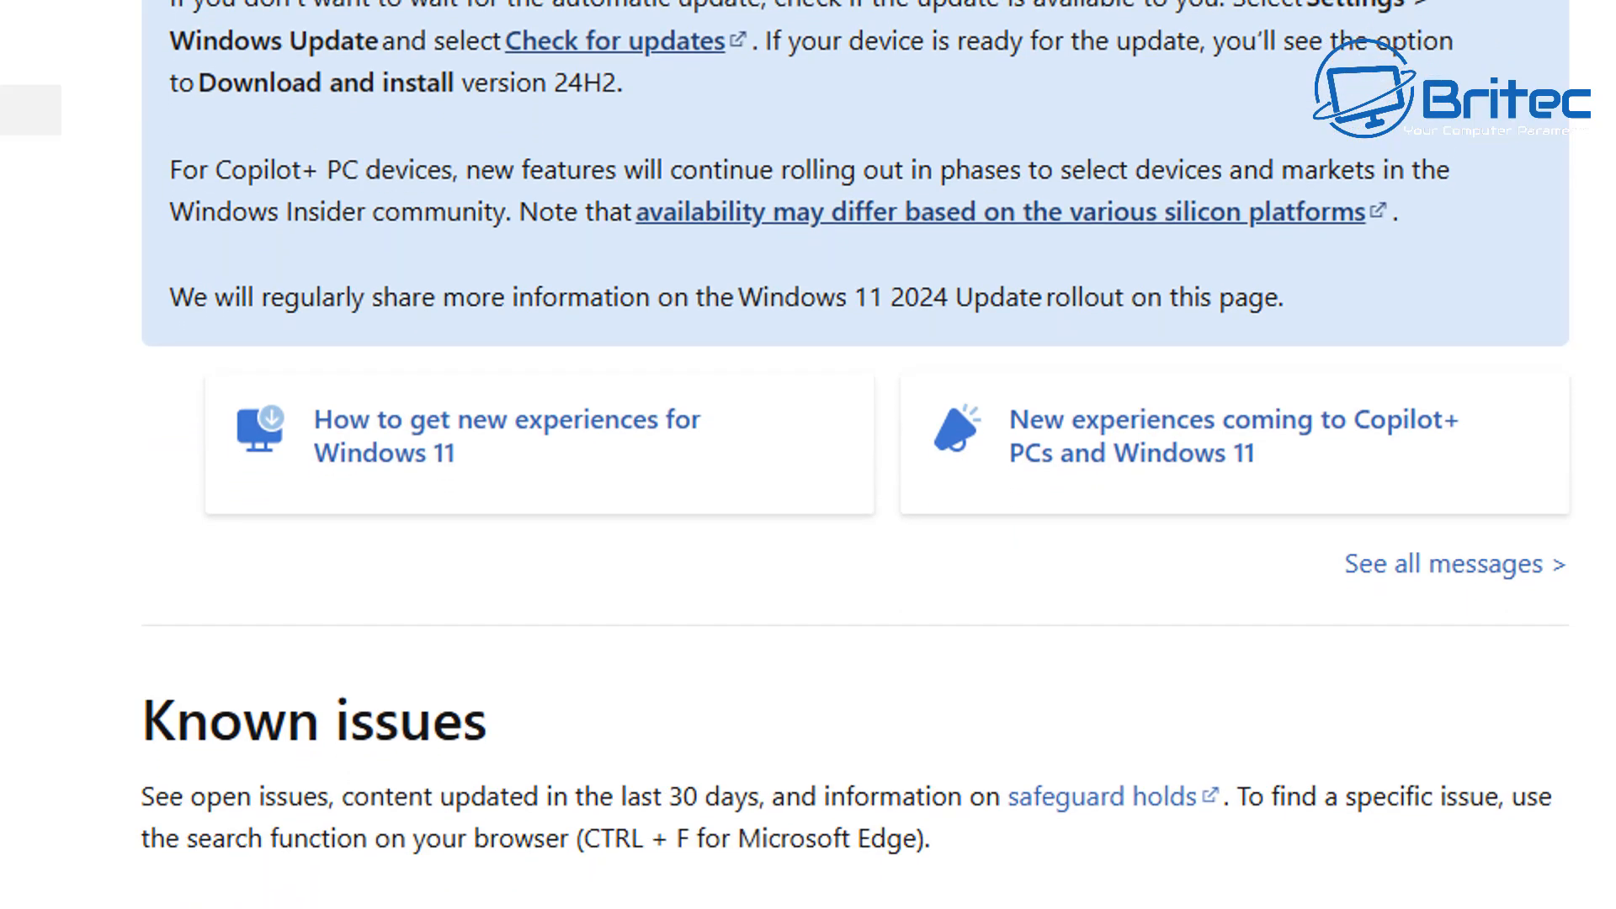
scroll("down", 3)
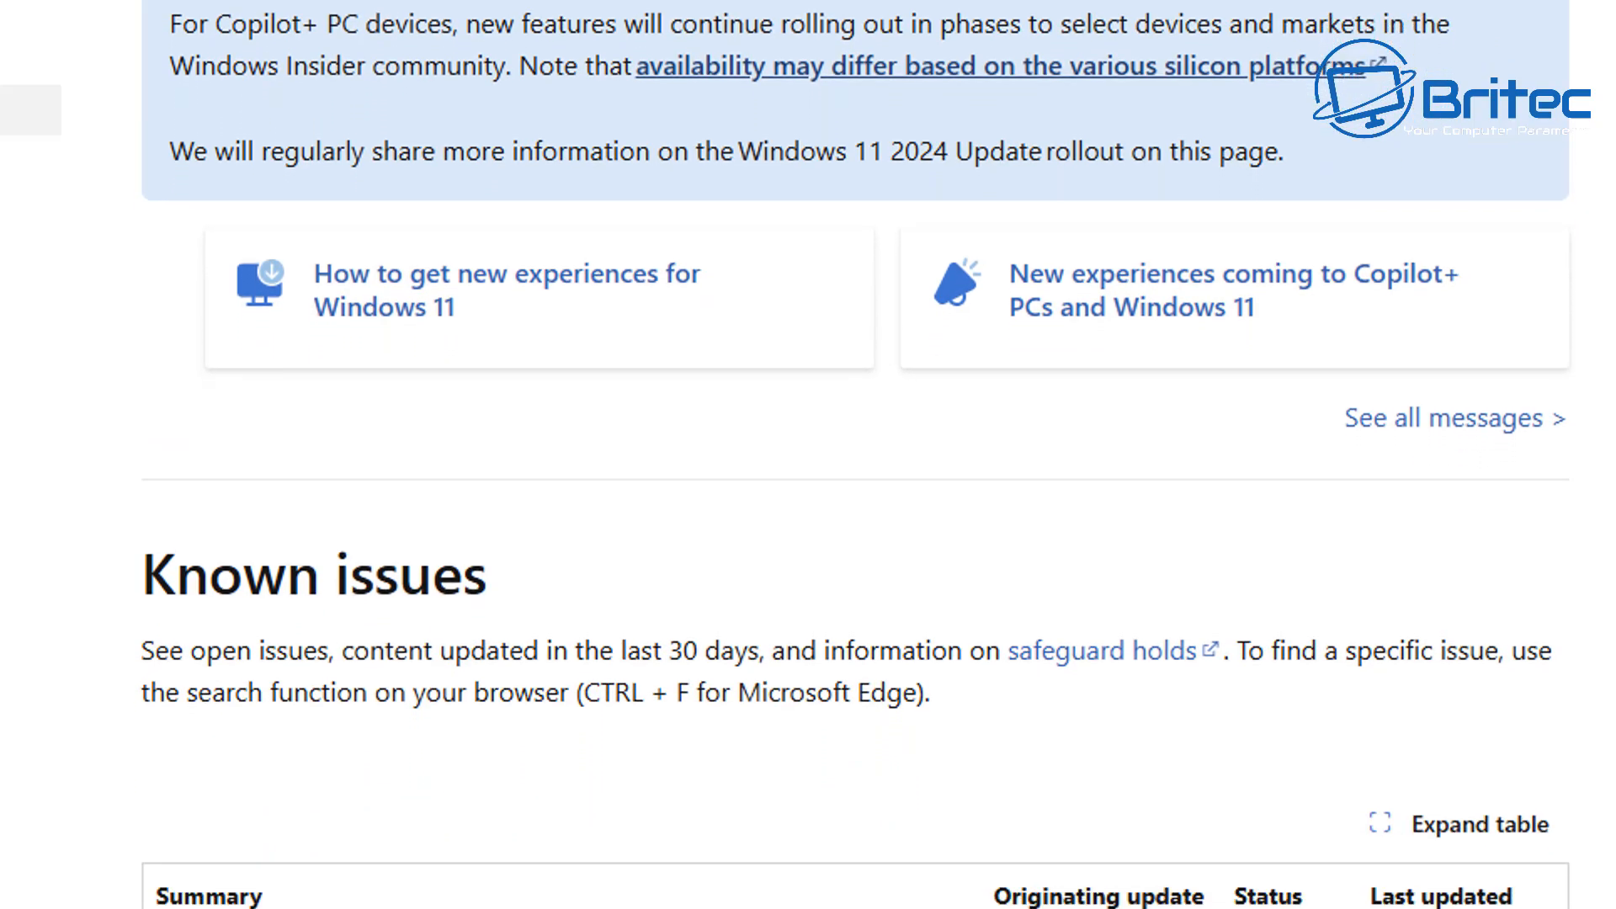
scroll("down", 3)
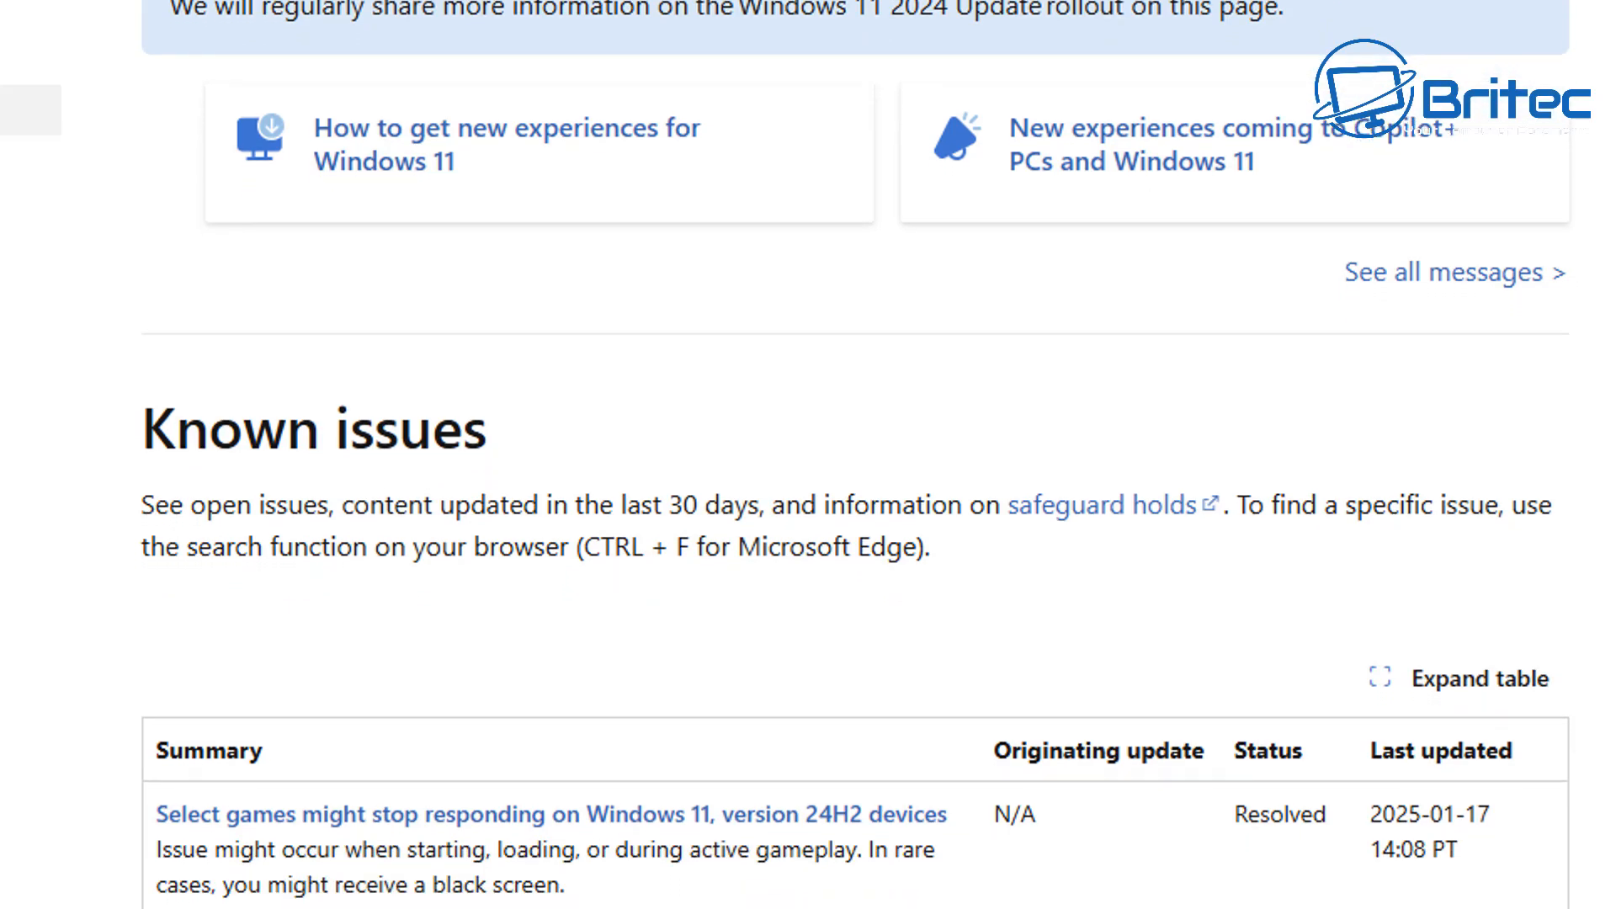
scroll("down", 3)
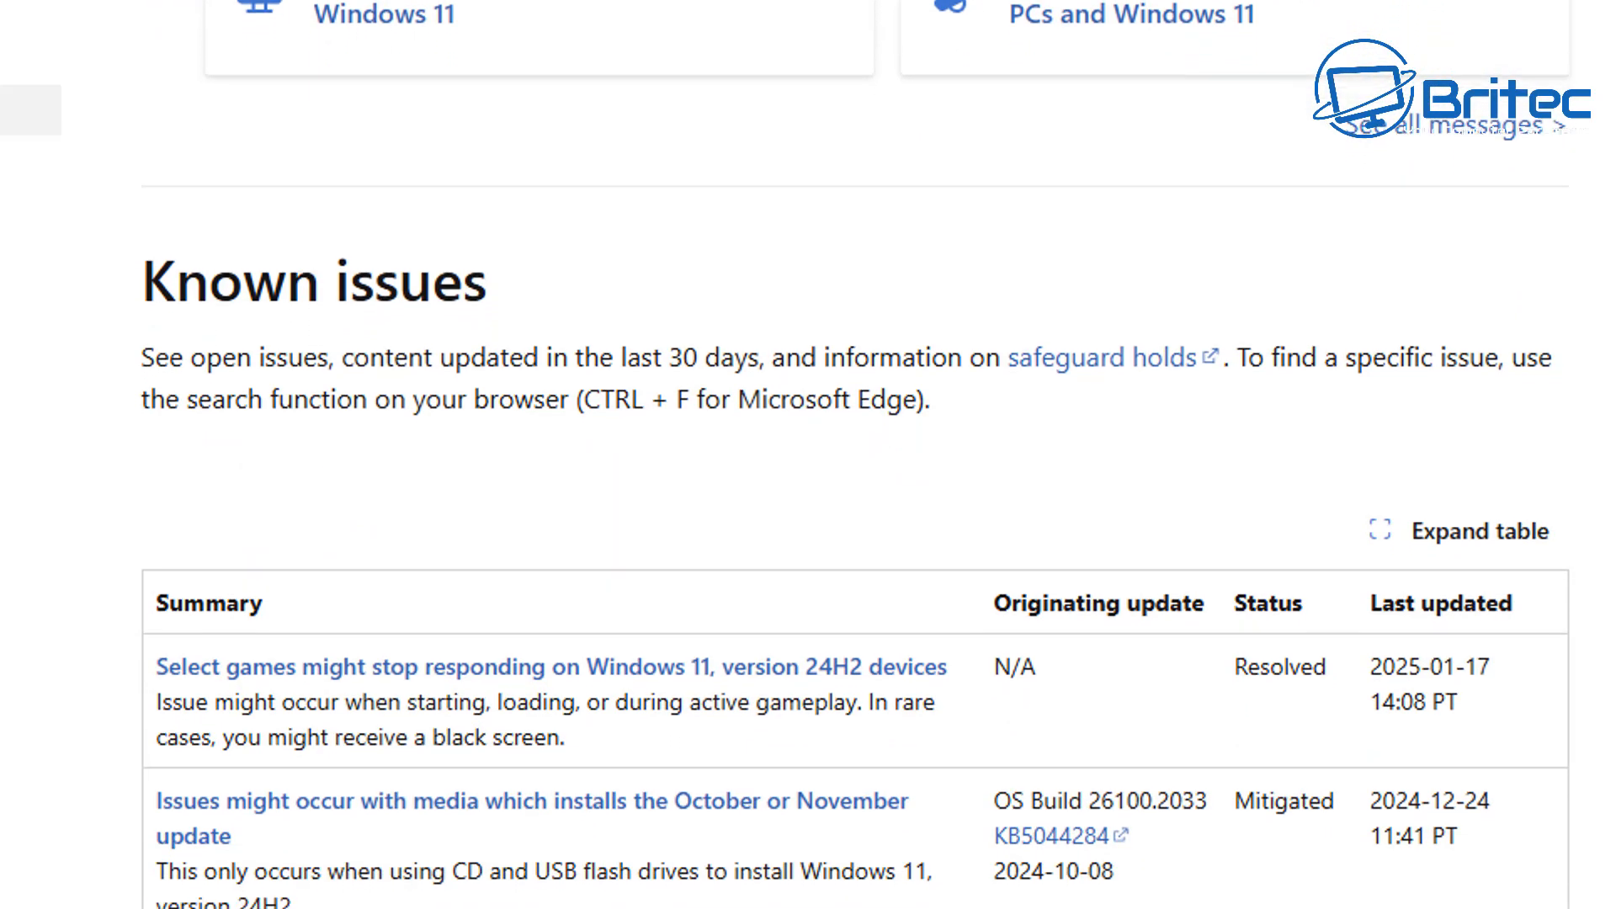
scroll("down", 3)
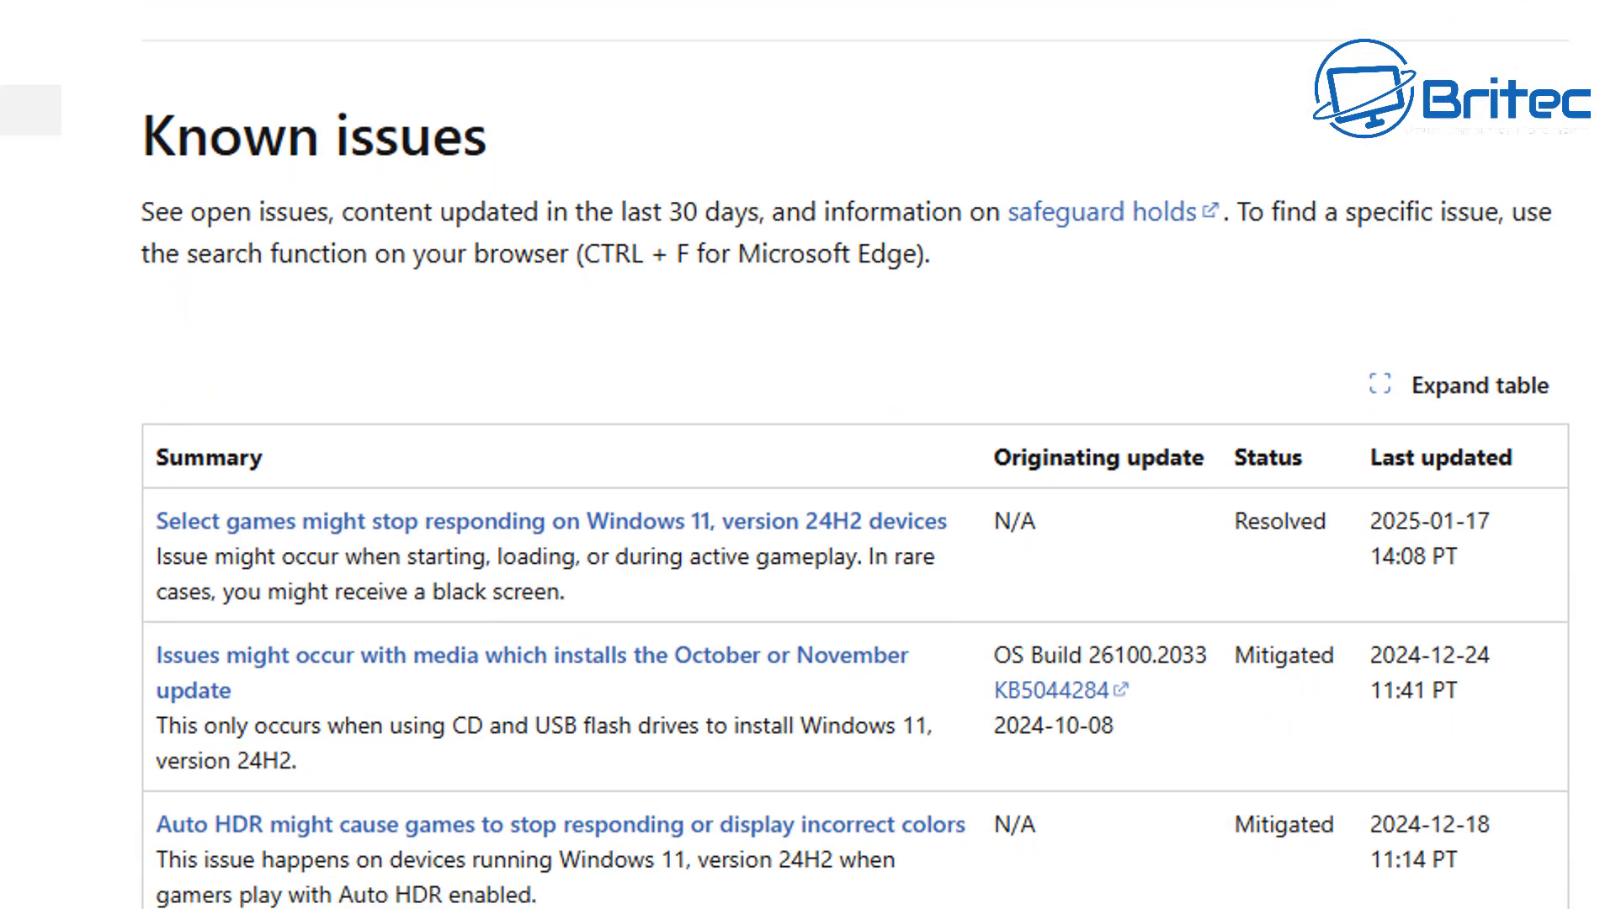
scroll("down", 3)
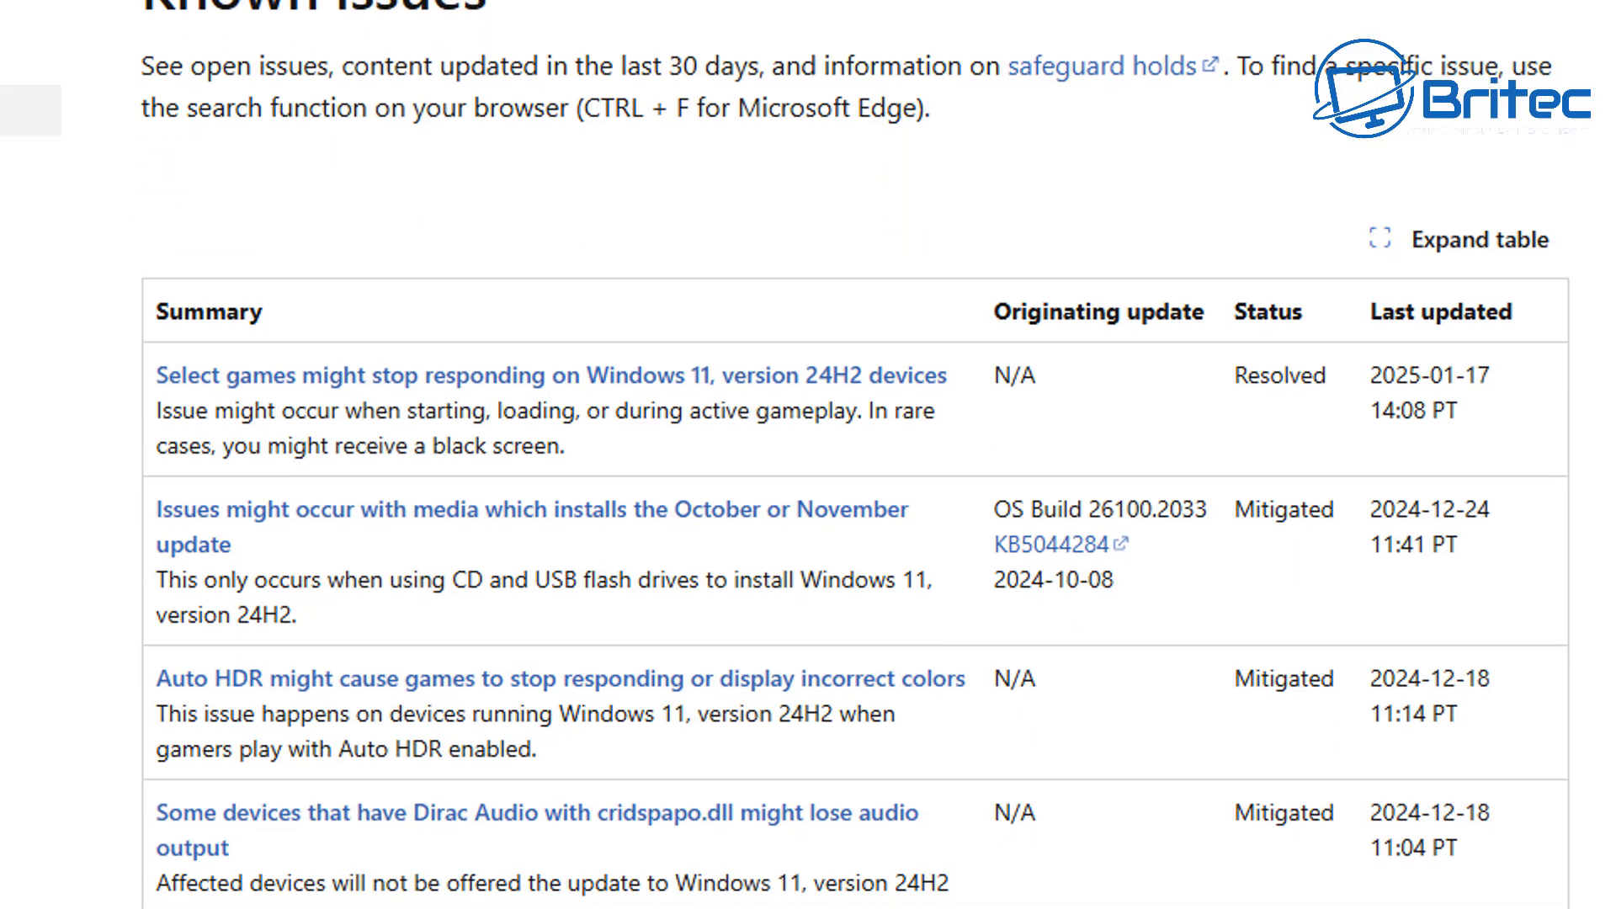
scroll("down", 3)
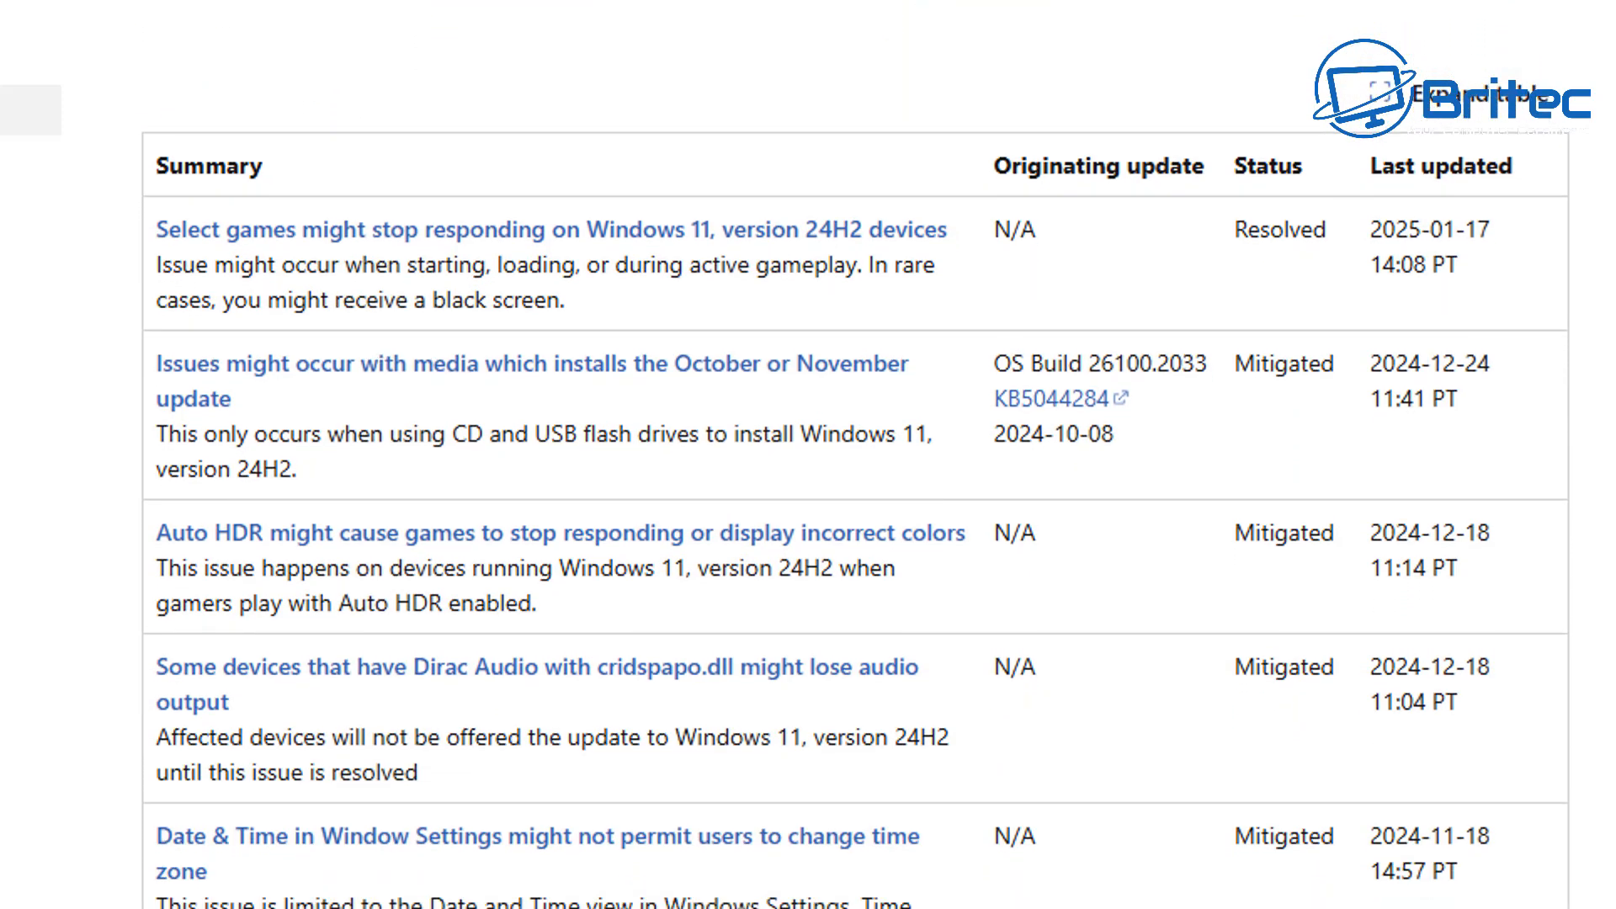
scroll("down", 3)
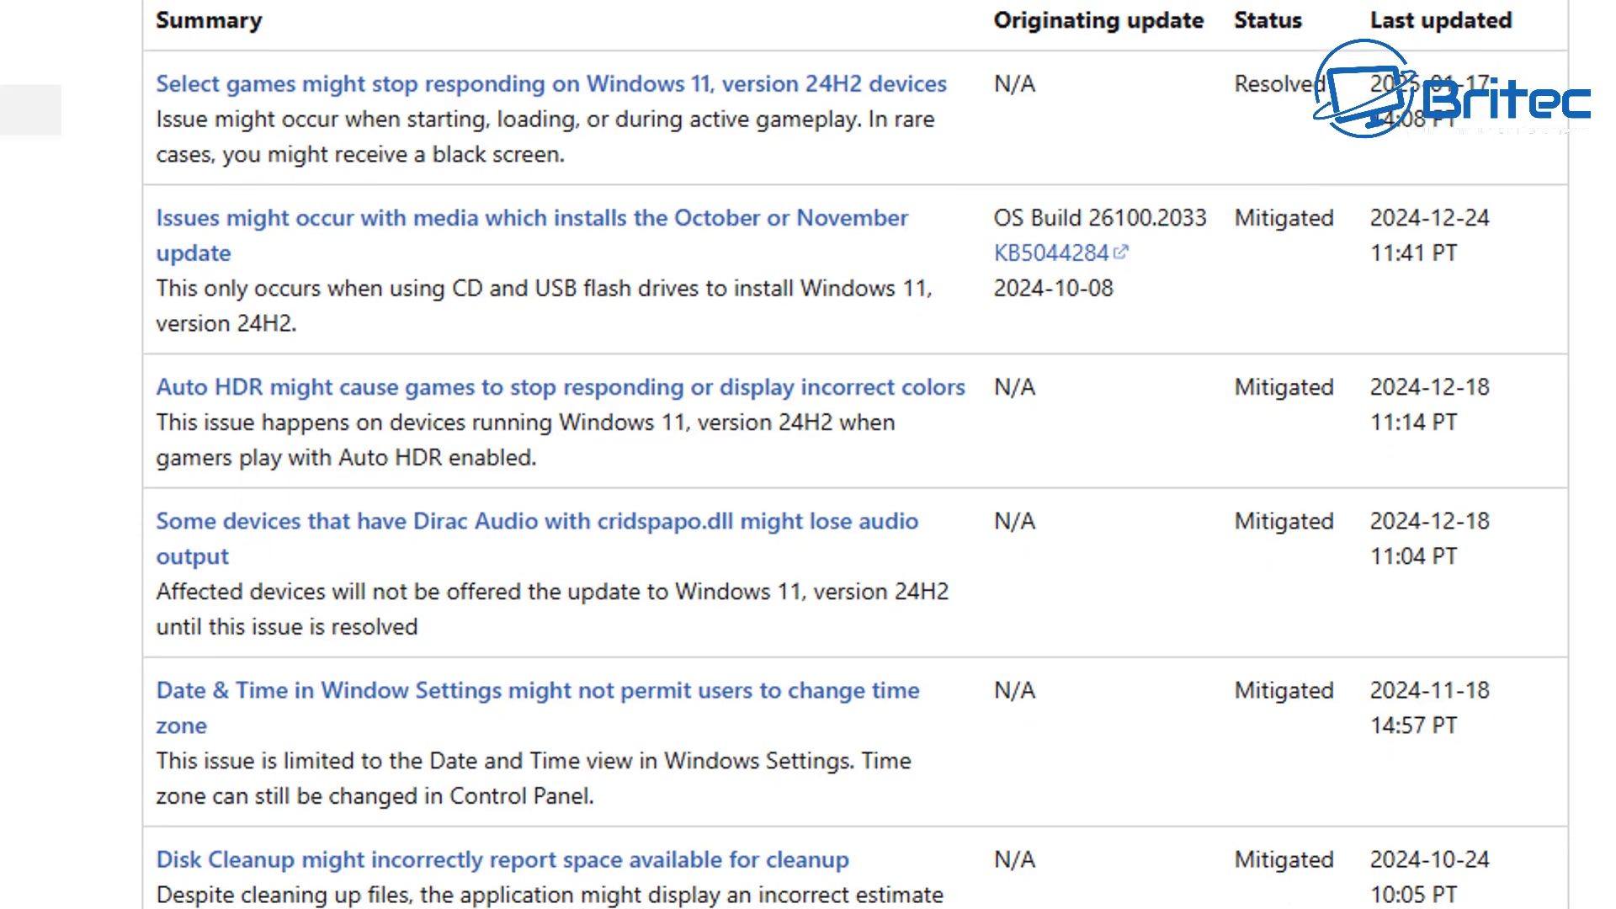
scroll("down", 3)
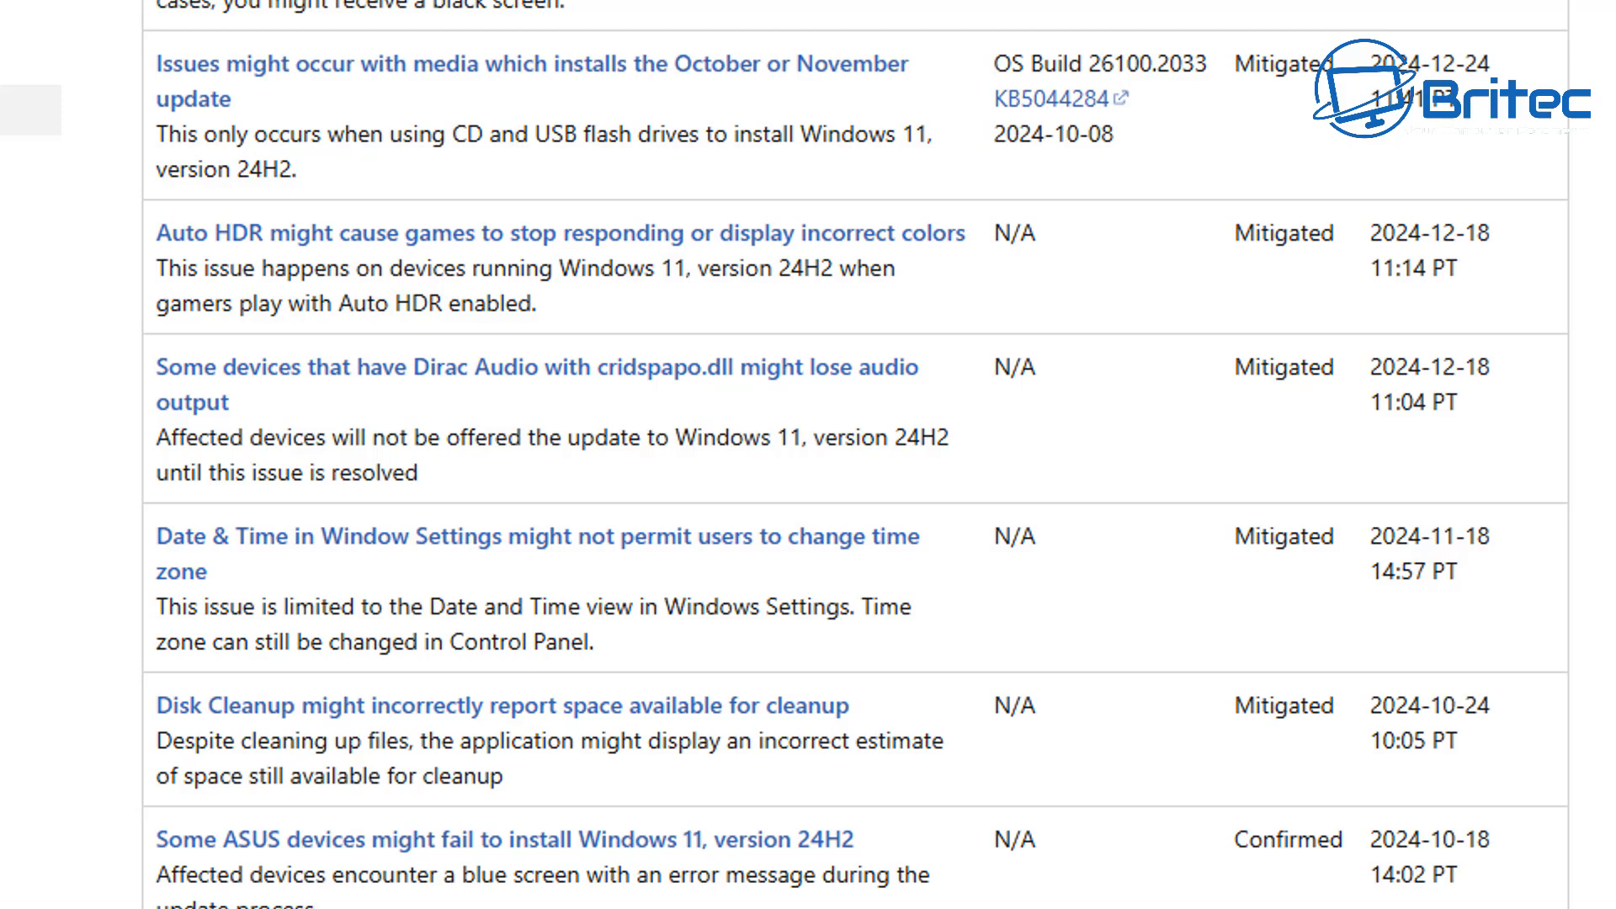
Scroll through the listed known issues down to the wallpaper customization applications entry.
scroll("down", 3)
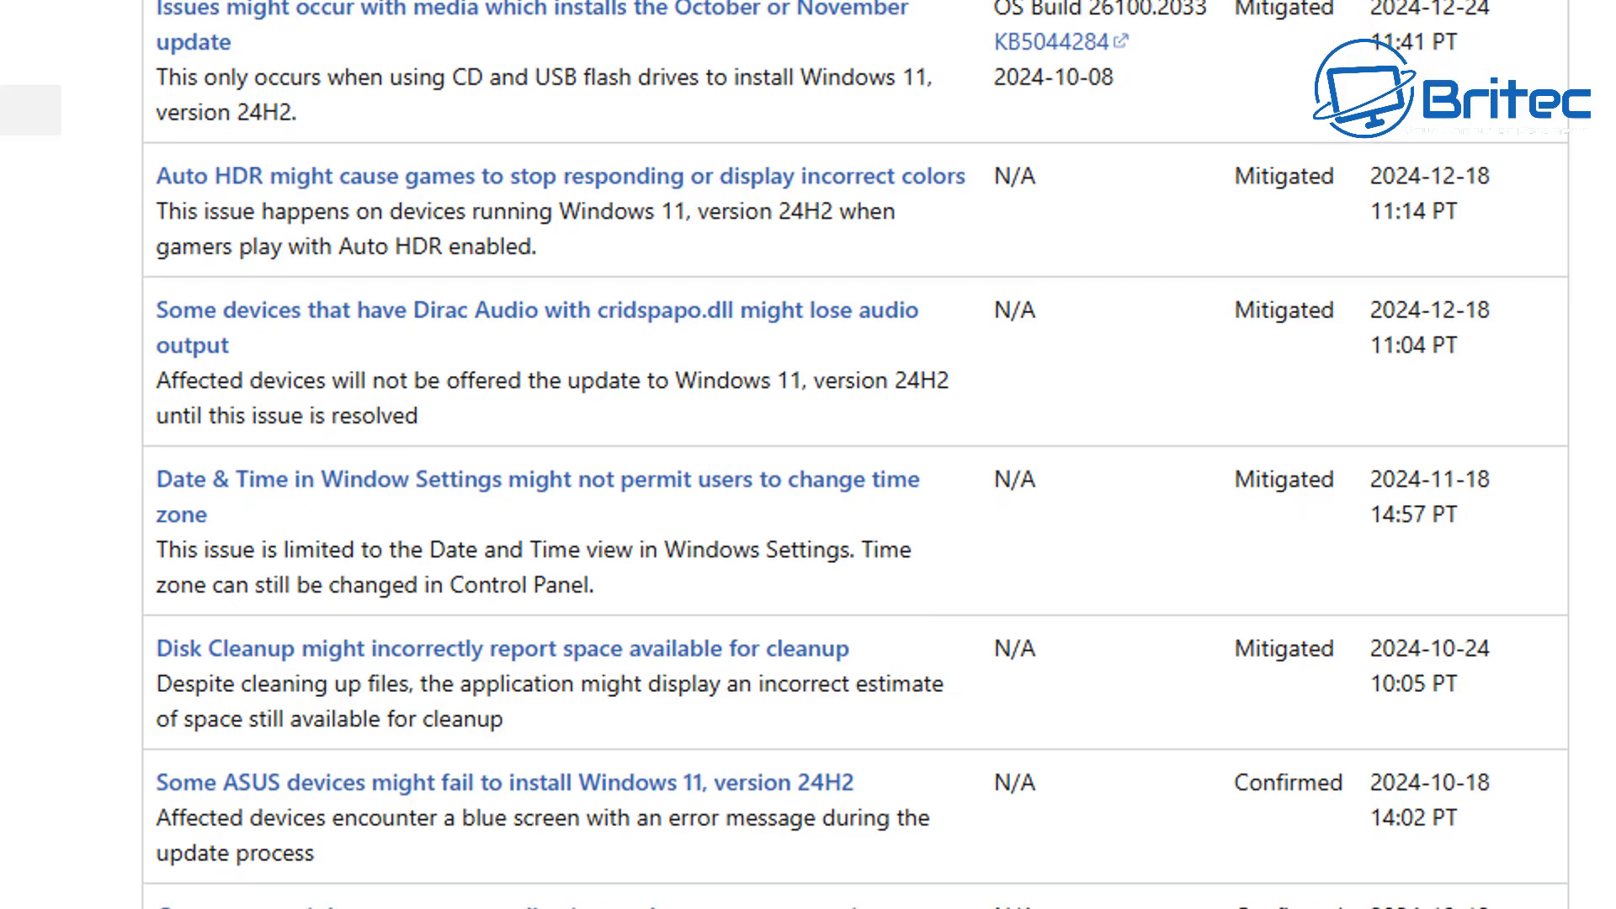
scroll("down", 3)
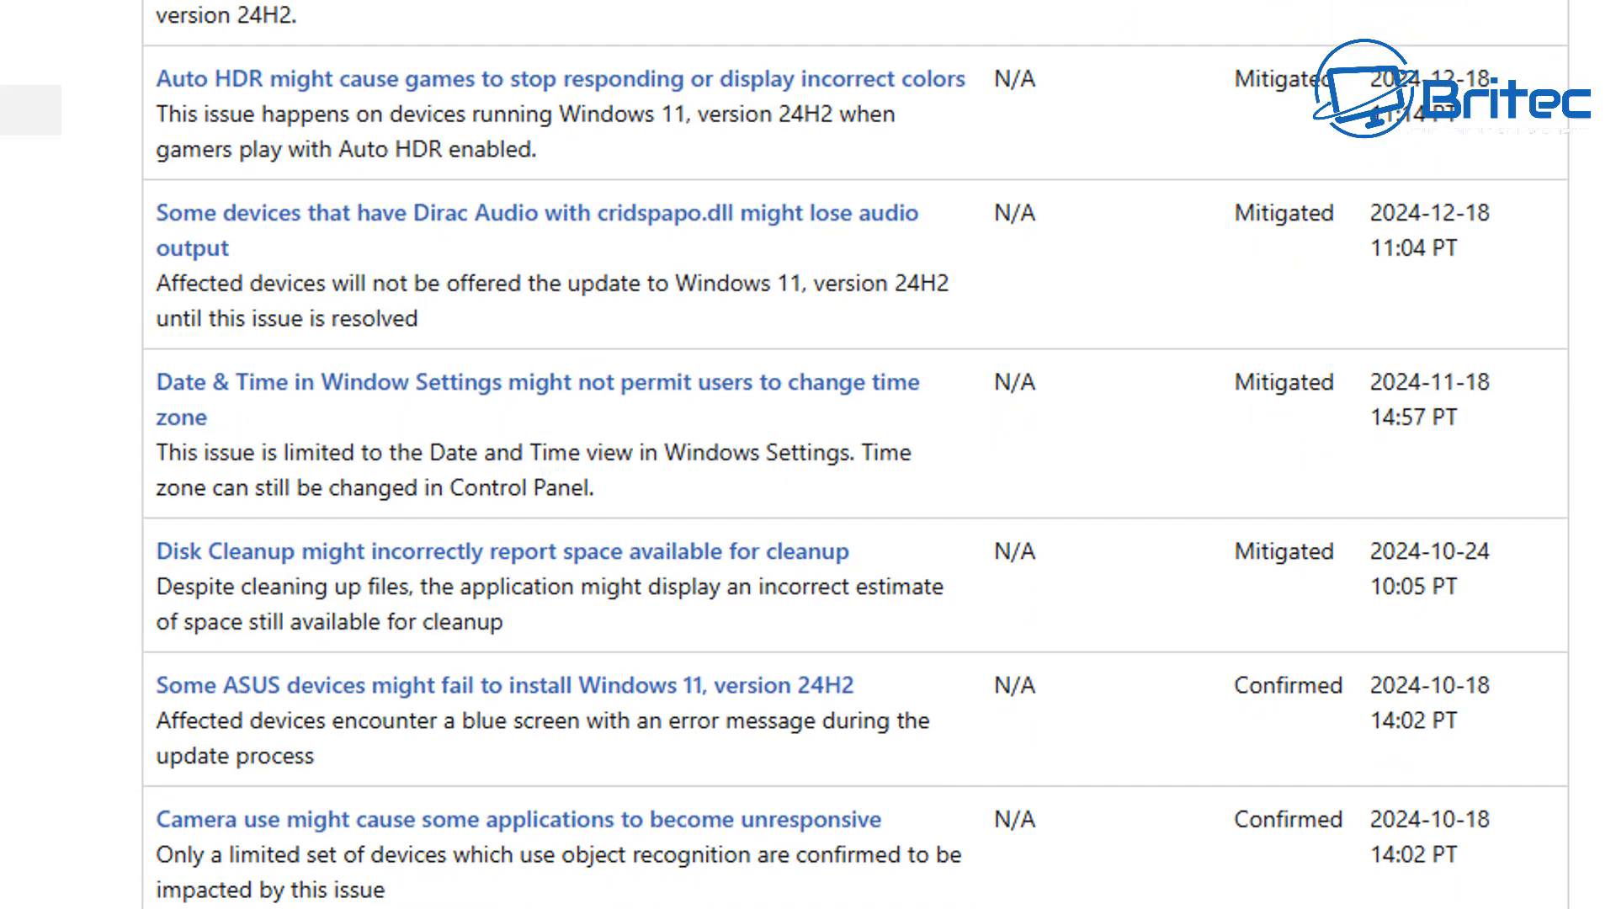
scroll("down", 3)
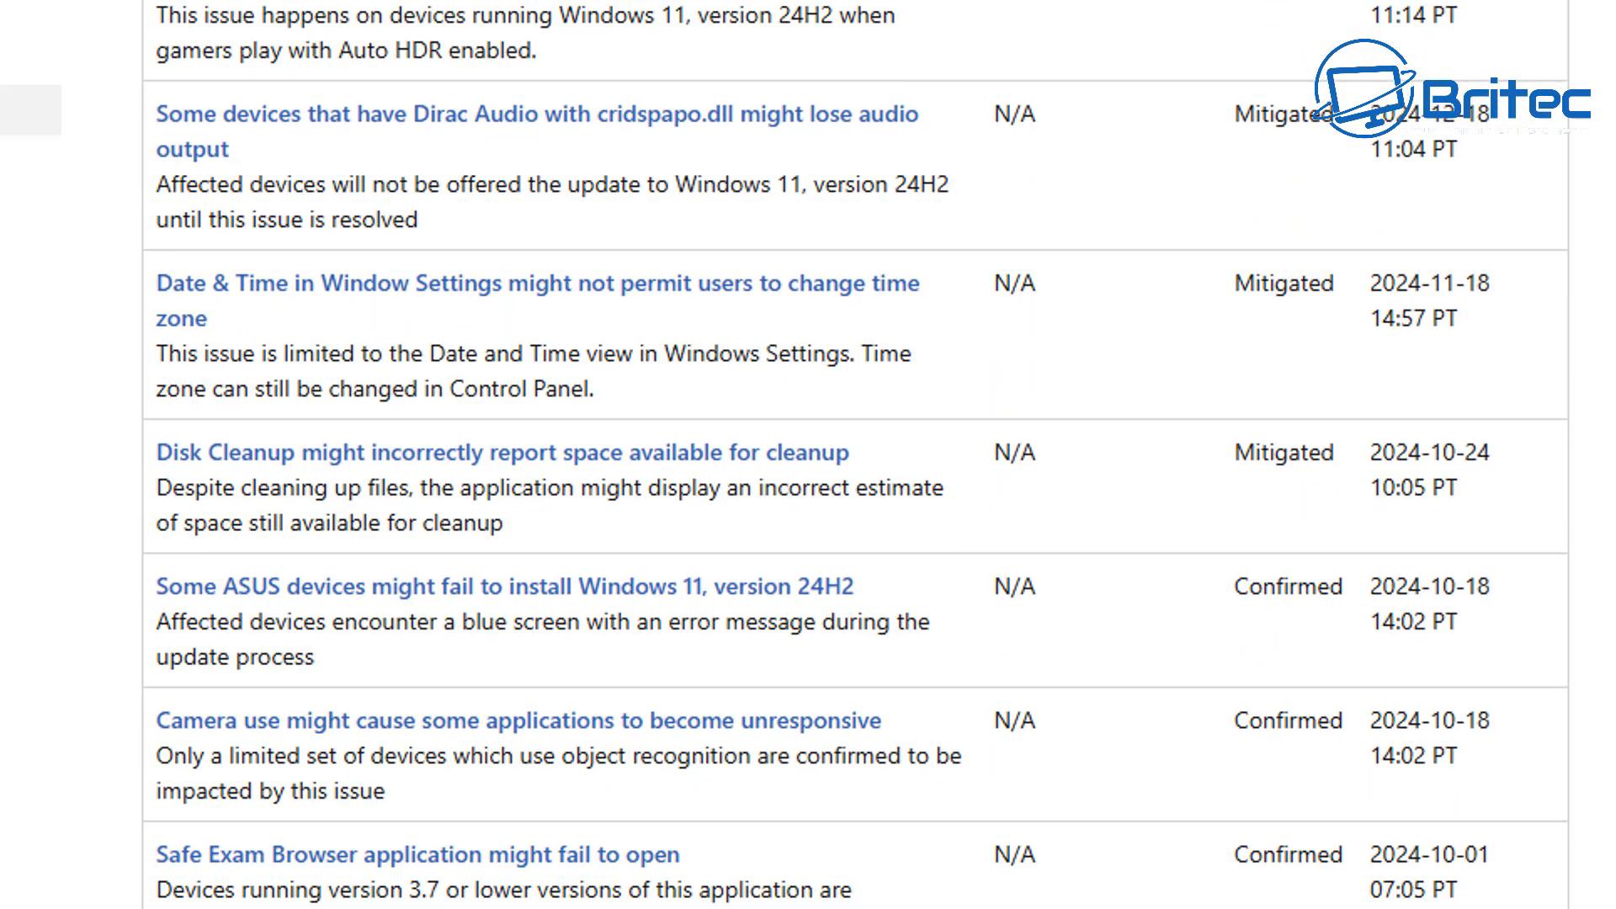
scroll("down", 3)
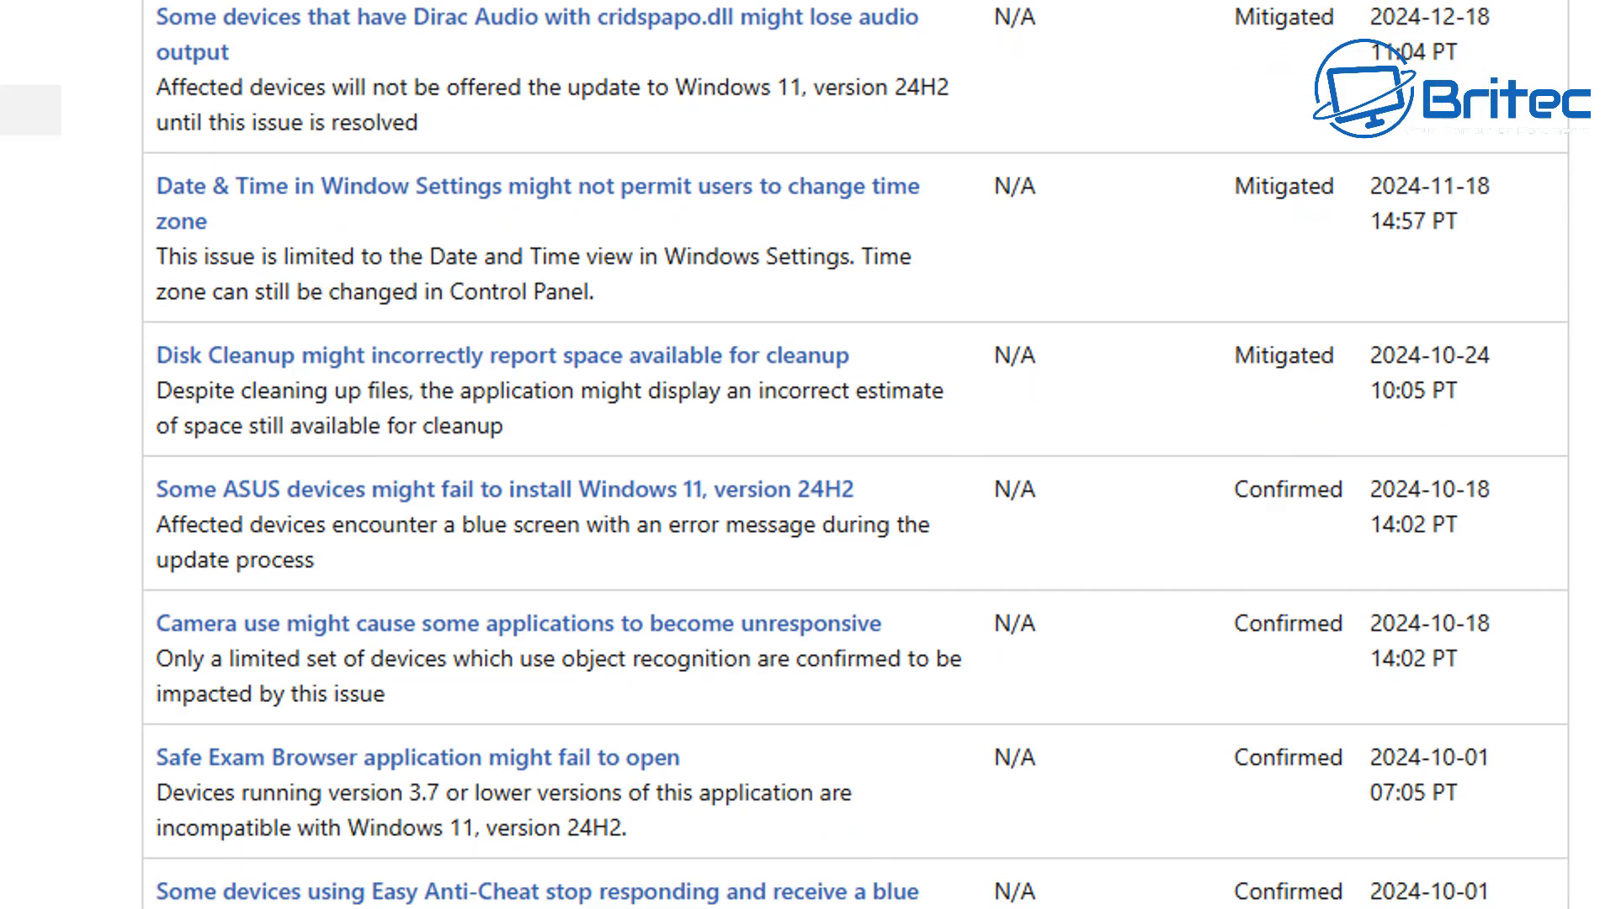
scroll("down", 3)
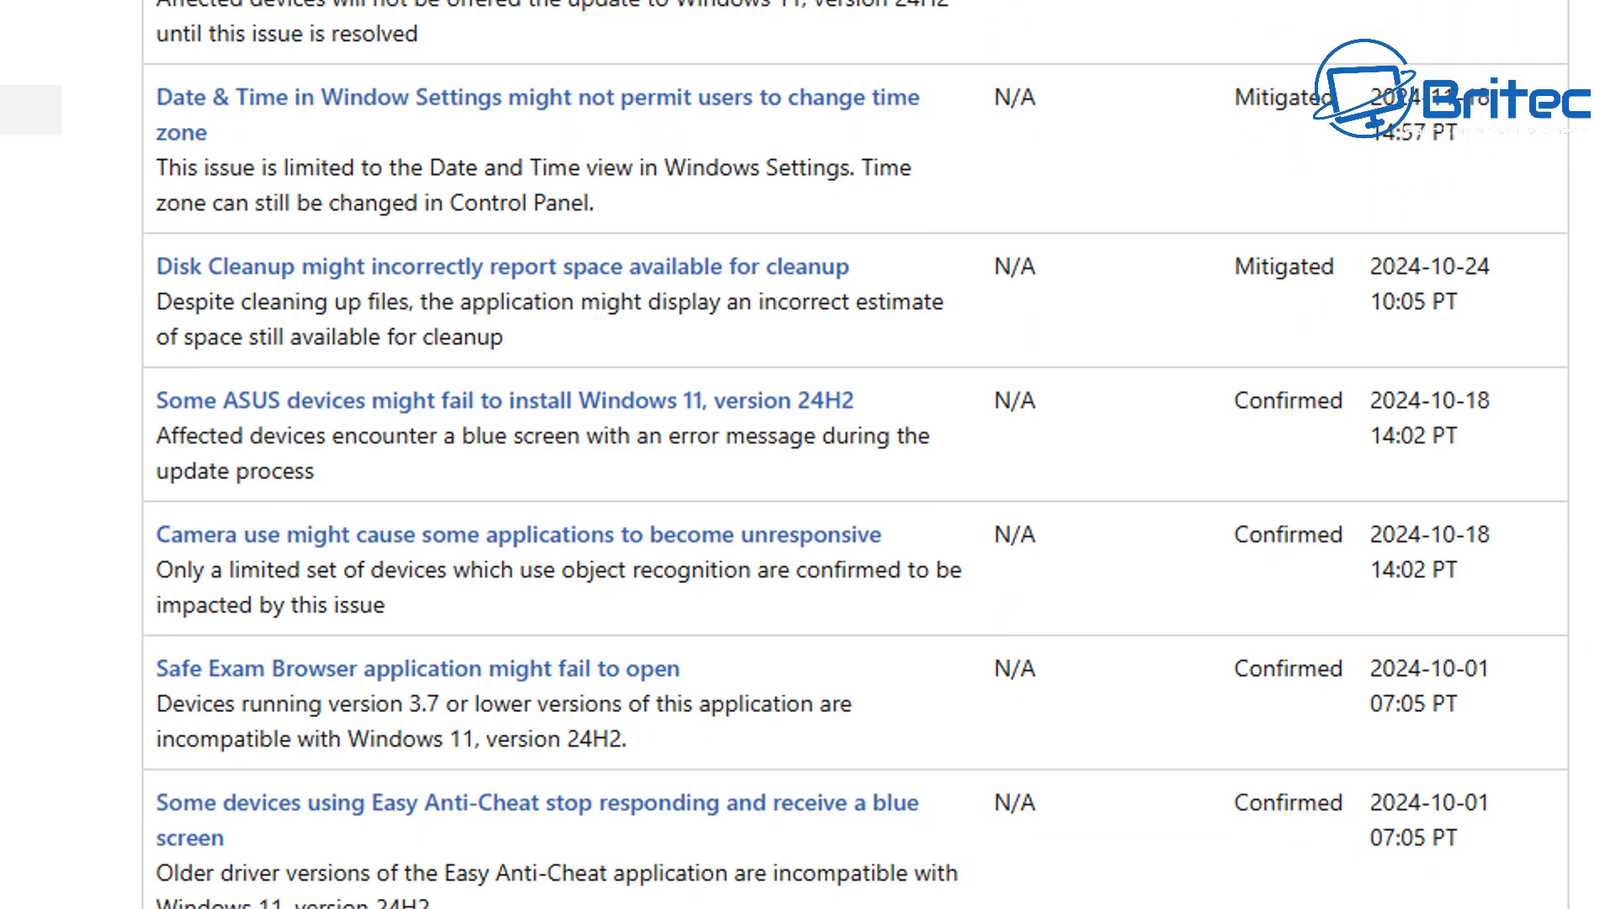
scroll("down", 3)
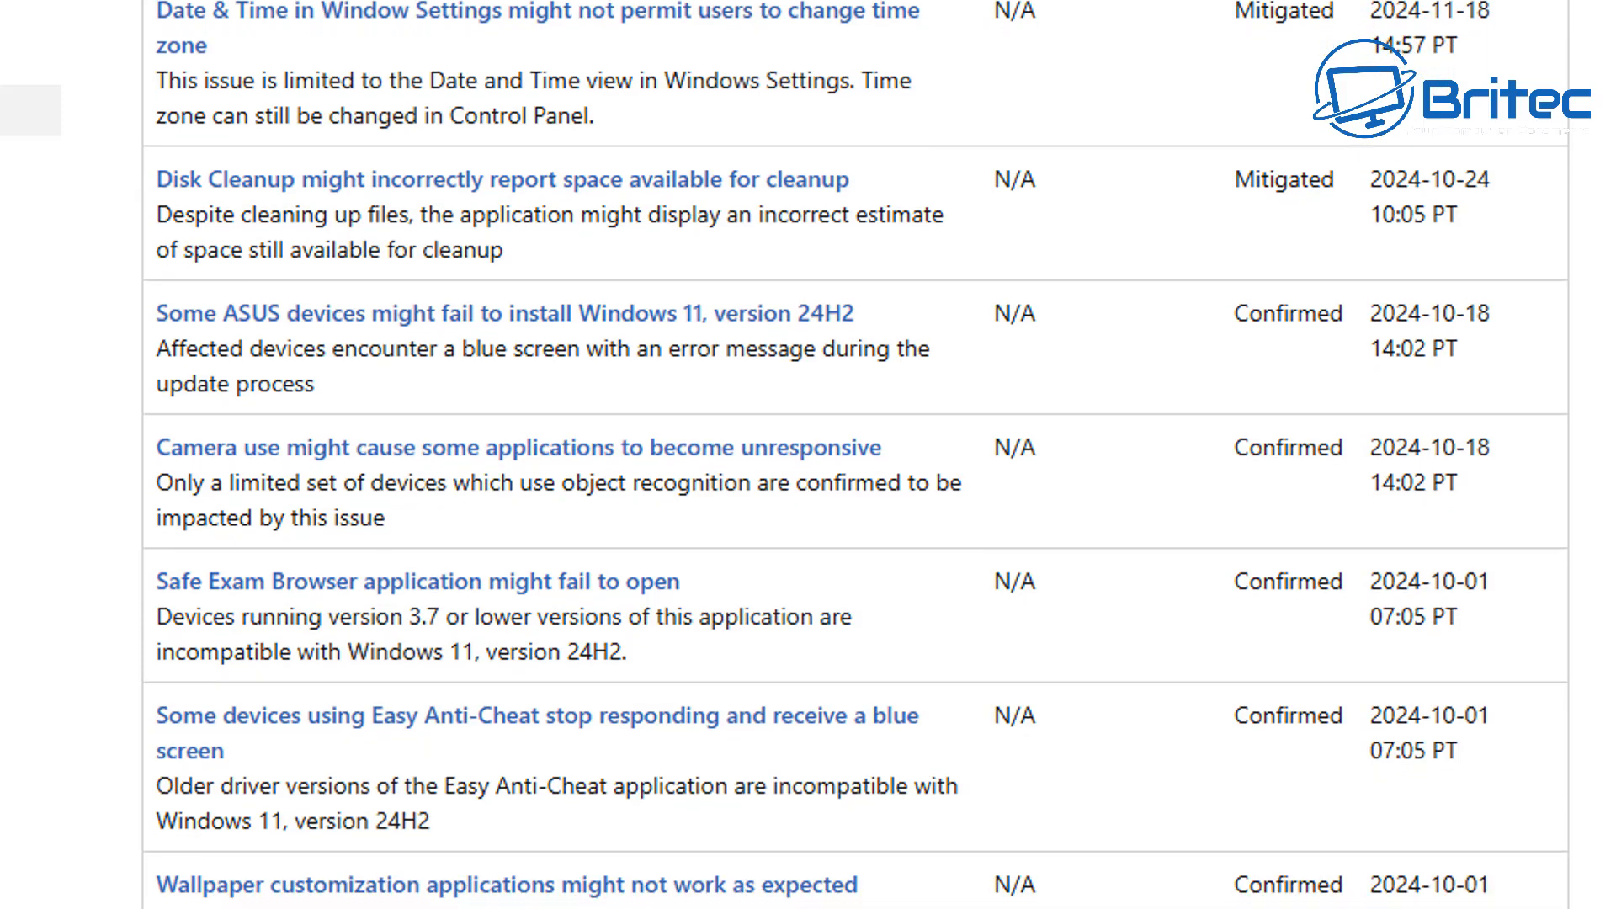
scroll("down", 3)
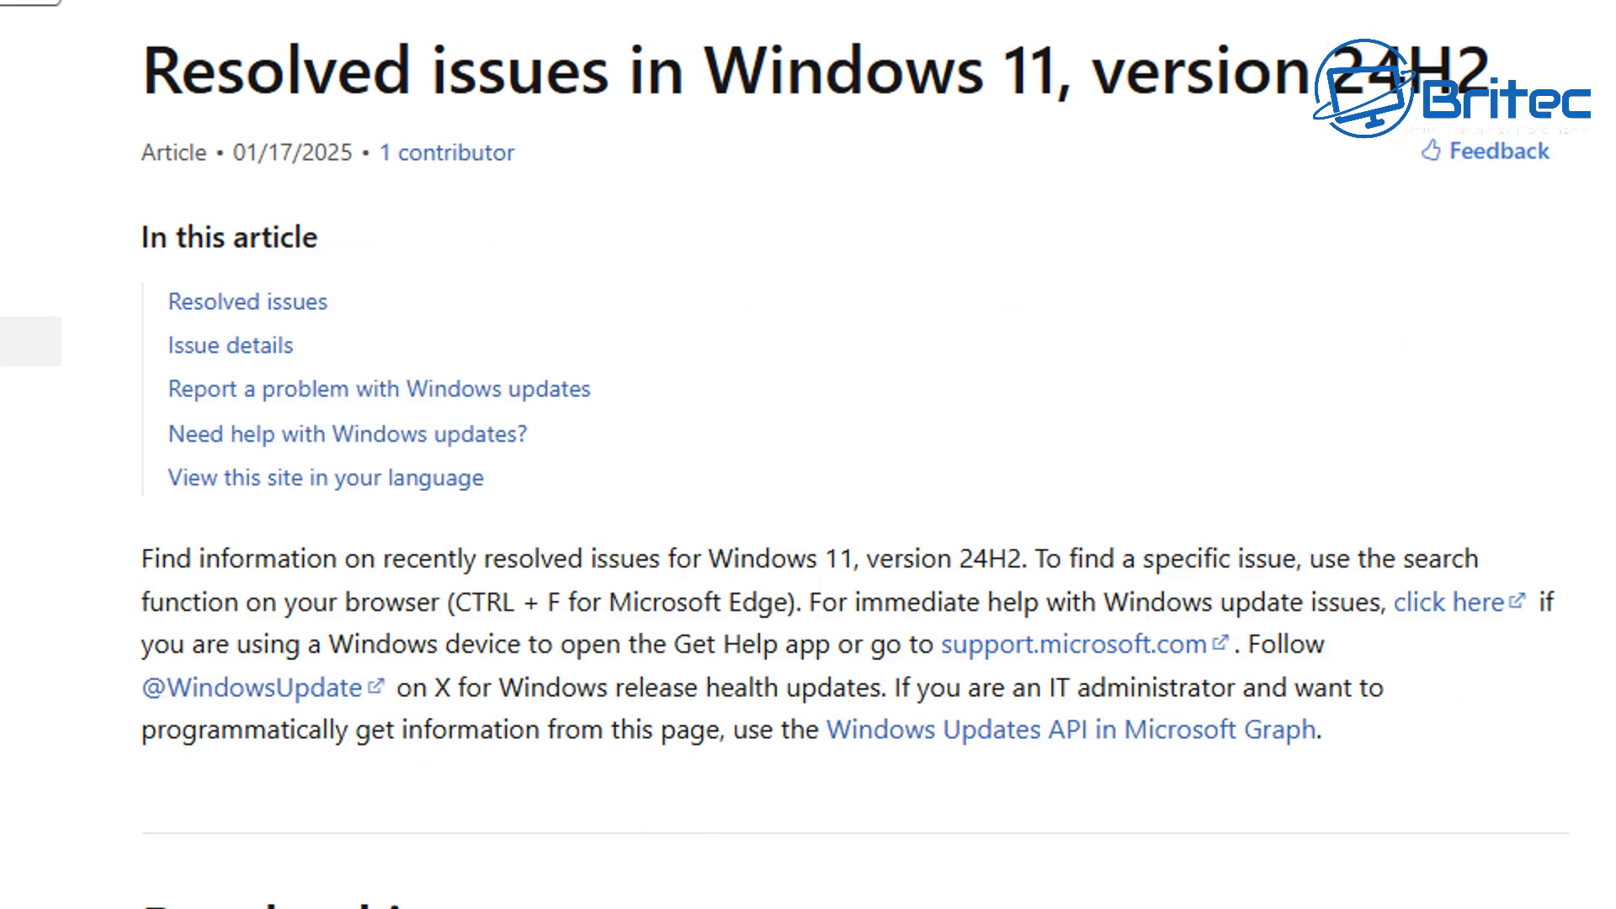
Scroll to the Resolved issues table listing entries from select games down to Voicemeeter.
scroll("down", 3)
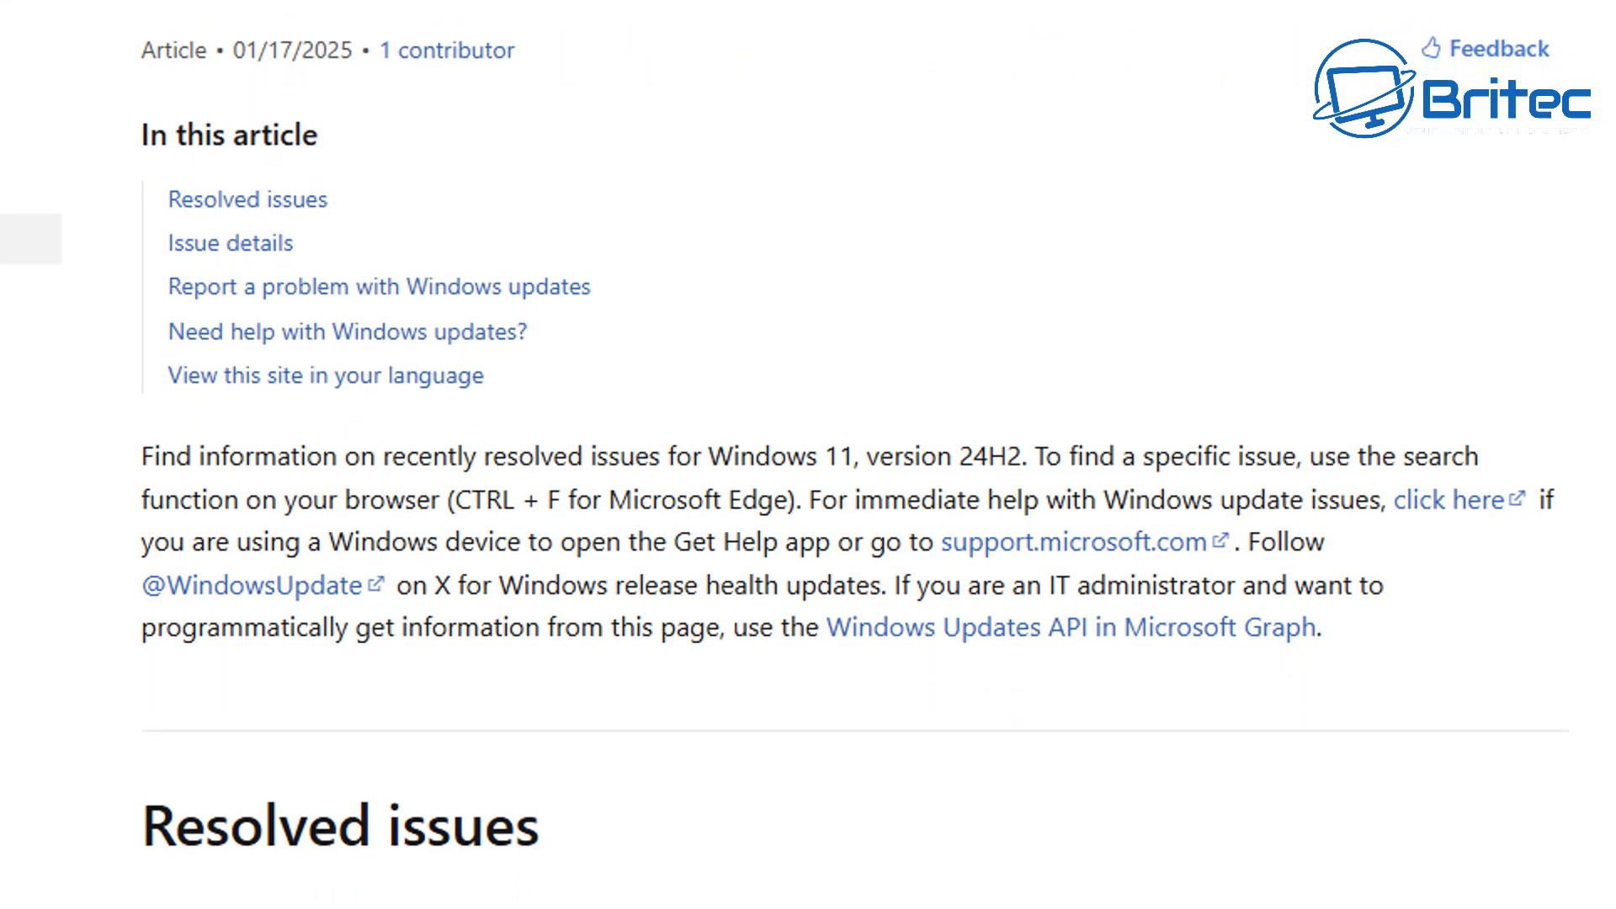
scroll("down", 3)
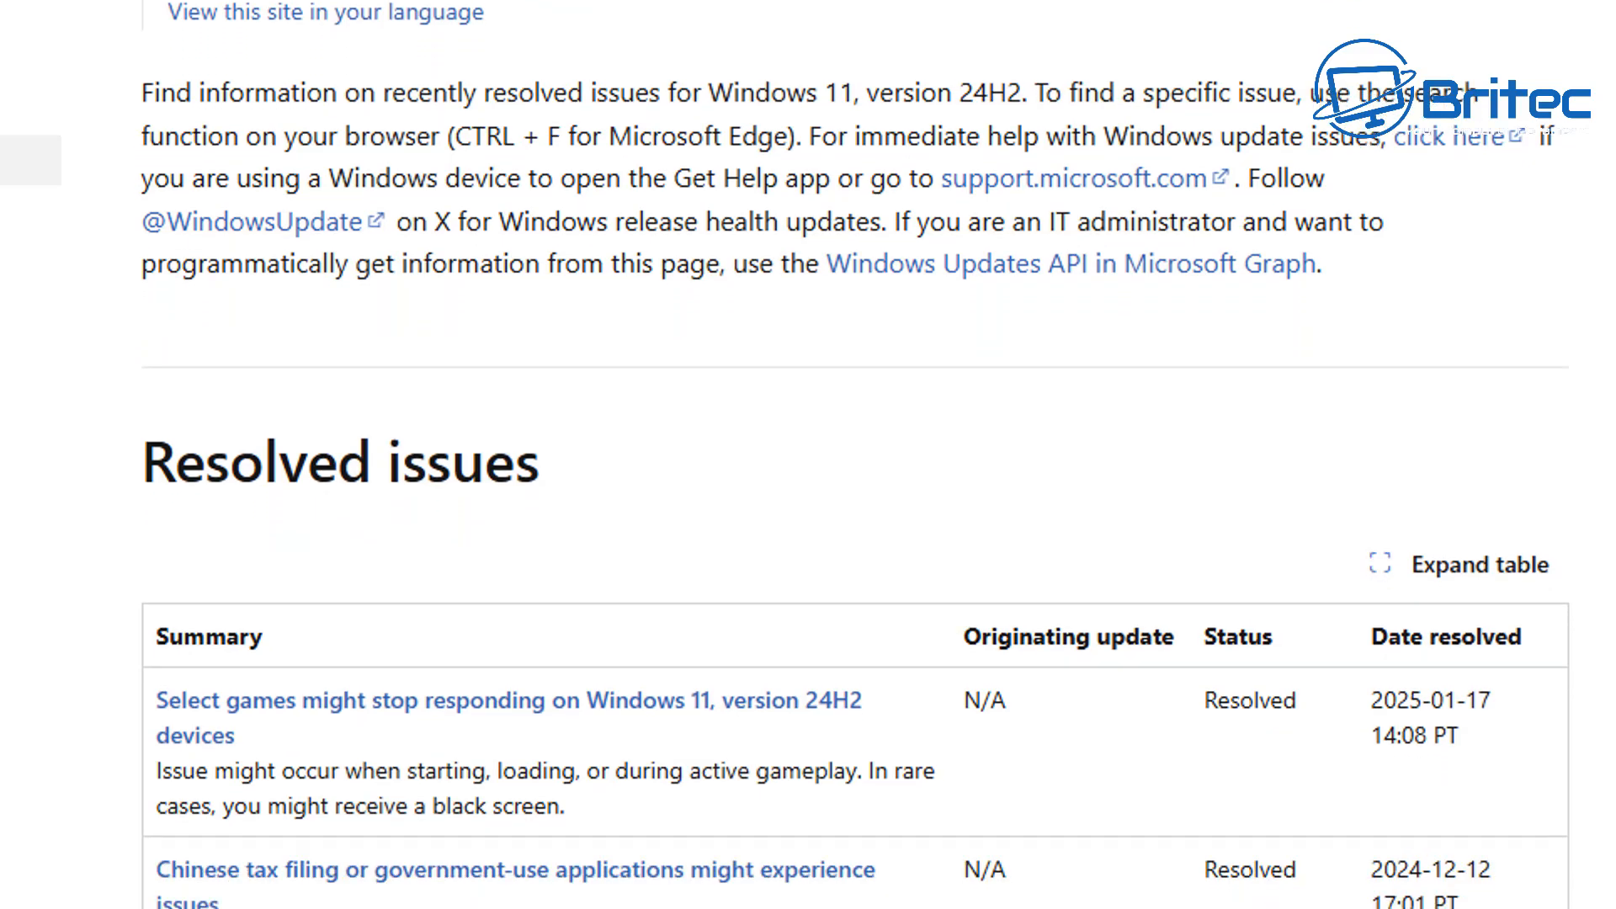
scroll("down", 3)
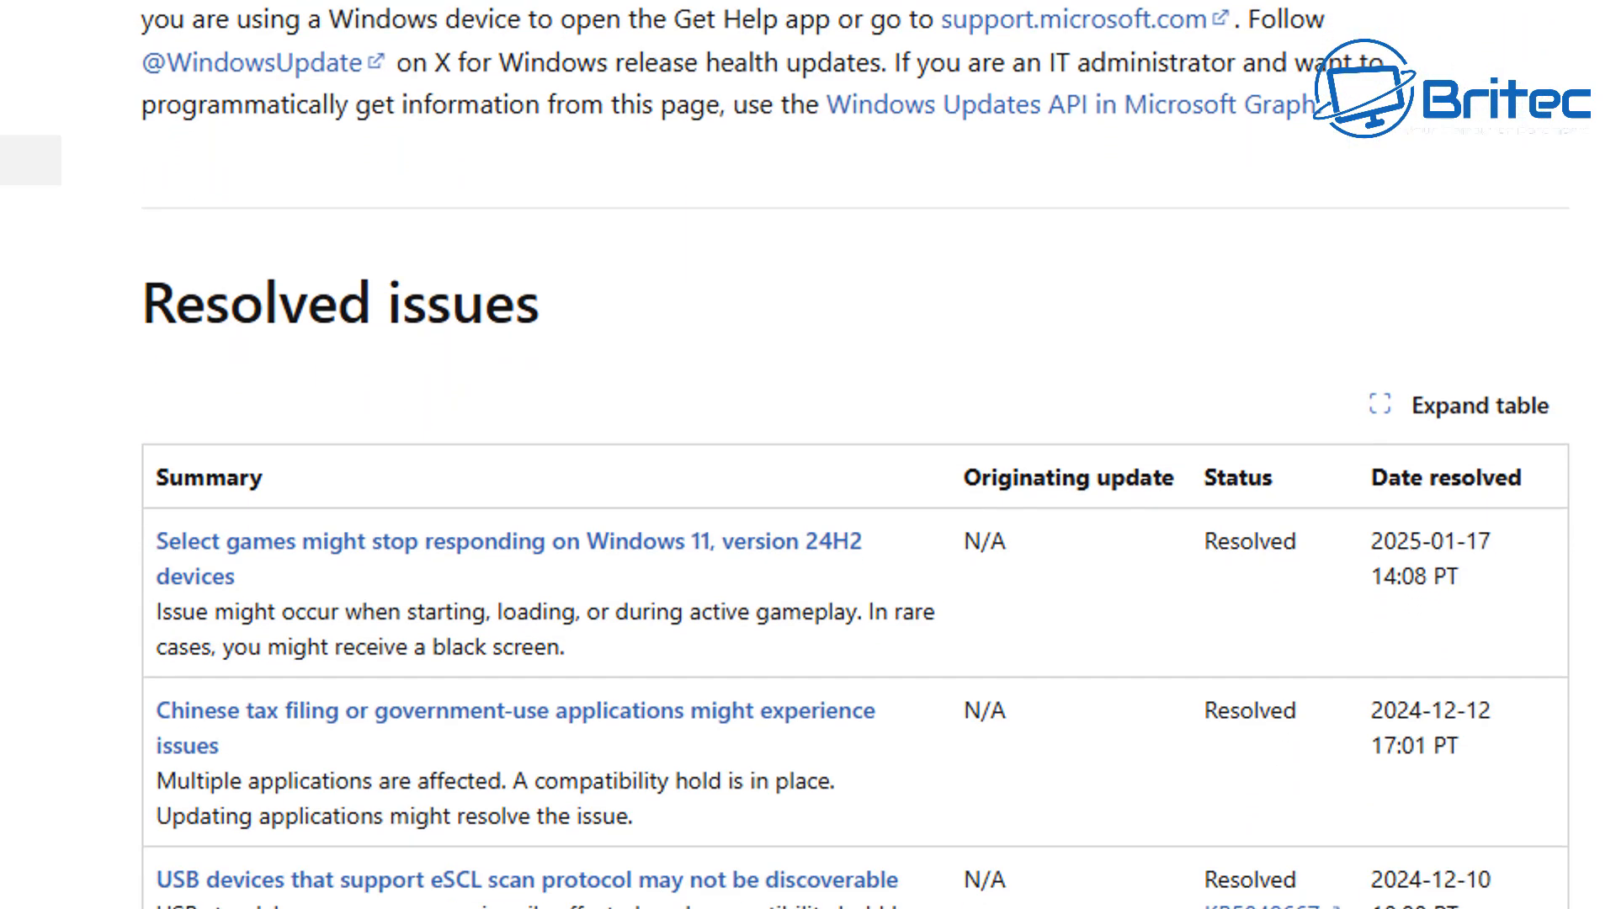
scroll("down", 3)
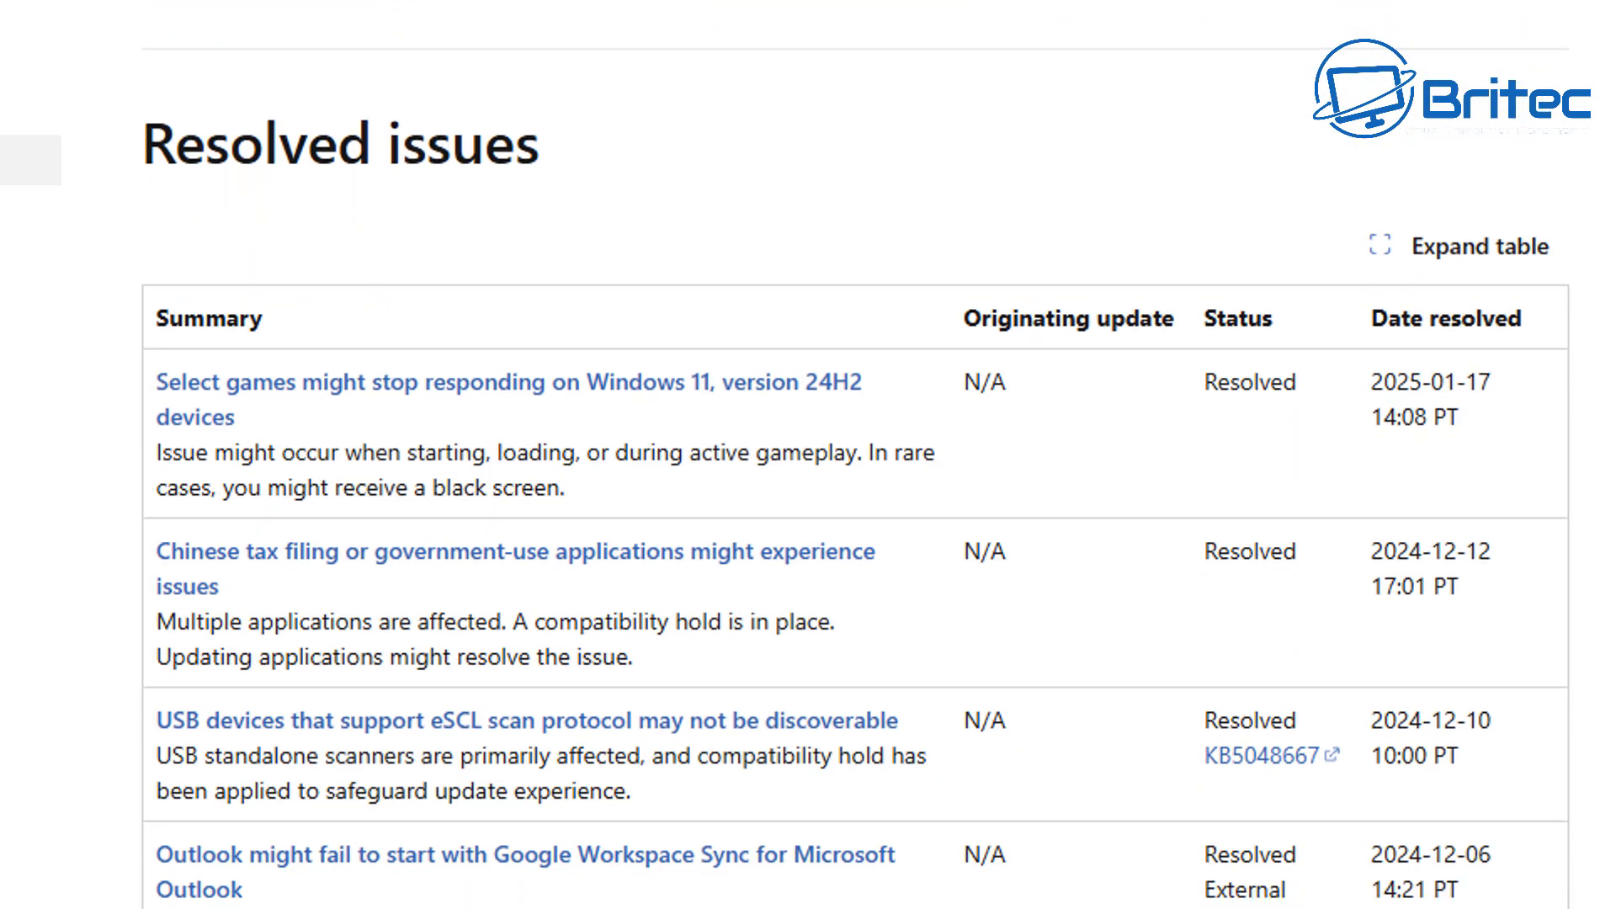
scroll("down", 3)
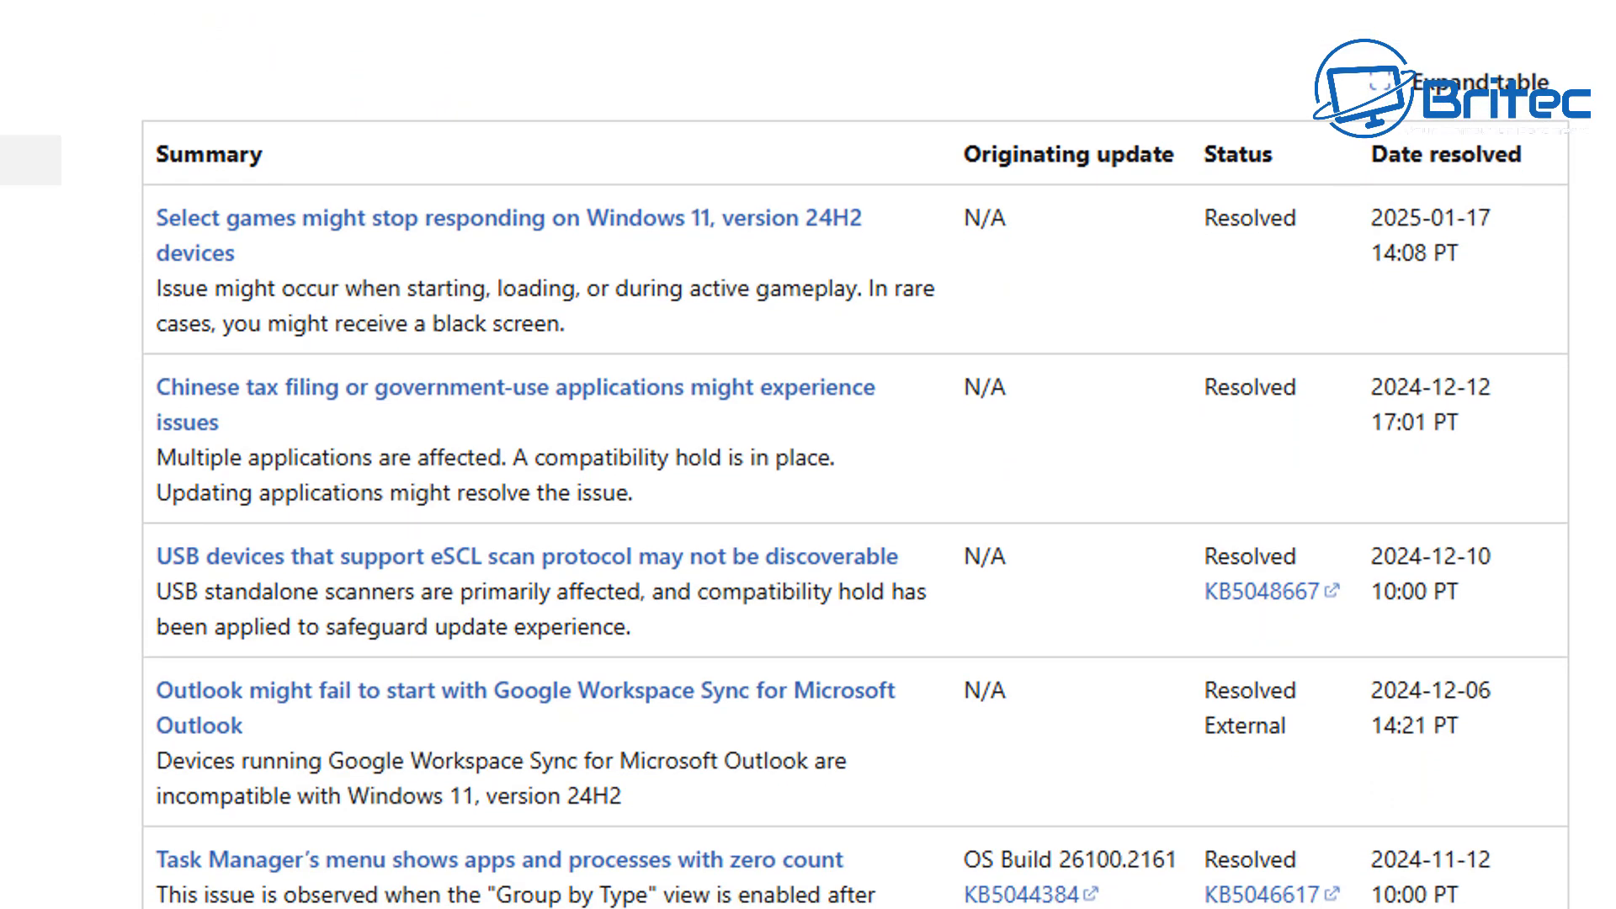
scroll("down", 3)
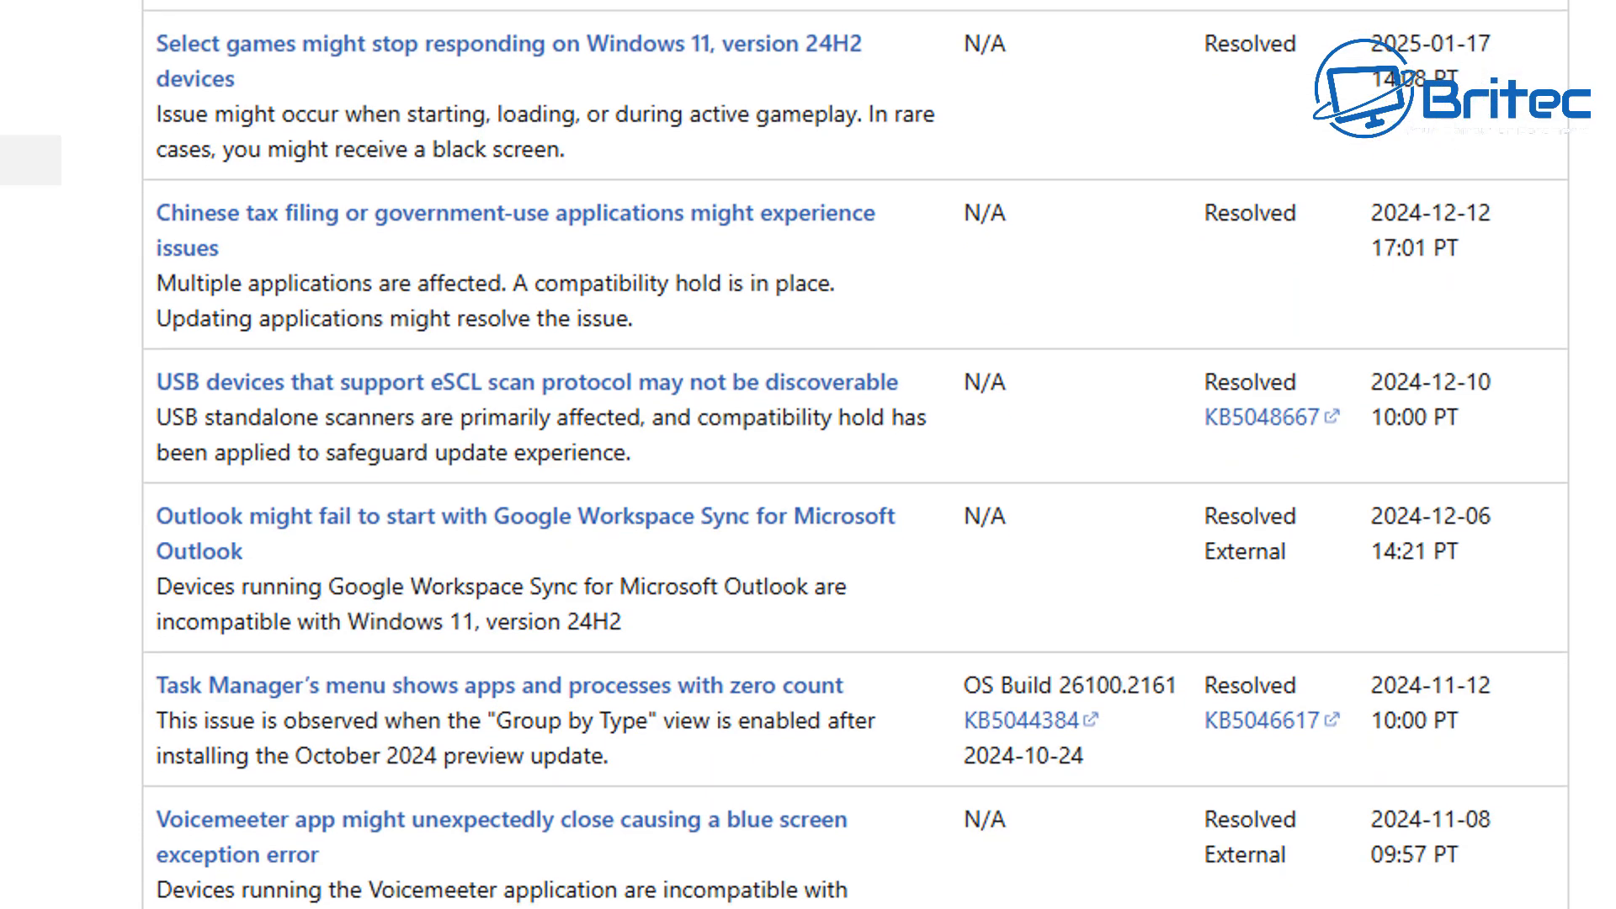
scroll("down", 3)
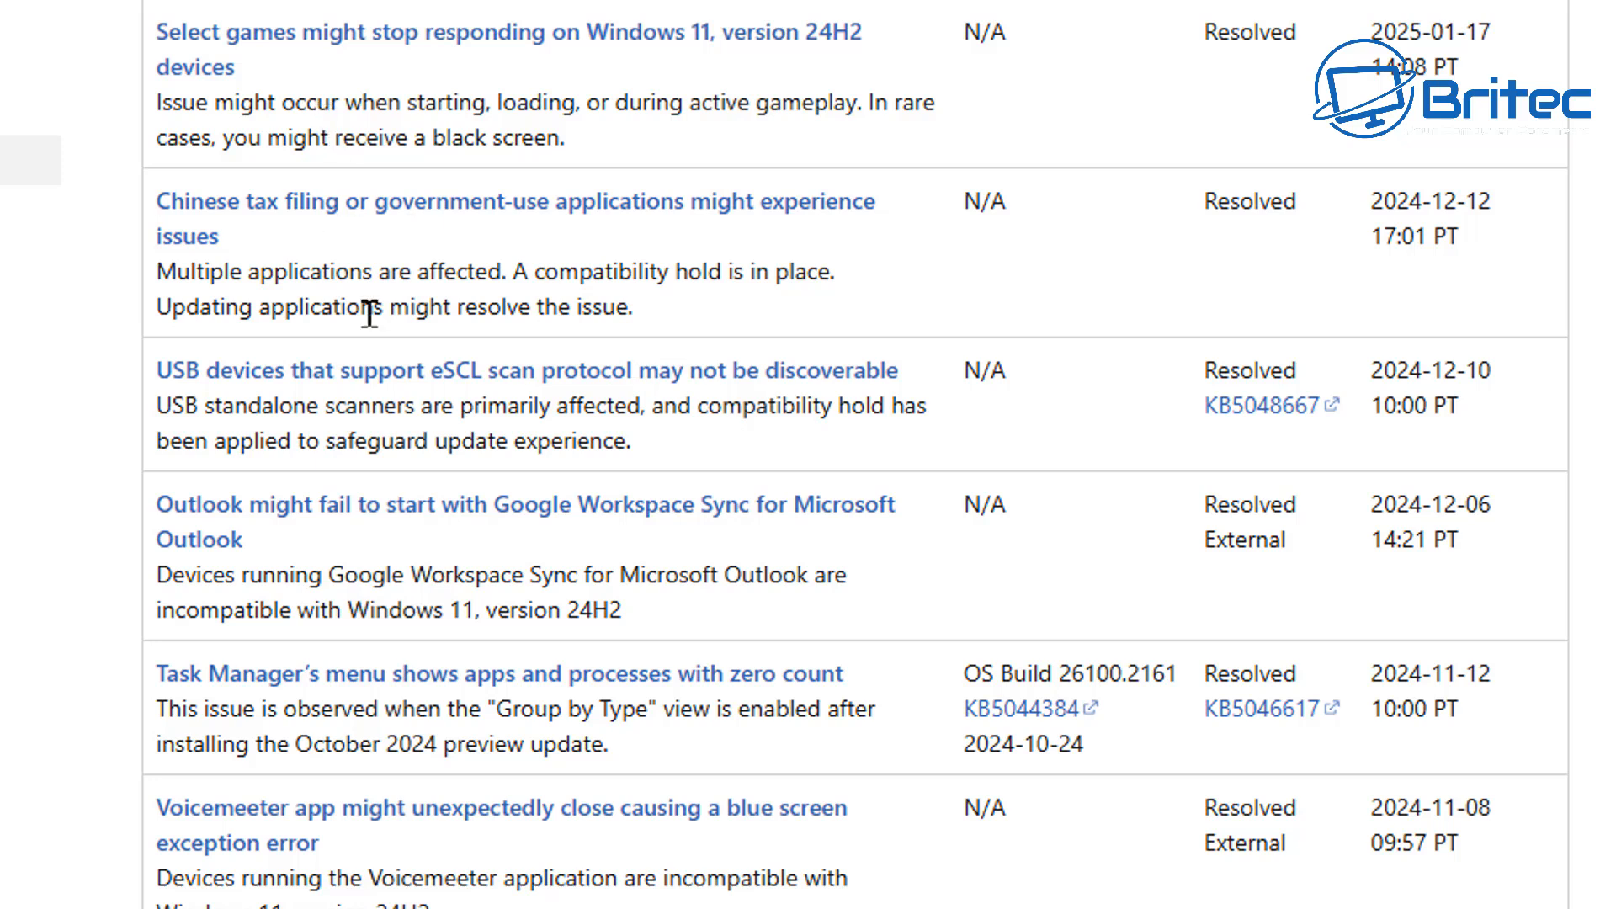
mouse_move(438, 704)
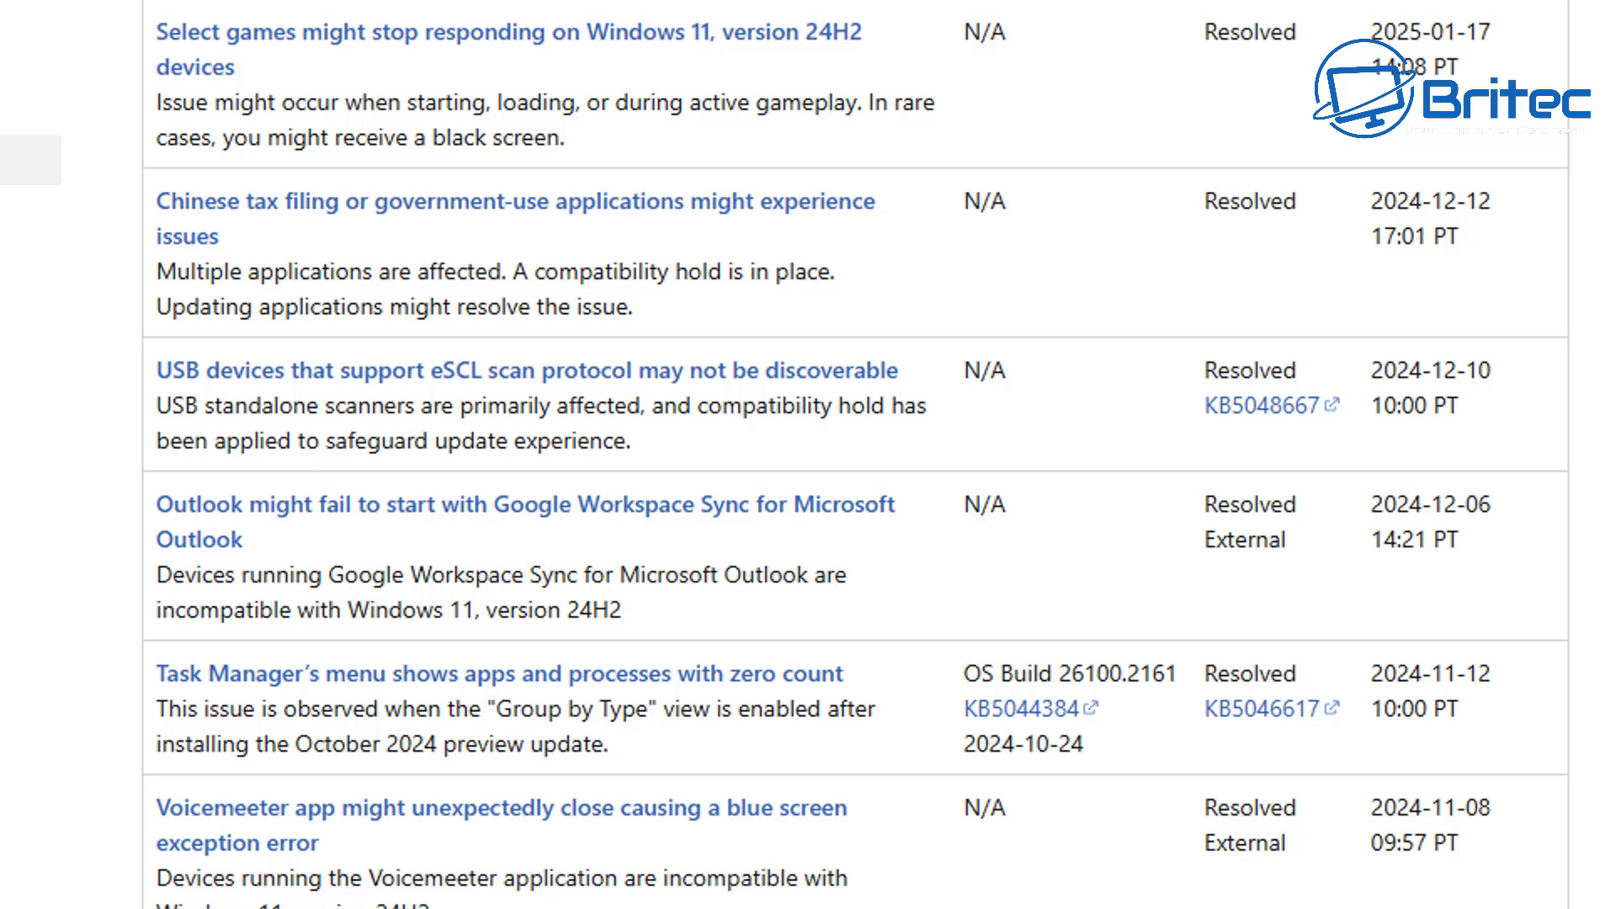
In Settings > Windows Update, check the 24H2 offer and the Pause updates duration options.
left_click(663, 889)
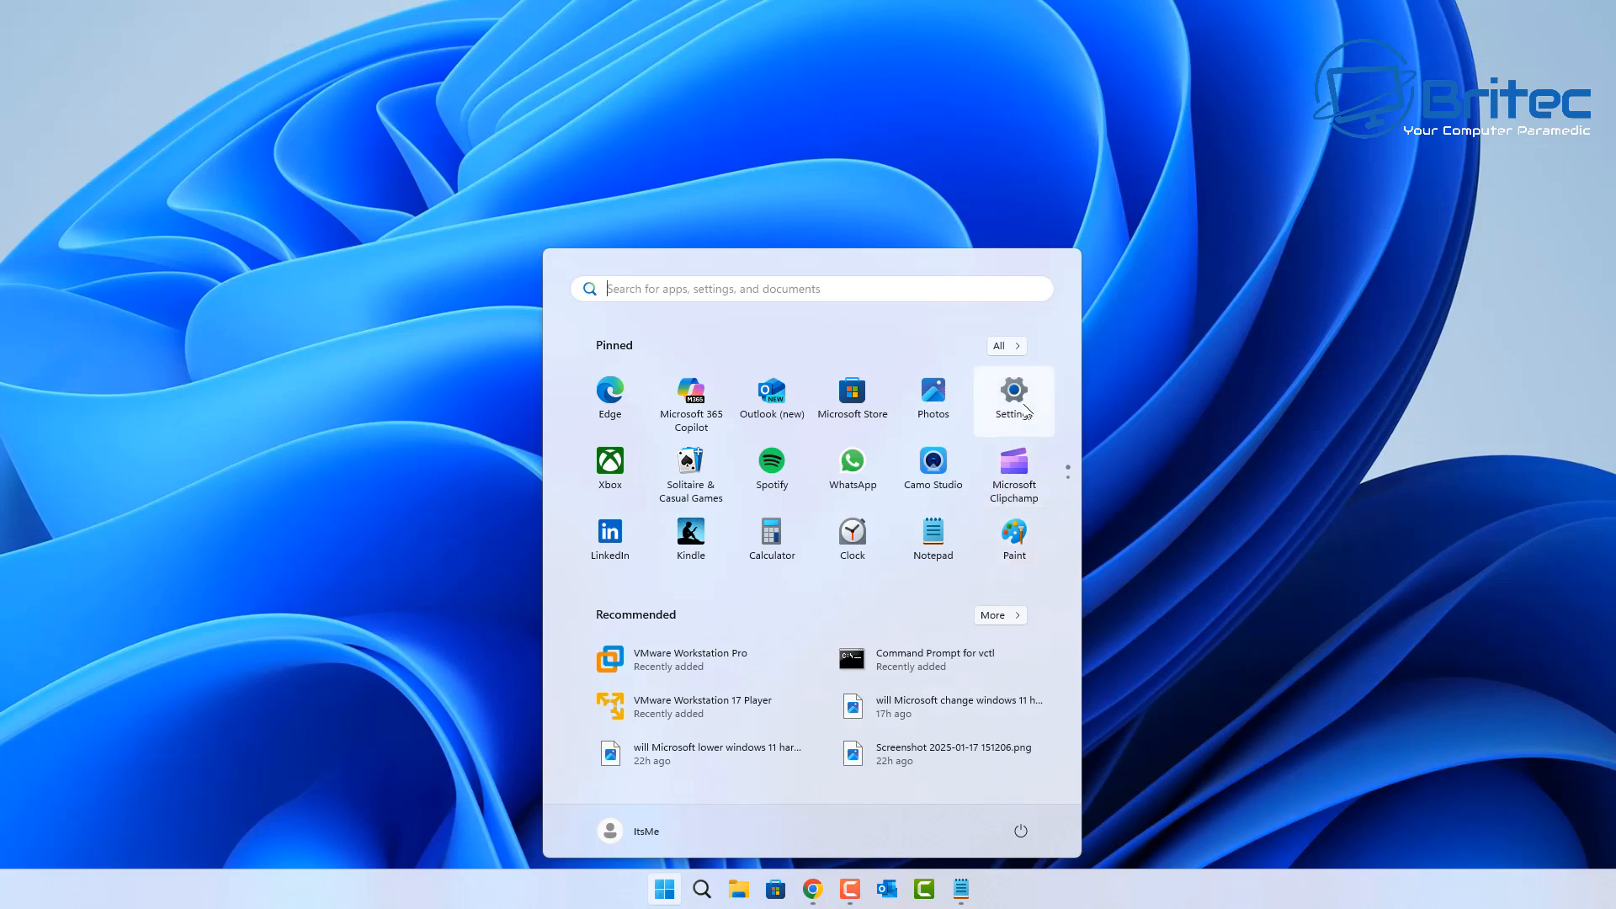
left_click(1014, 397)
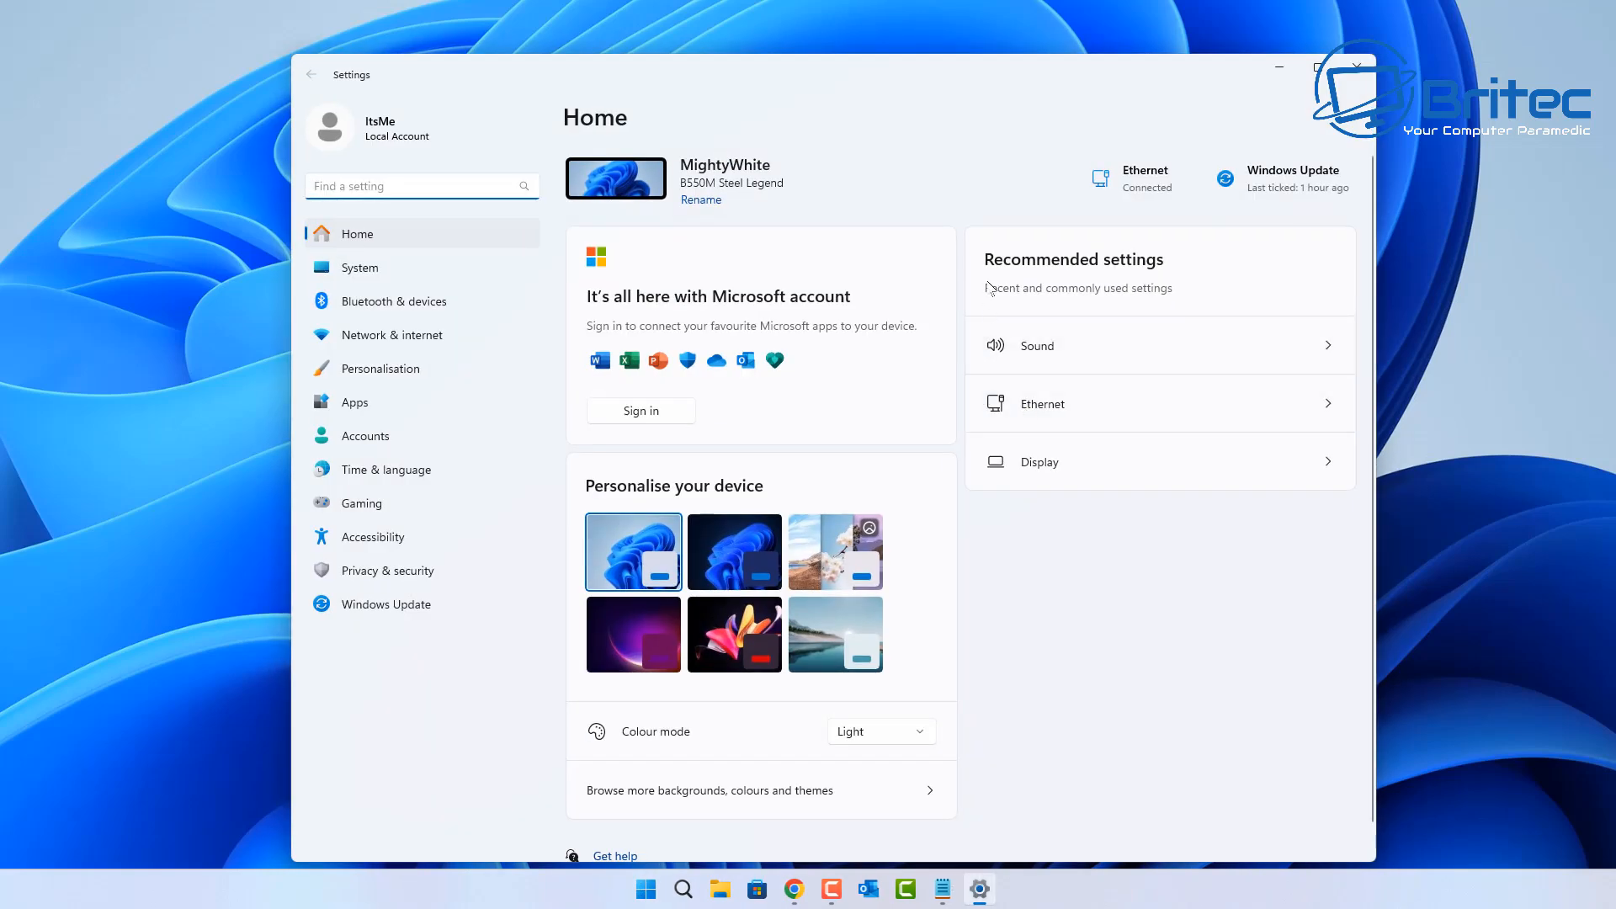
left_click(386, 604)
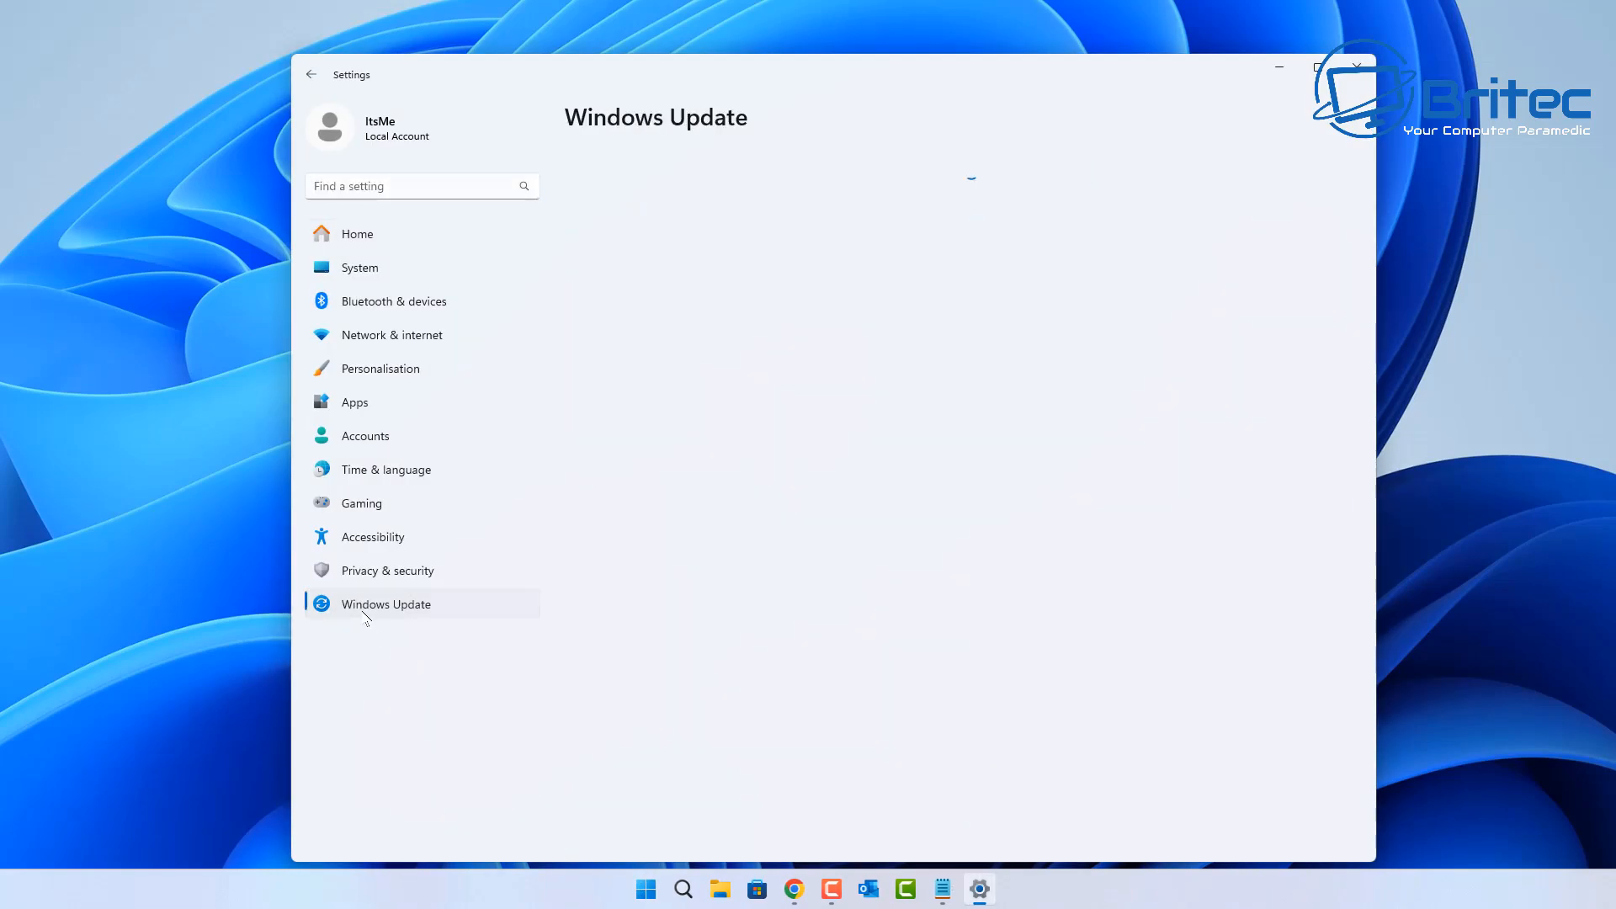
left_click(386, 604)
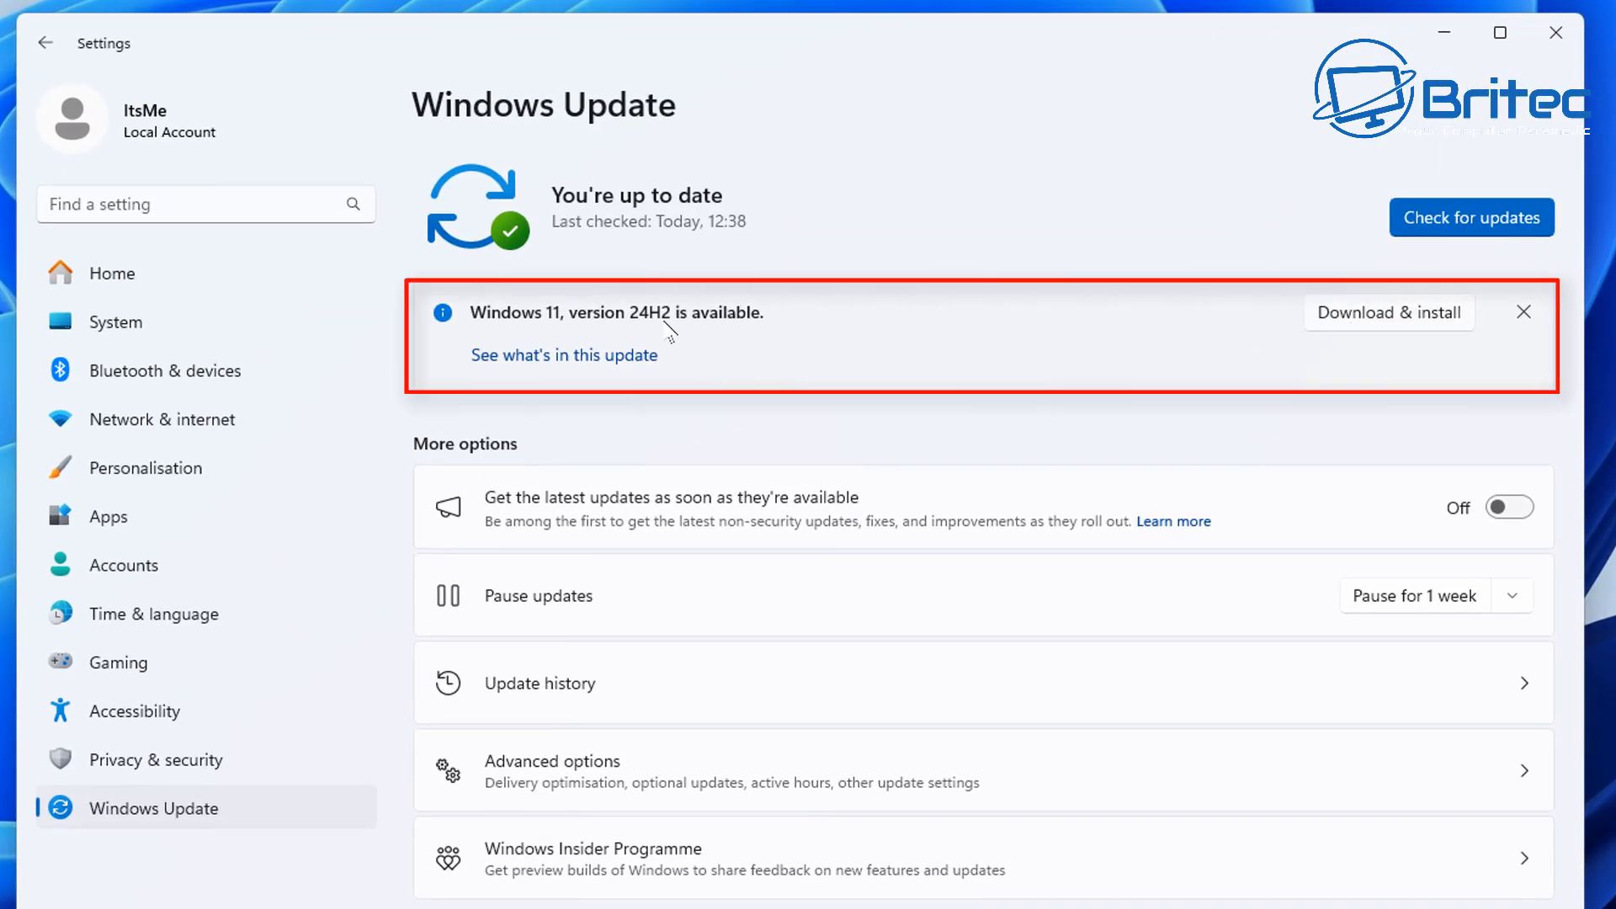
mouse_move(475, 333)
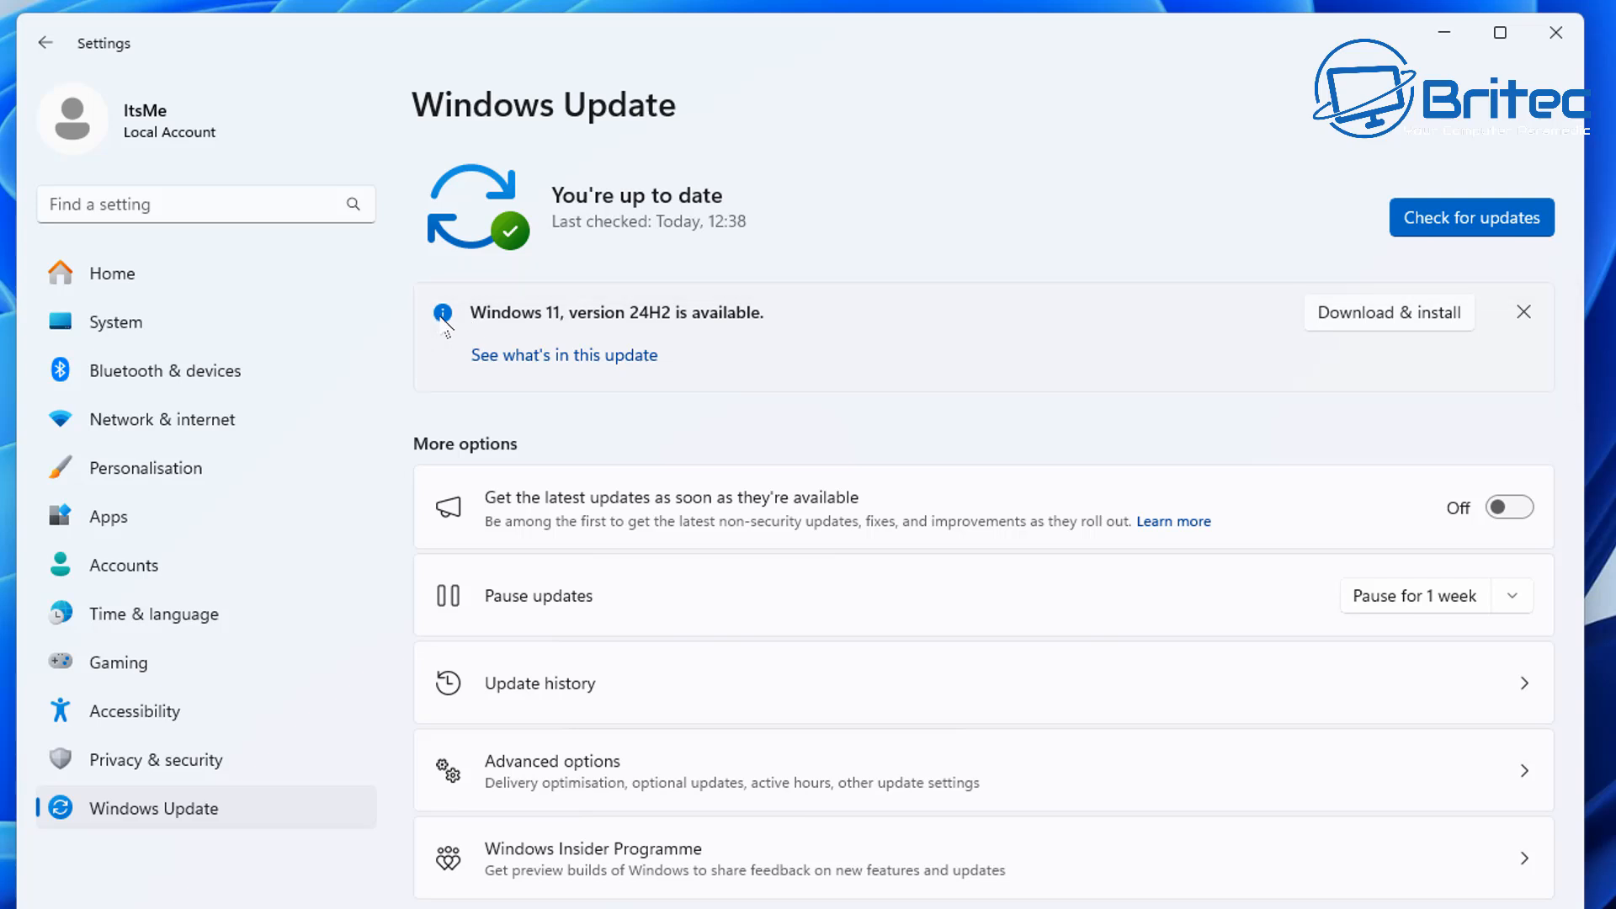
mouse_move(873, 320)
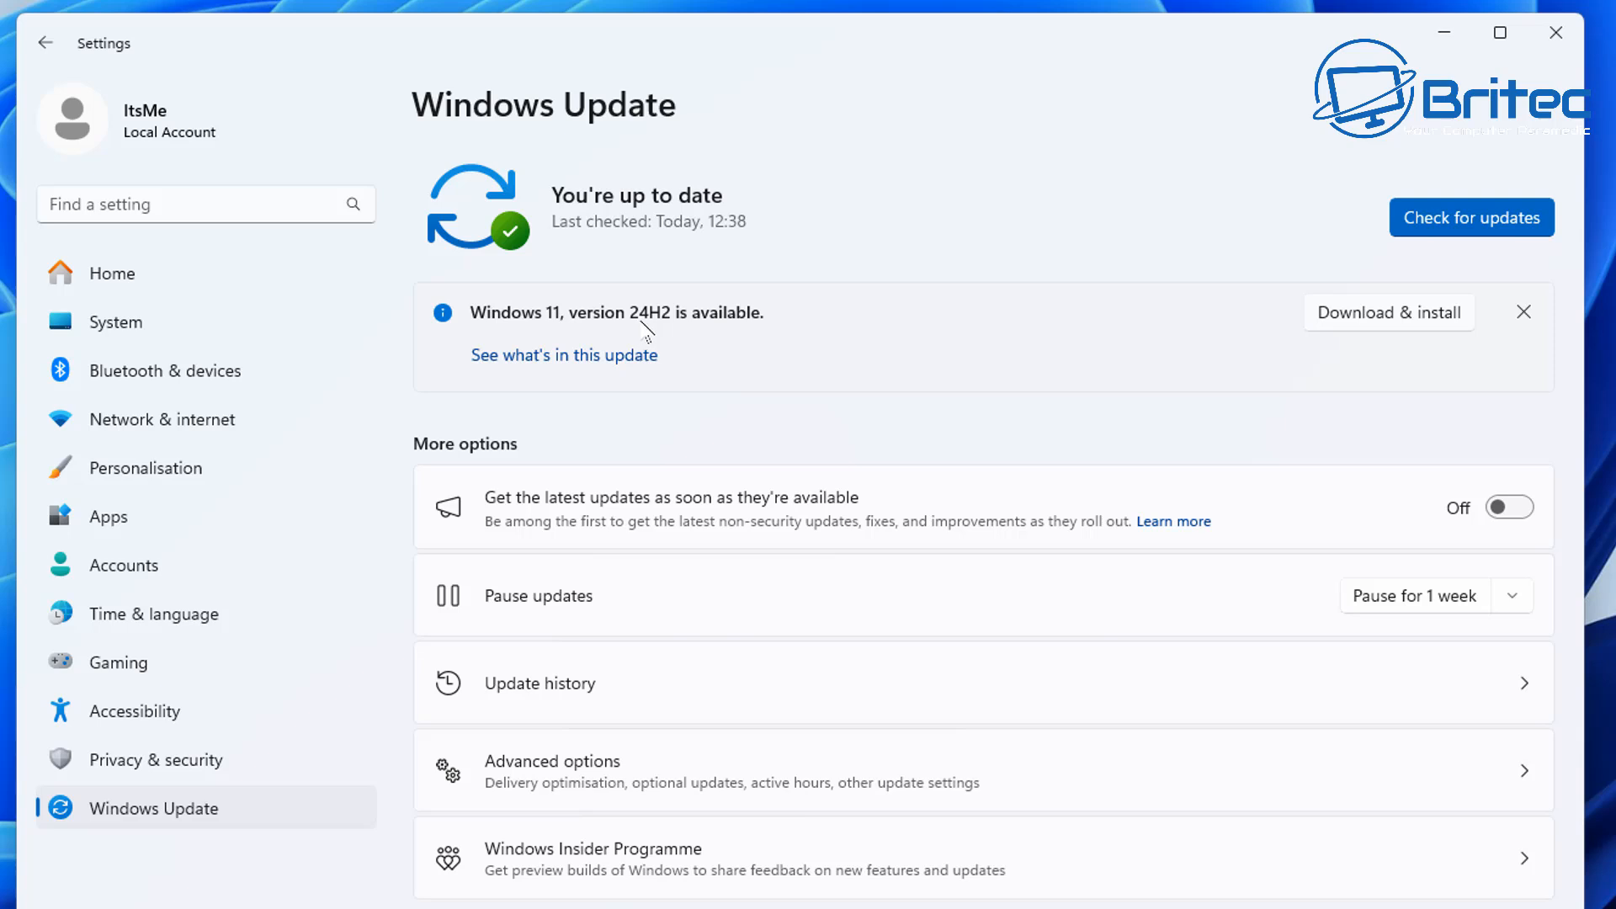
mouse_move(1456, 319)
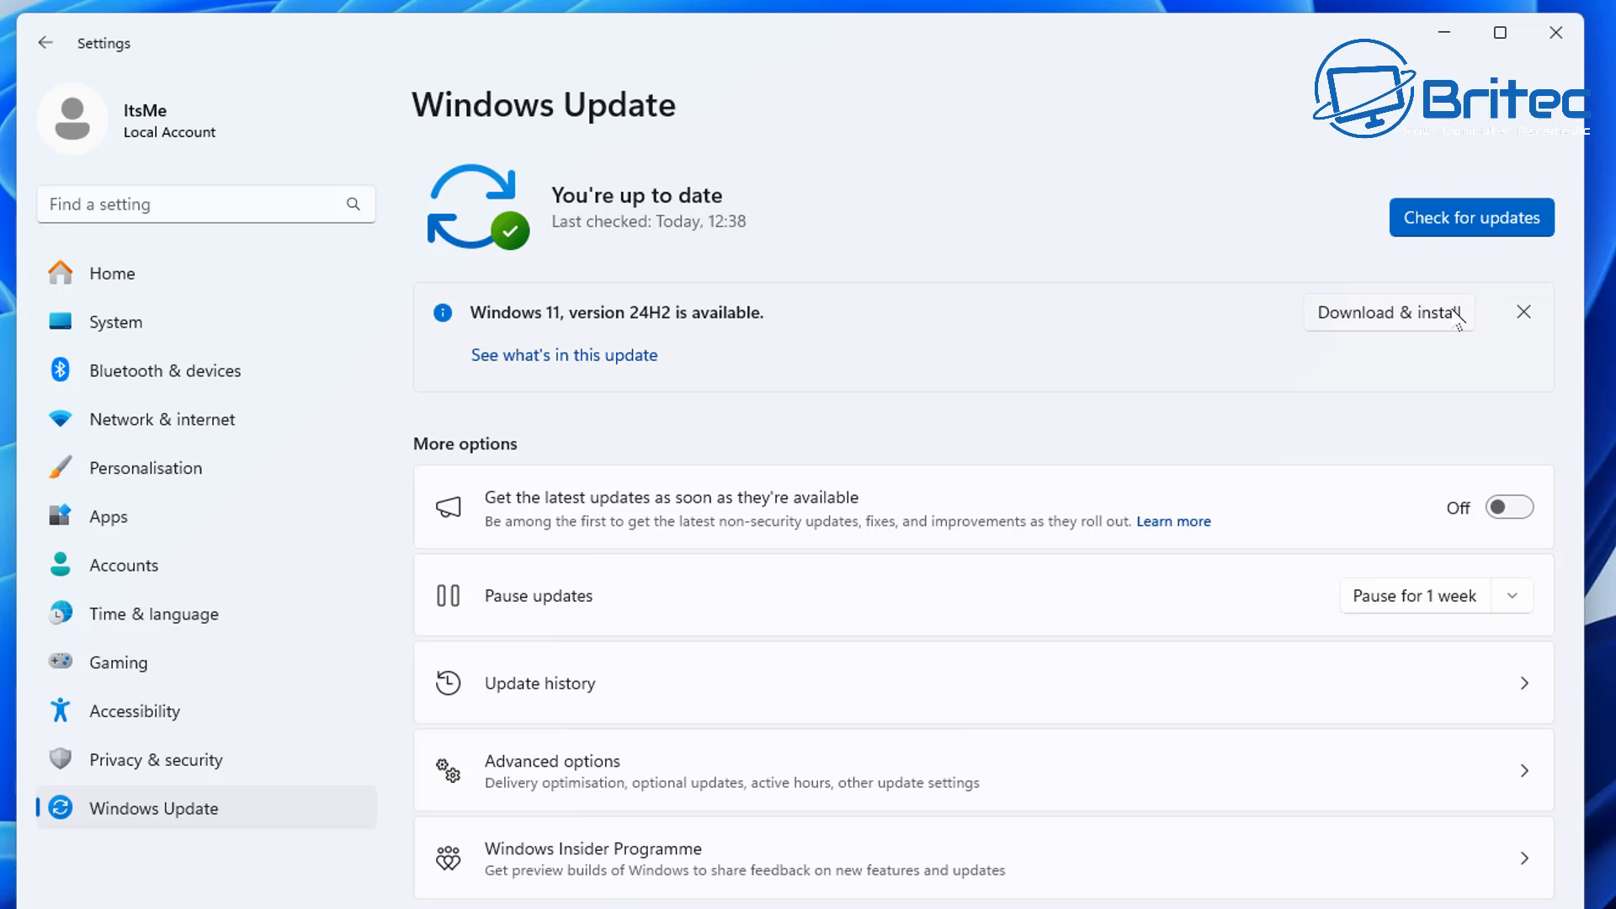
mouse_move(1241, 347)
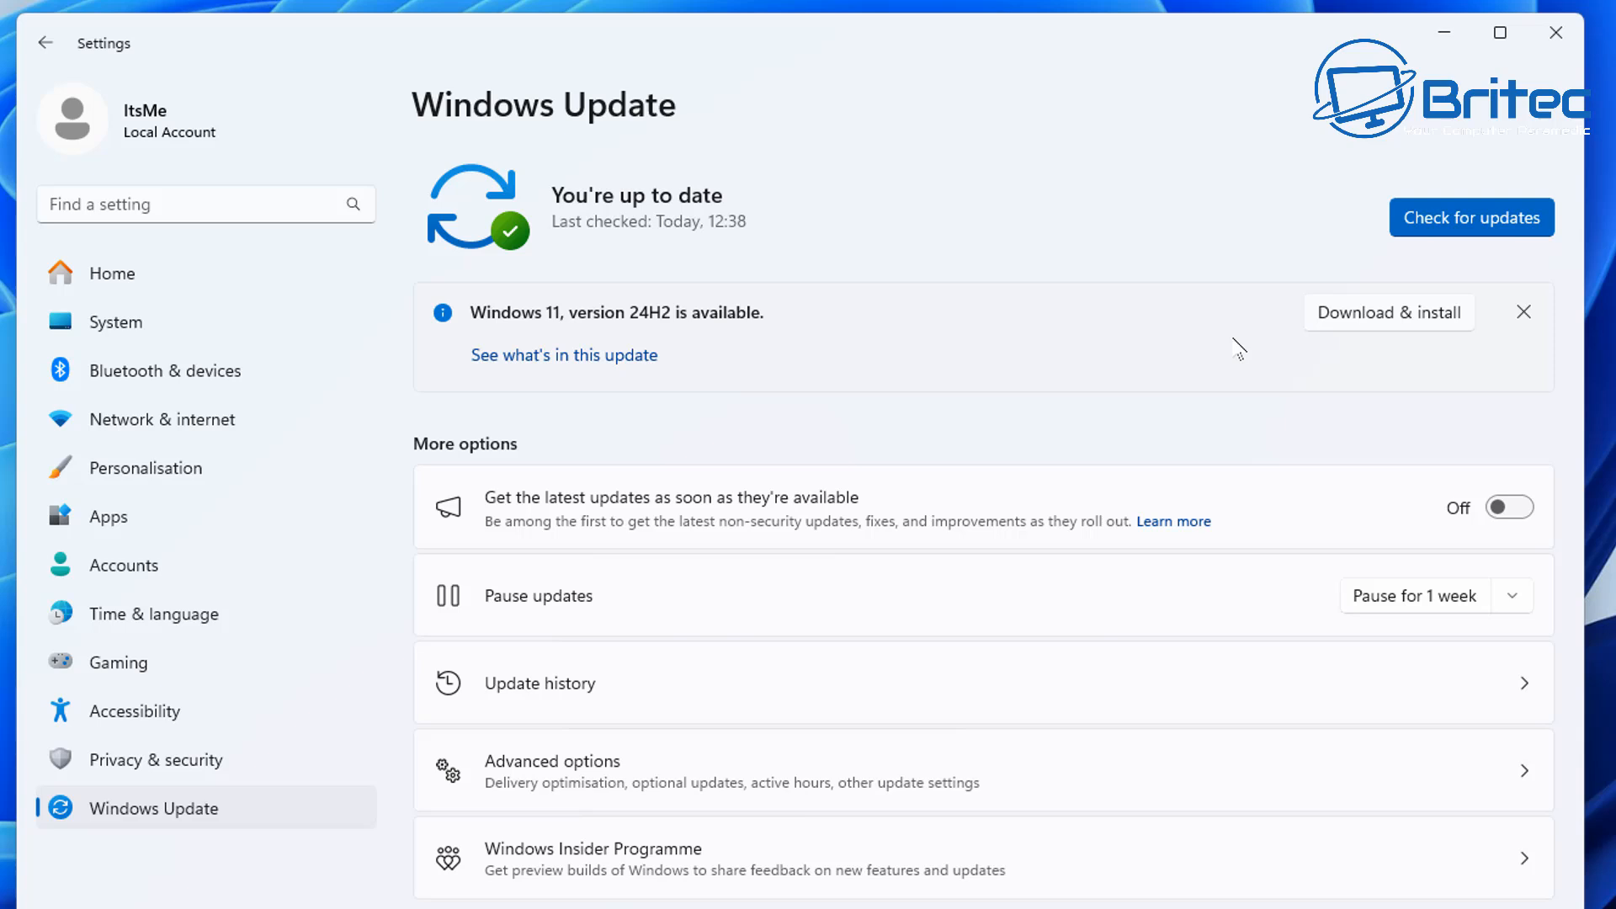
mouse_move(922, 345)
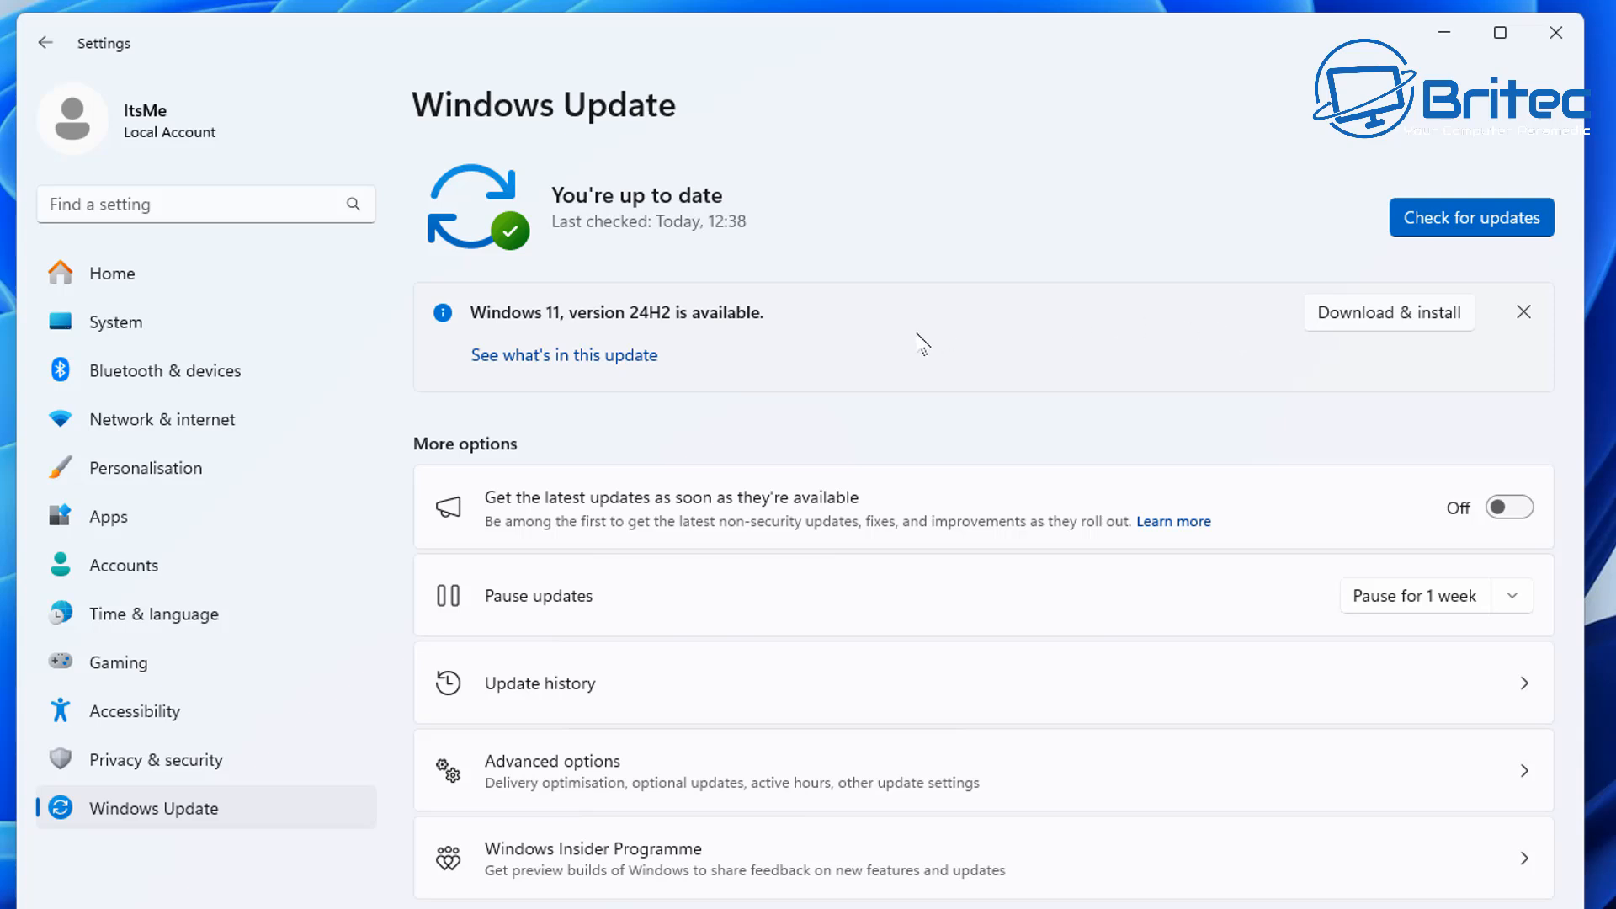
mouse_move(1360, 623)
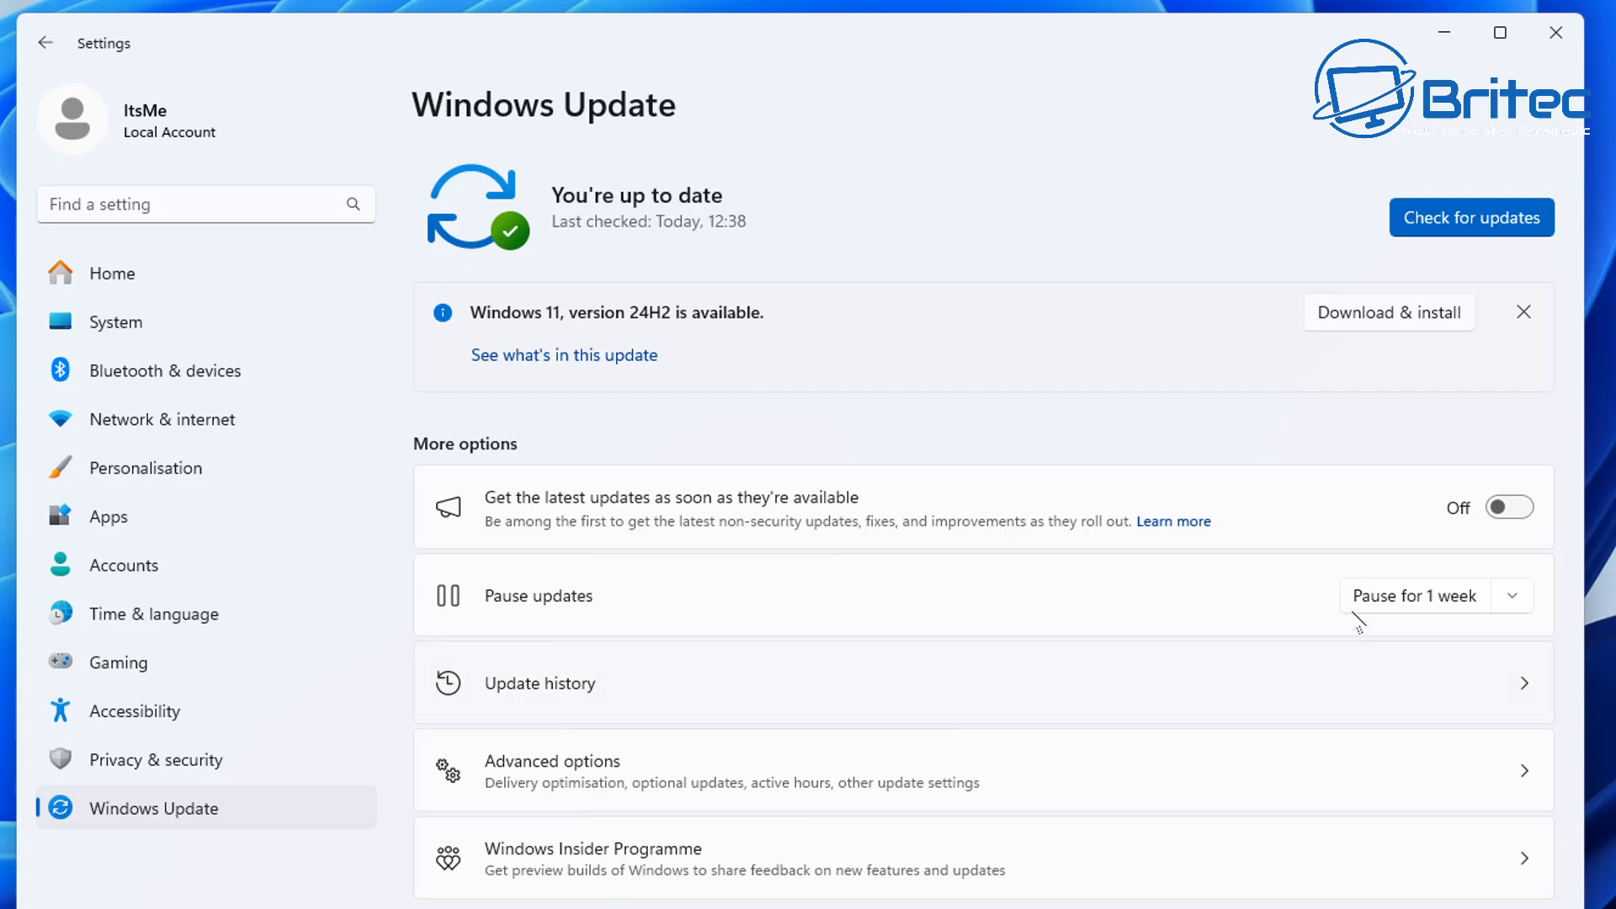
left_click(1511, 594)
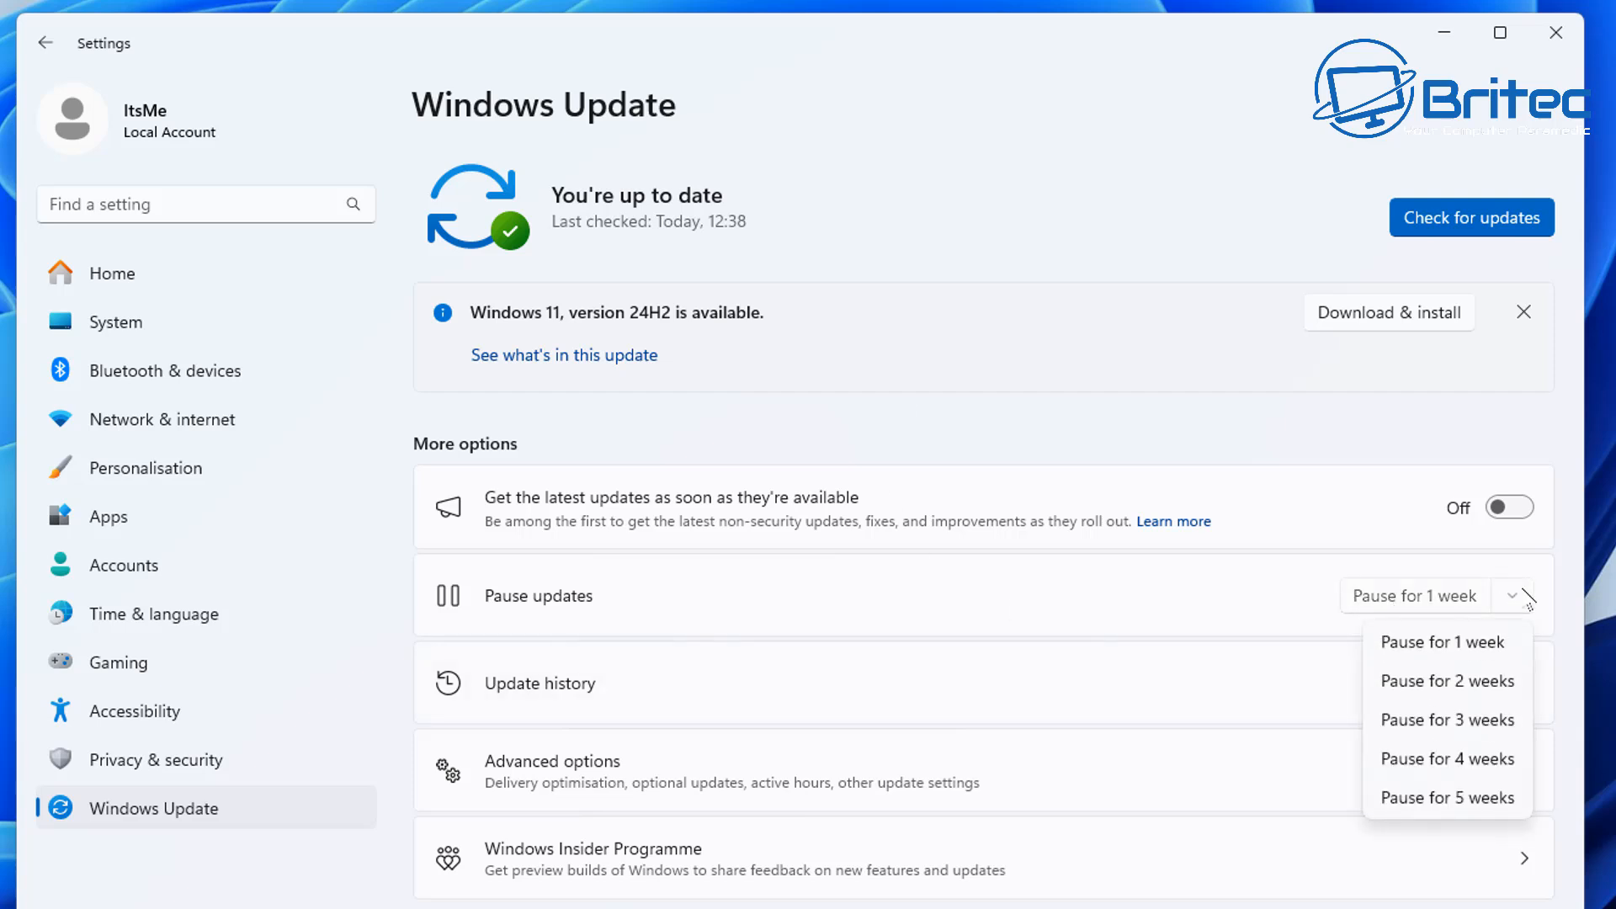
mouse_move(1478, 722)
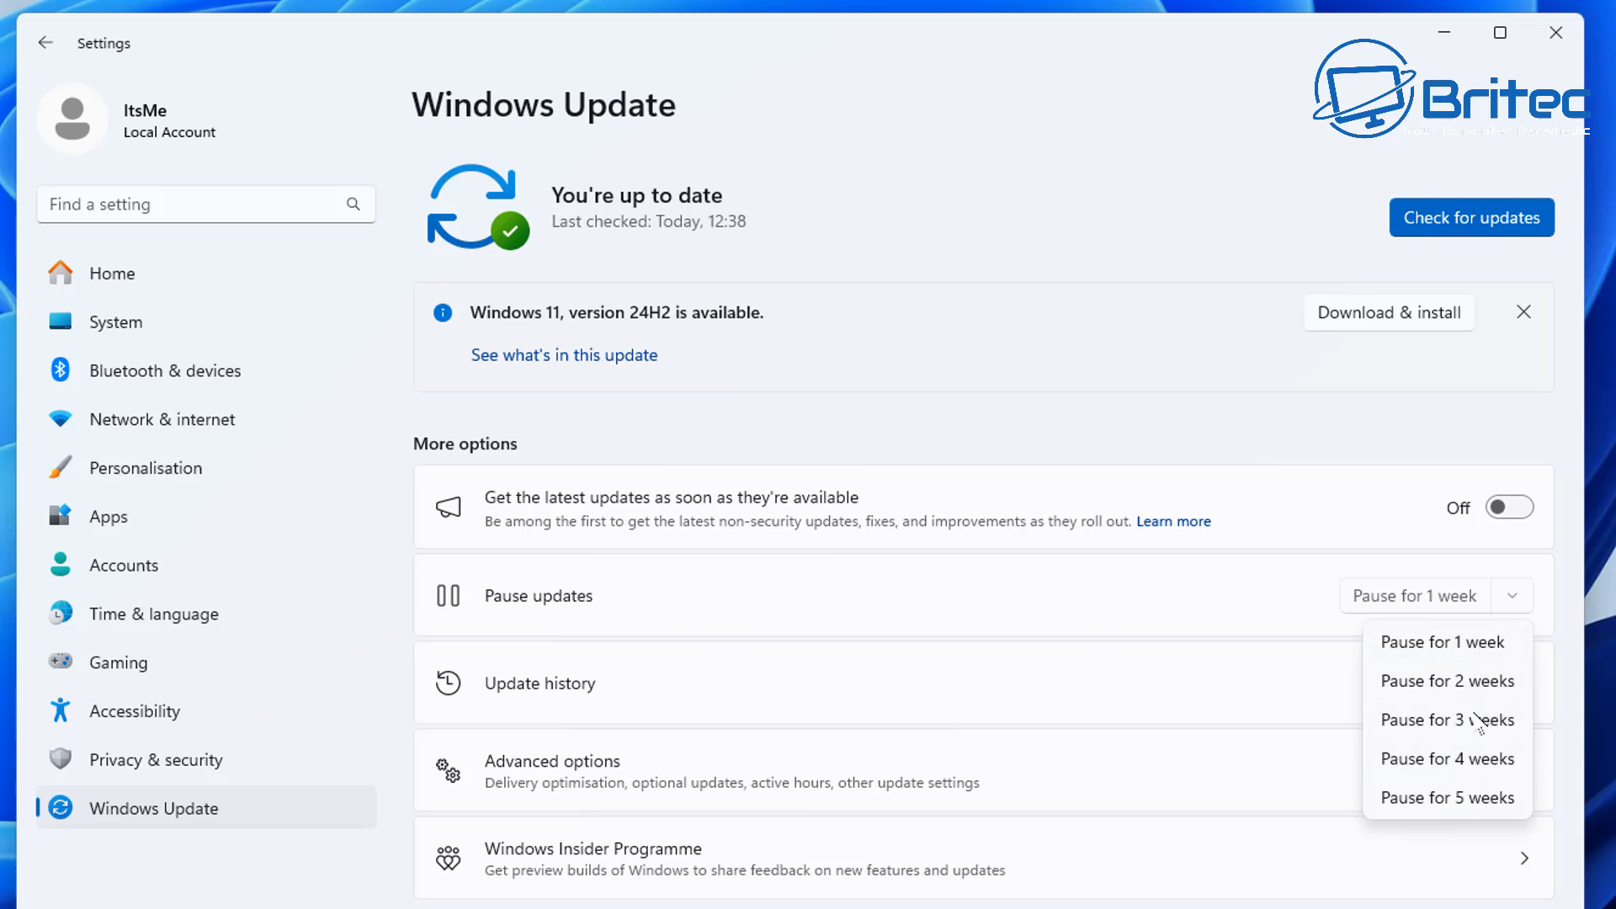
mouse_move(1431, 565)
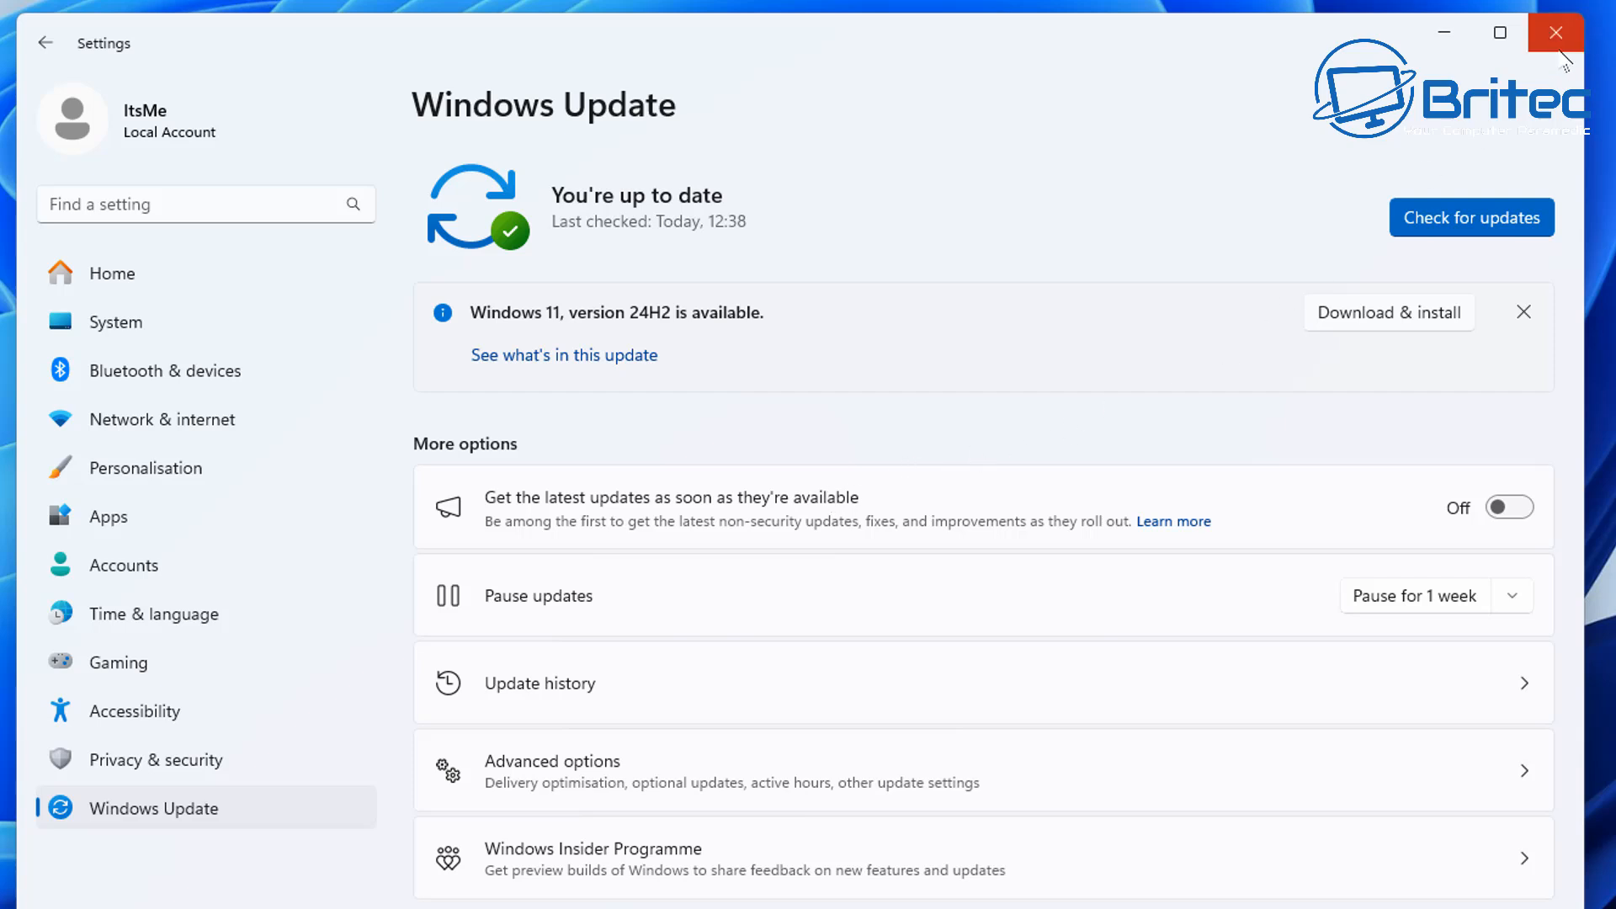
mouse_move(801, 552)
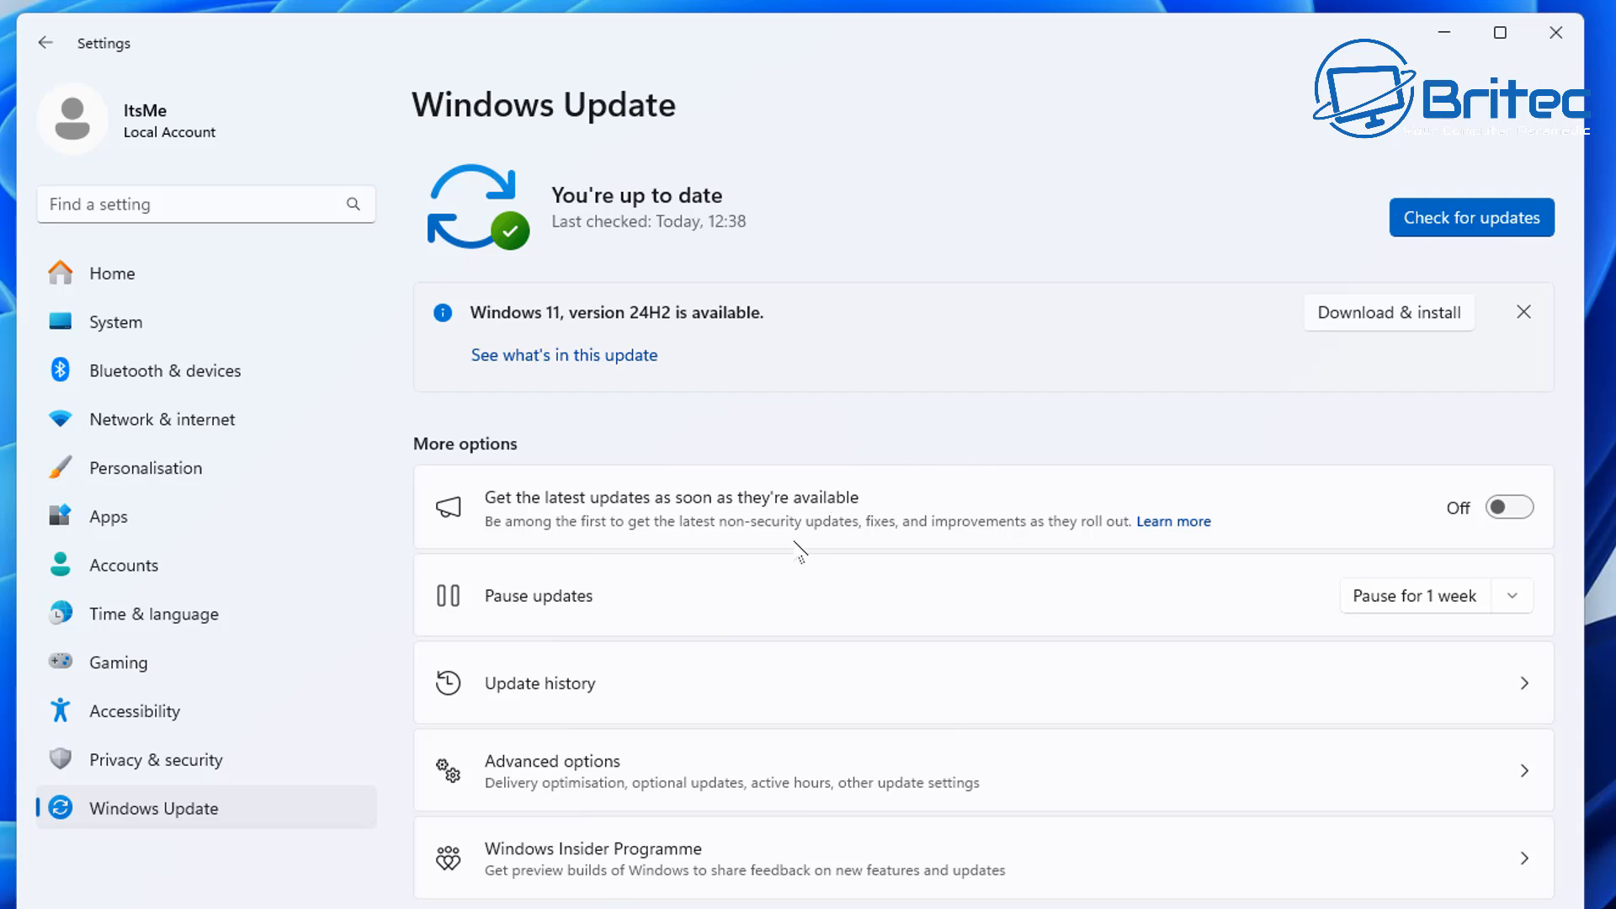
mouse_move(773, 416)
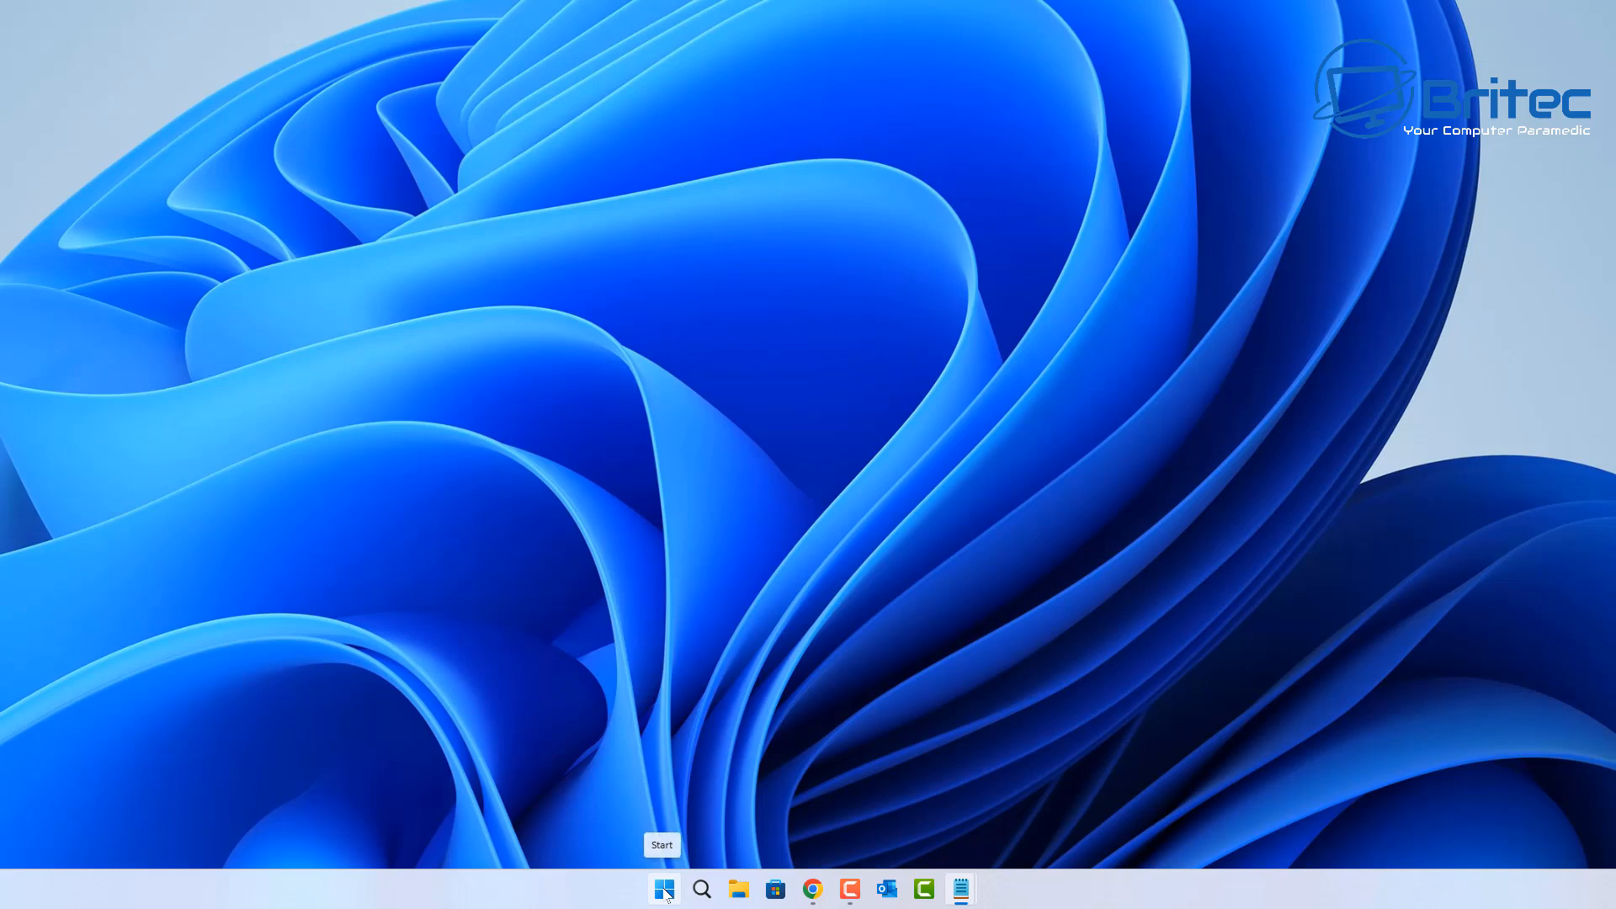
Search Start for 'gpo' and launch Edit group policy.
left_click(663, 889)
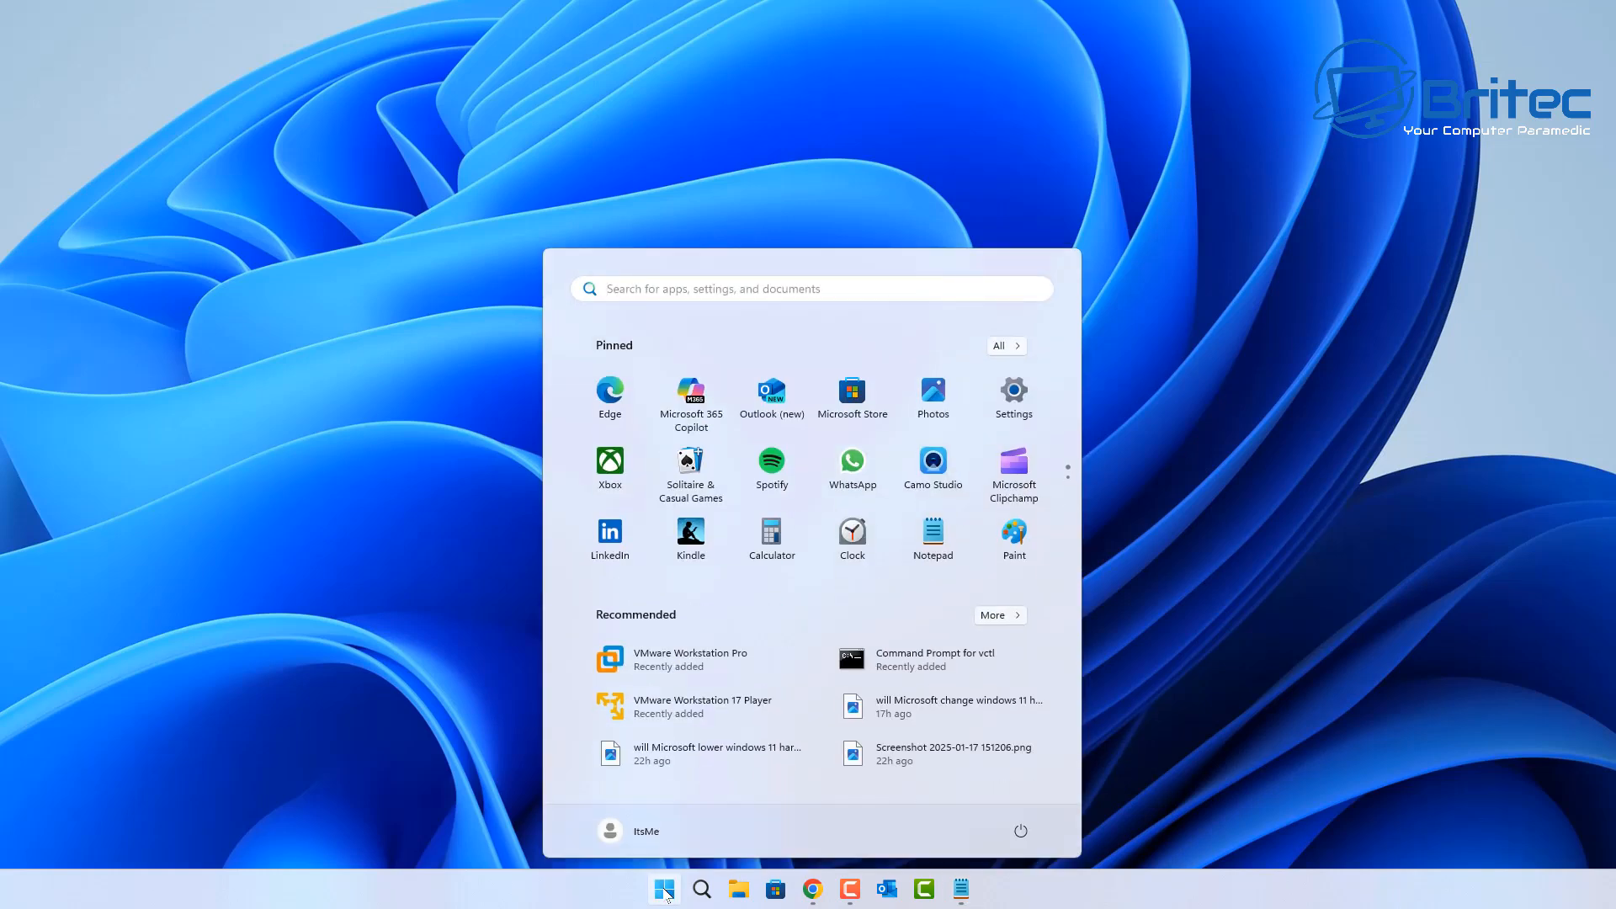
type("gpo")
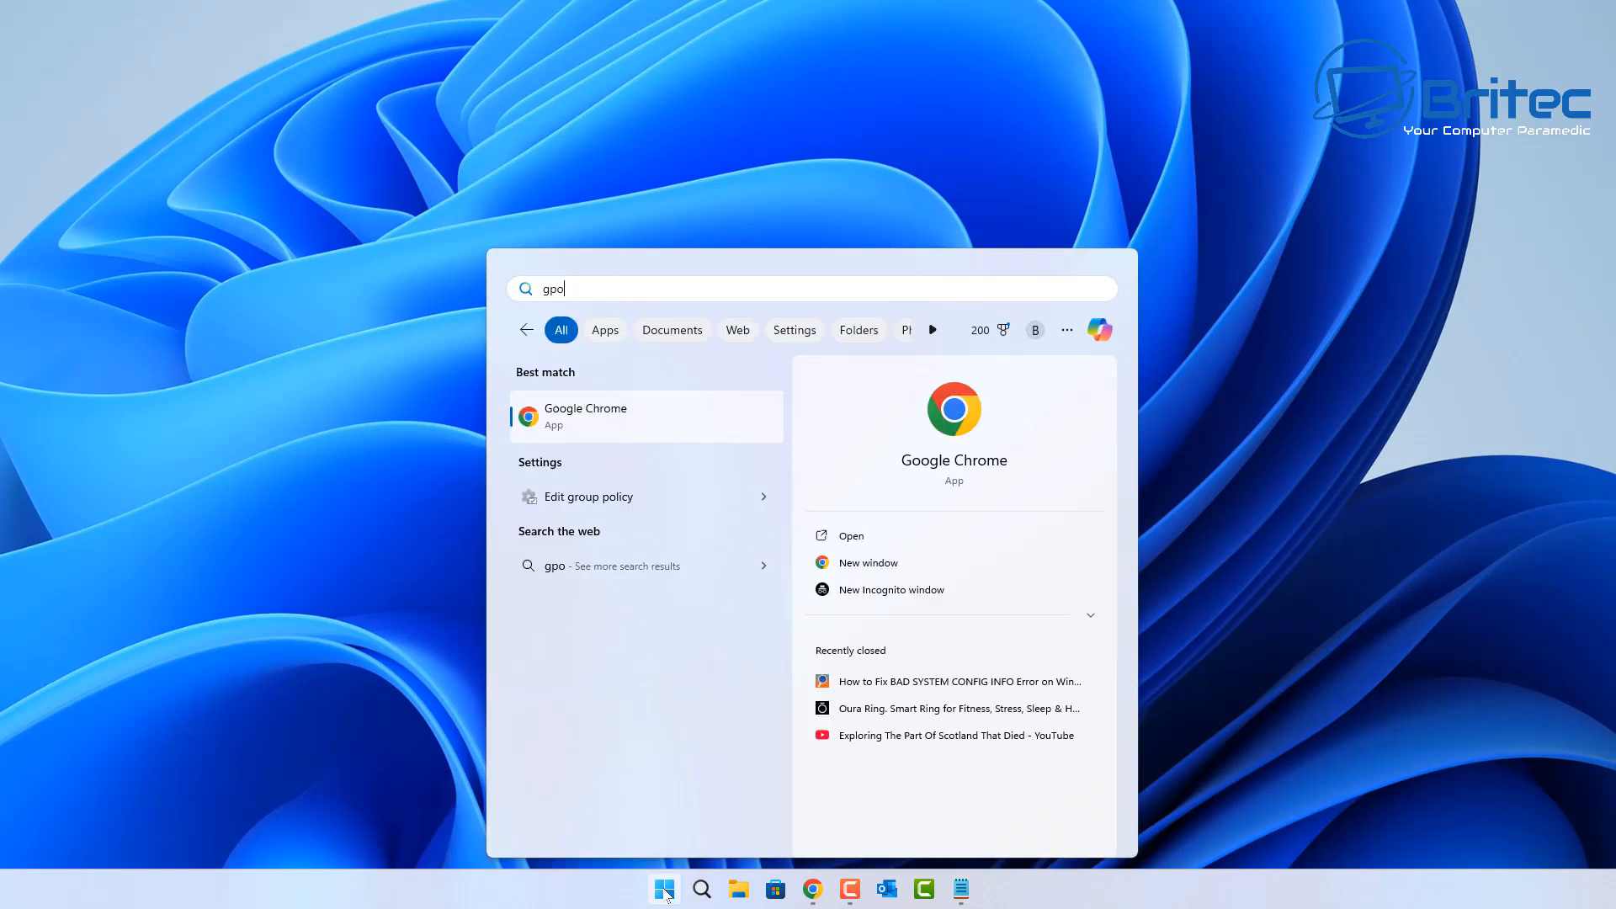
left_click(587, 495)
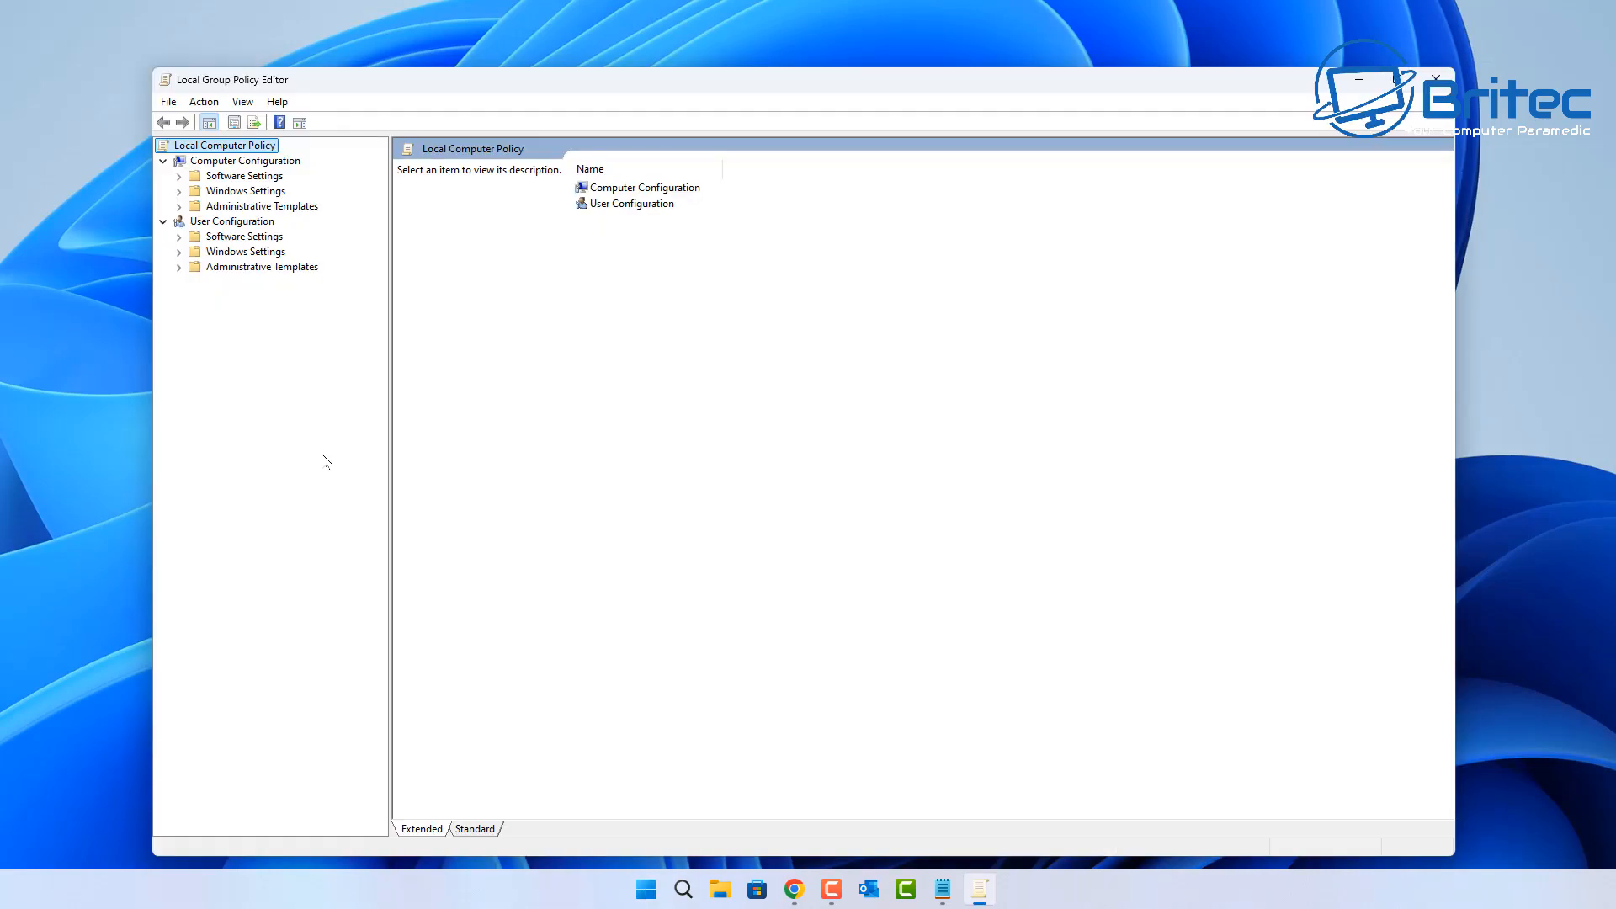
Navigate Computer Configuration > Administrative Templates > Windows Components > Windows Update.
left_click(248, 162)
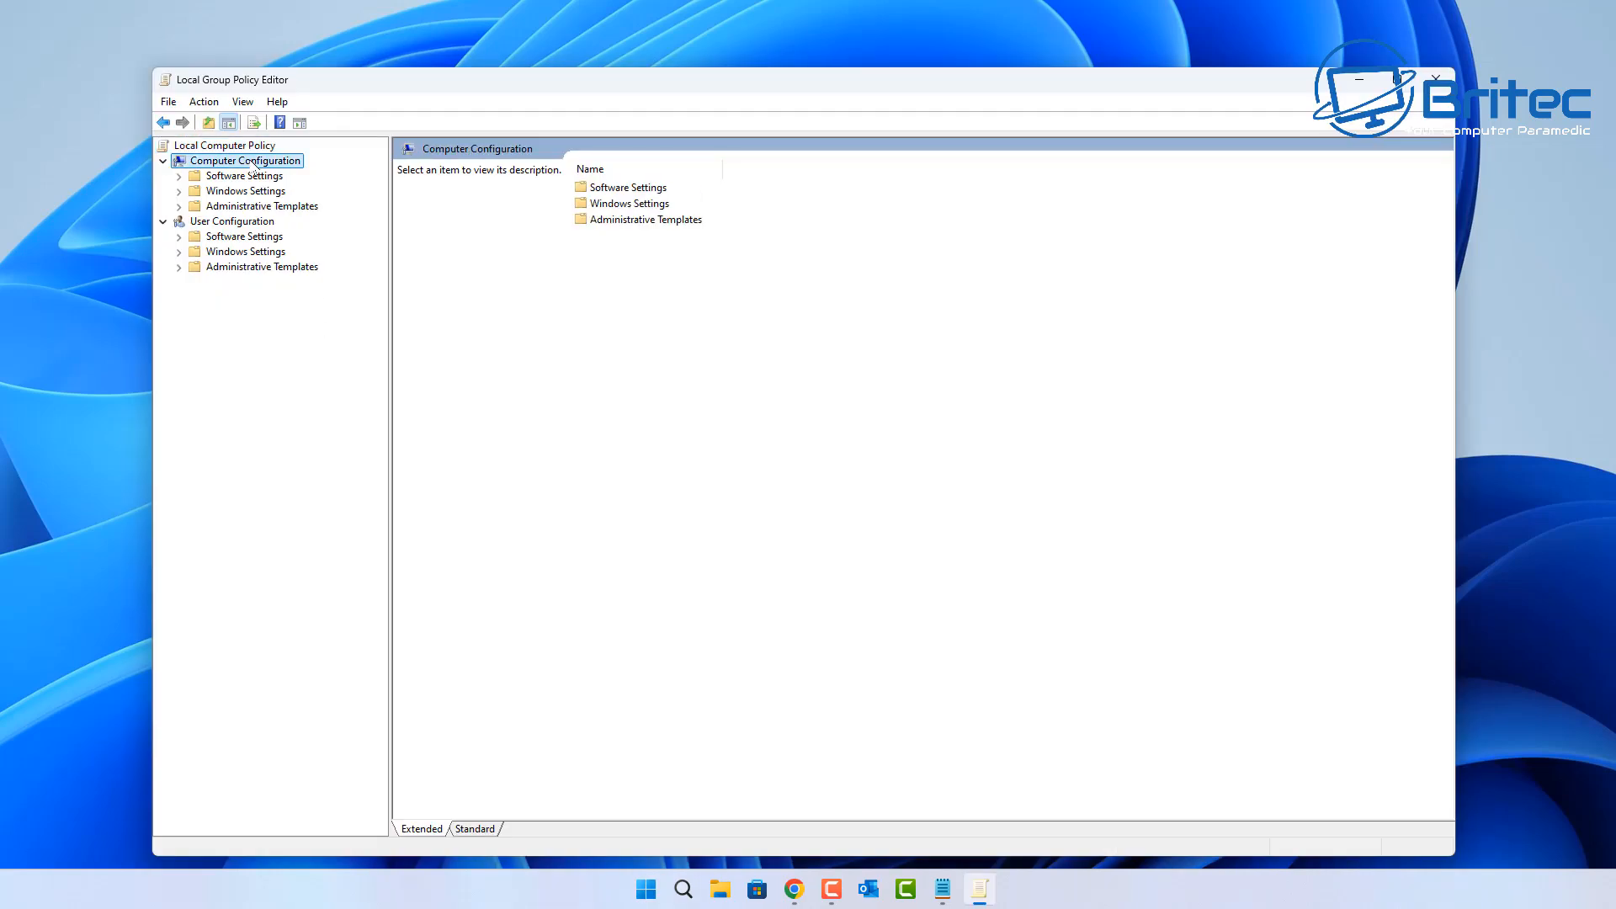
left_click(262, 205)
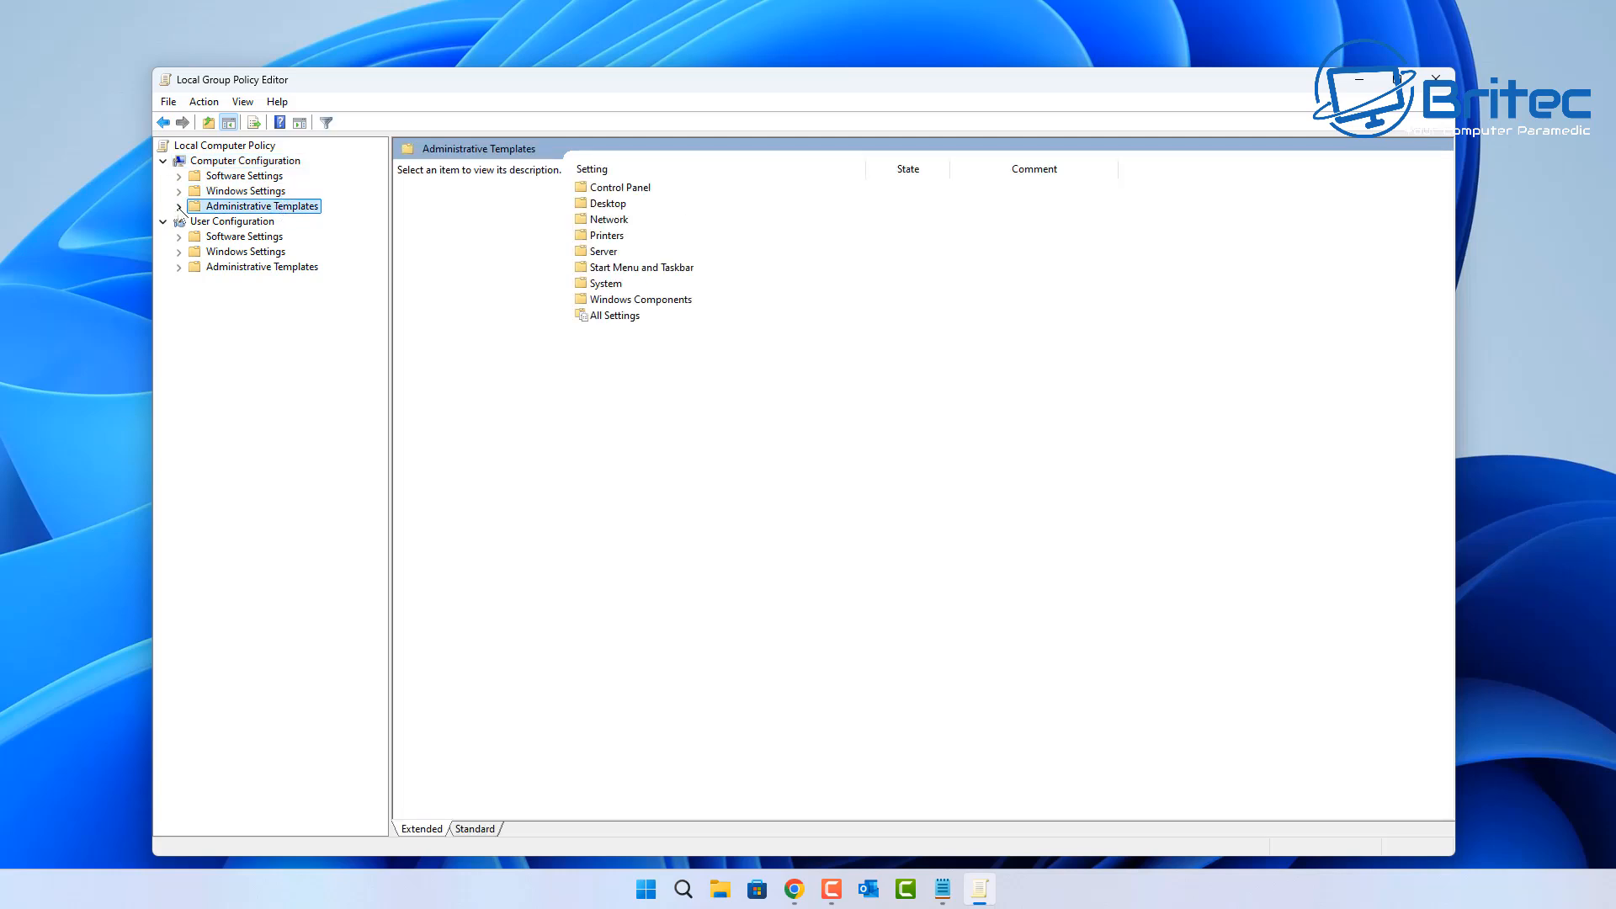
left_click(180, 206)
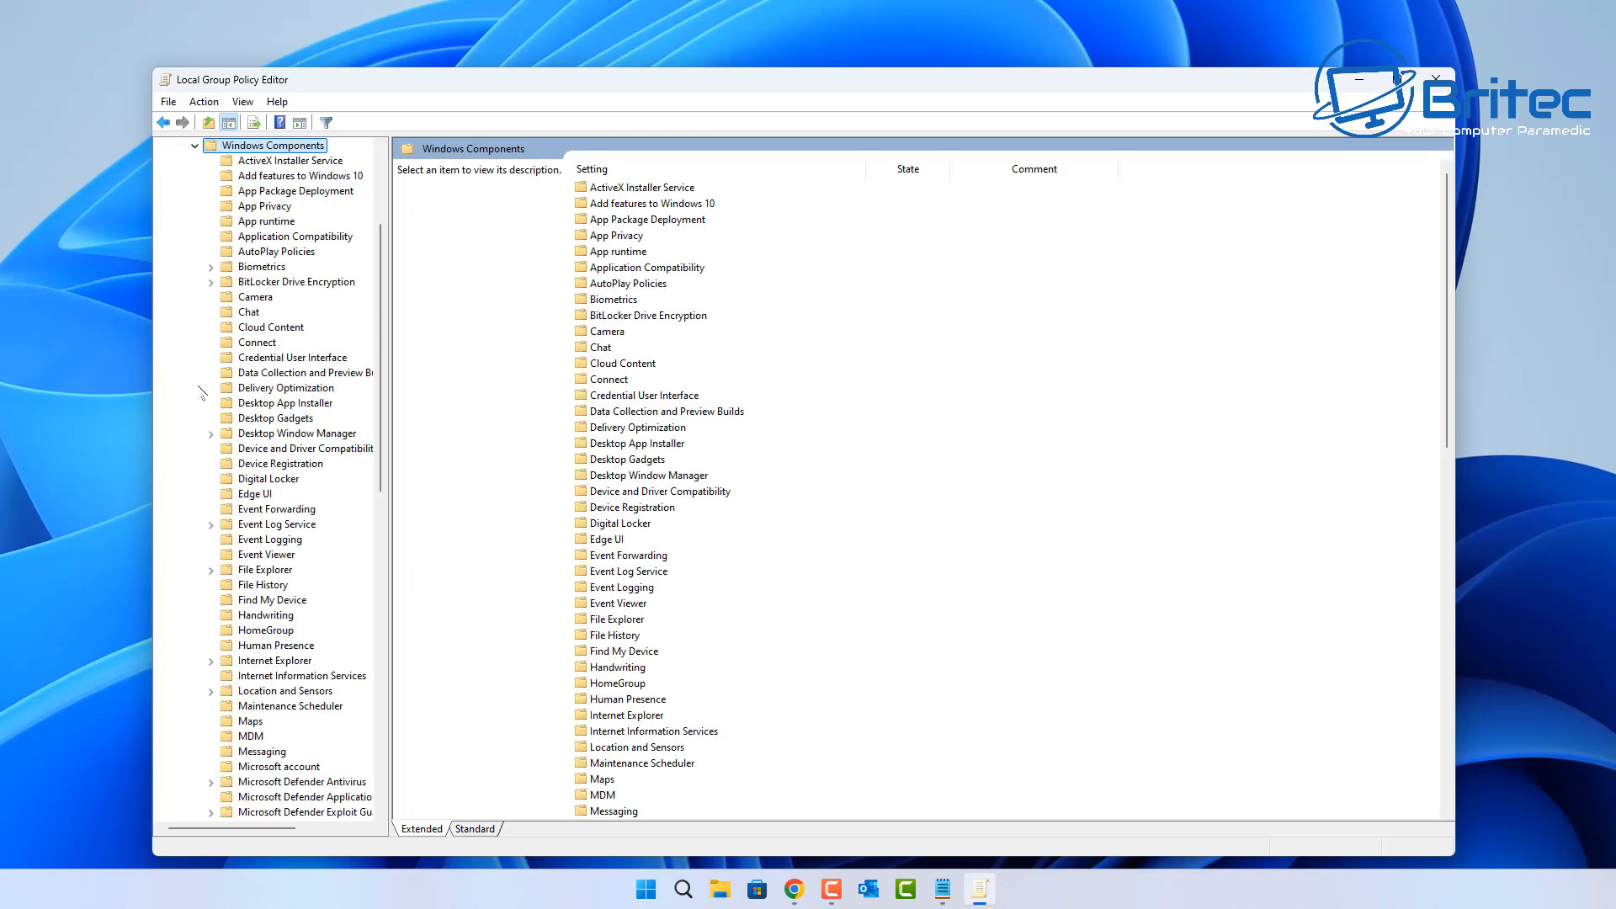
scroll("down", 3)
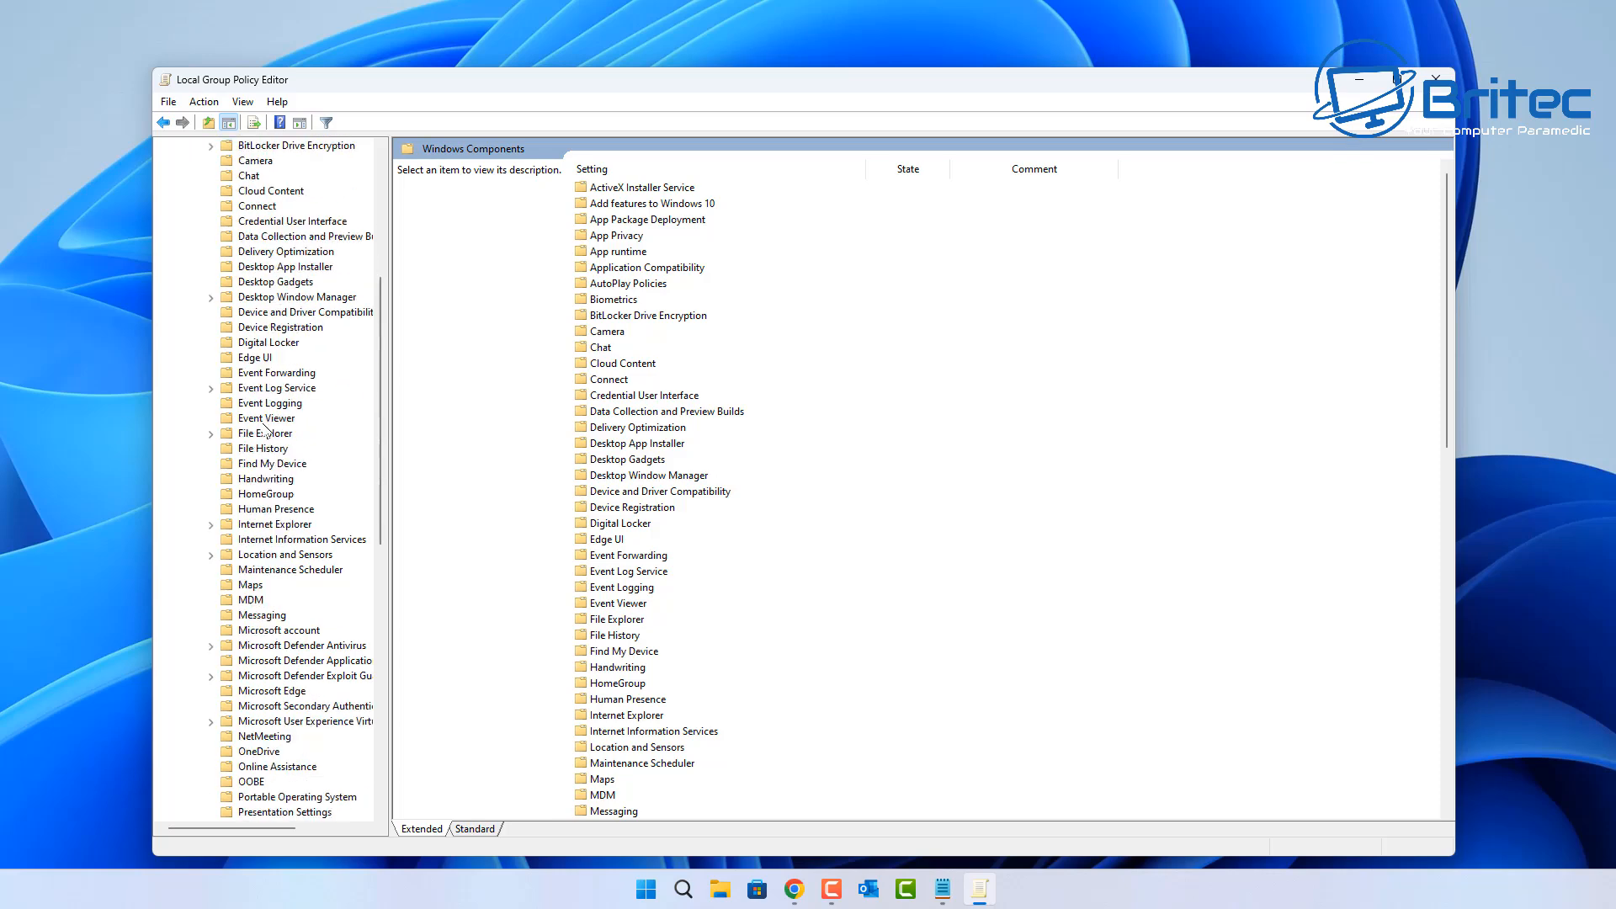
scroll("down", 3)
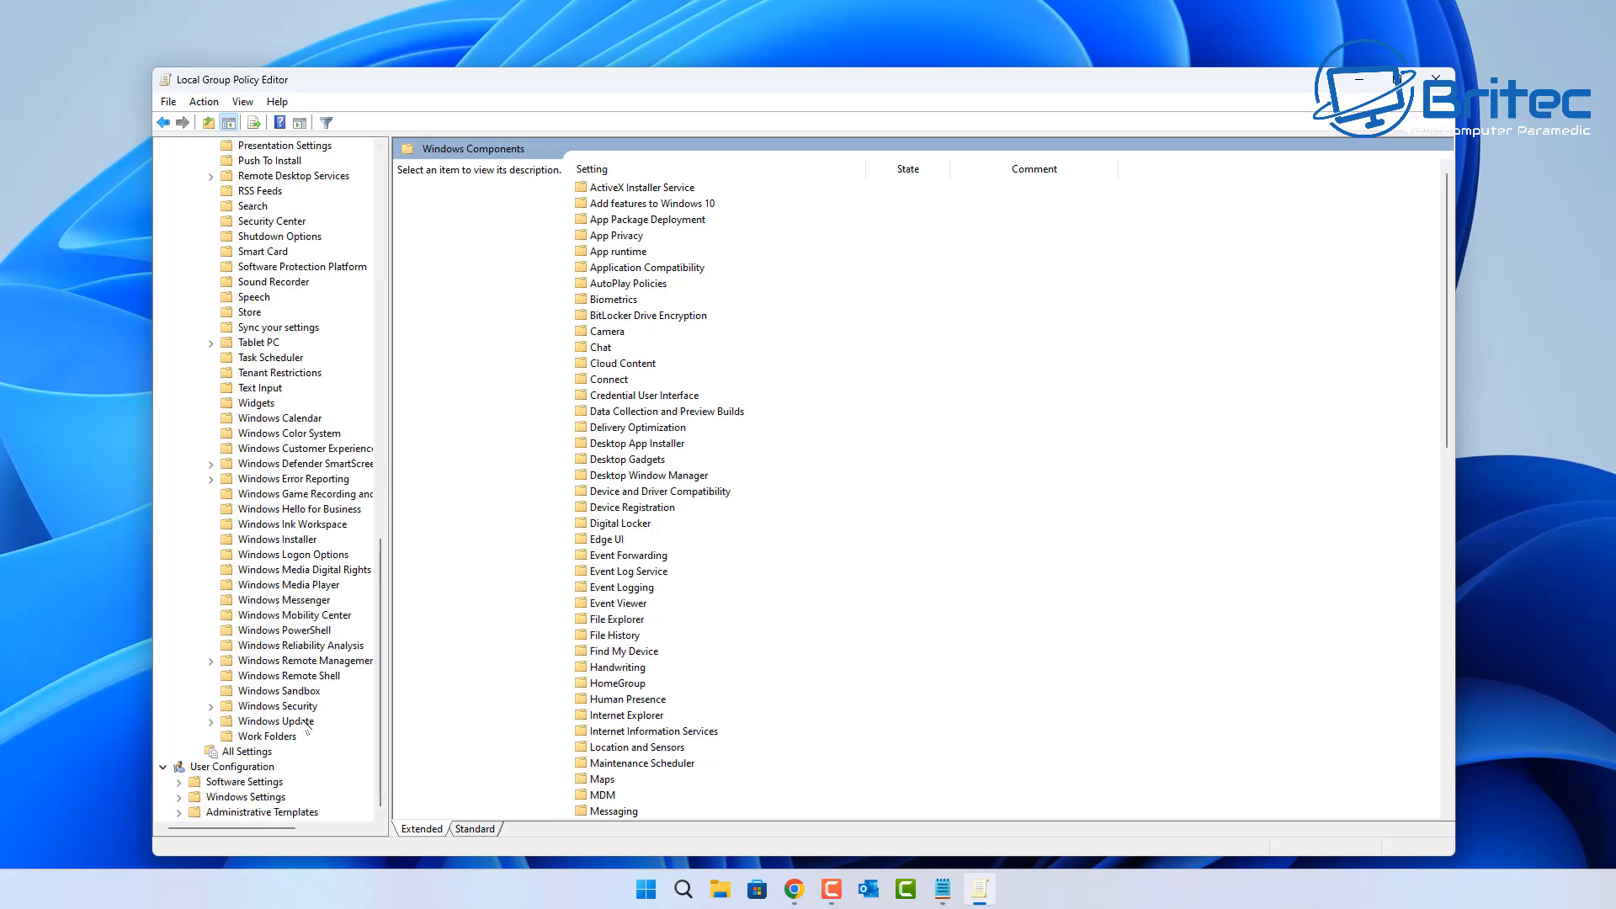
left_click(274, 721)
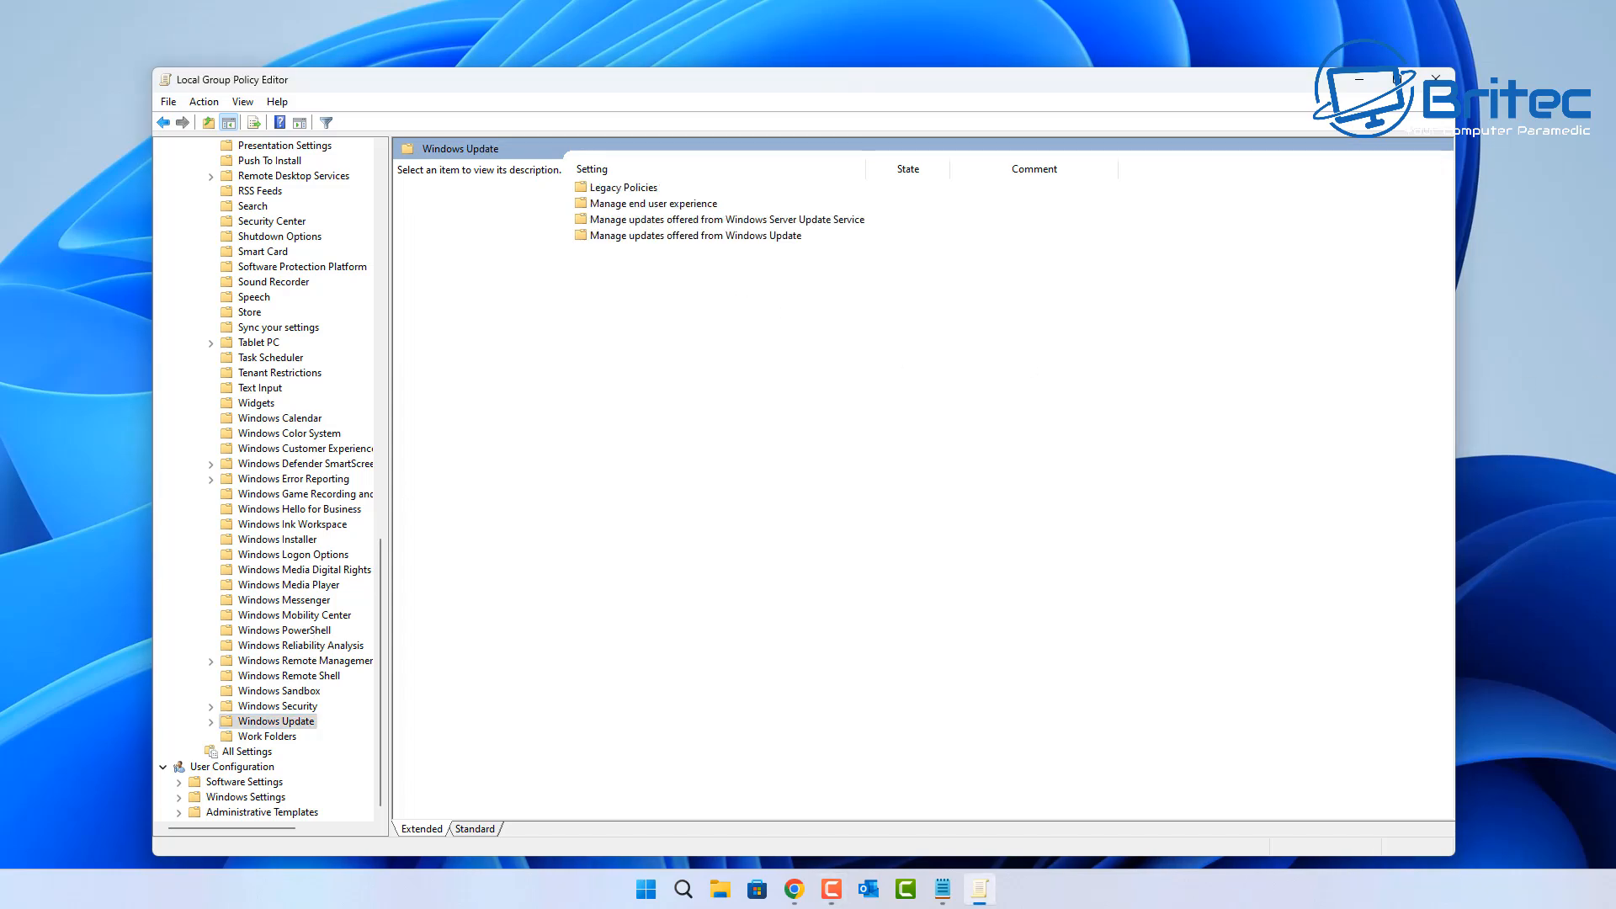
Enter the 'Manage updates offered from Windows Update' policy folder.
left_click(695, 236)
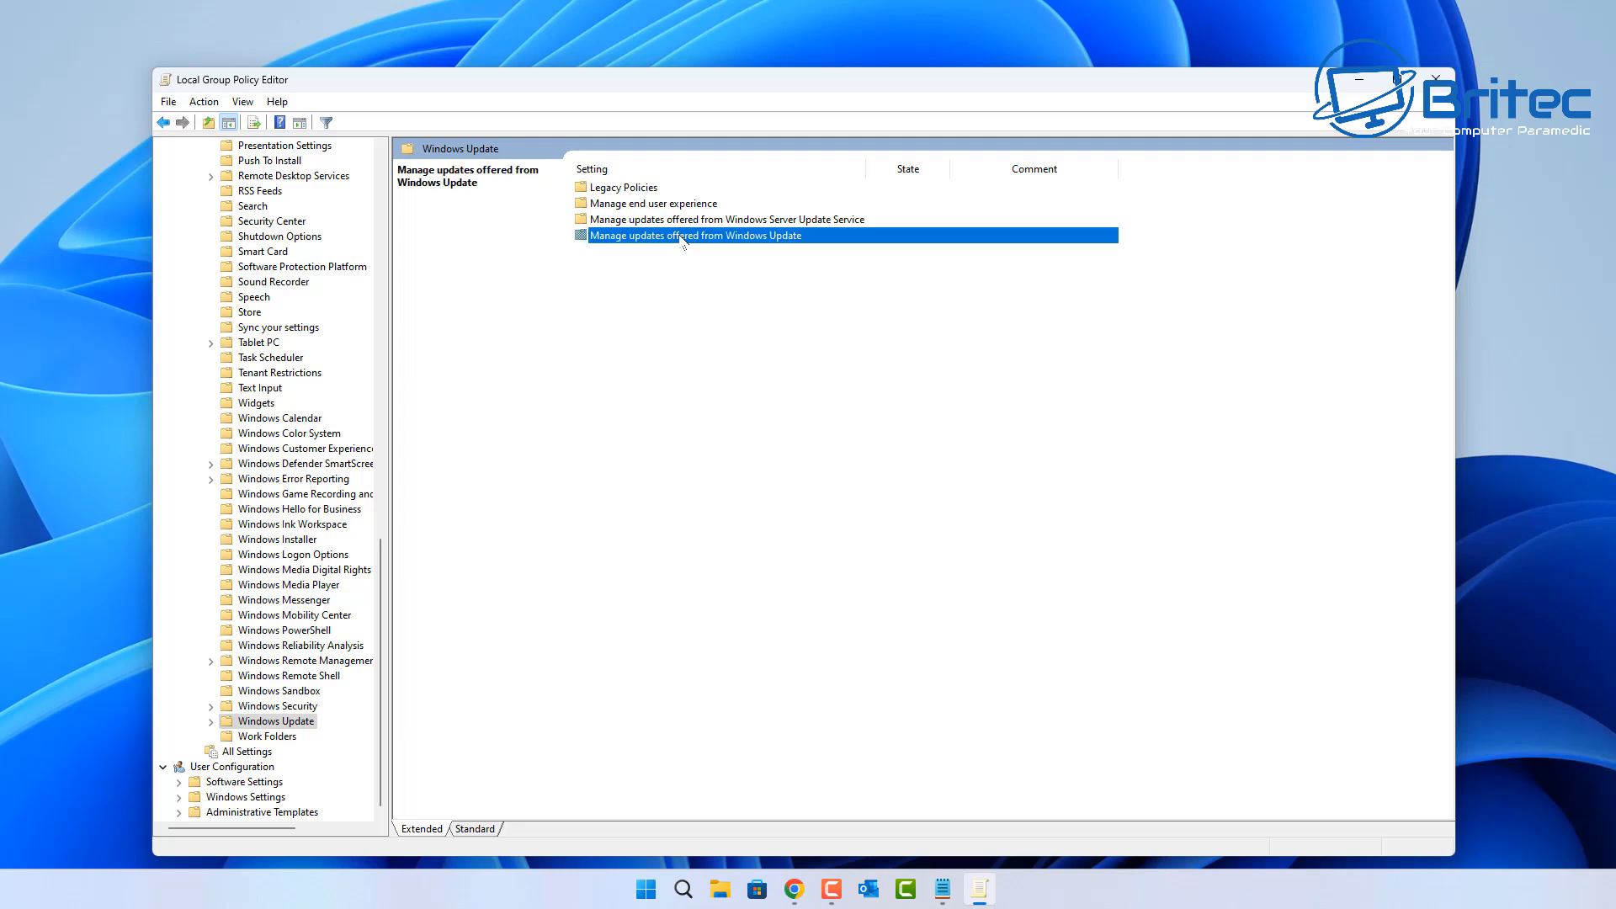
double_click(695, 236)
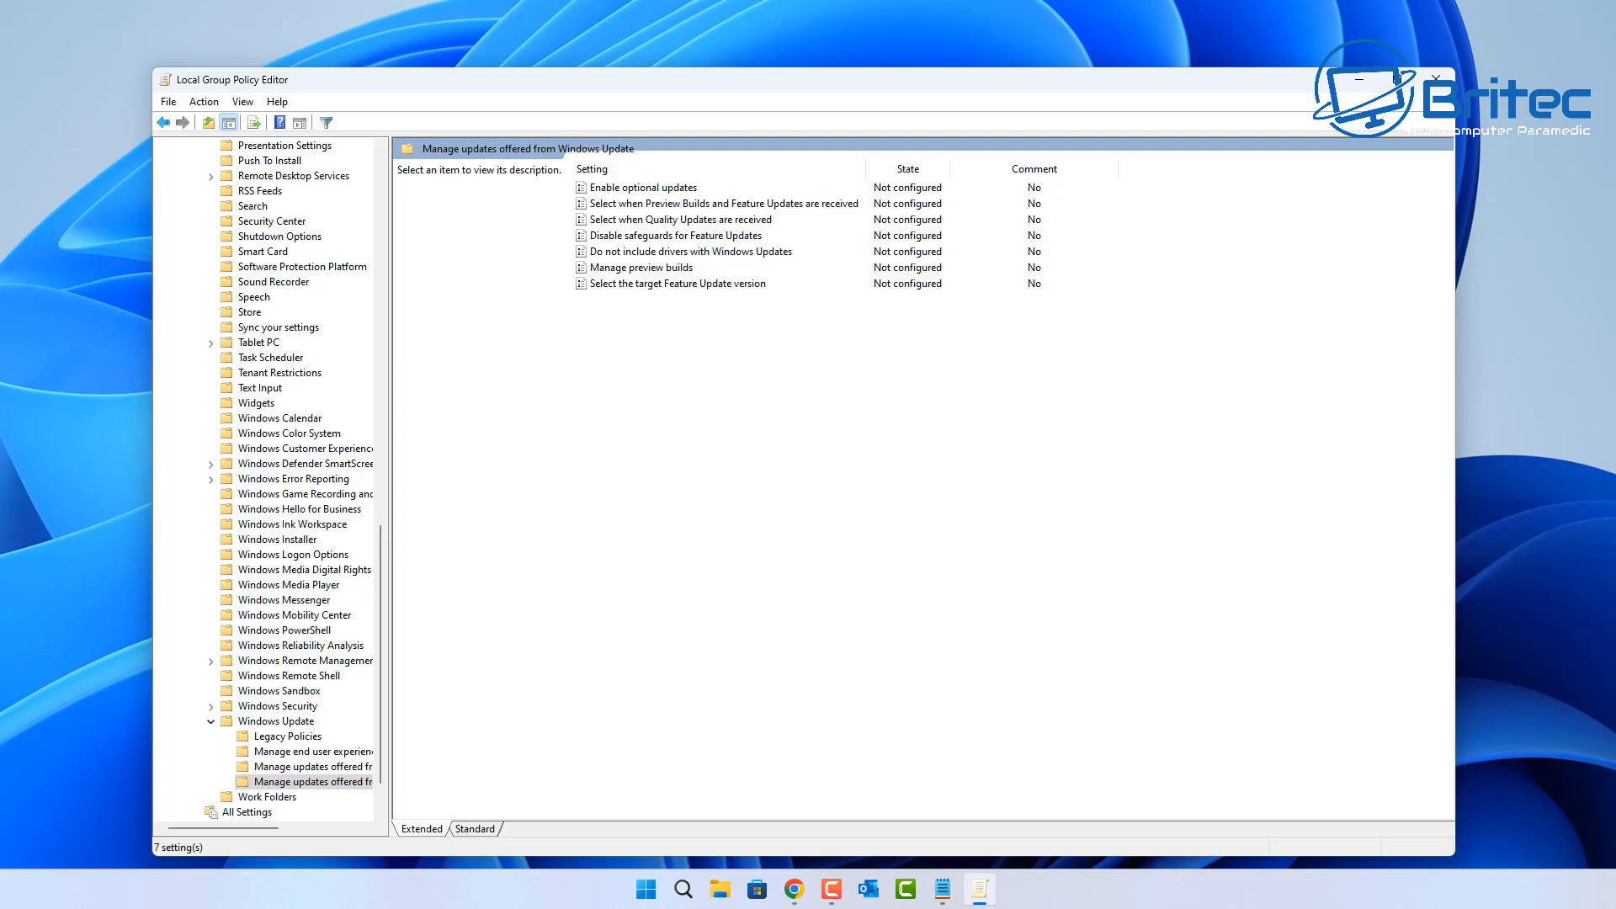
mouse_move(685, 208)
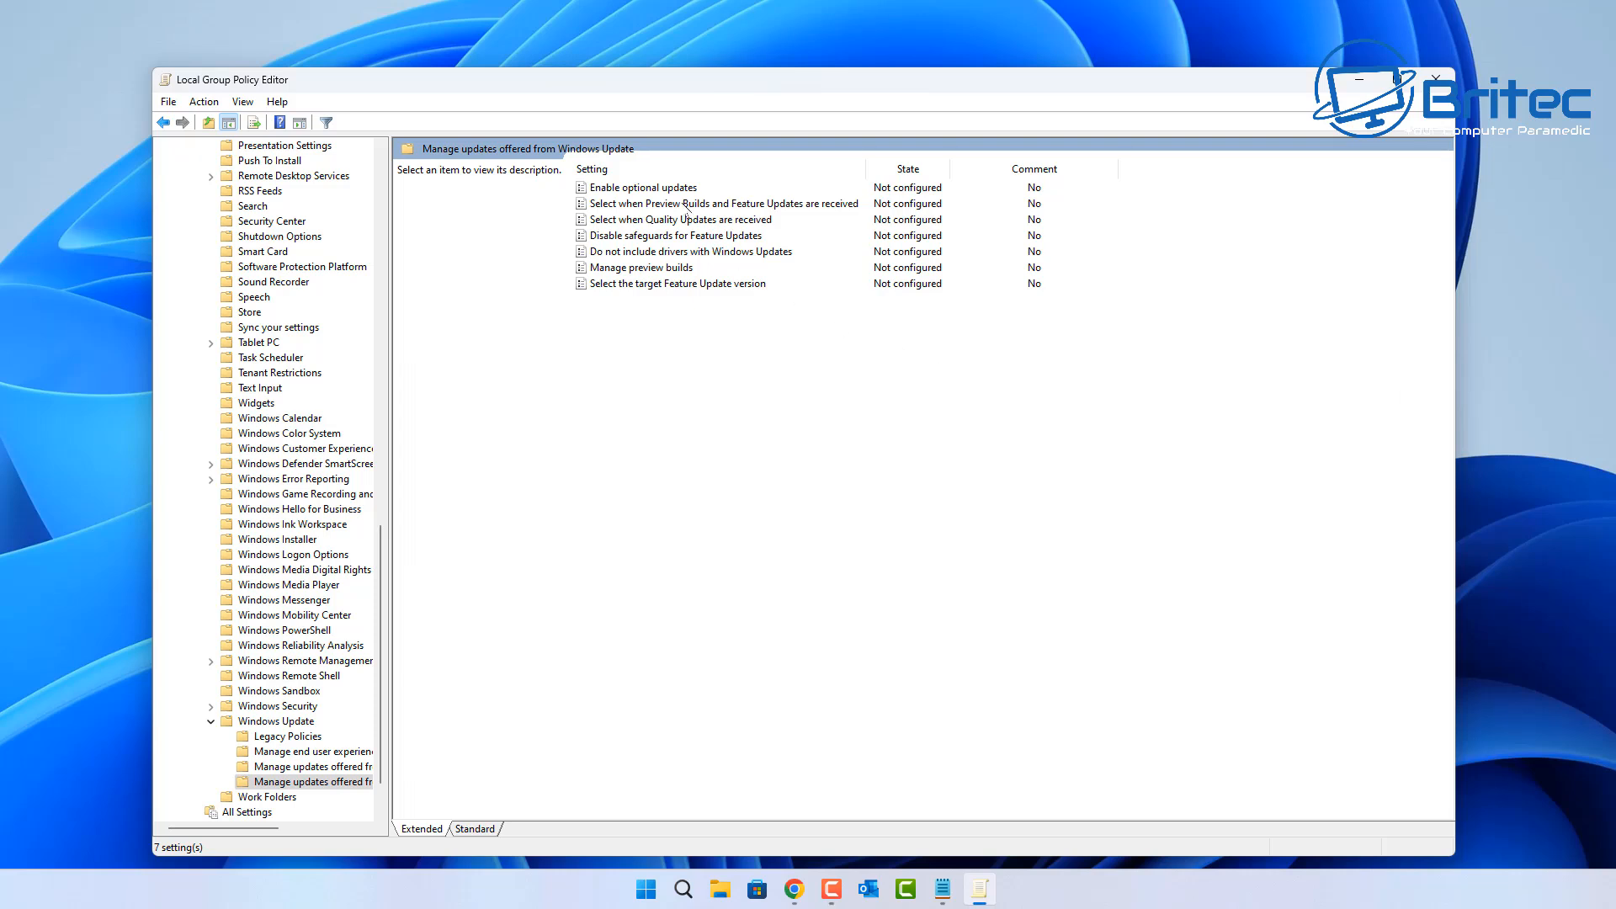
Read and open the 'Select when Preview Builds and Feature Updates are received' policy.
left_click(723, 203)
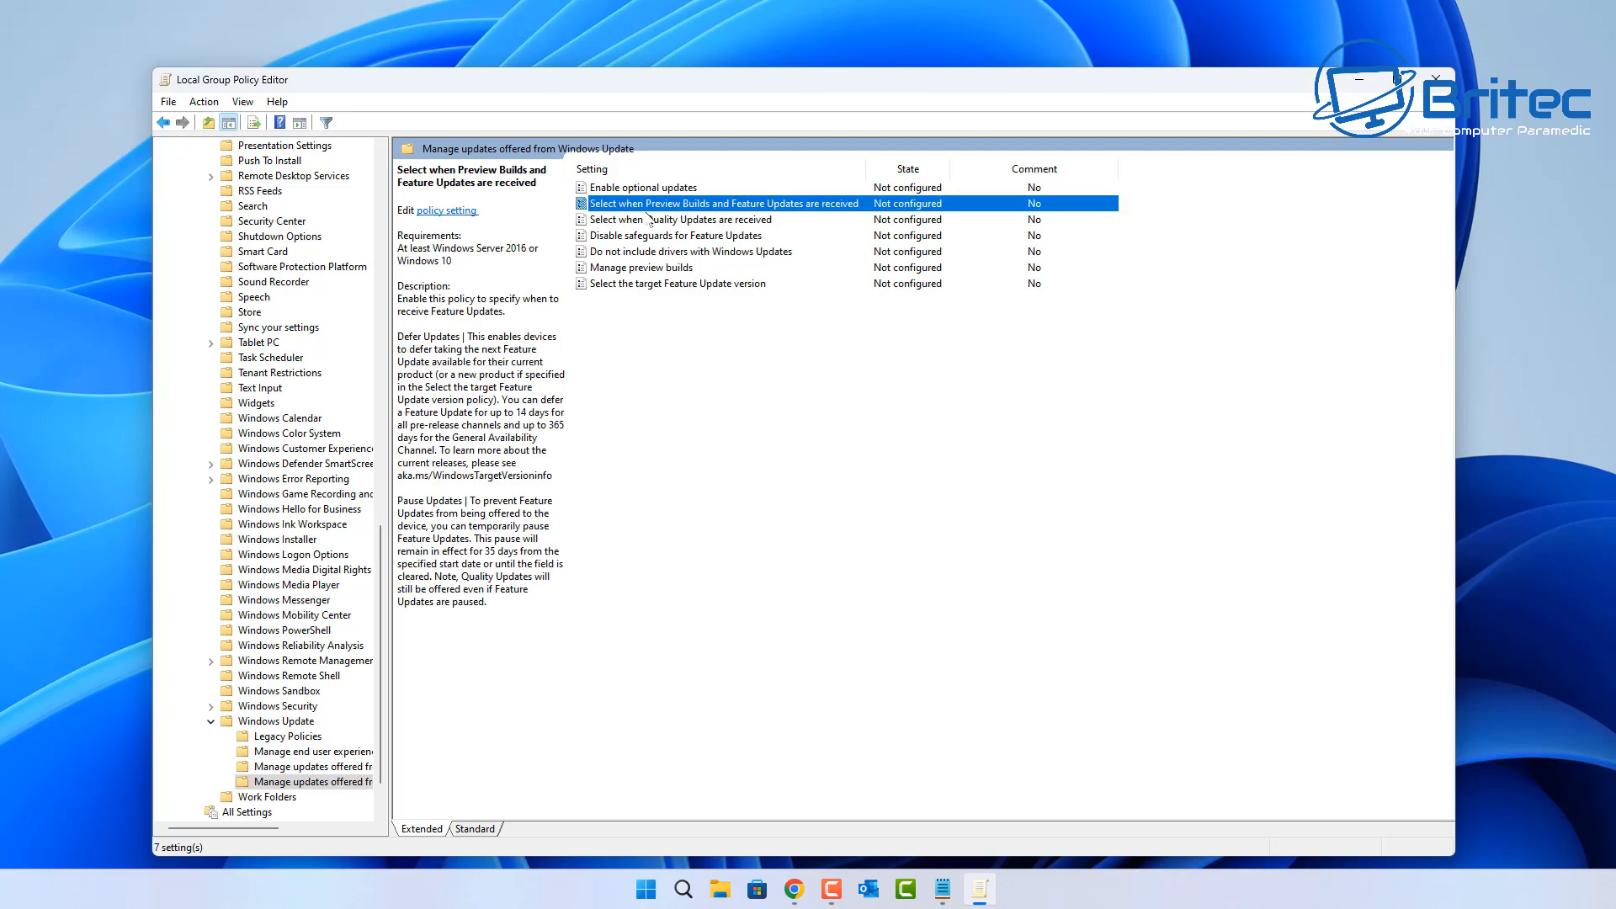
mouse_move(809, 218)
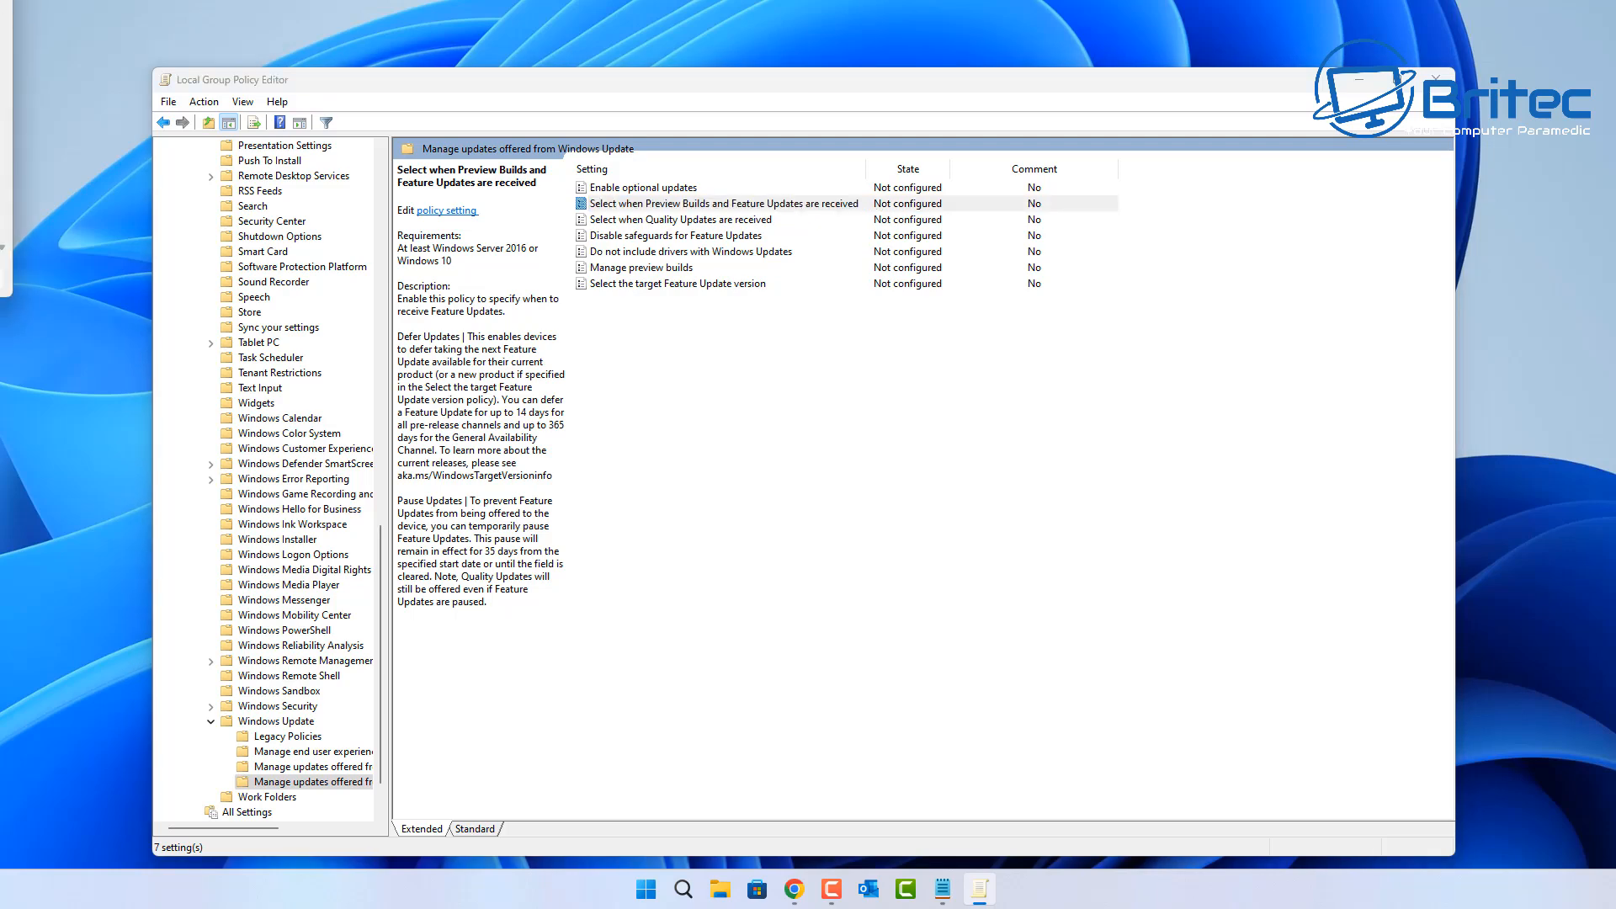
double_click(724, 203)
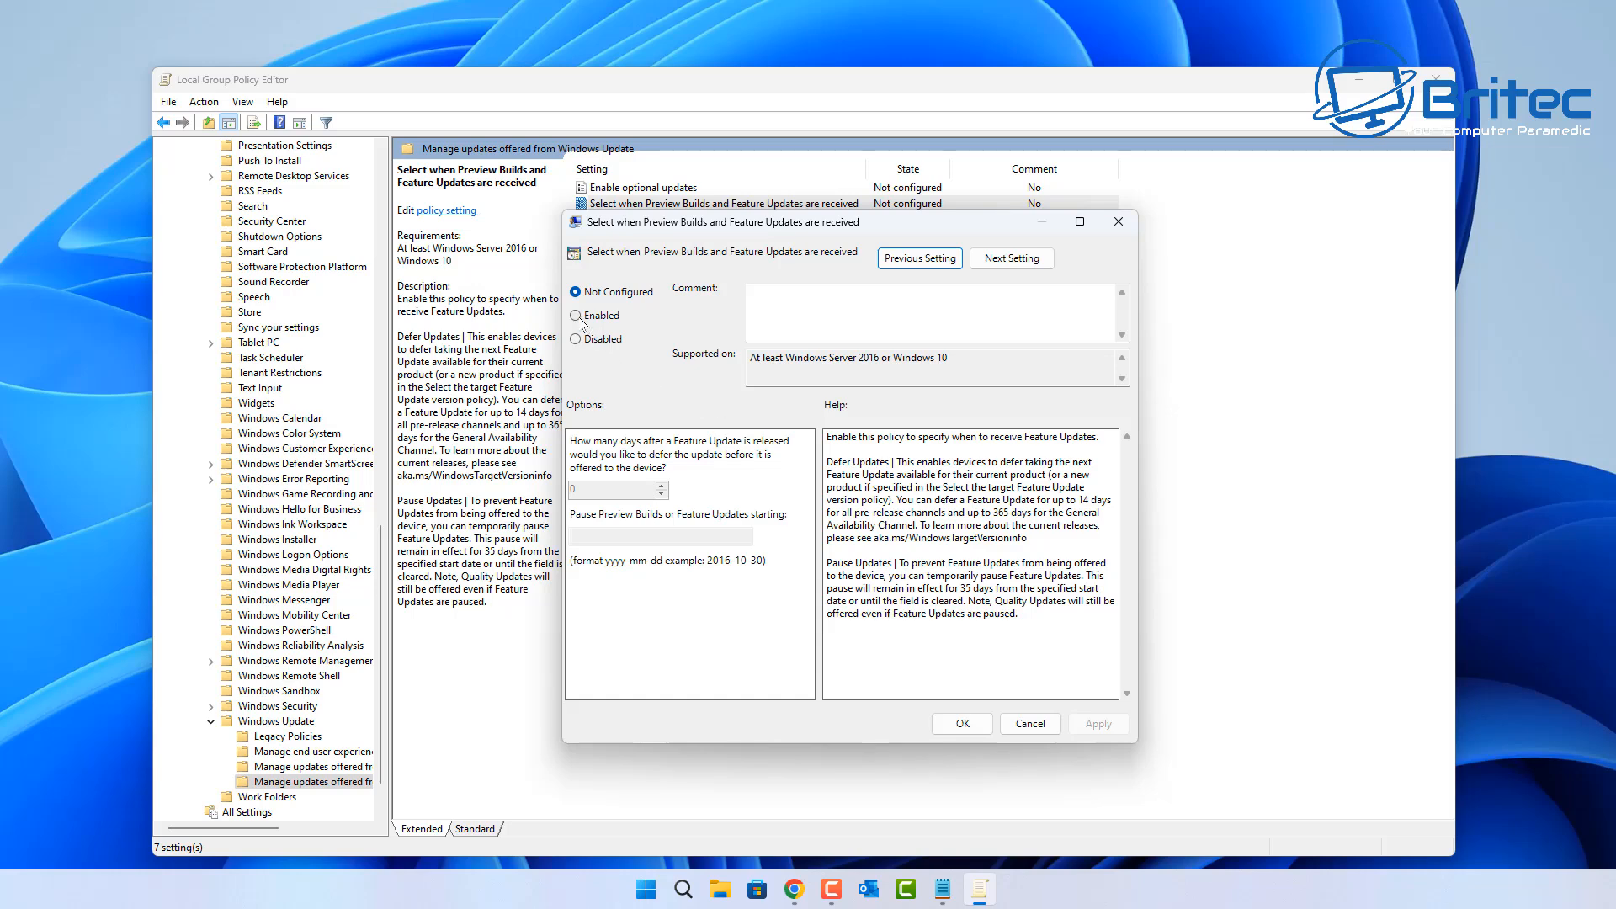
Enable the policy with 364 deferral days and pause start date 2025-01-18, then confirm.
left_click(576, 315)
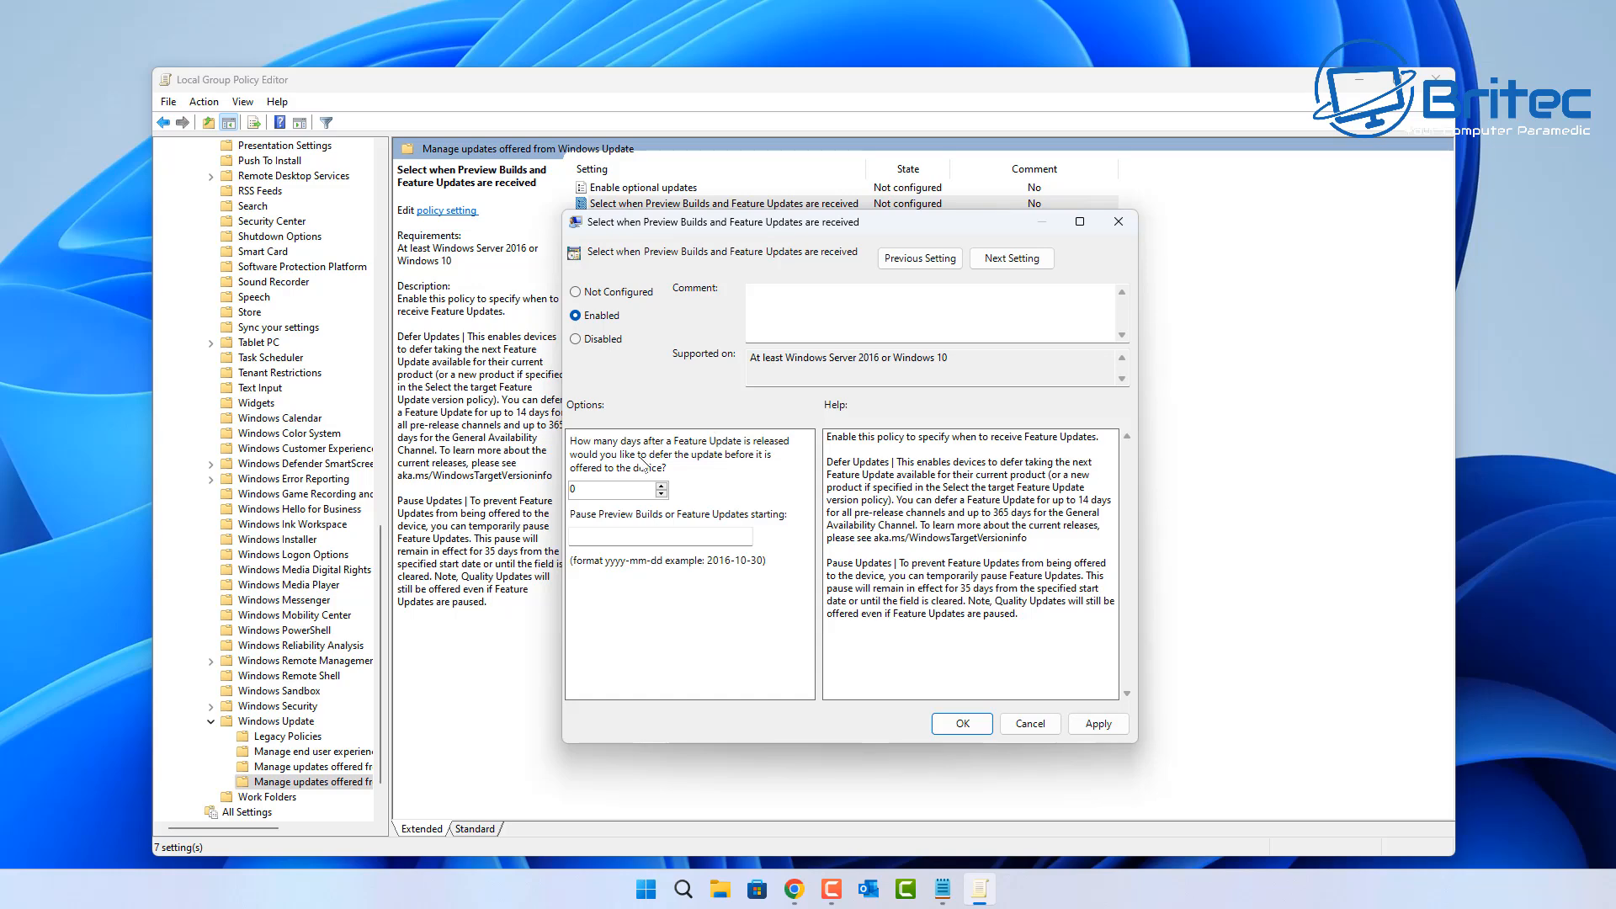
mouse_move(781, 464)
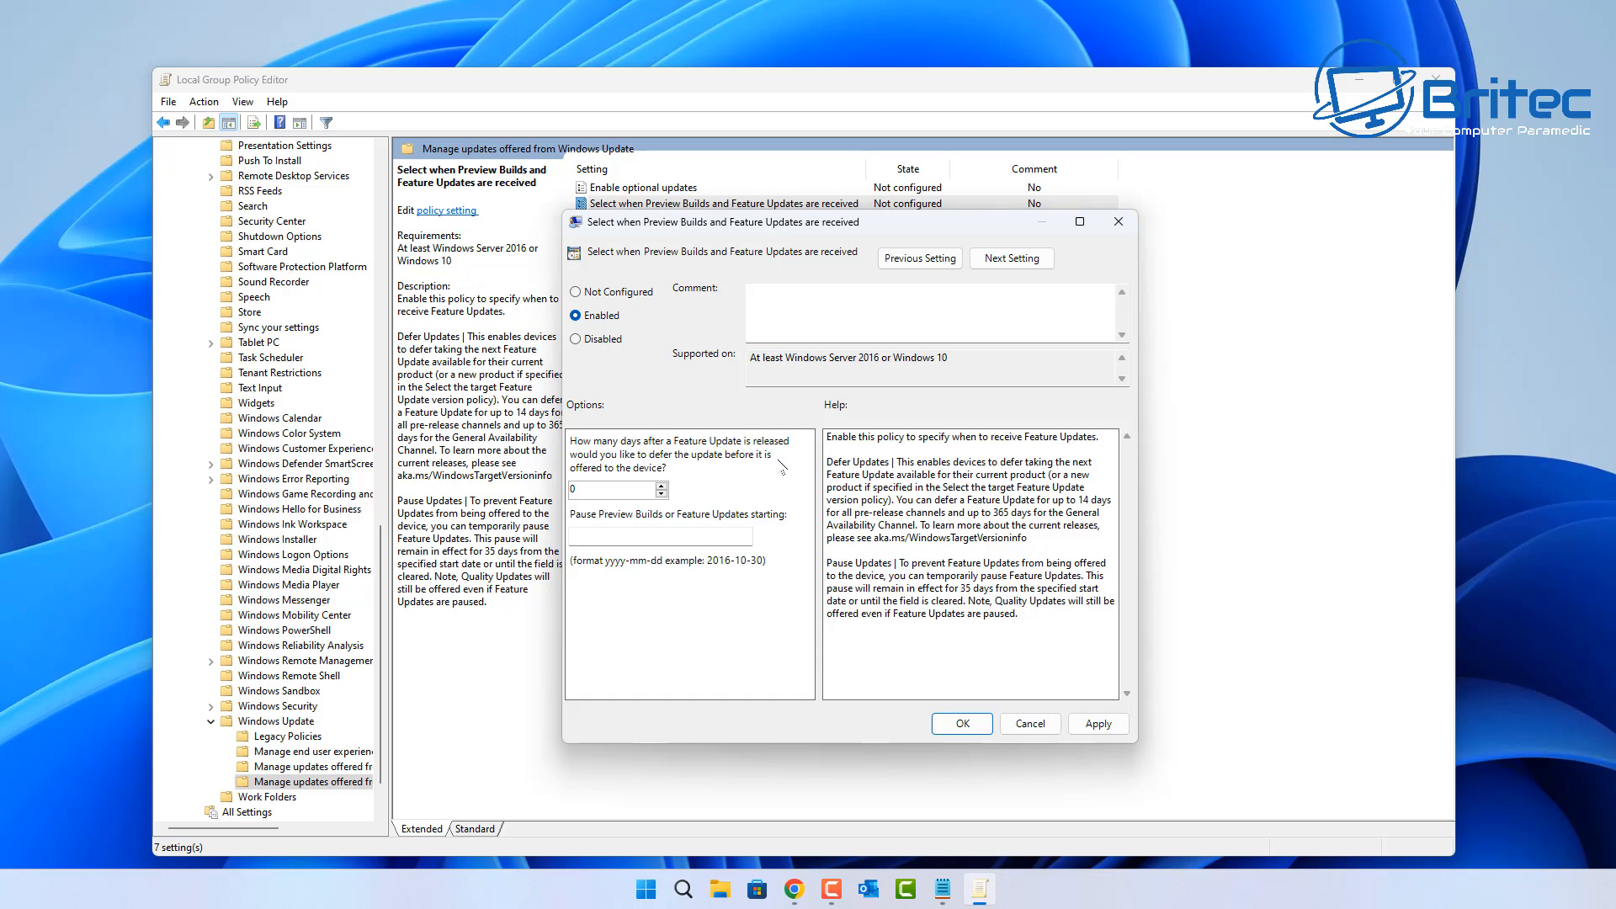
left_click(611, 490)
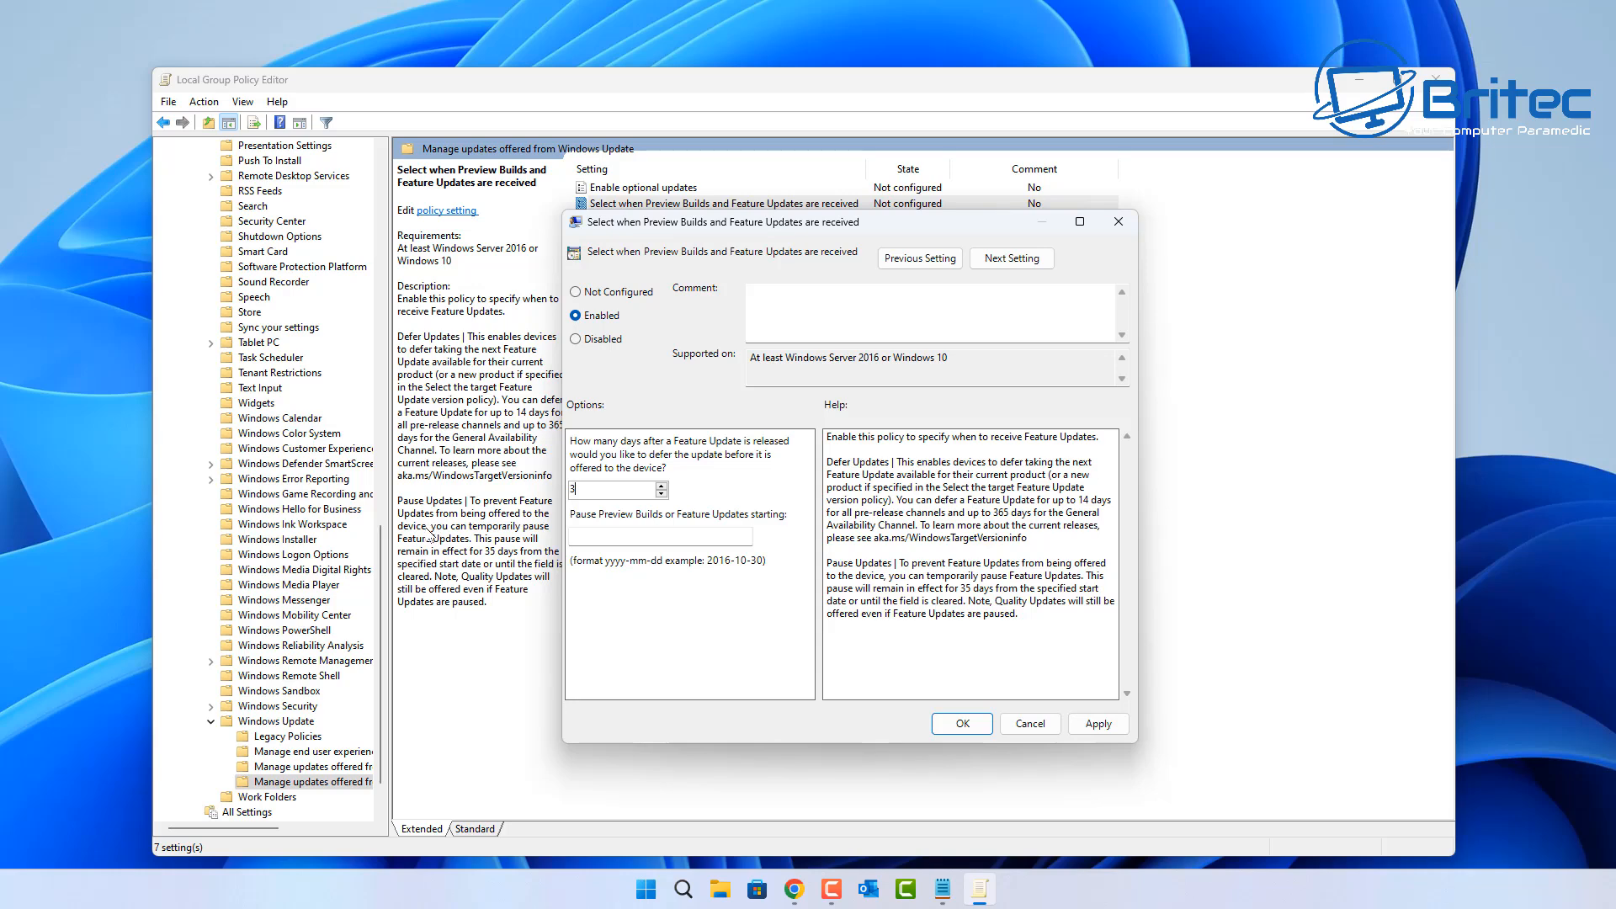
type("364")
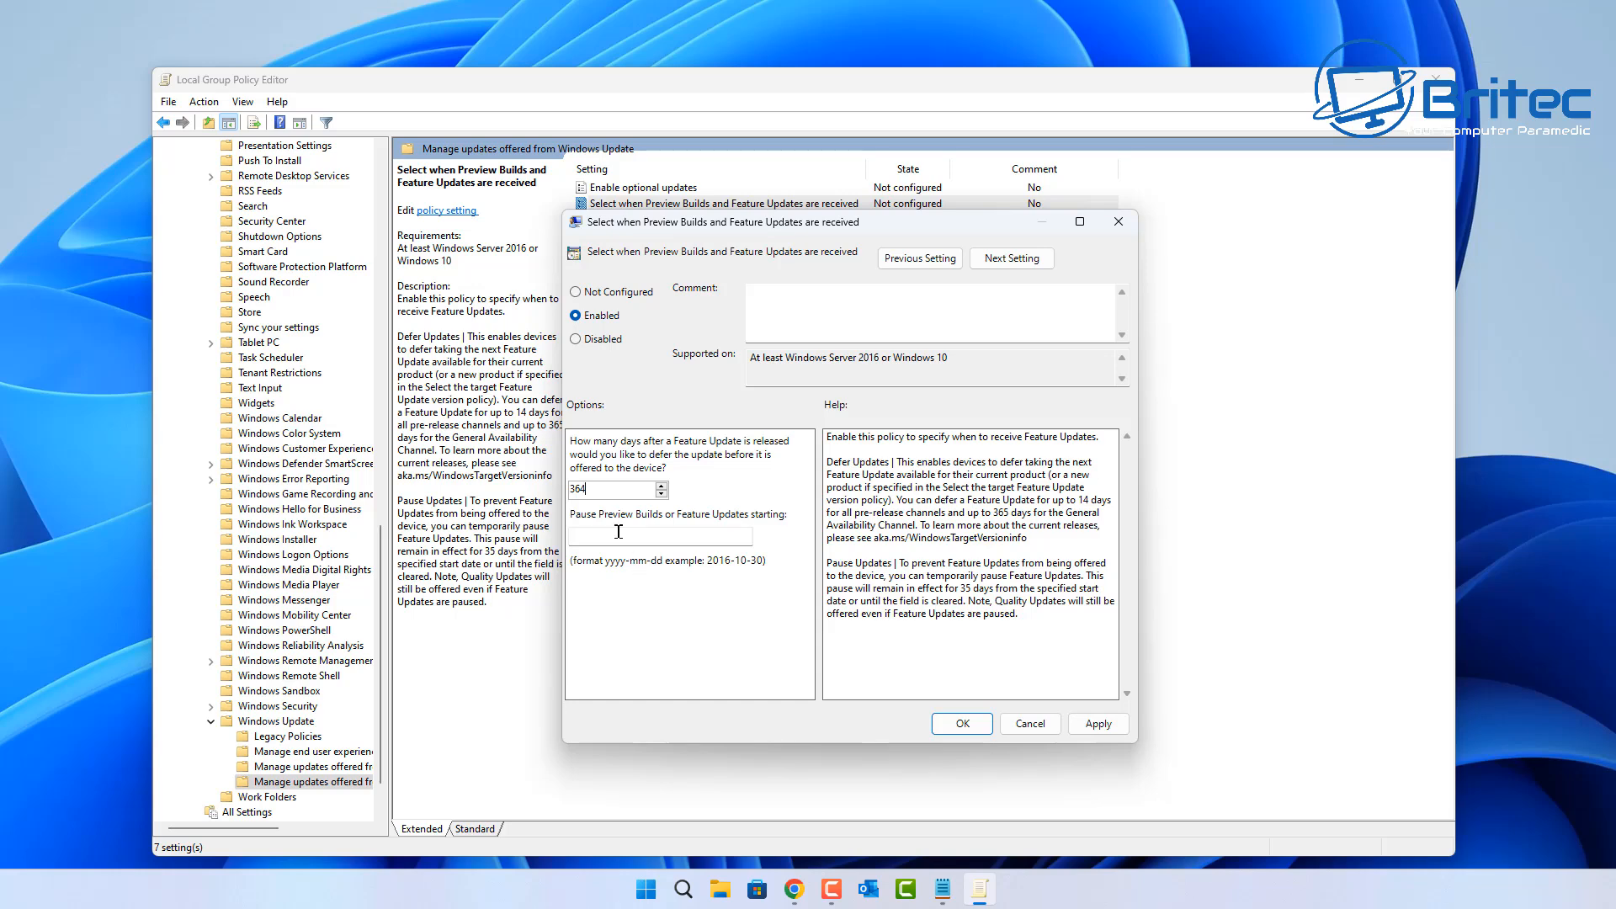
left_click(658, 535)
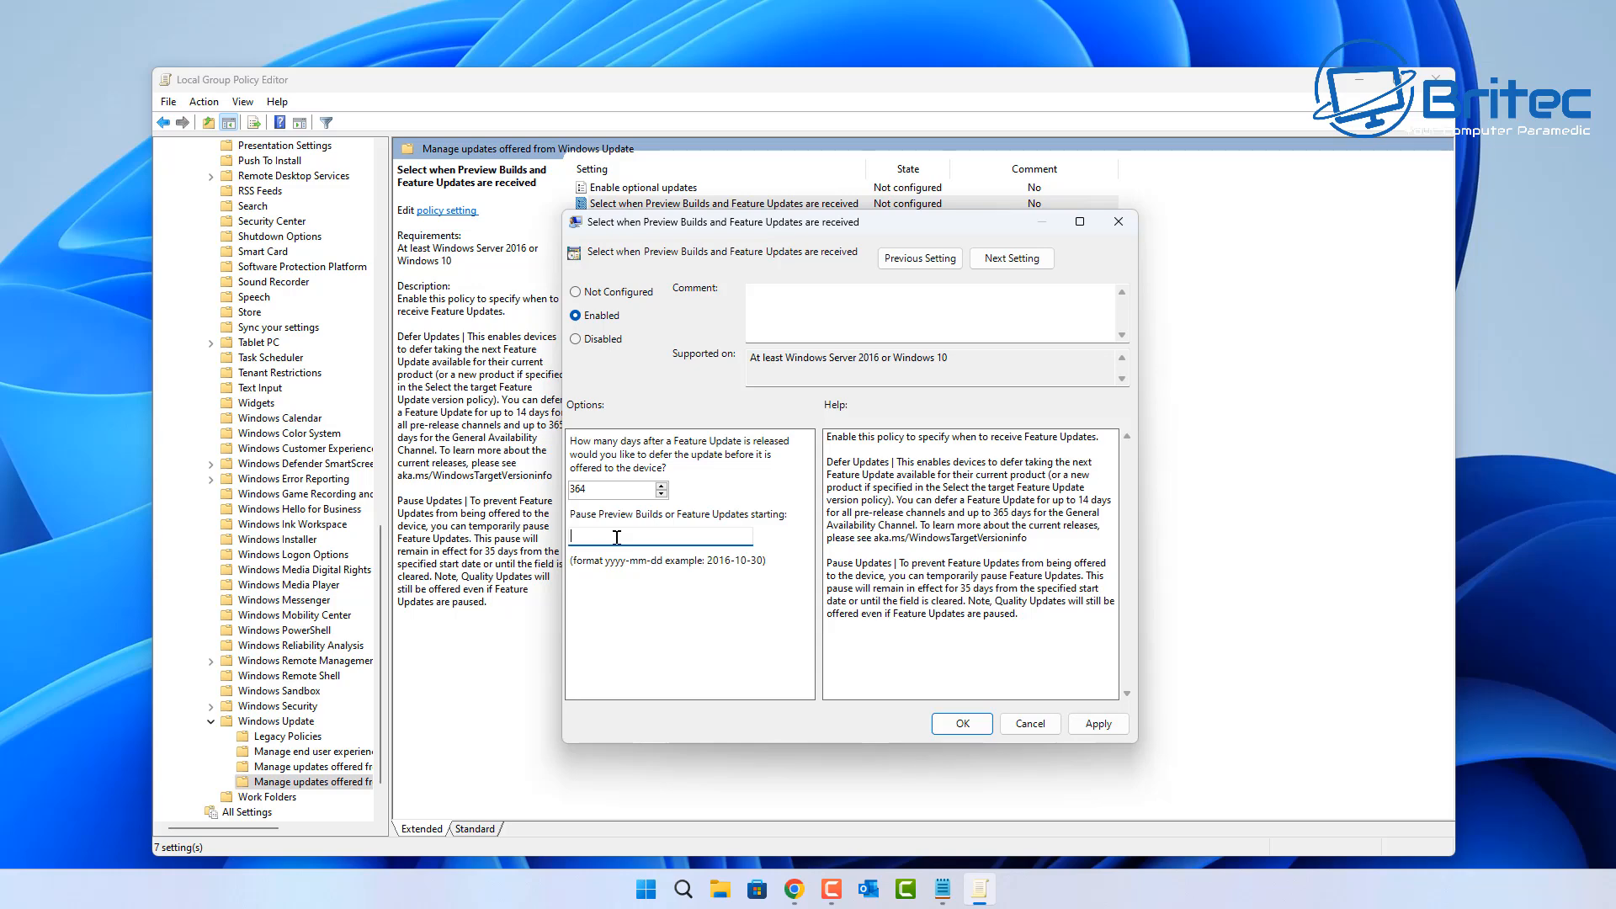
type("2025")
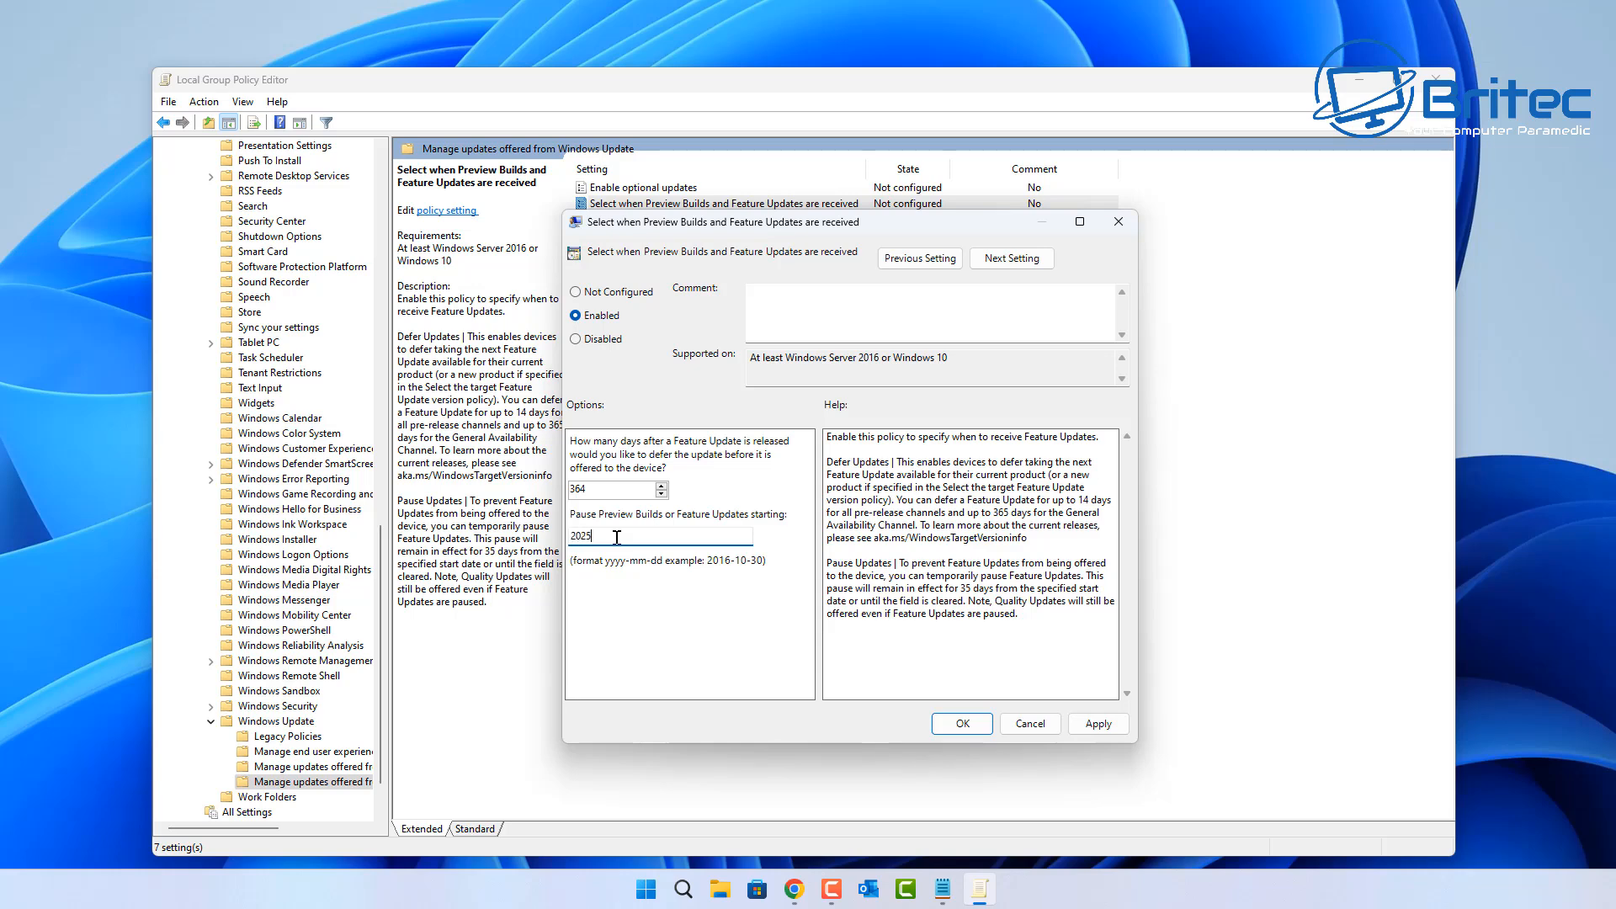
type("-")
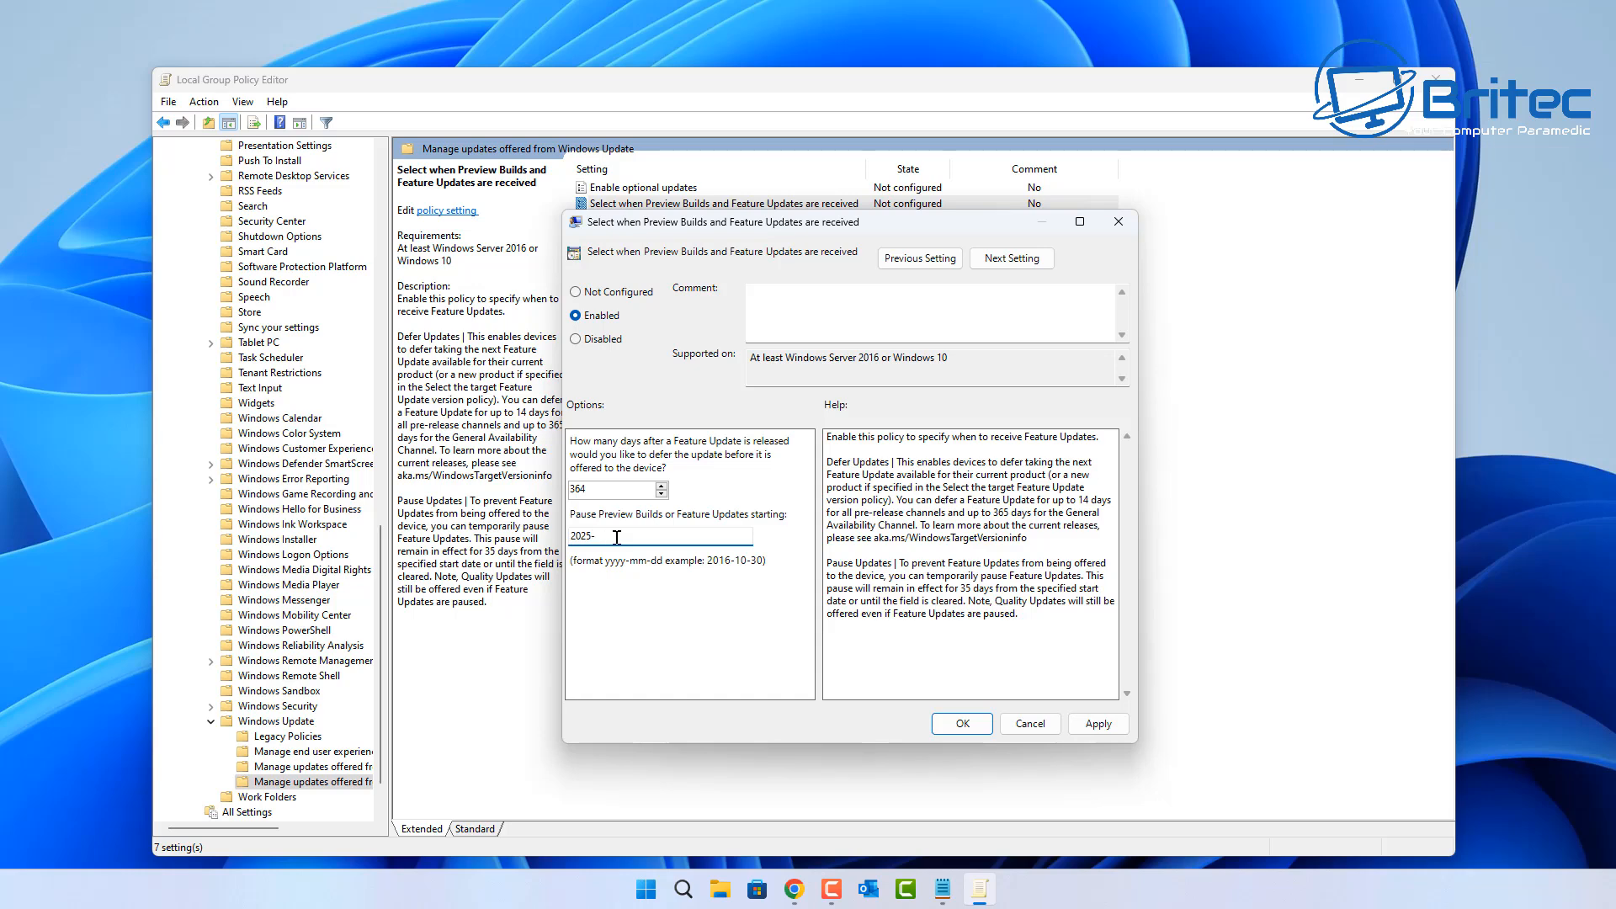
type("01")
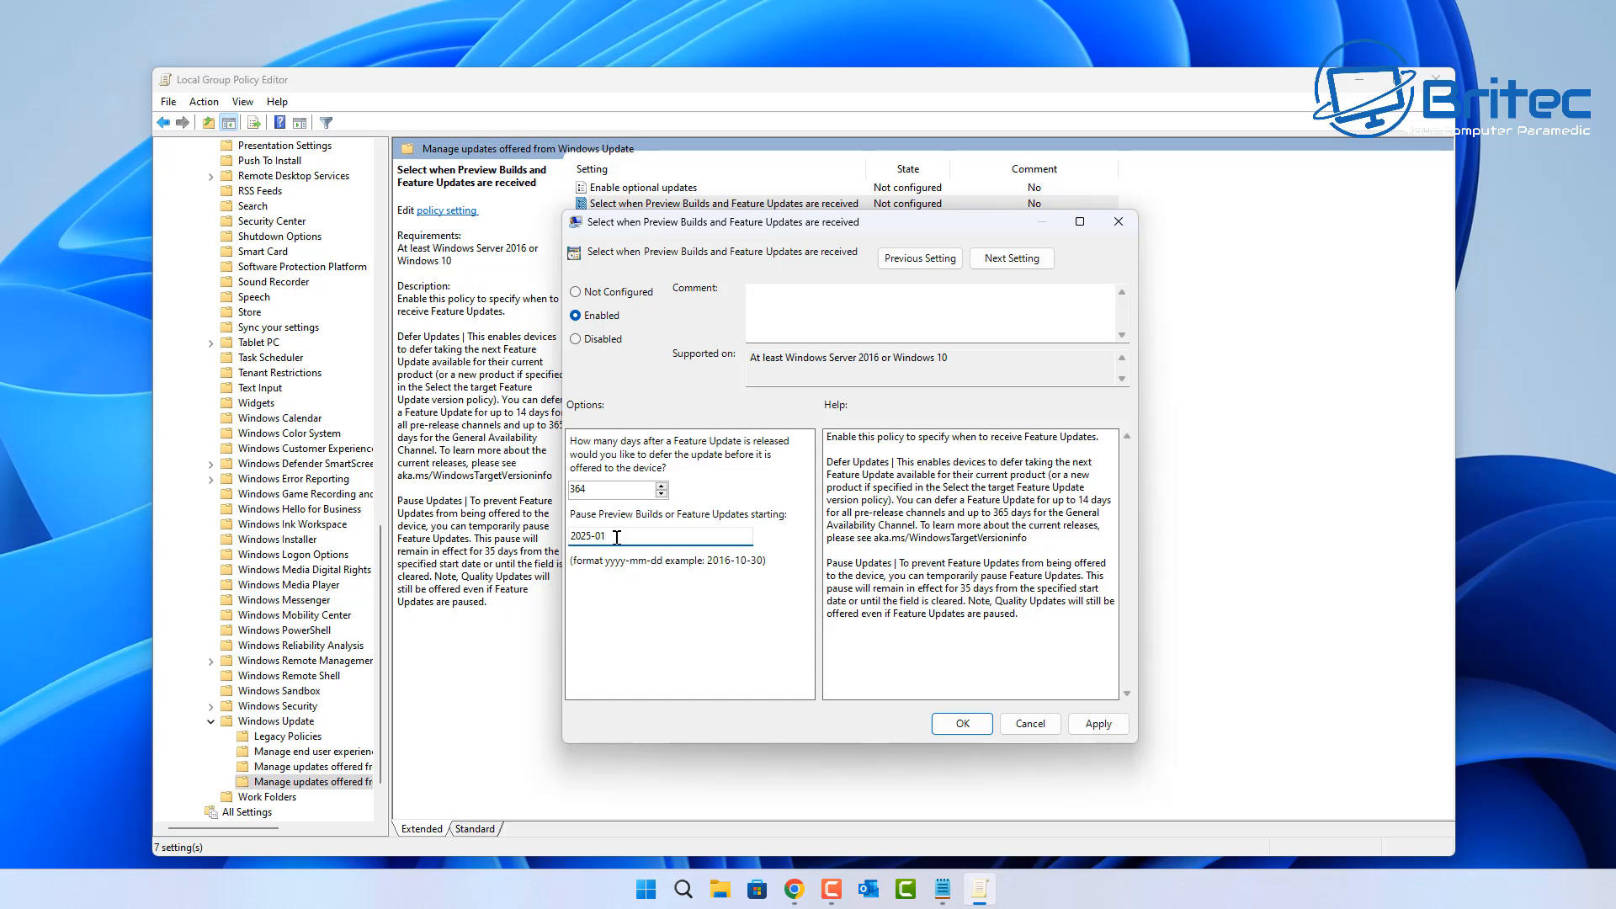
type("-")
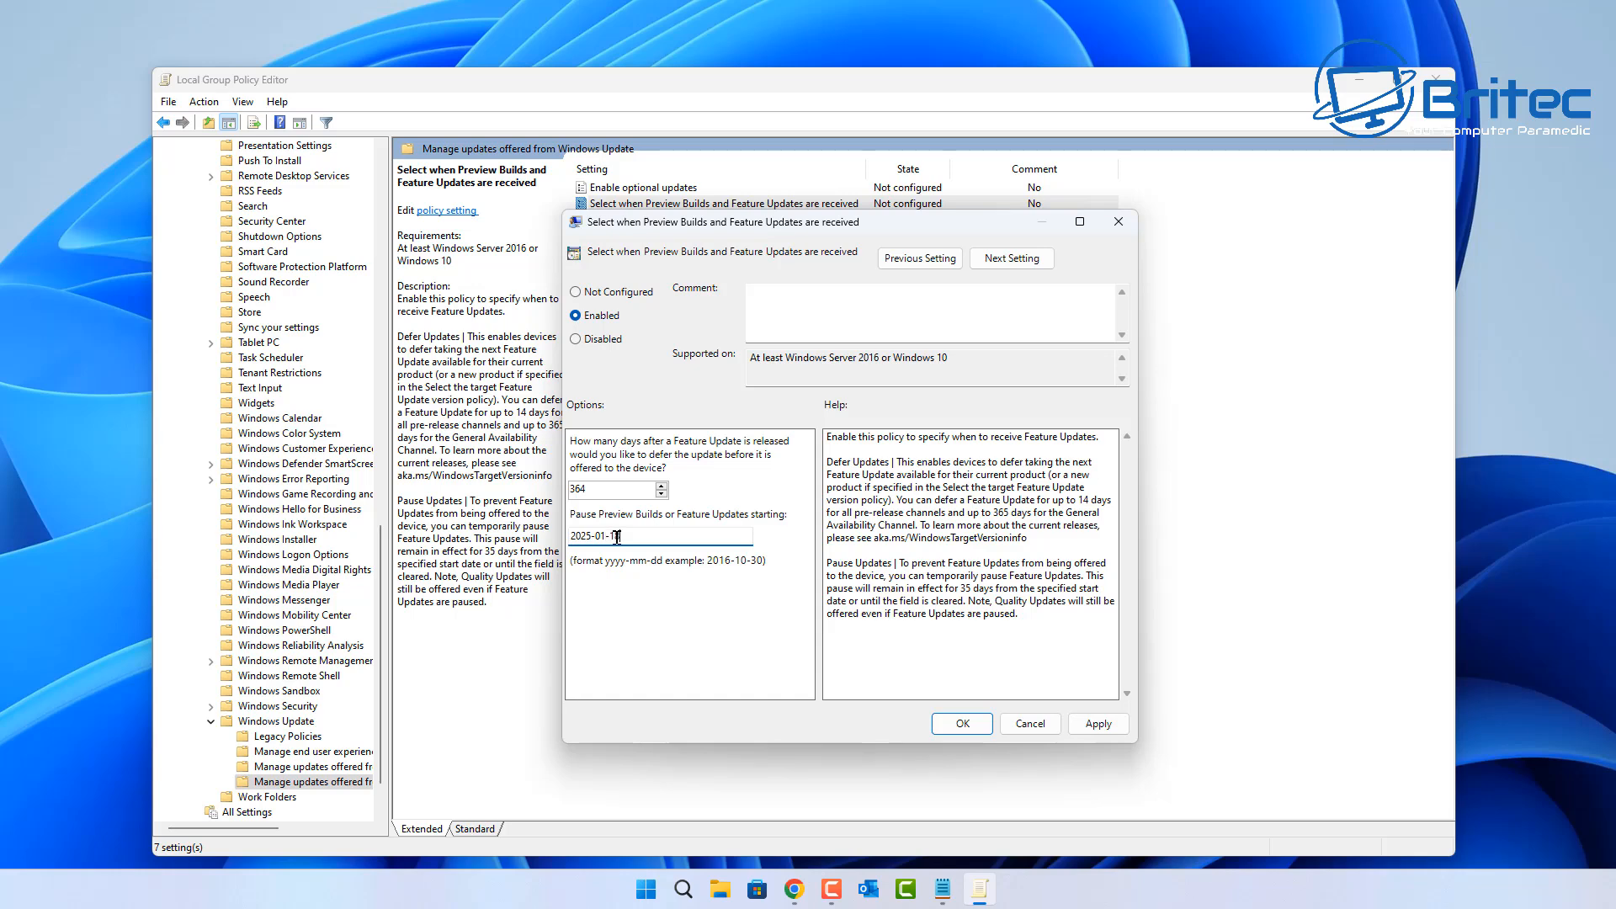
type("18")
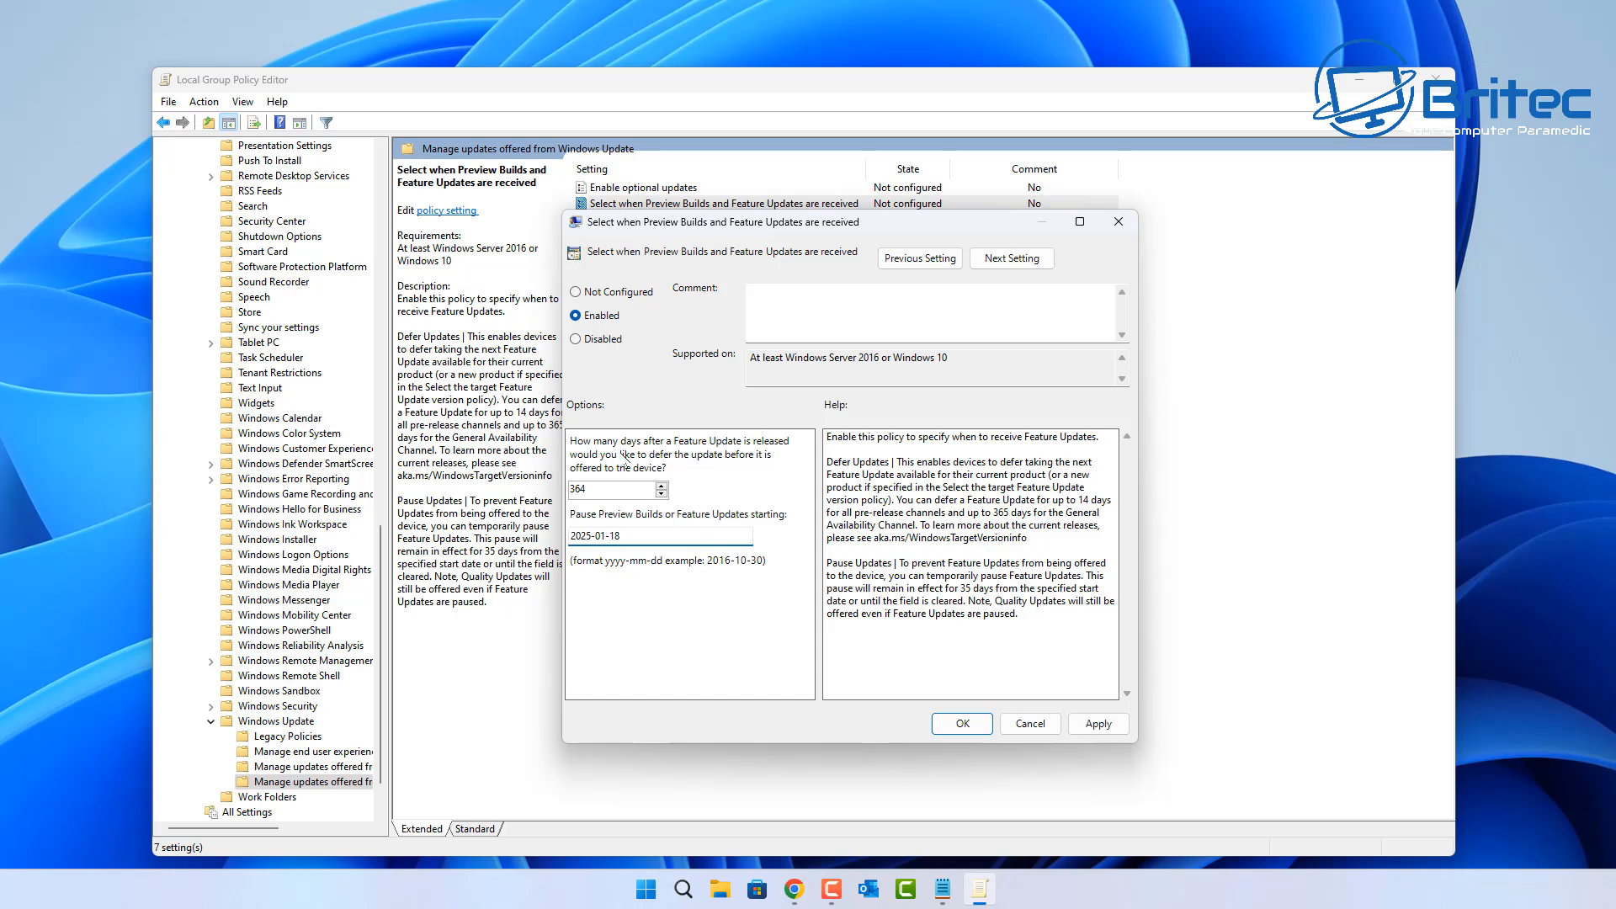
left_click(1098, 722)
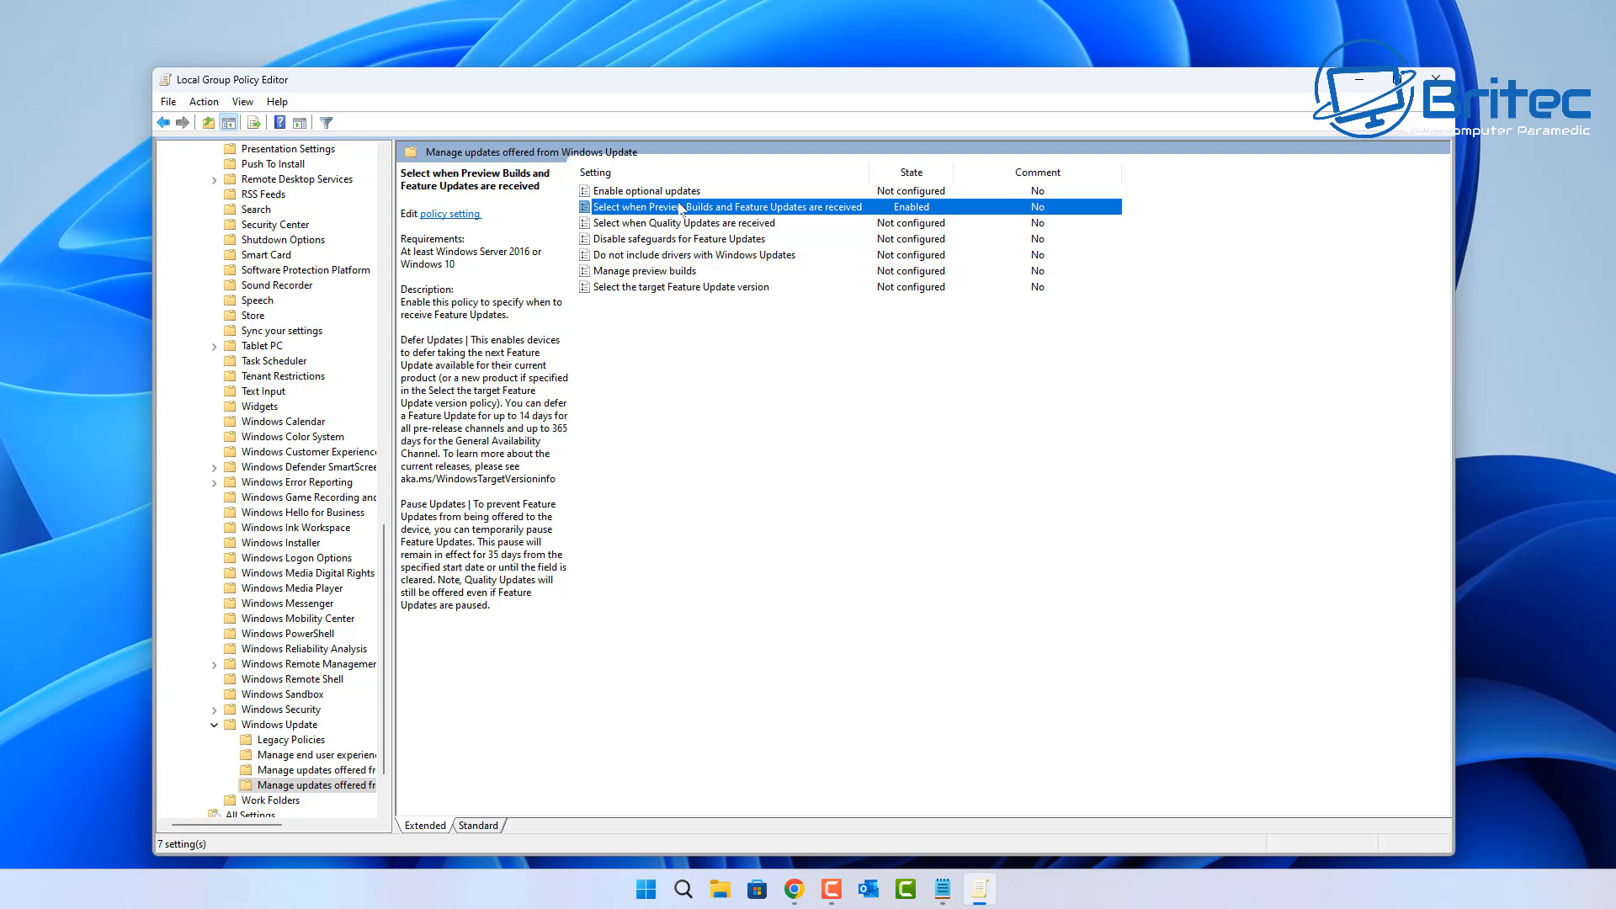
mouse_move(884, 288)
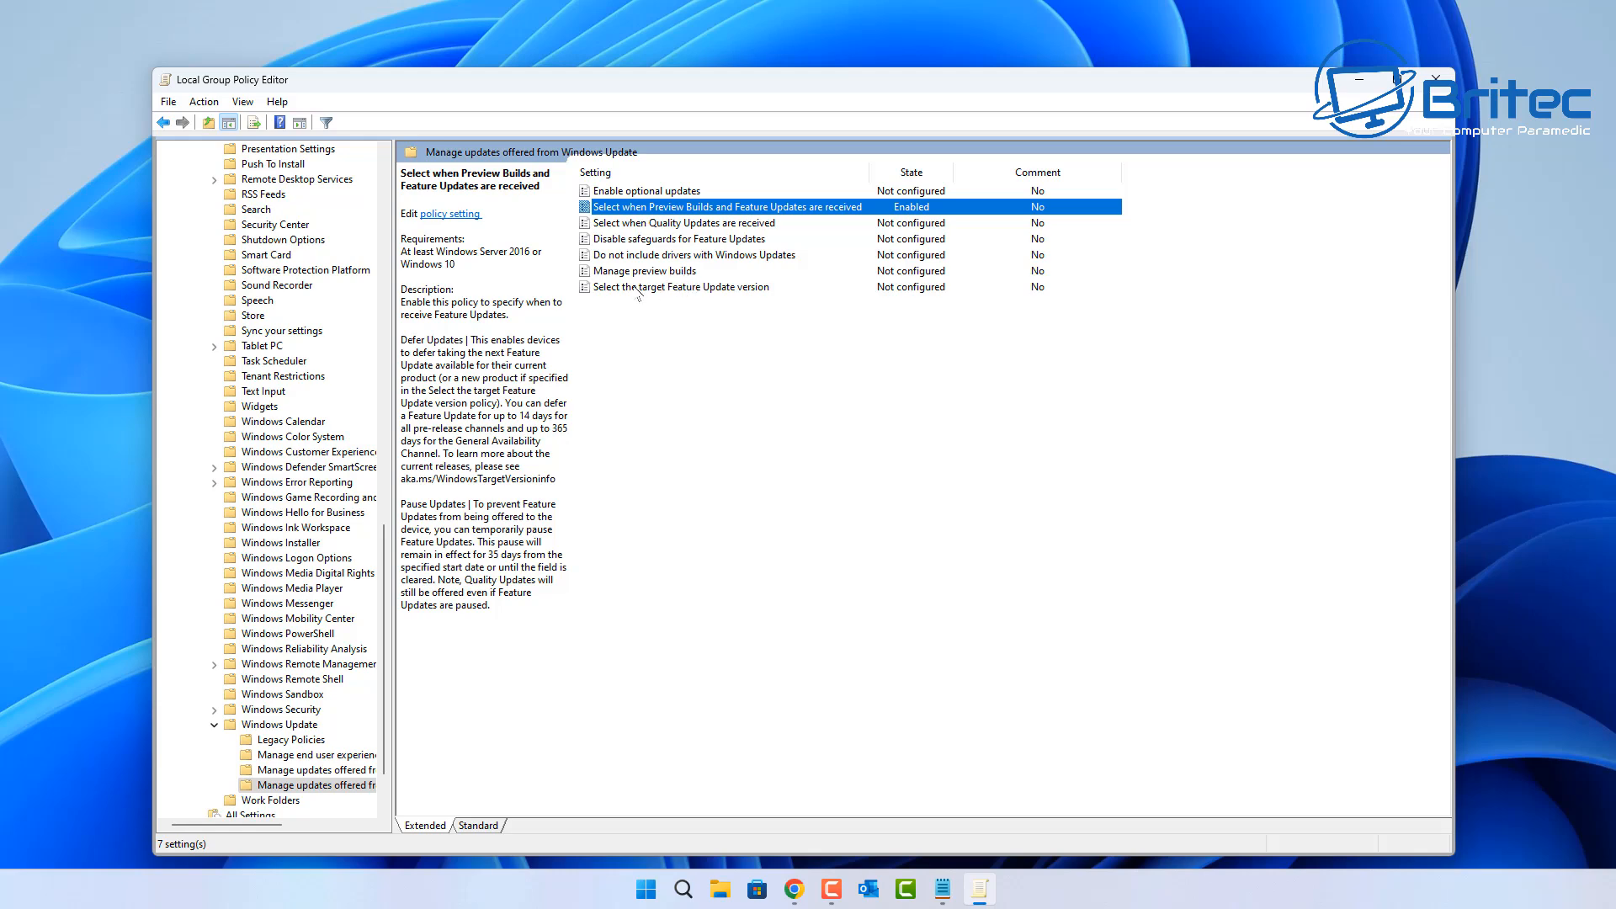
Enable 'Select the target Feature Update version' with product Windows 11 and version 23H2.
left_click(680, 287)
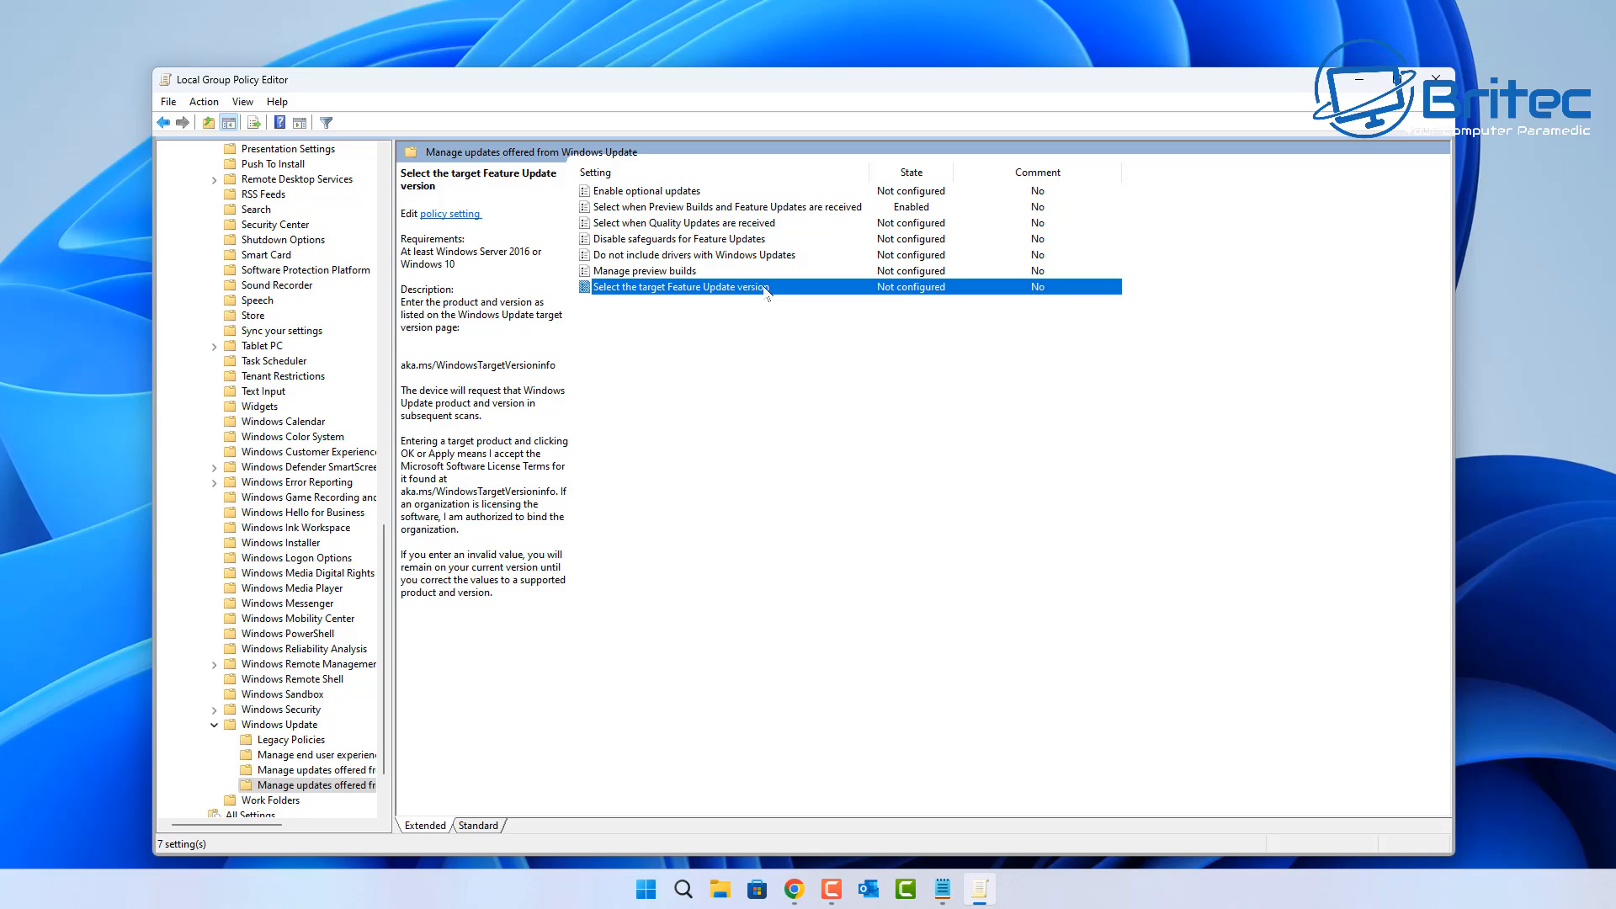
double_click(678, 286)
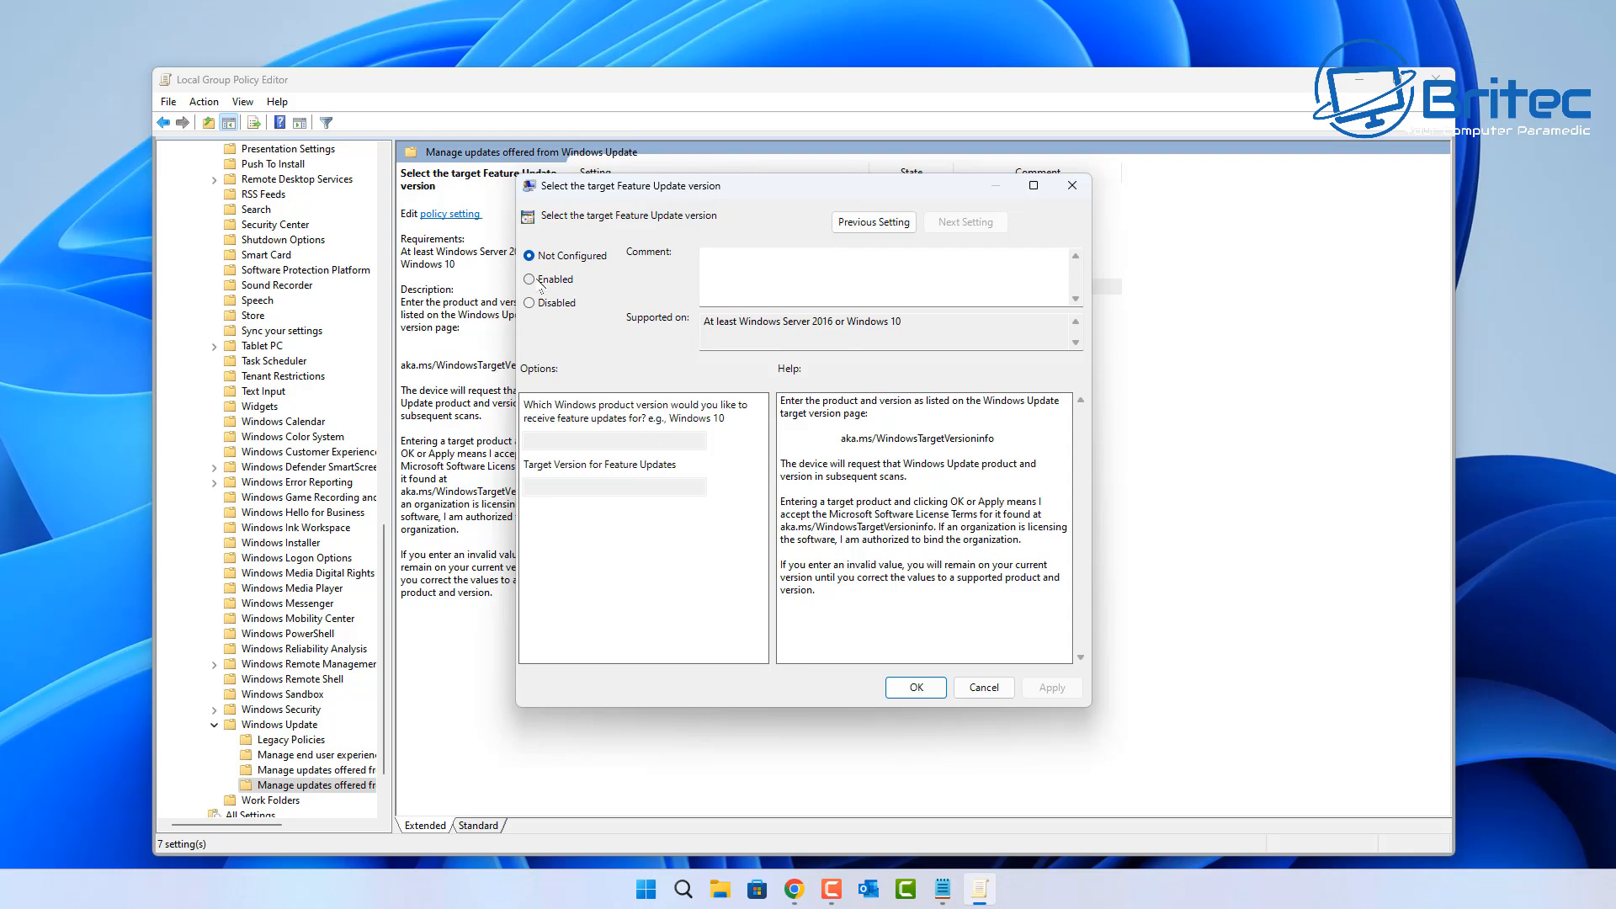
left_click(530, 278)
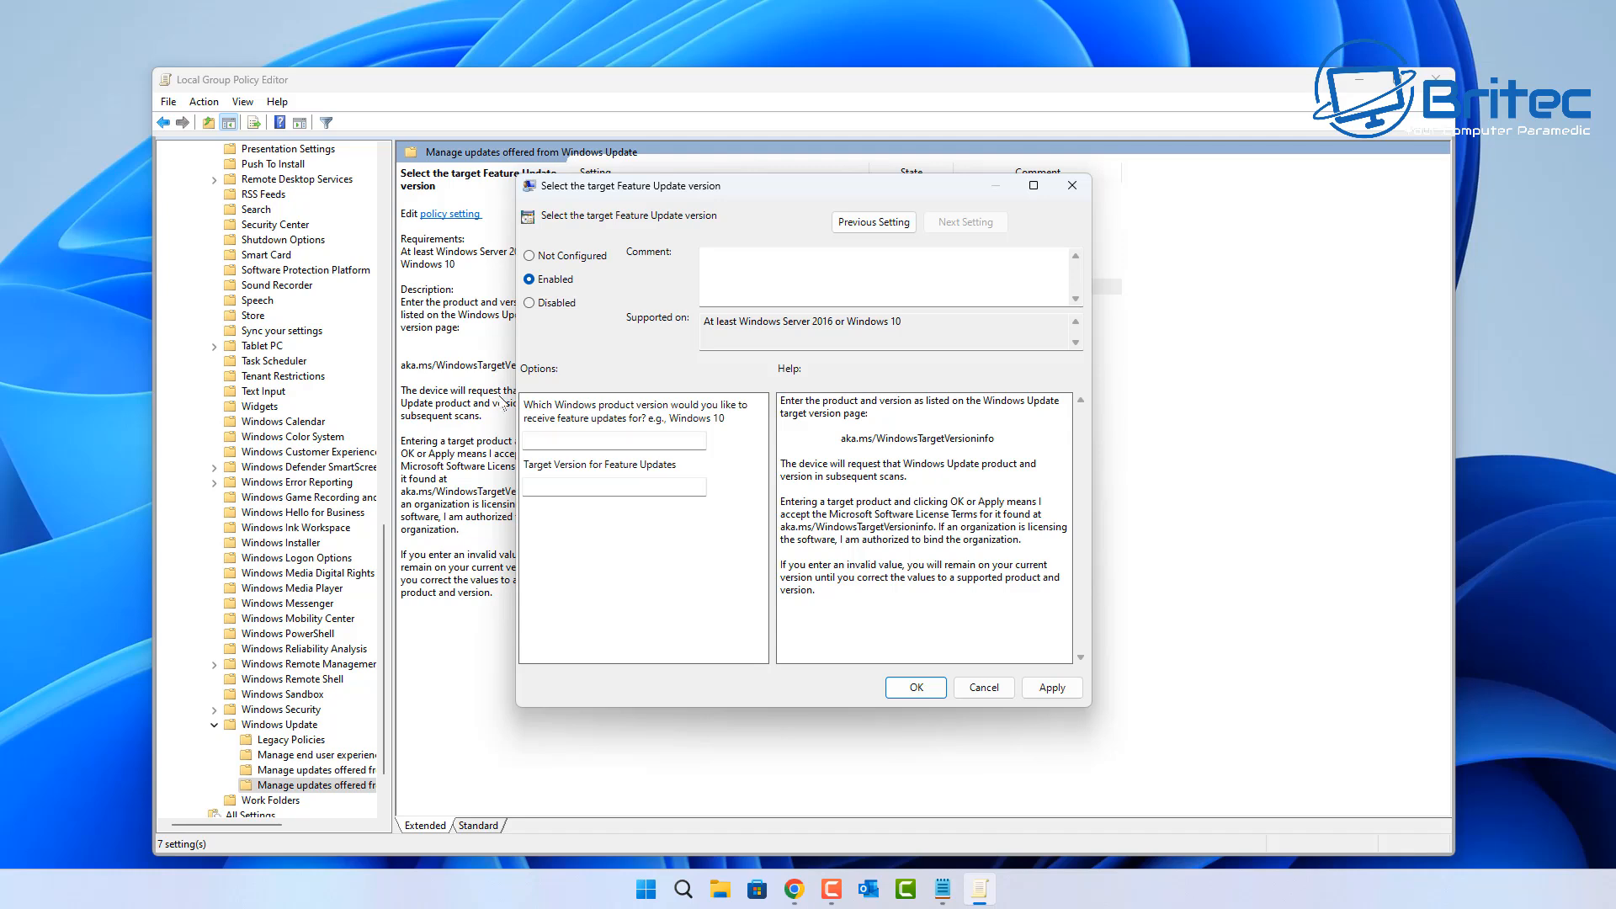
mouse_move(757, 423)
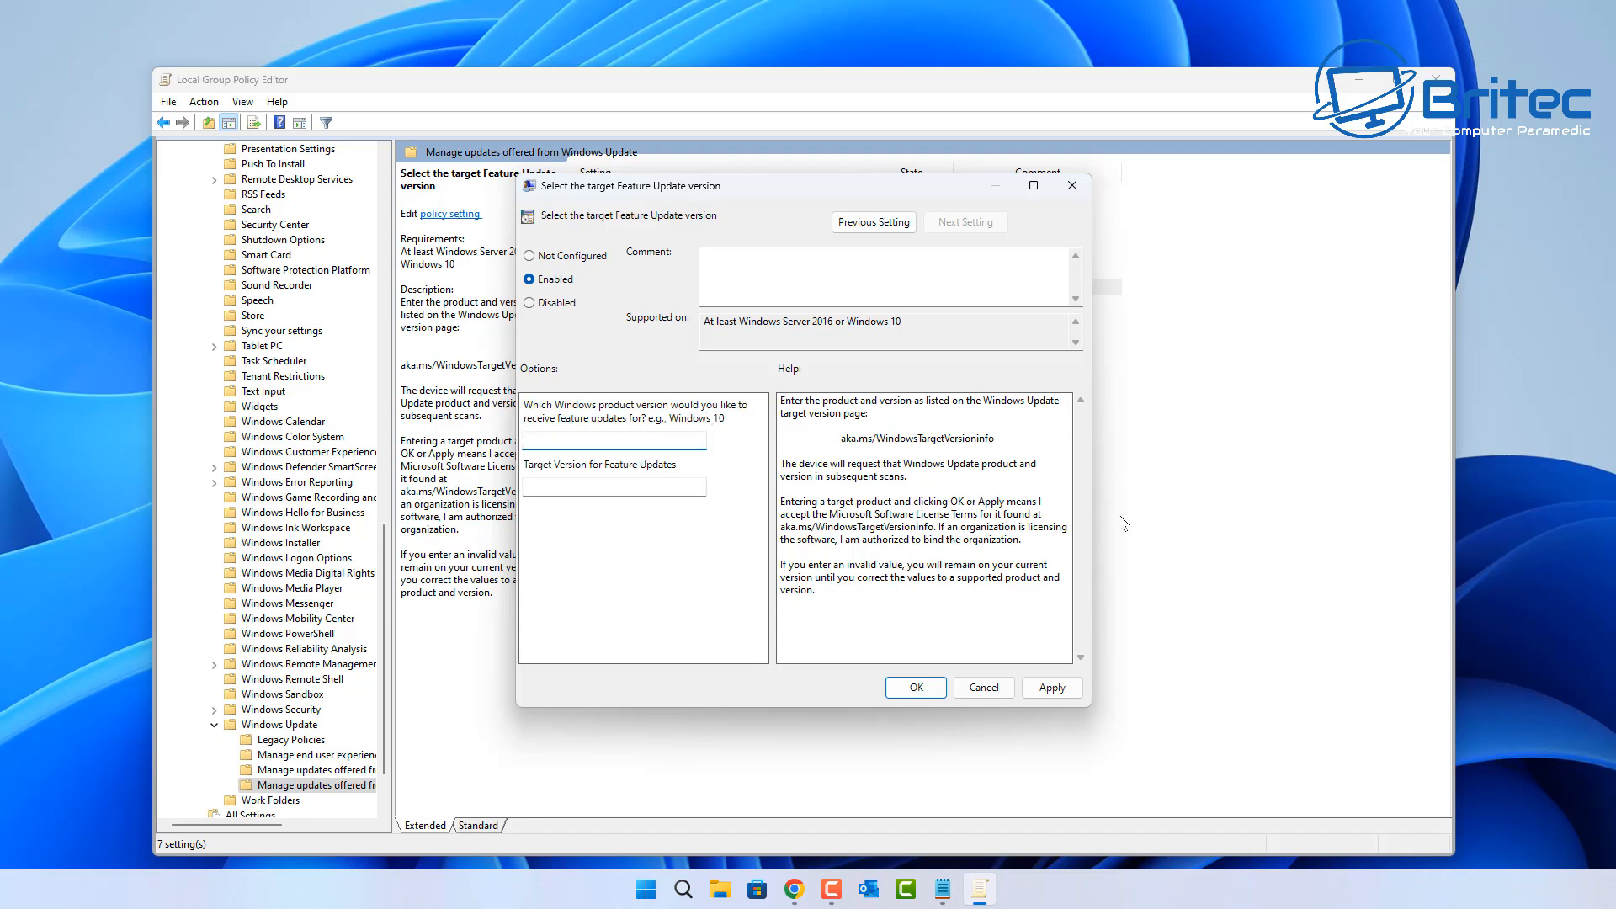
type("Windows 11")
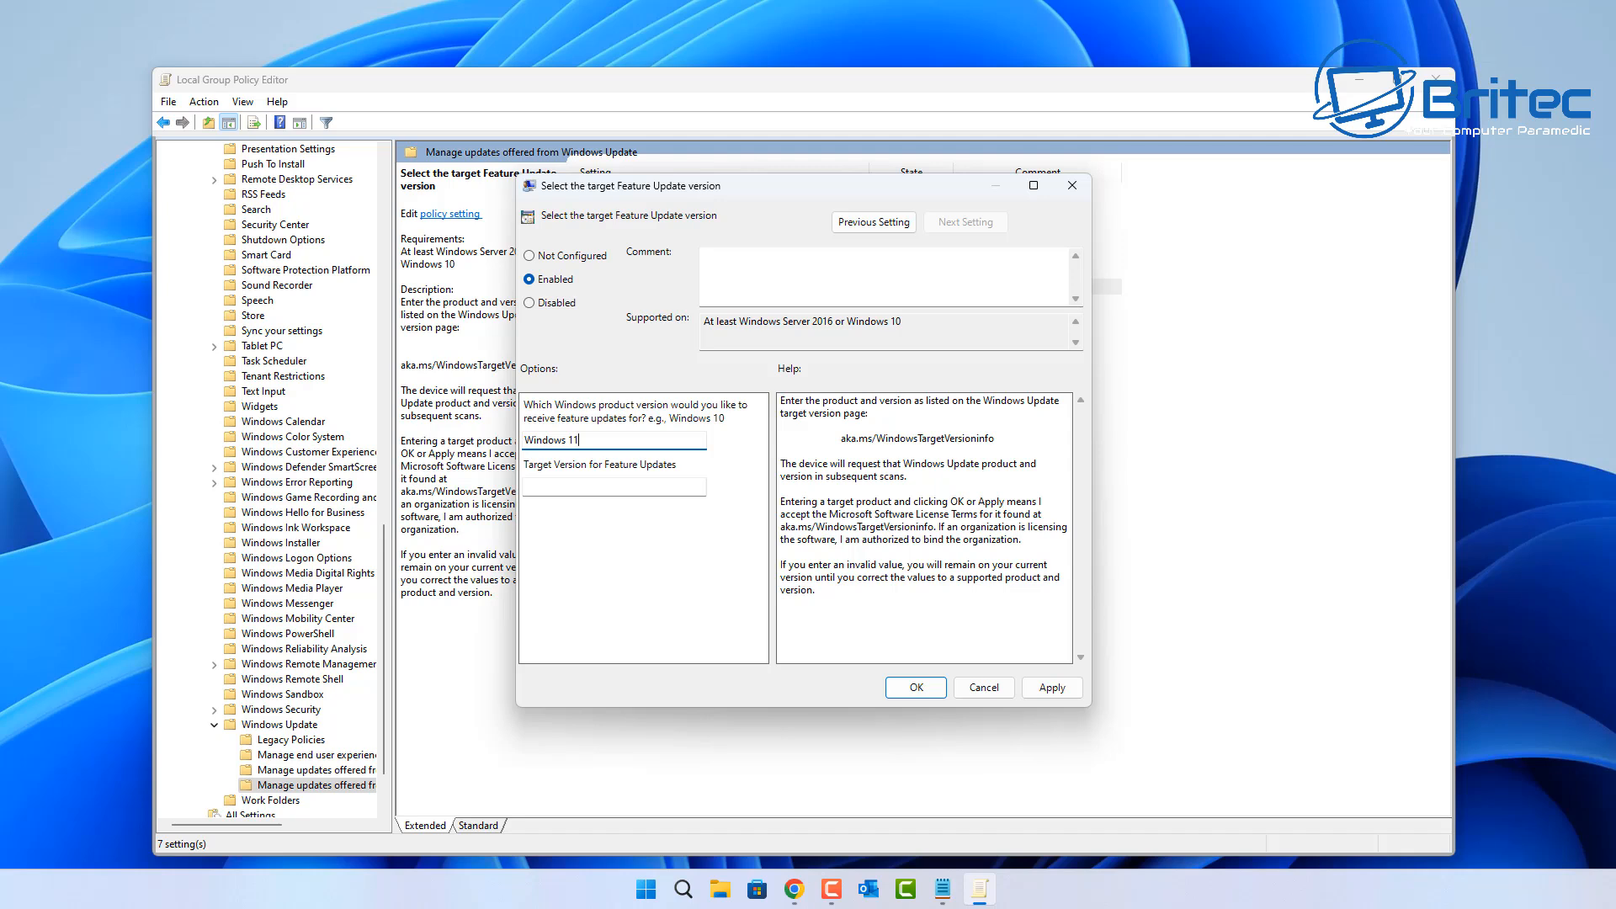
left_click(613, 485)
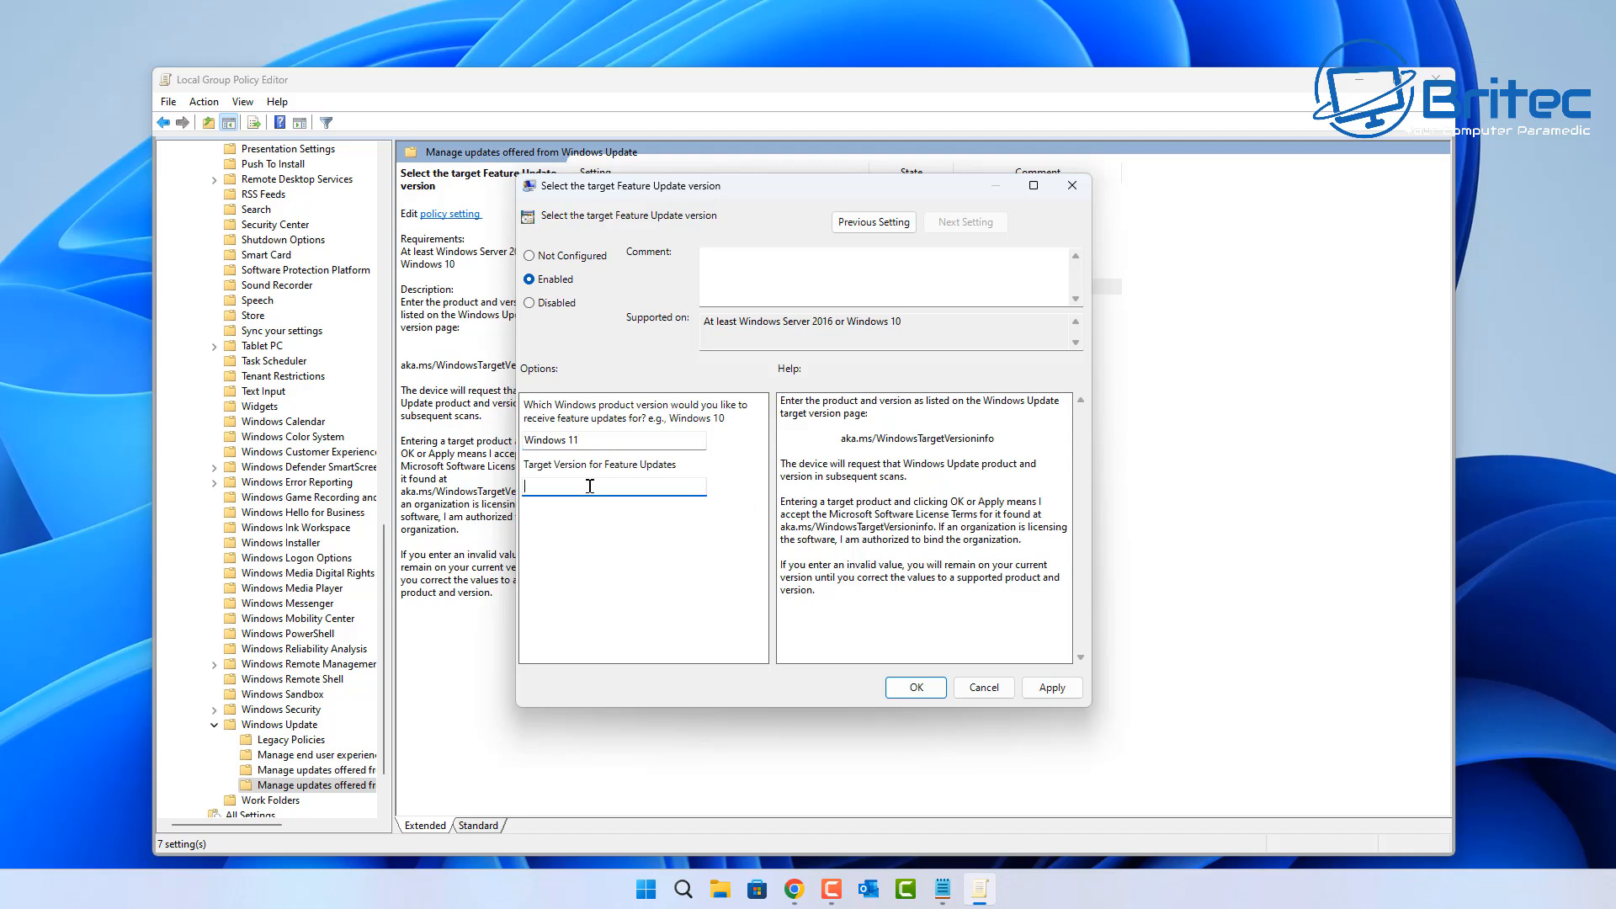
type("2")
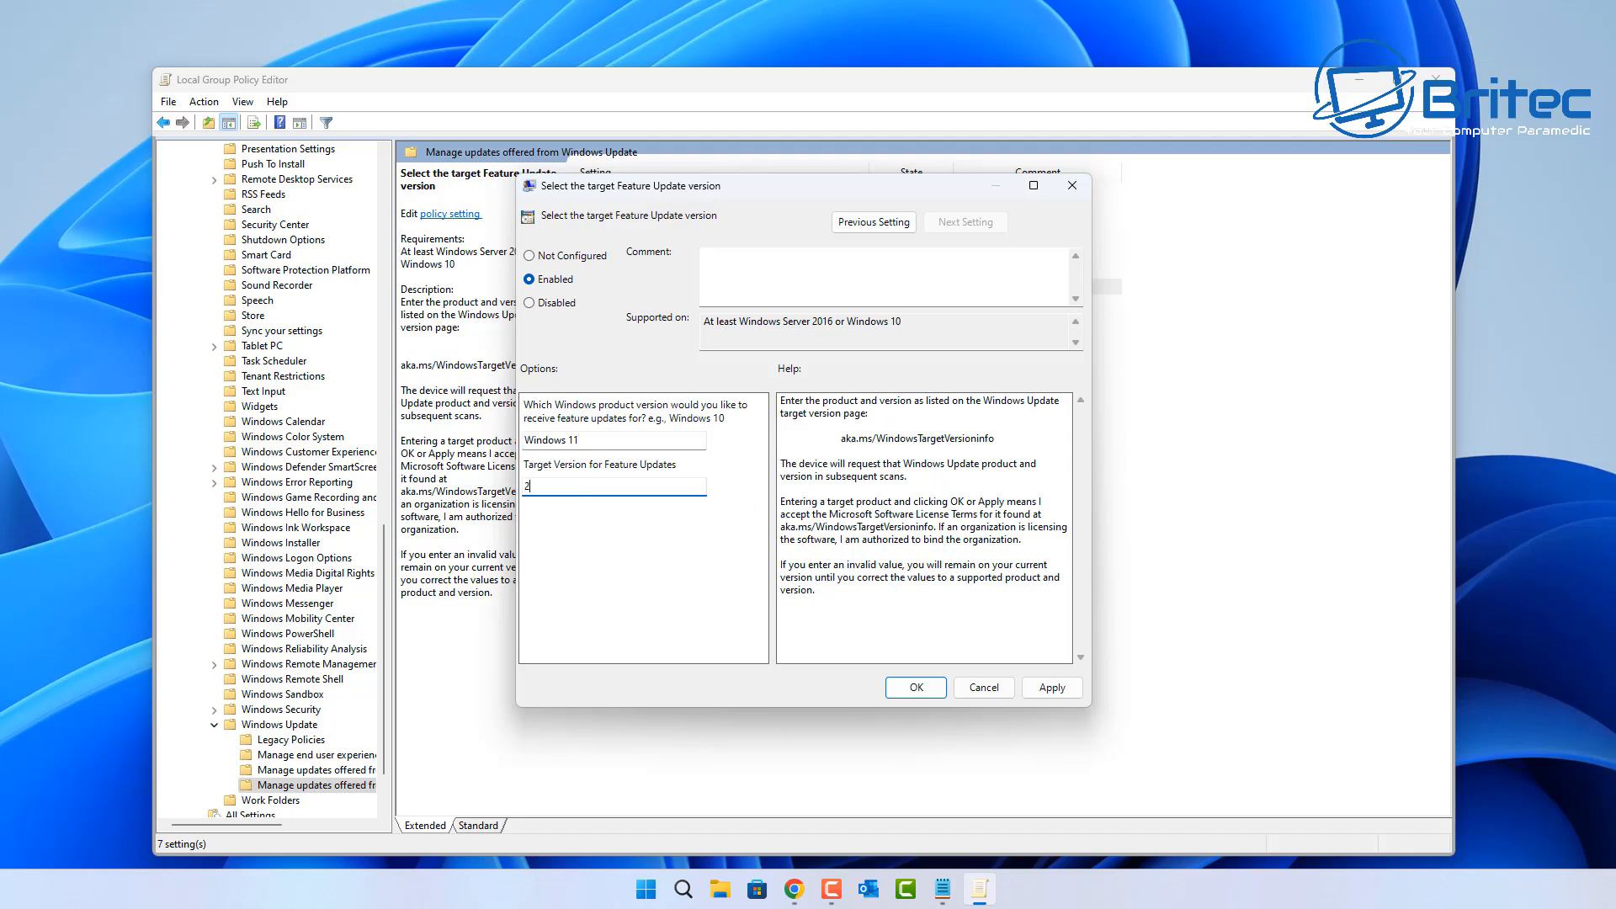
type("23H2")
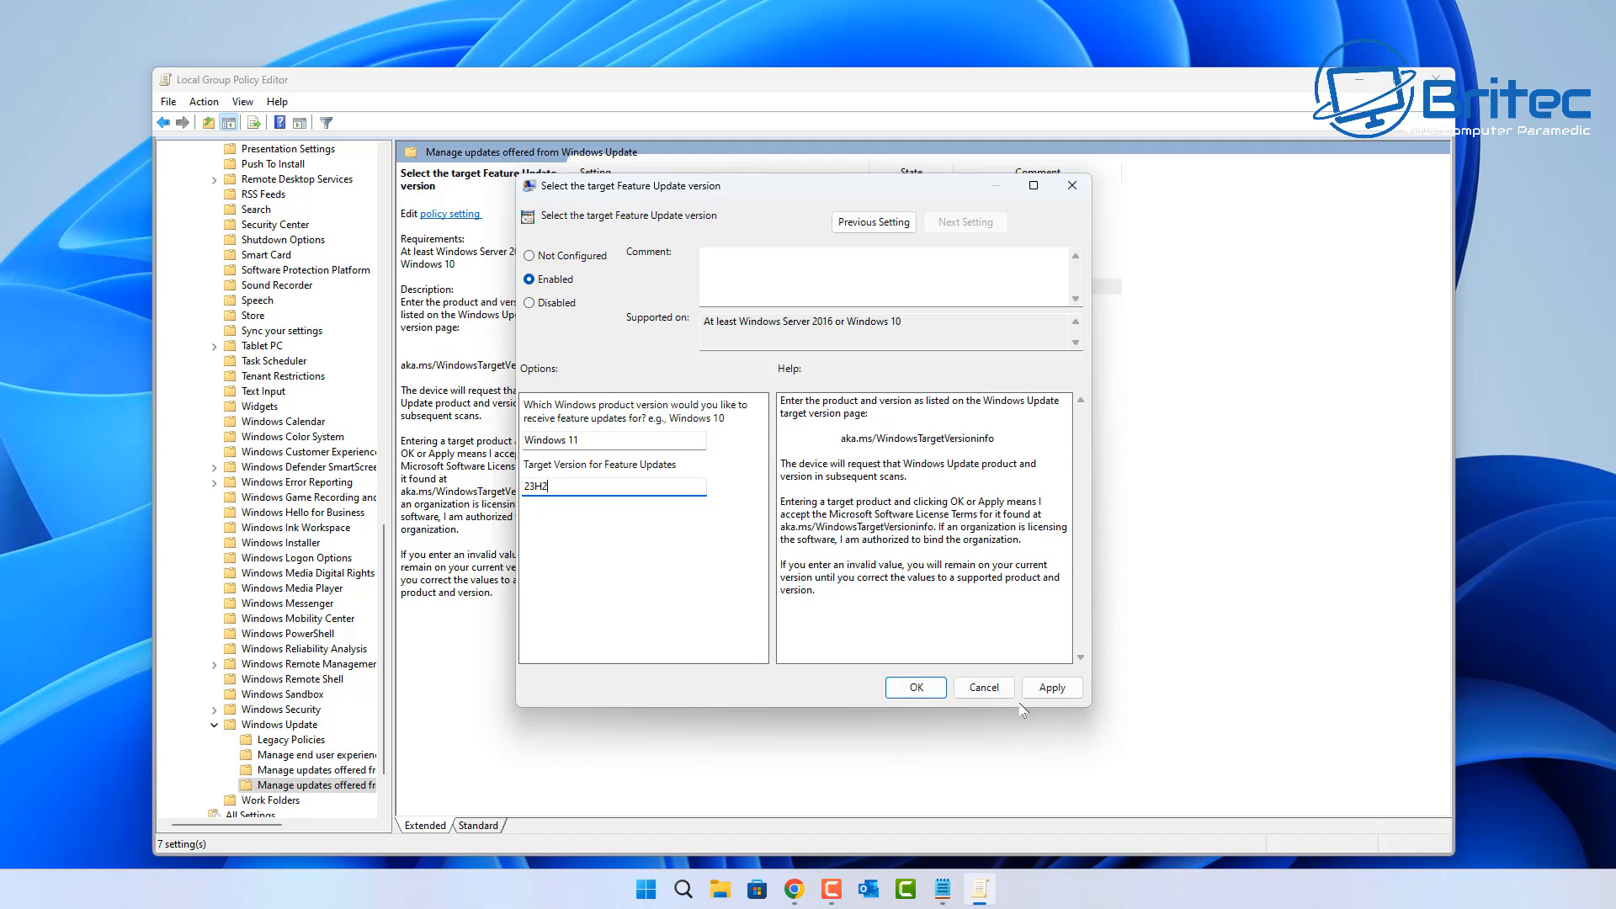
left_click(914, 687)
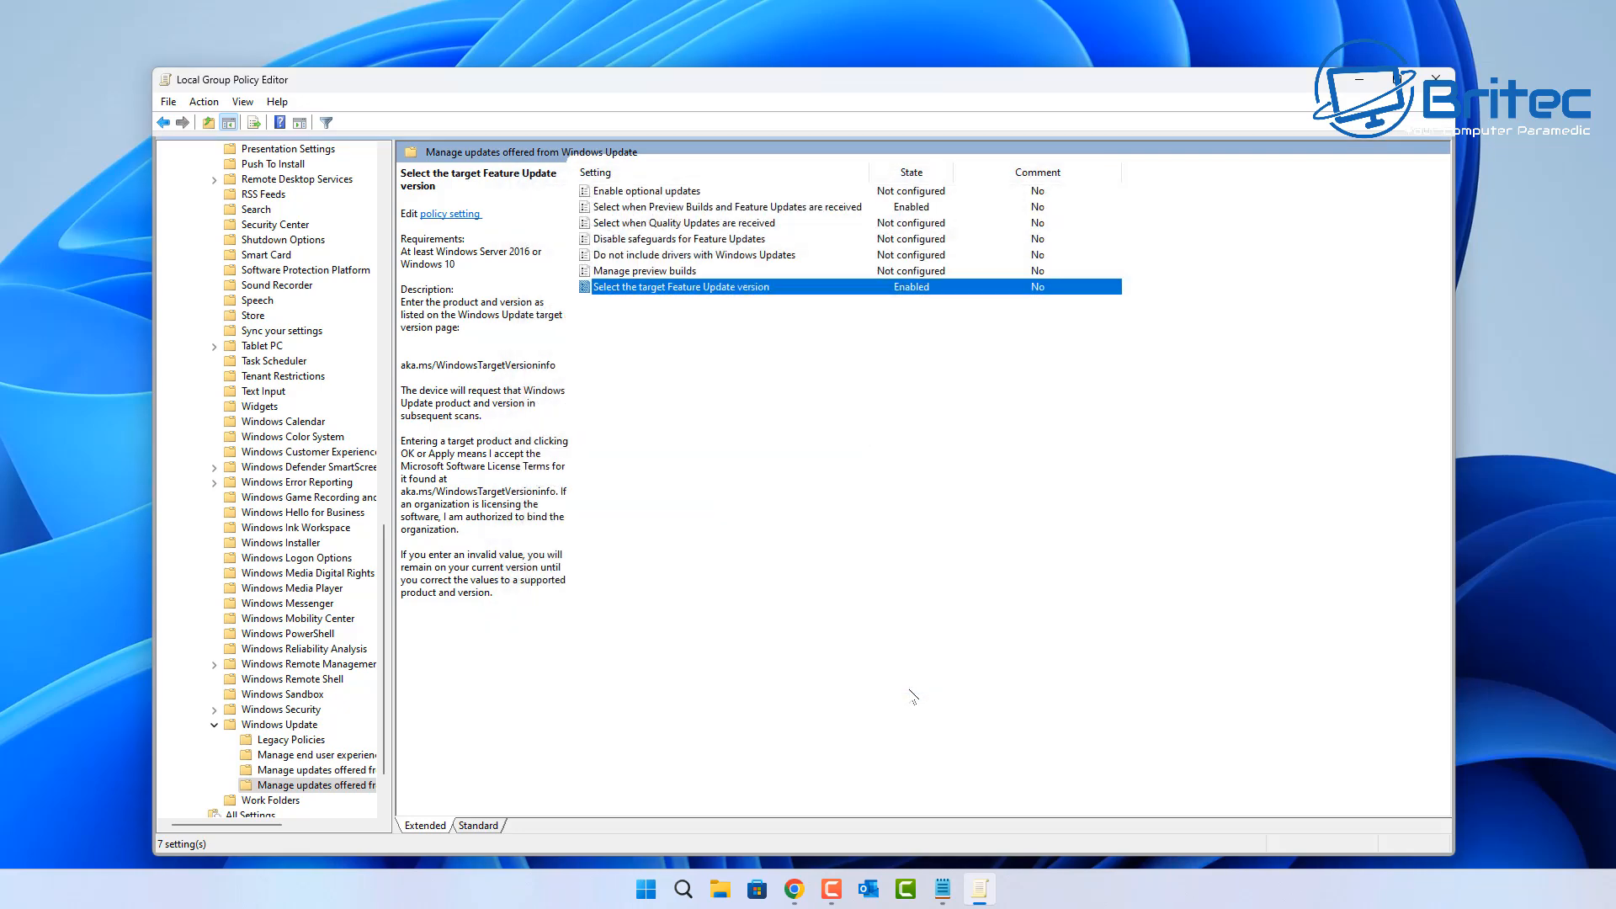
mouse_move(637, 358)
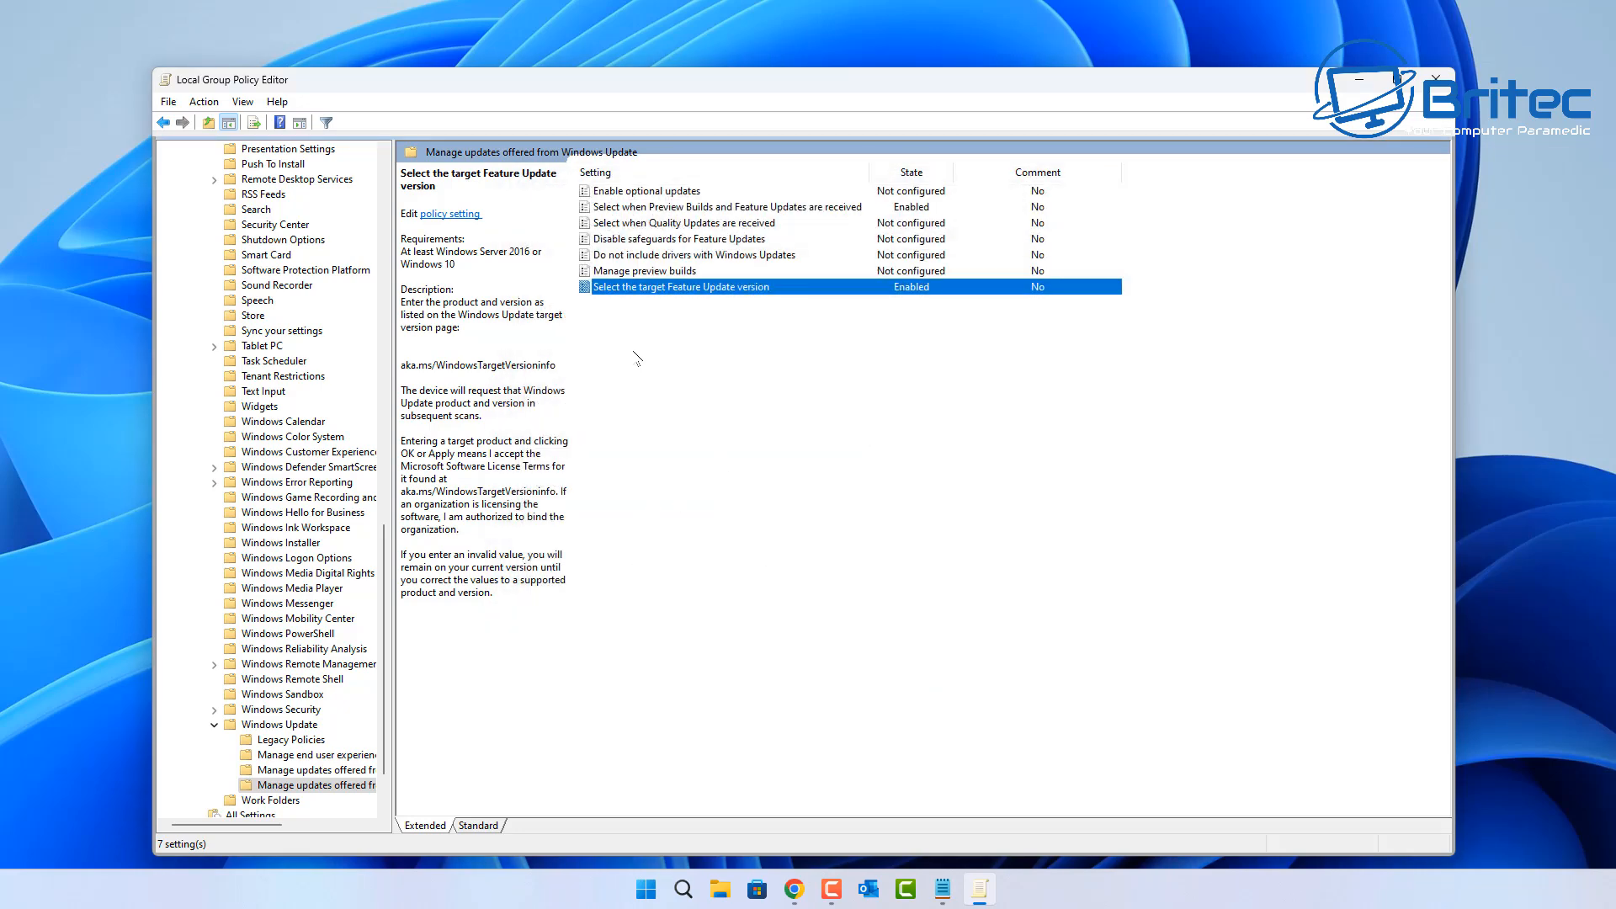
left_click(644, 270)
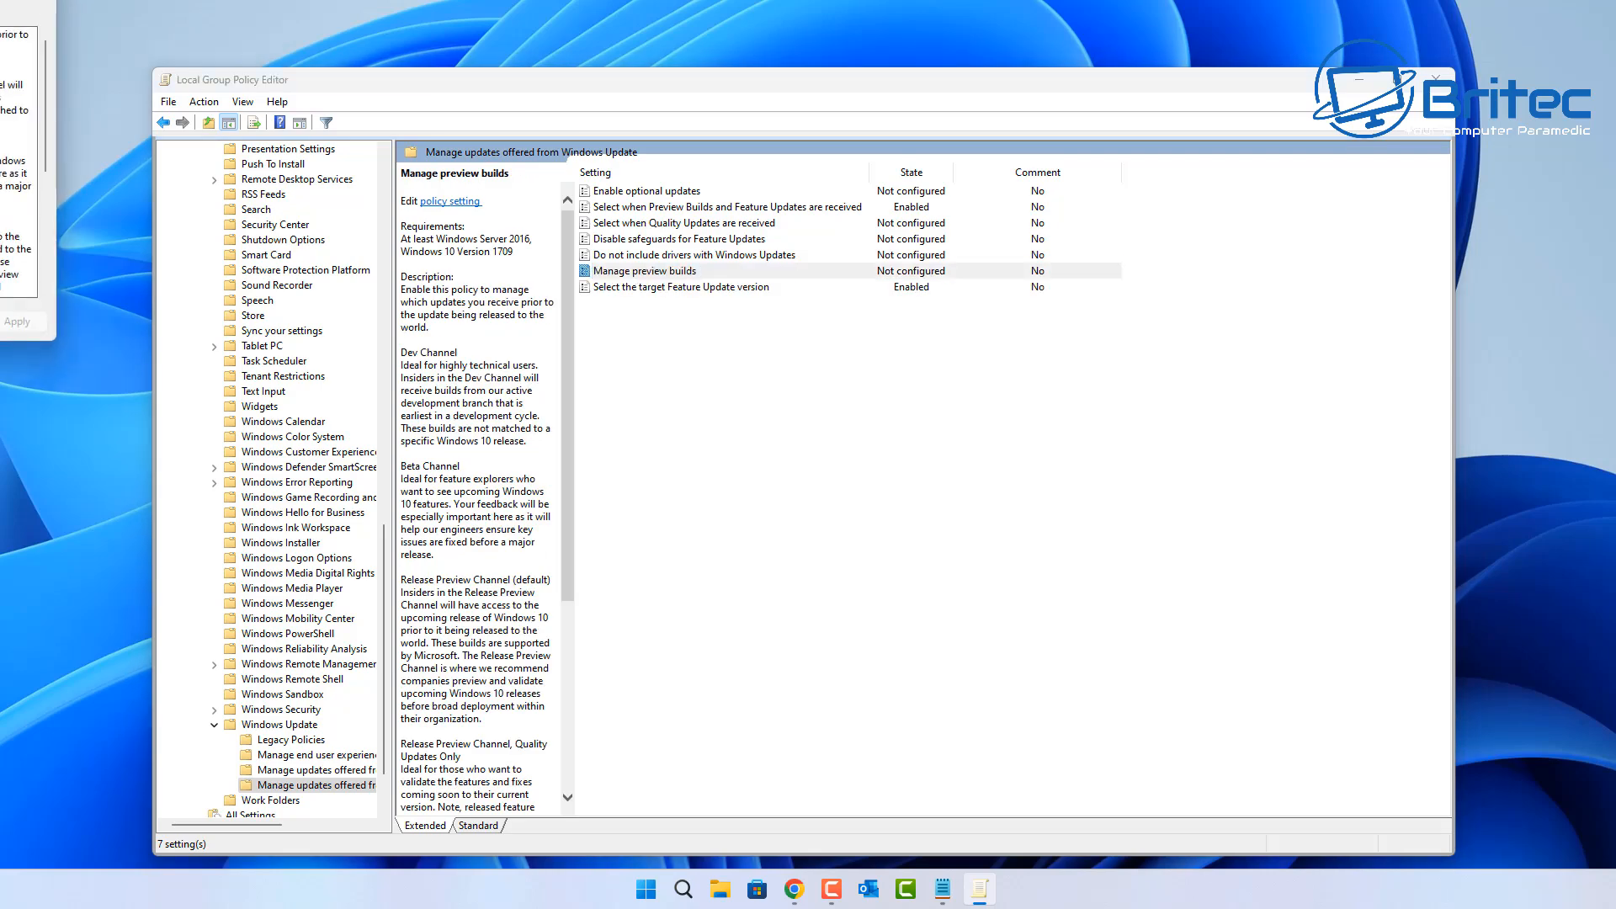
left_click(645, 270)
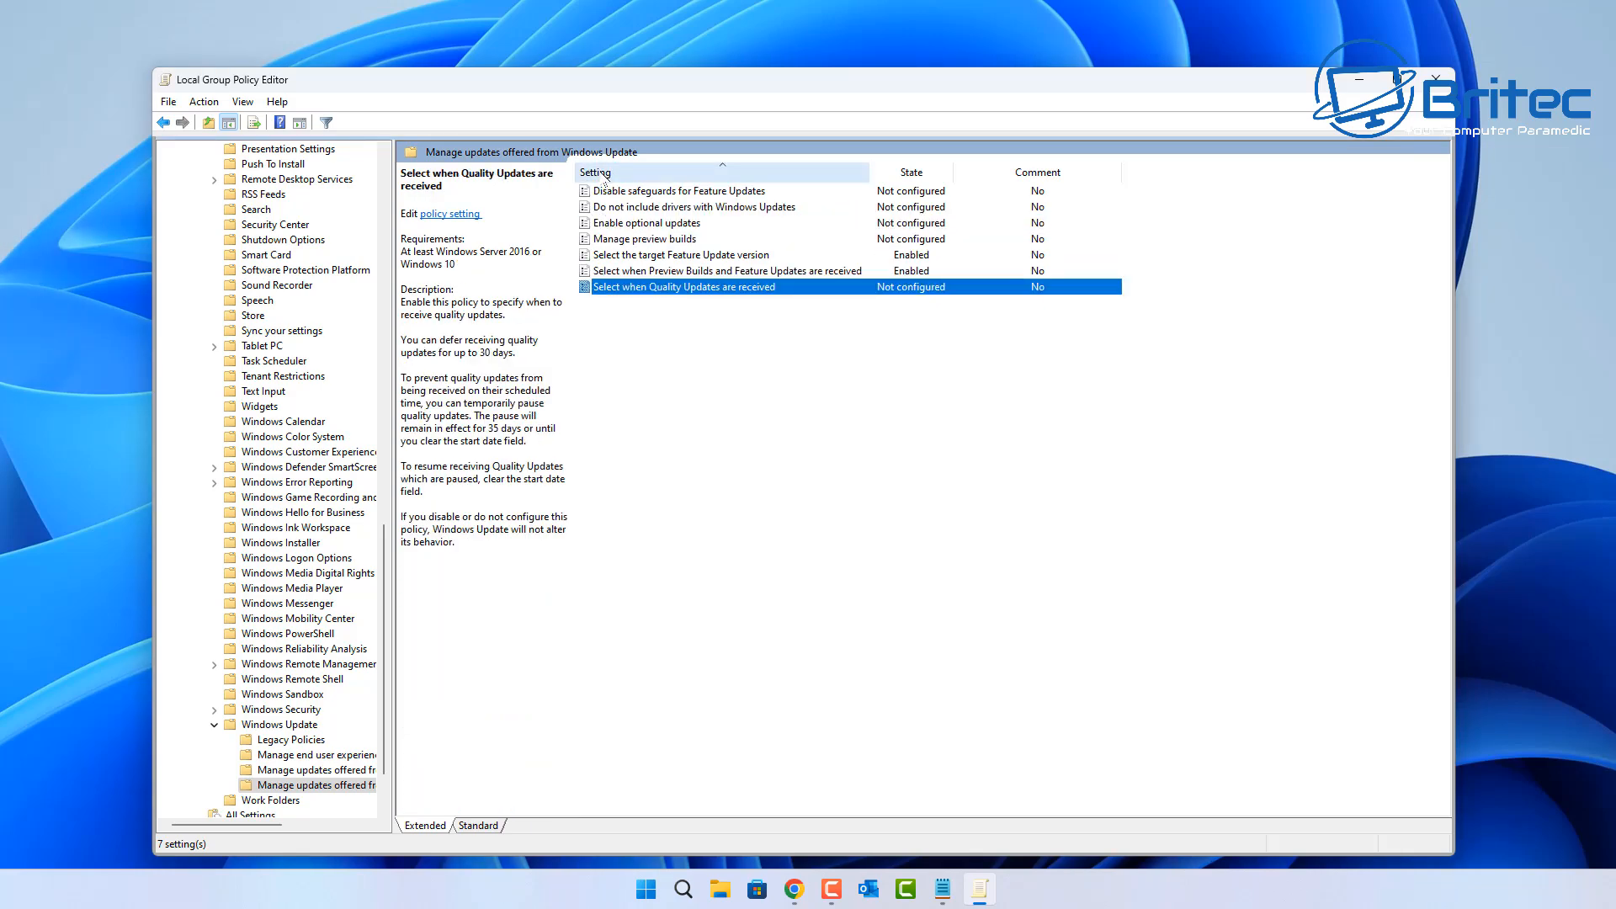
left_click(595, 171)
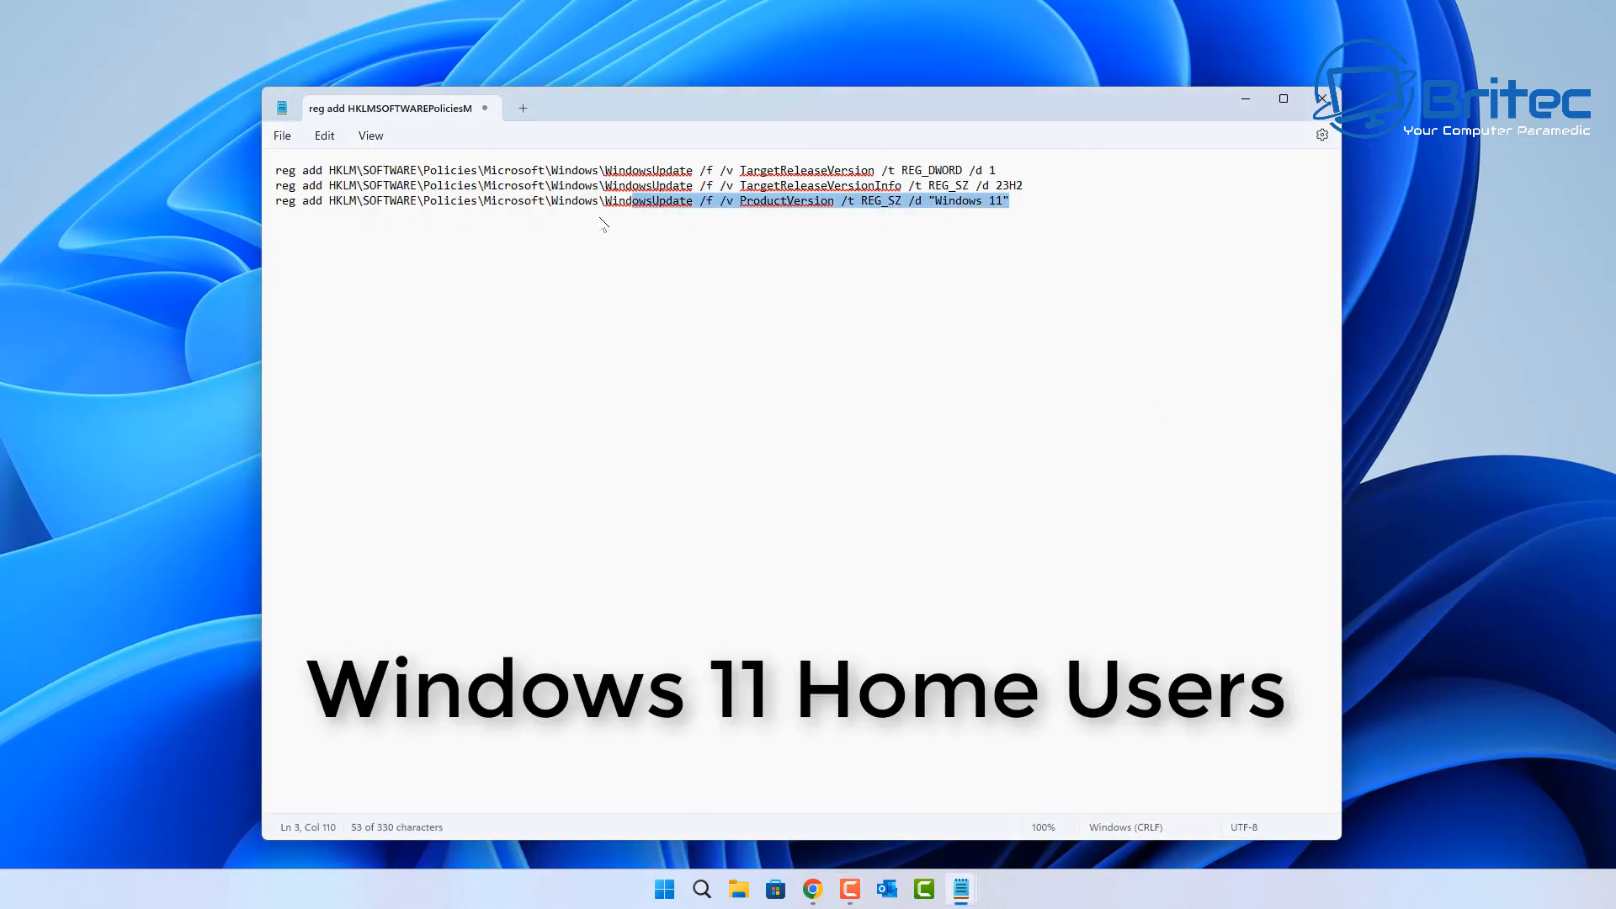
key("ctrl+a")
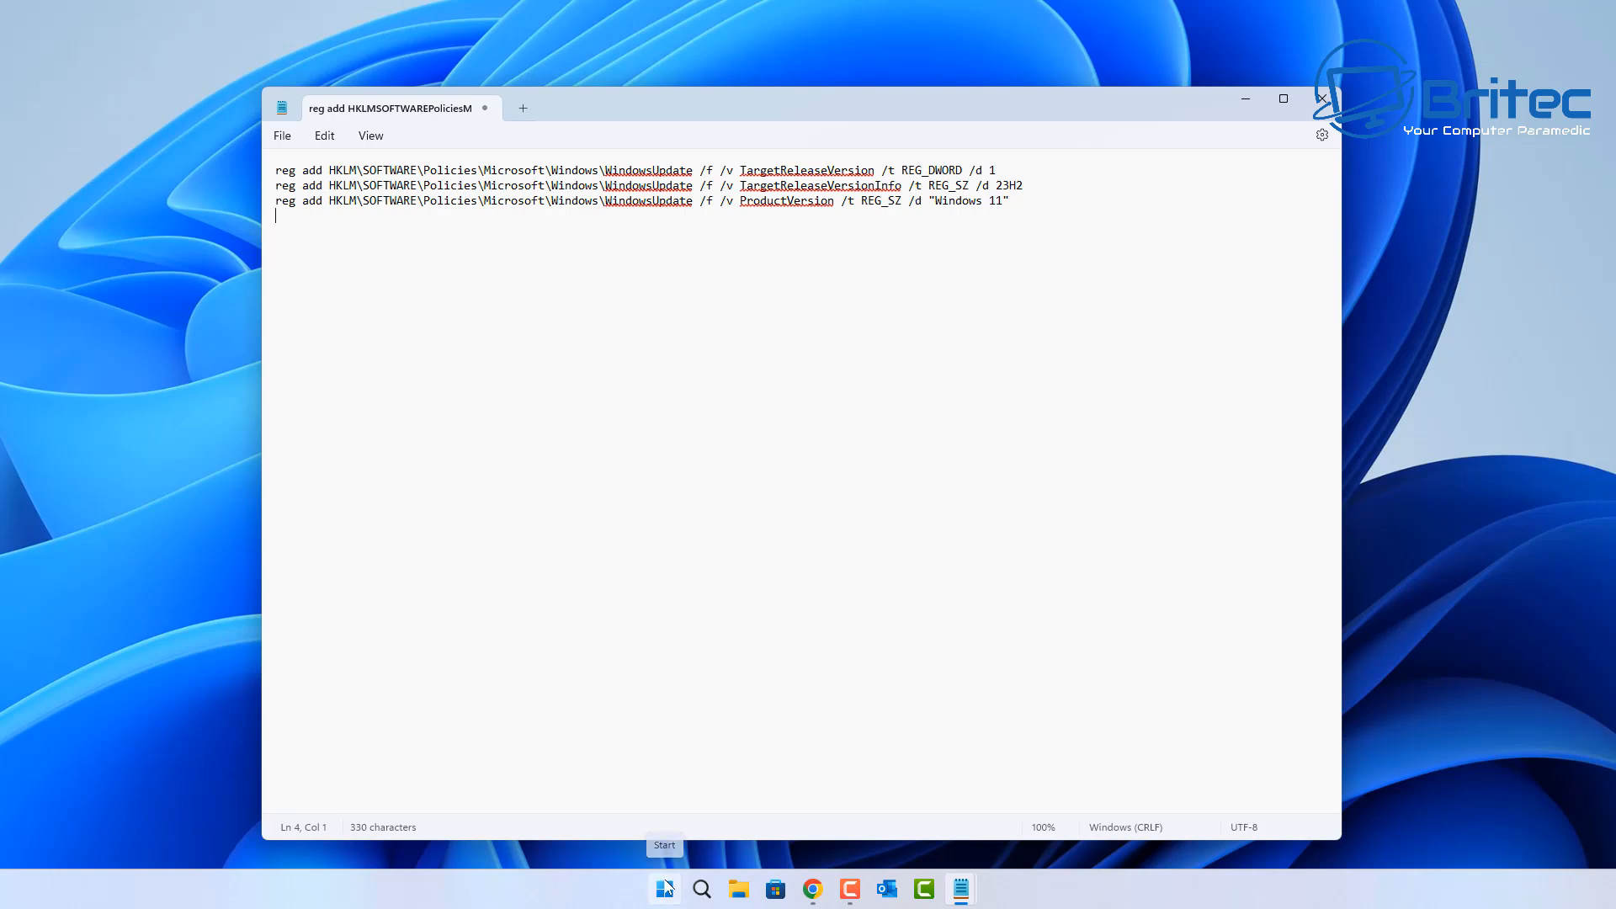
right_click(663, 889)
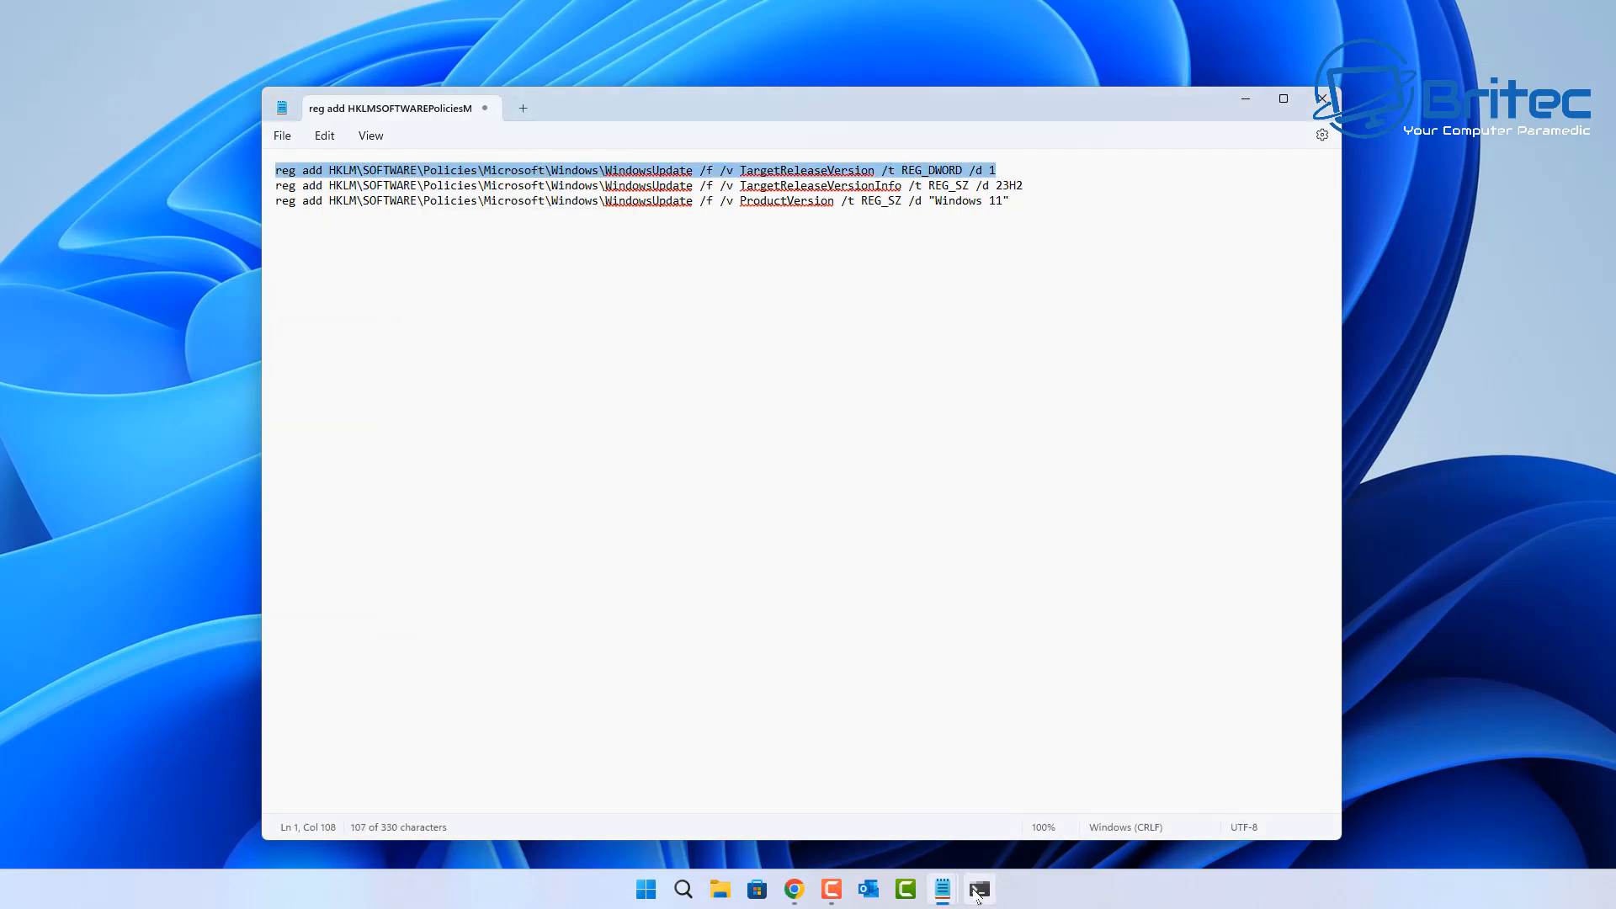
left_click(976, 889)
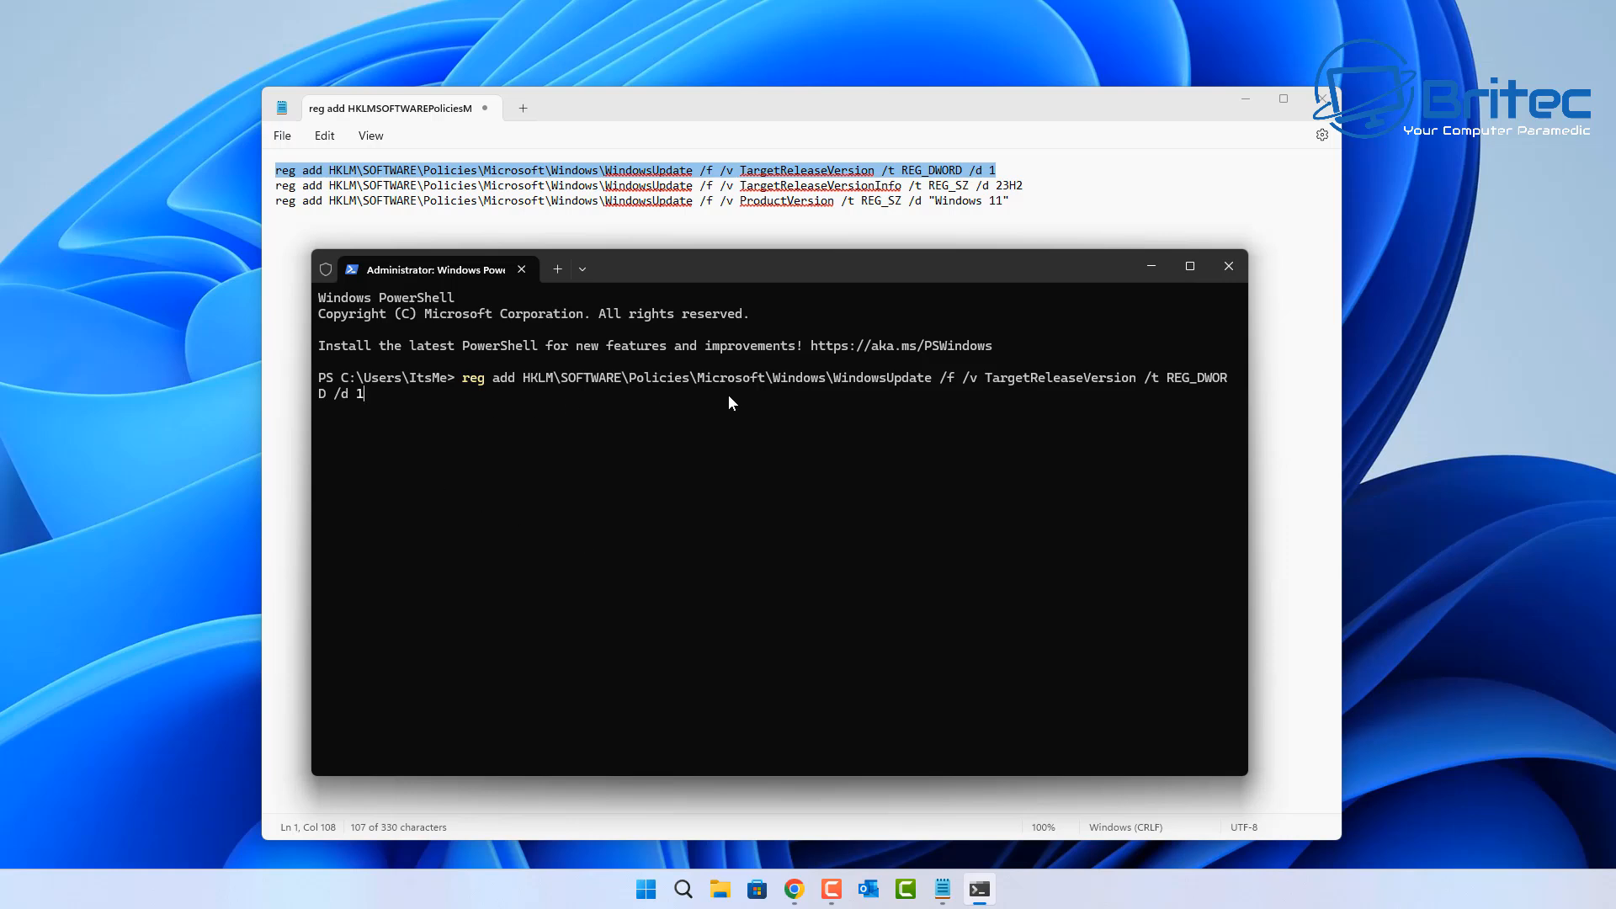
mouse_move(1190, 397)
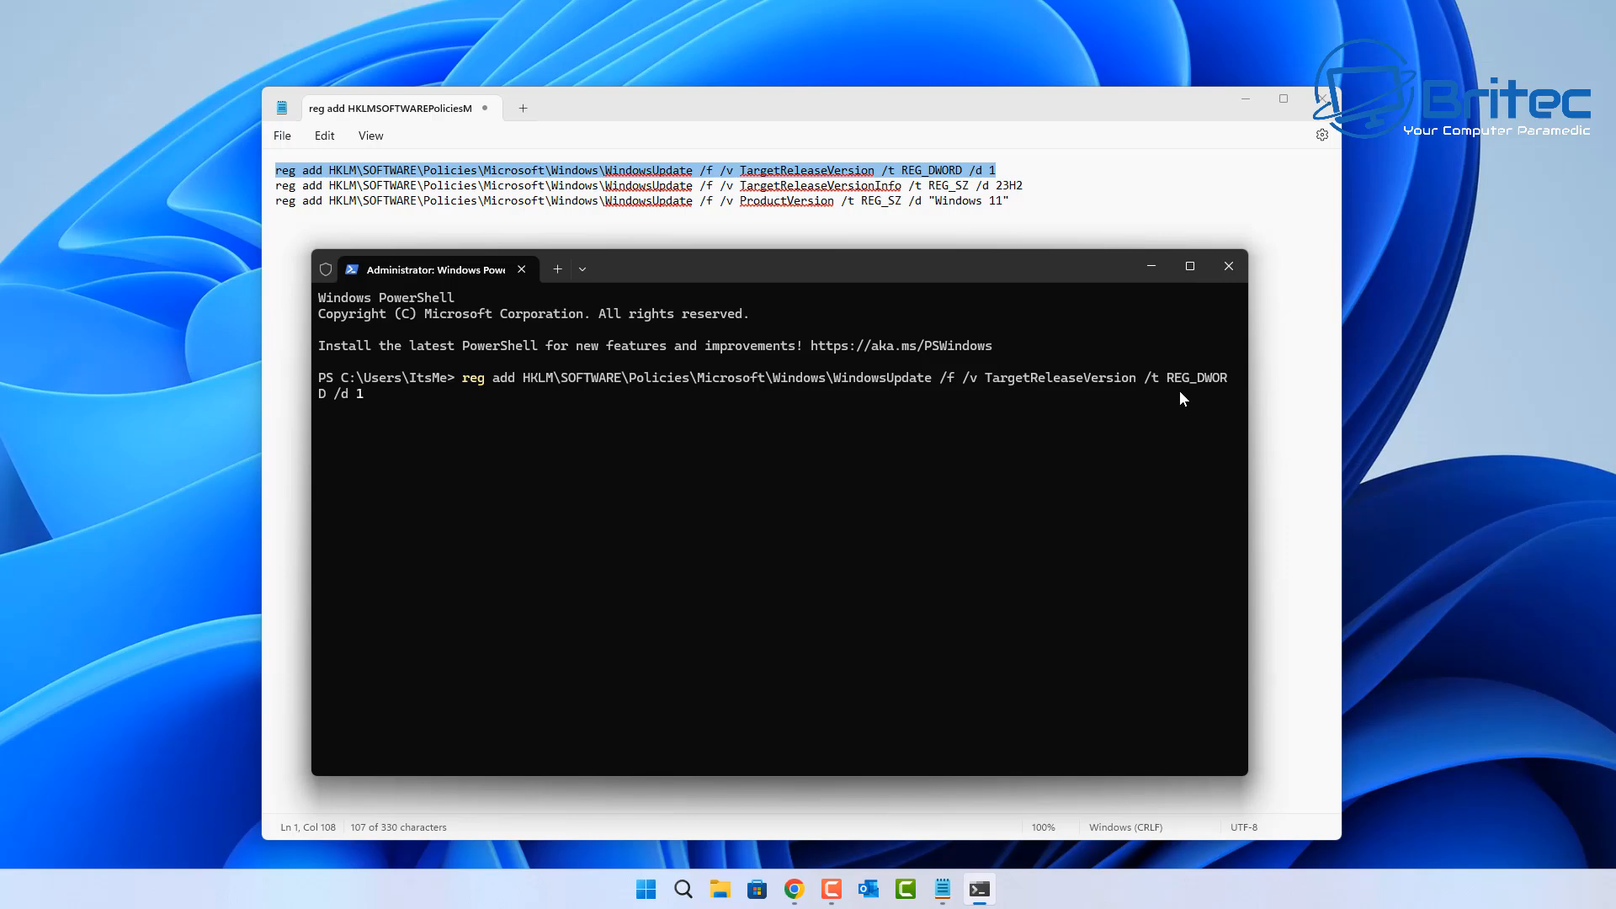
mouse_move(1228, 266)
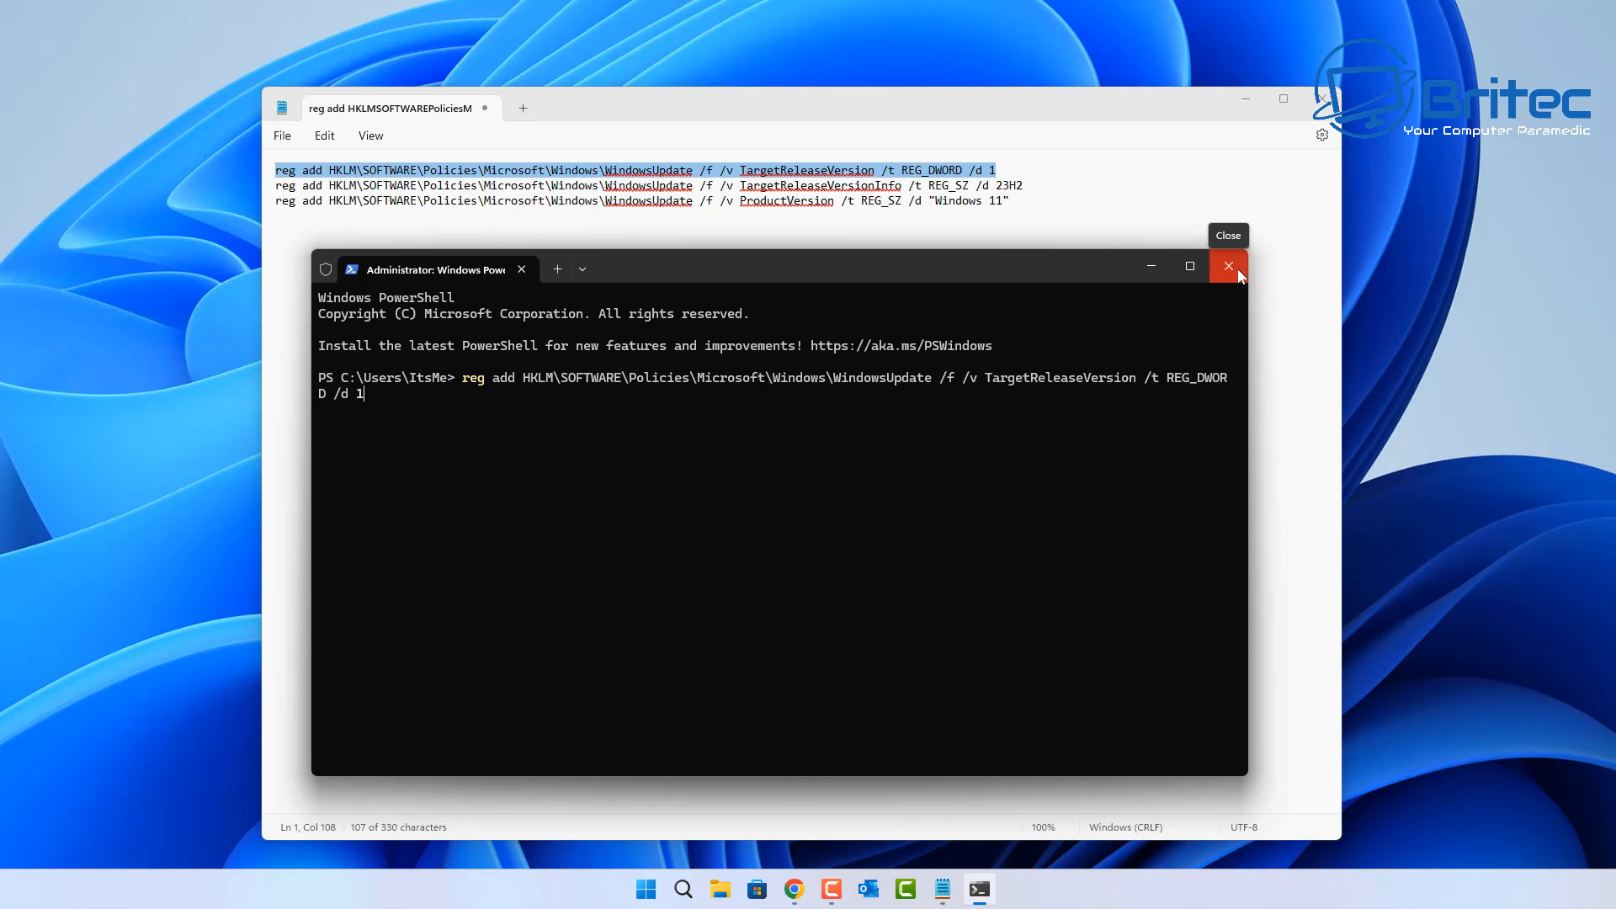
left_click(1227, 266)
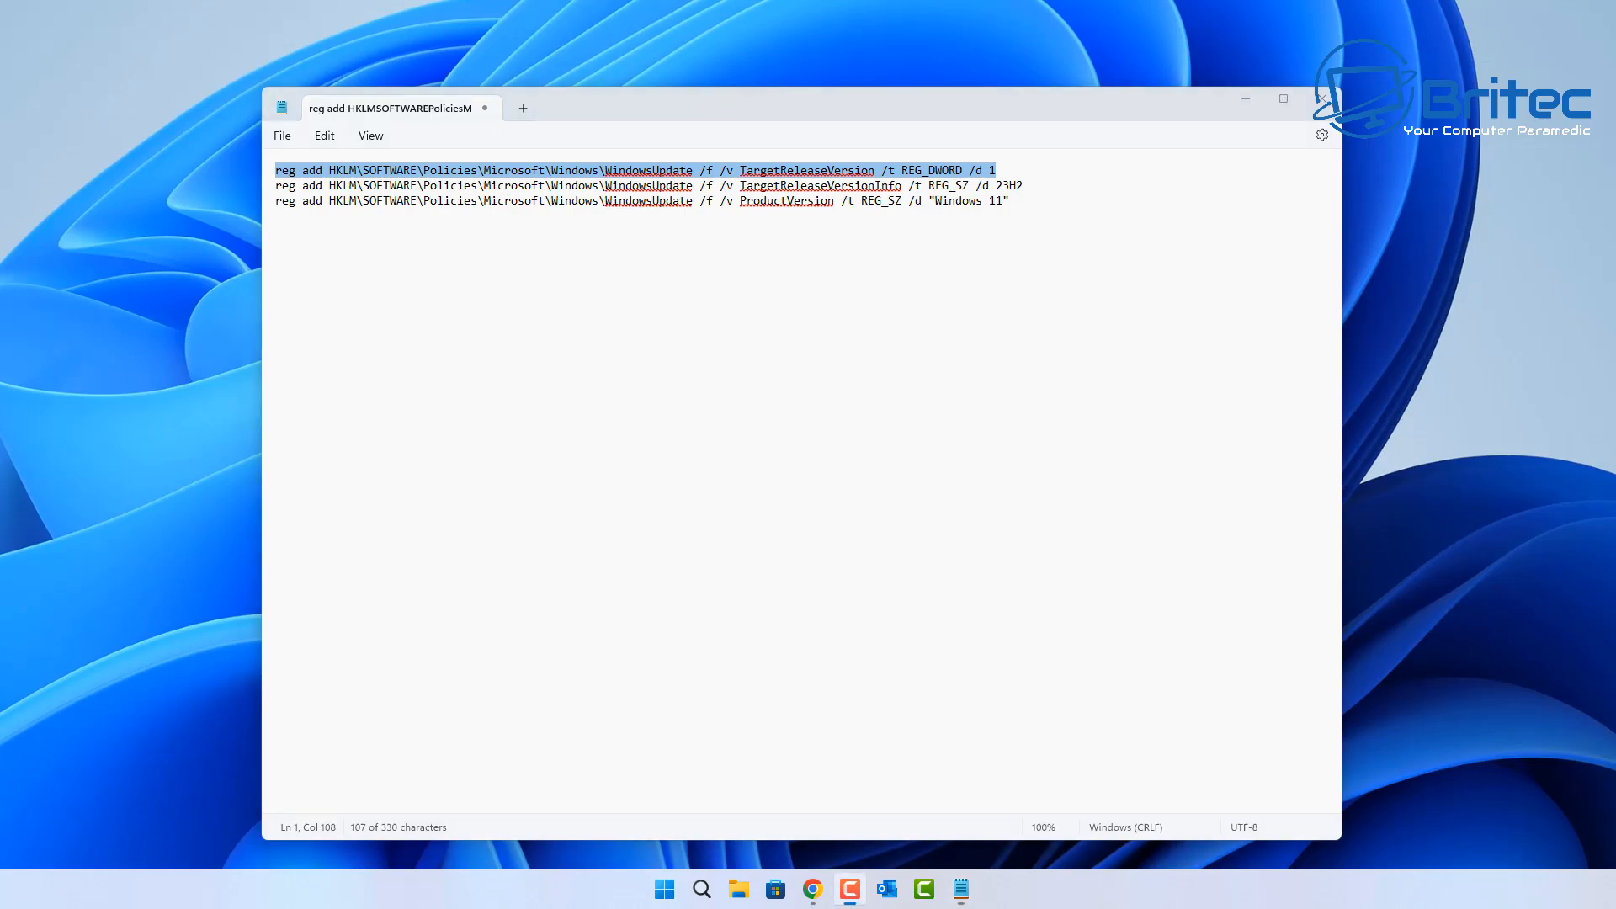
Search Start for 'regedit' and launch Registry Editor.
left_click(664, 889)
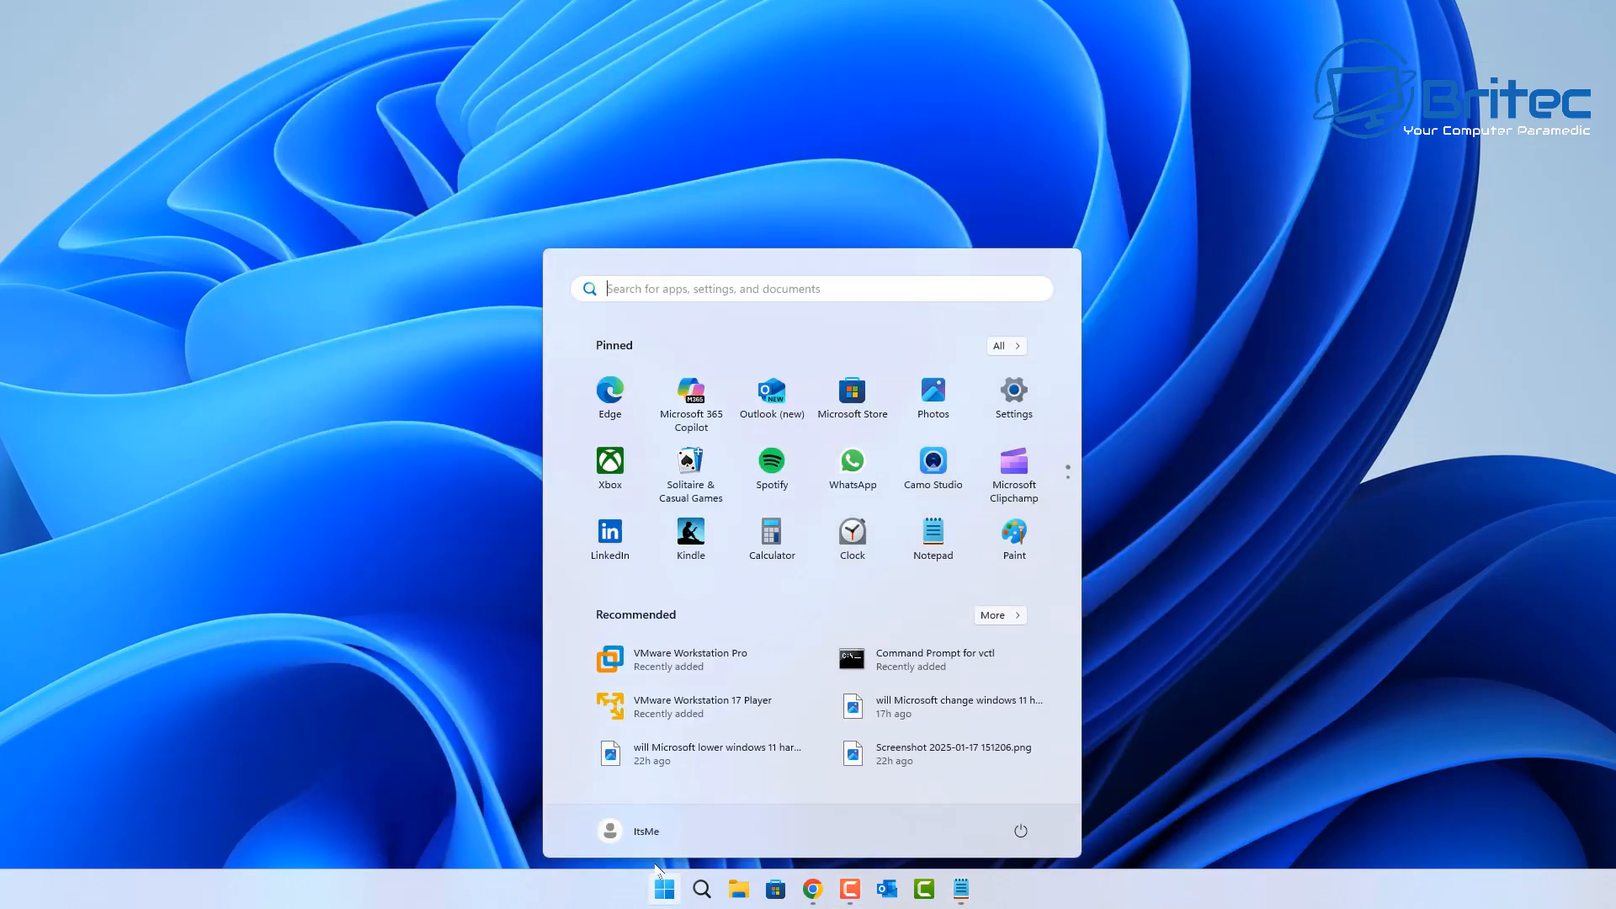
type("regedit")
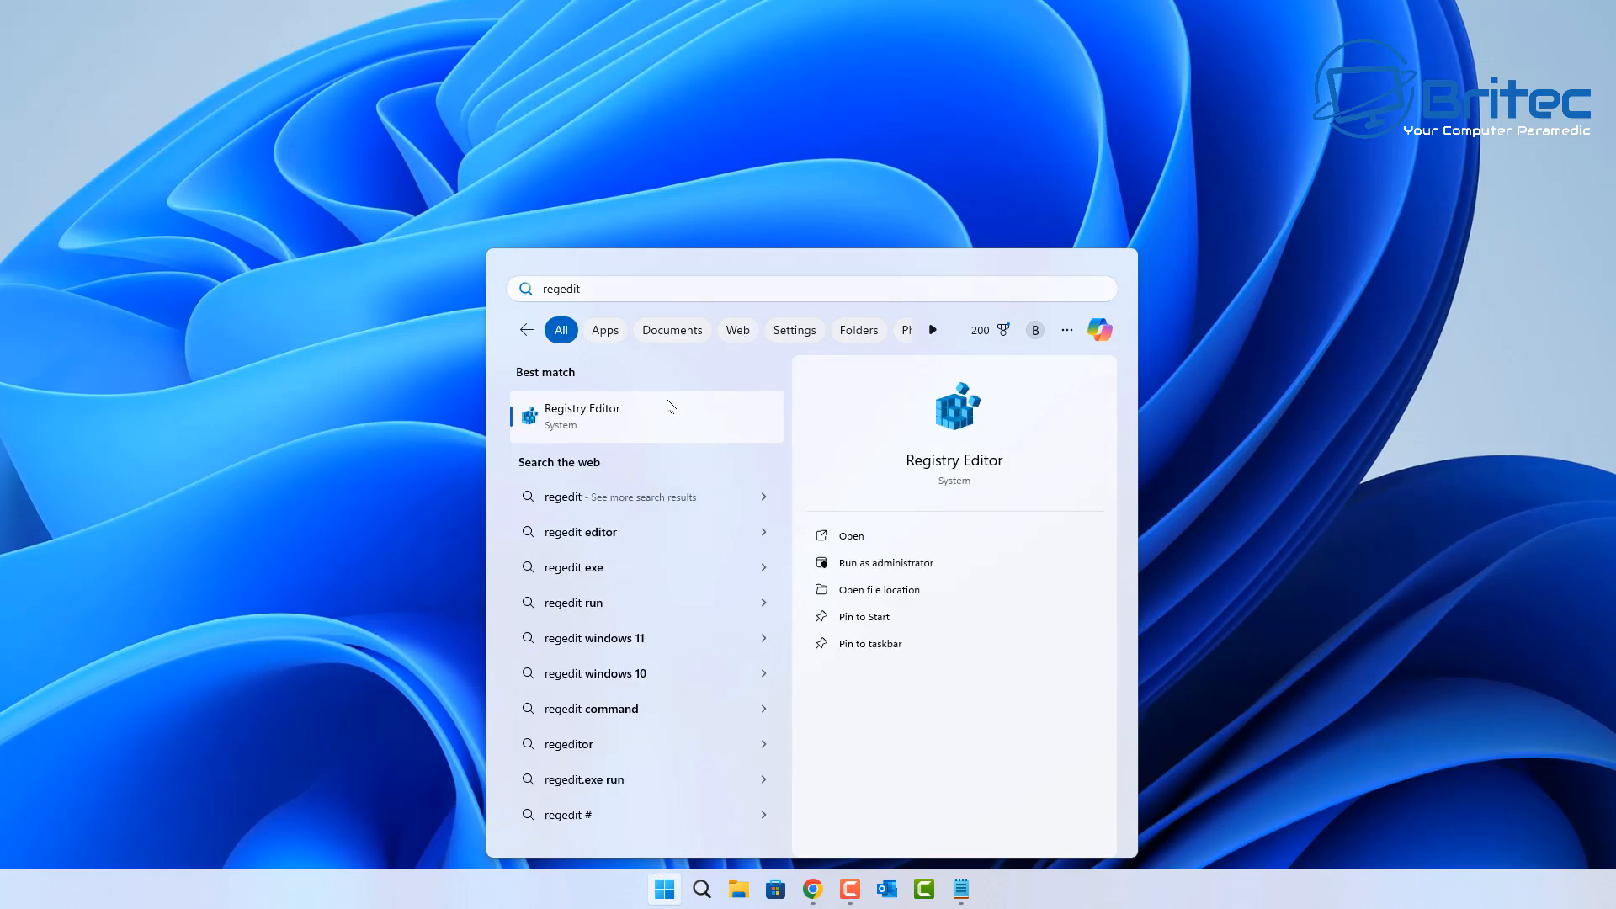
left_click(581, 414)
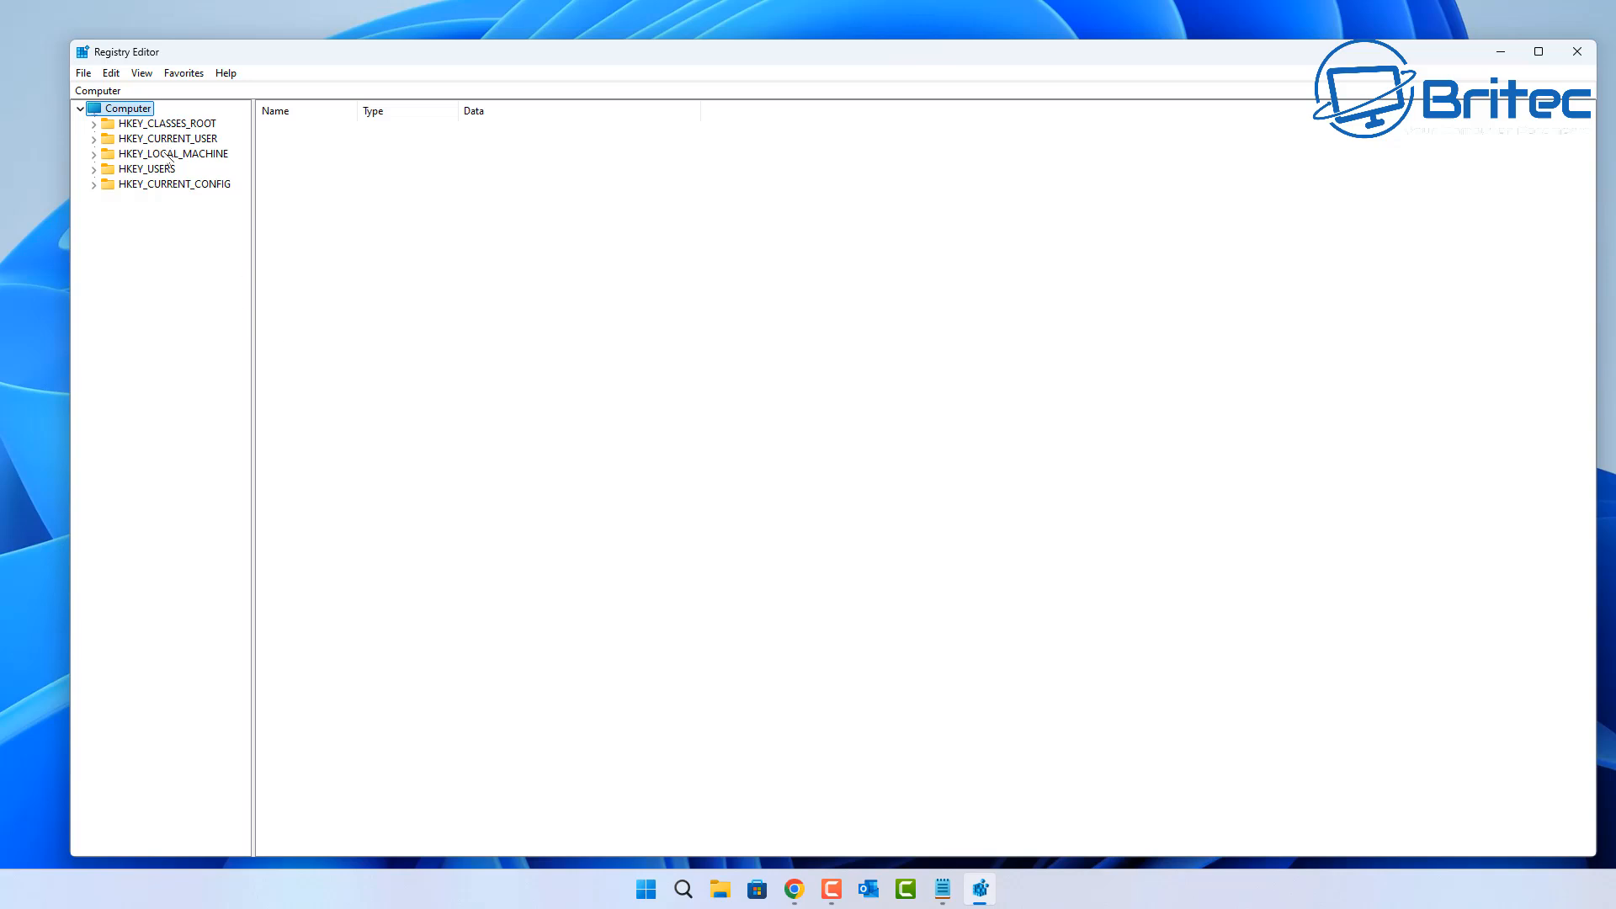
Expand HKLM\SOFTWARE\Policies\Microsoft\Windows and select the WindowsUpdate key to view its values.
left_click(172, 154)
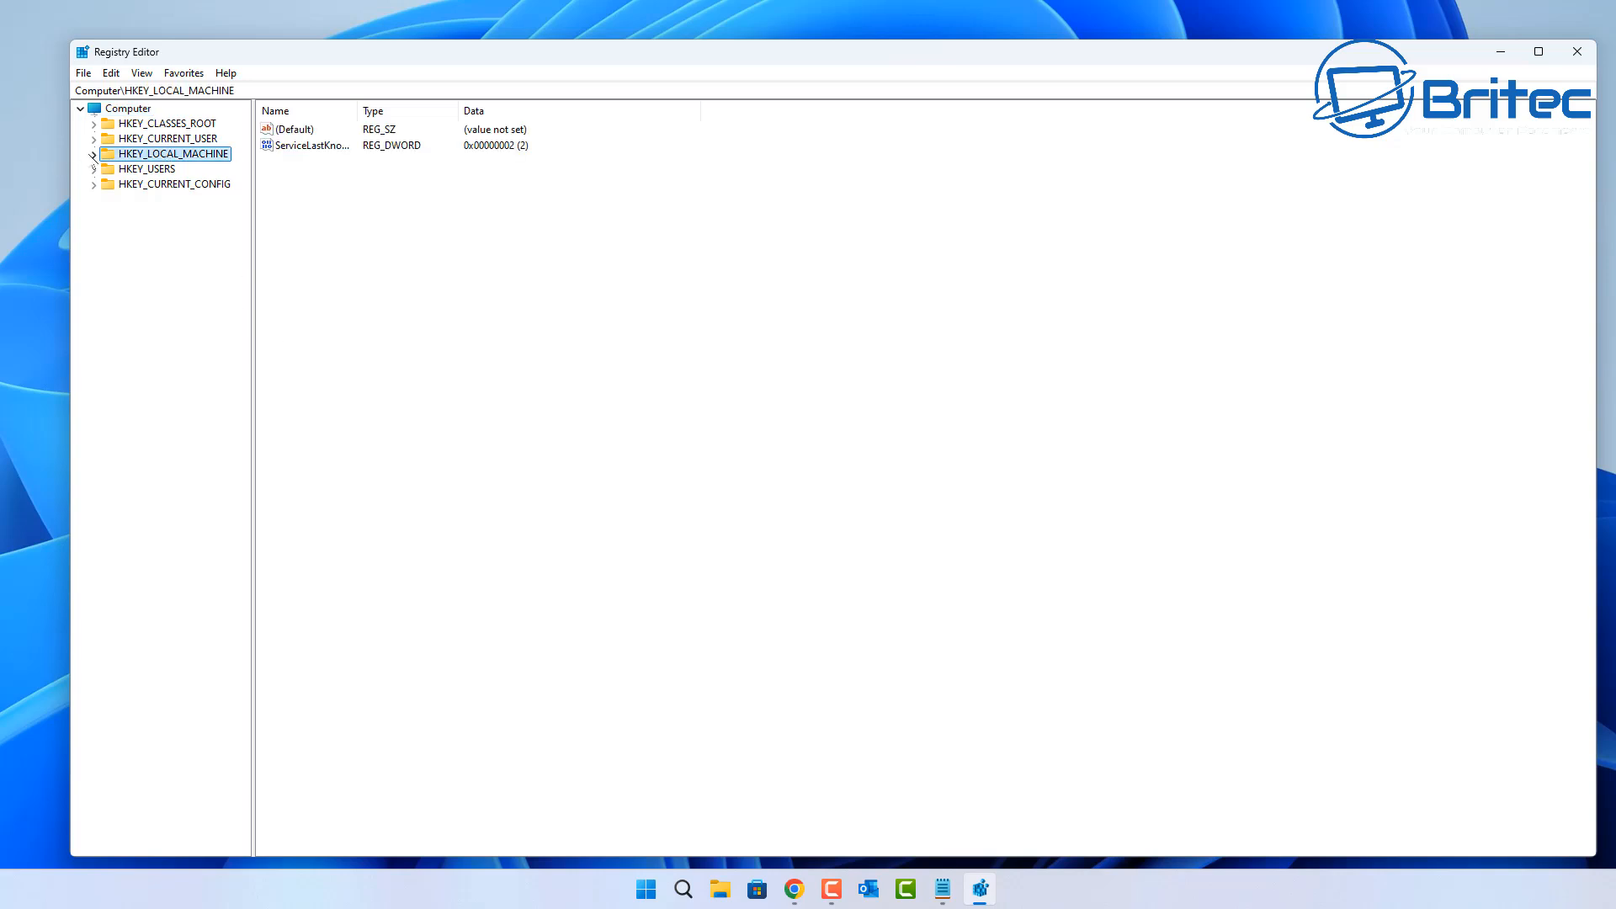
left_click(92, 153)
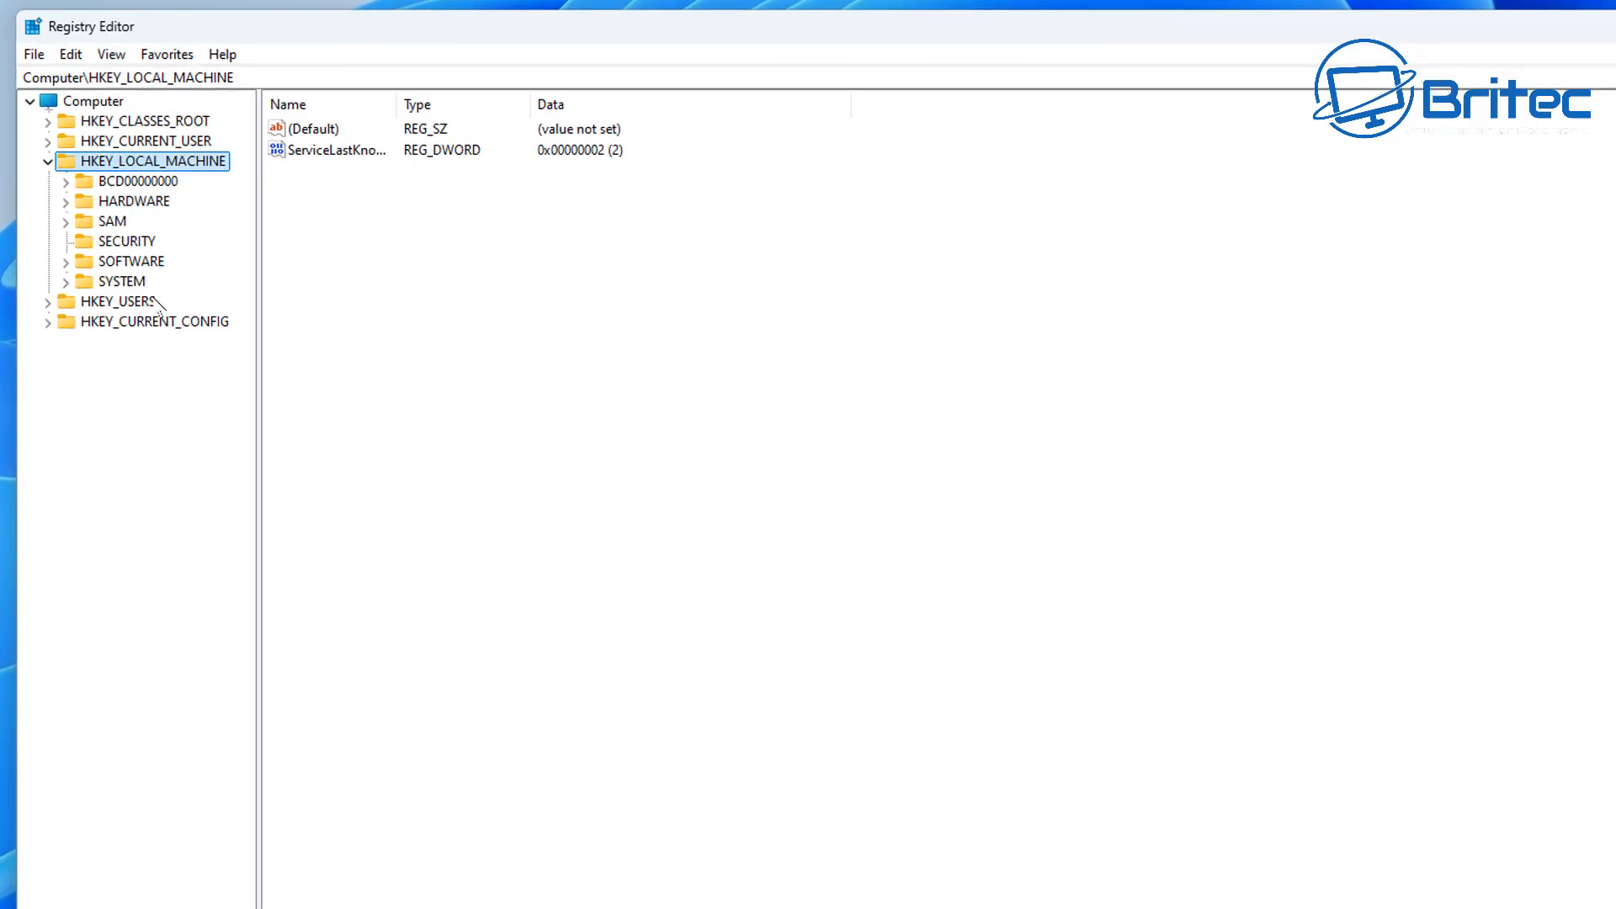
mouse_move(145, 296)
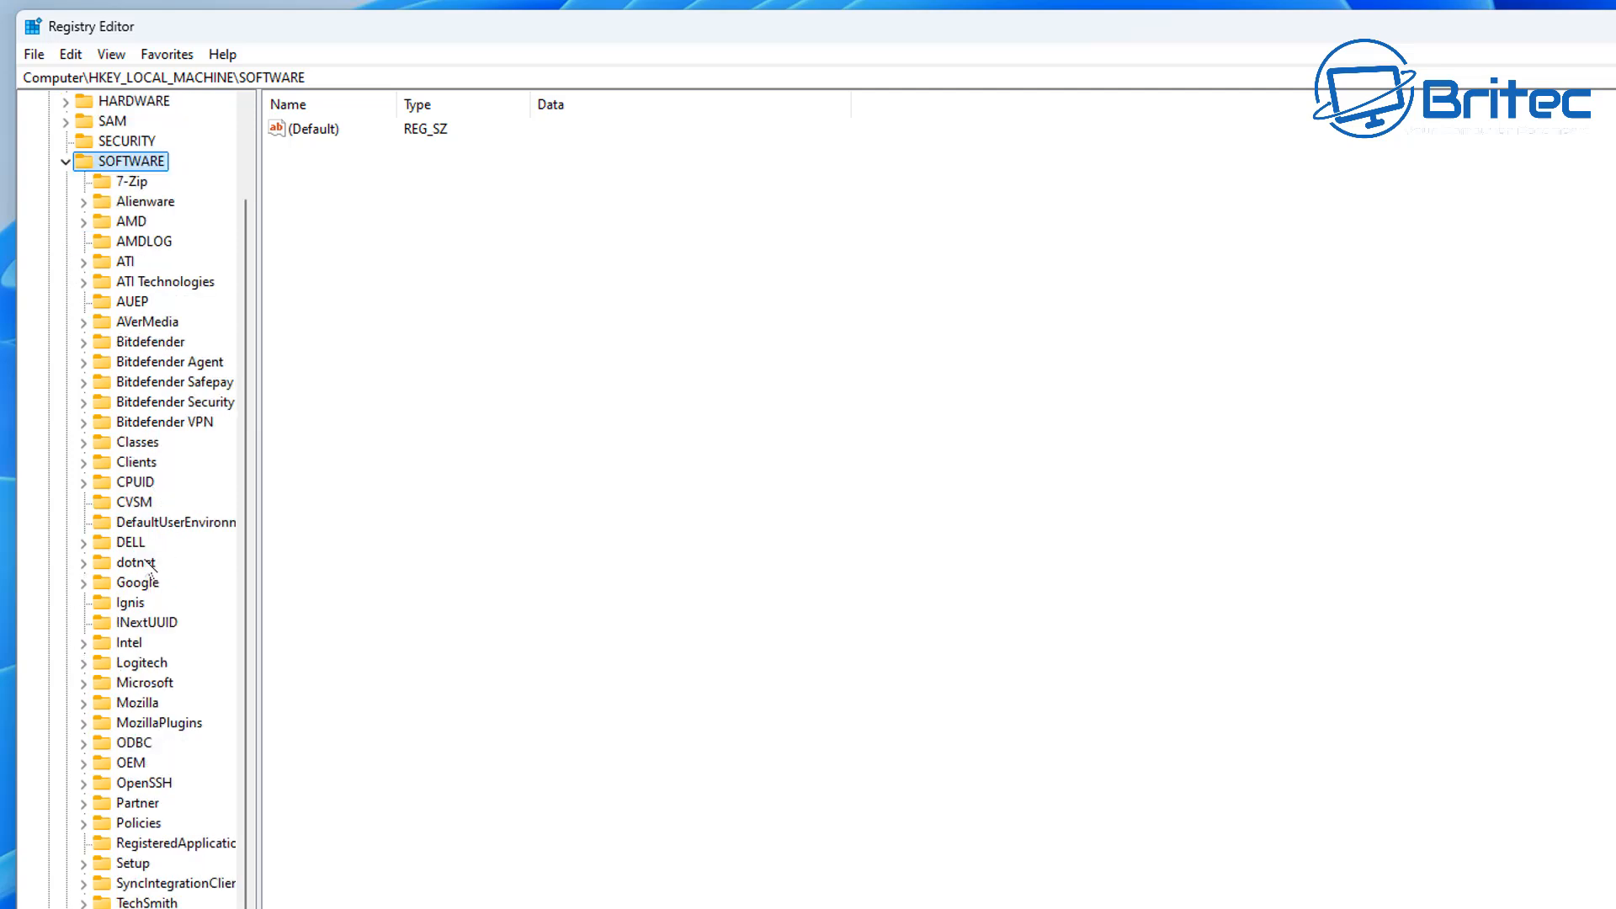
left_click(138, 823)
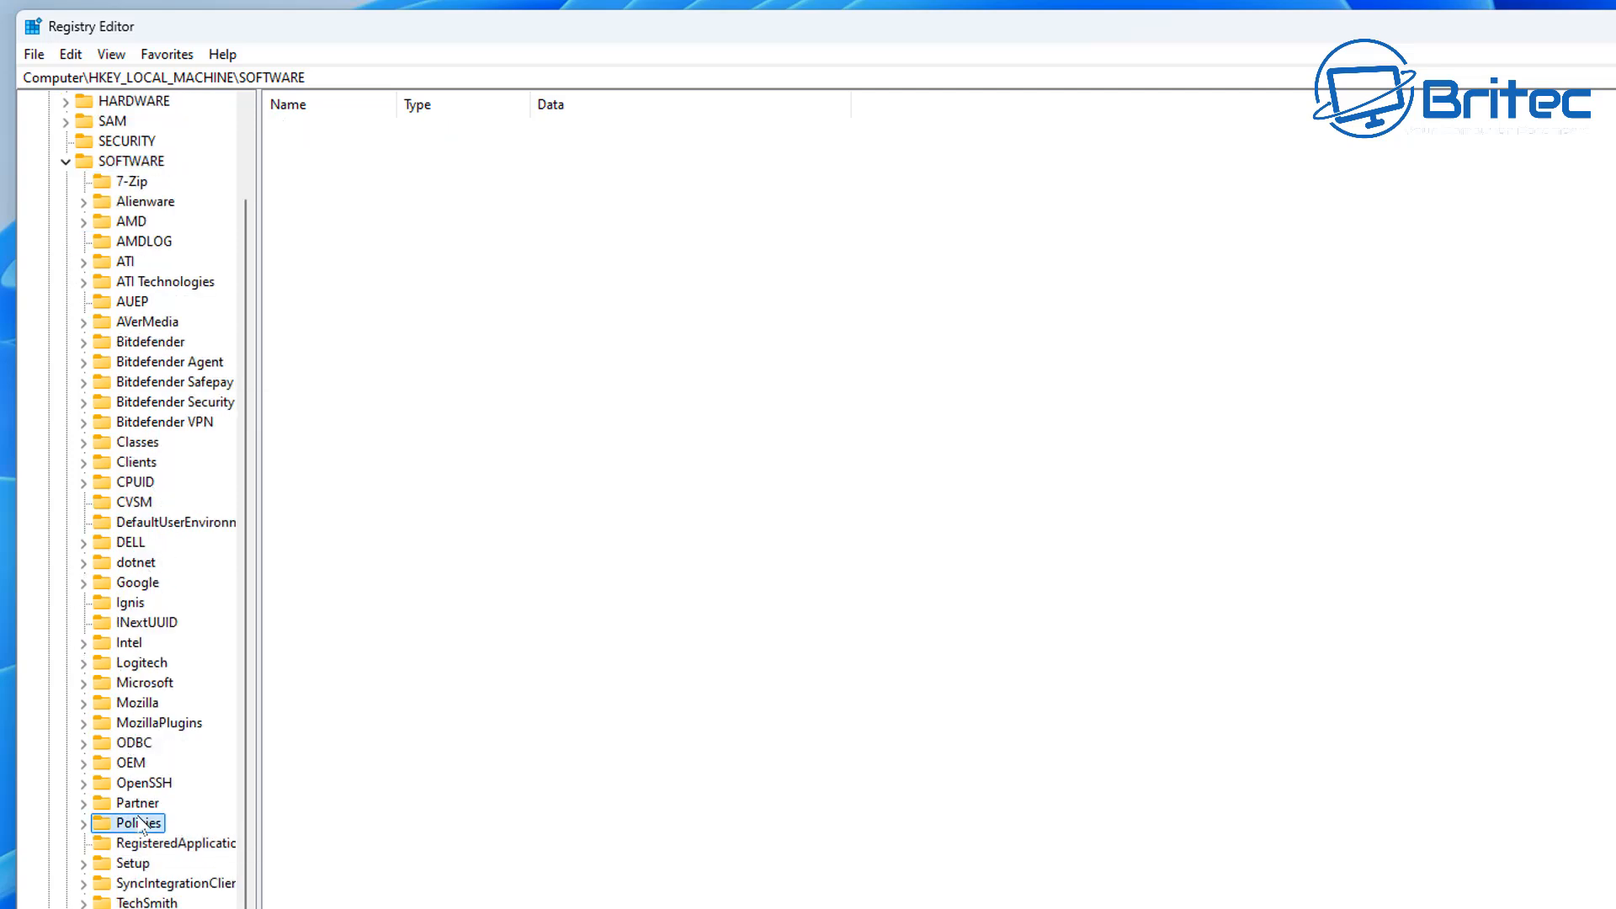
left_click(85, 823)
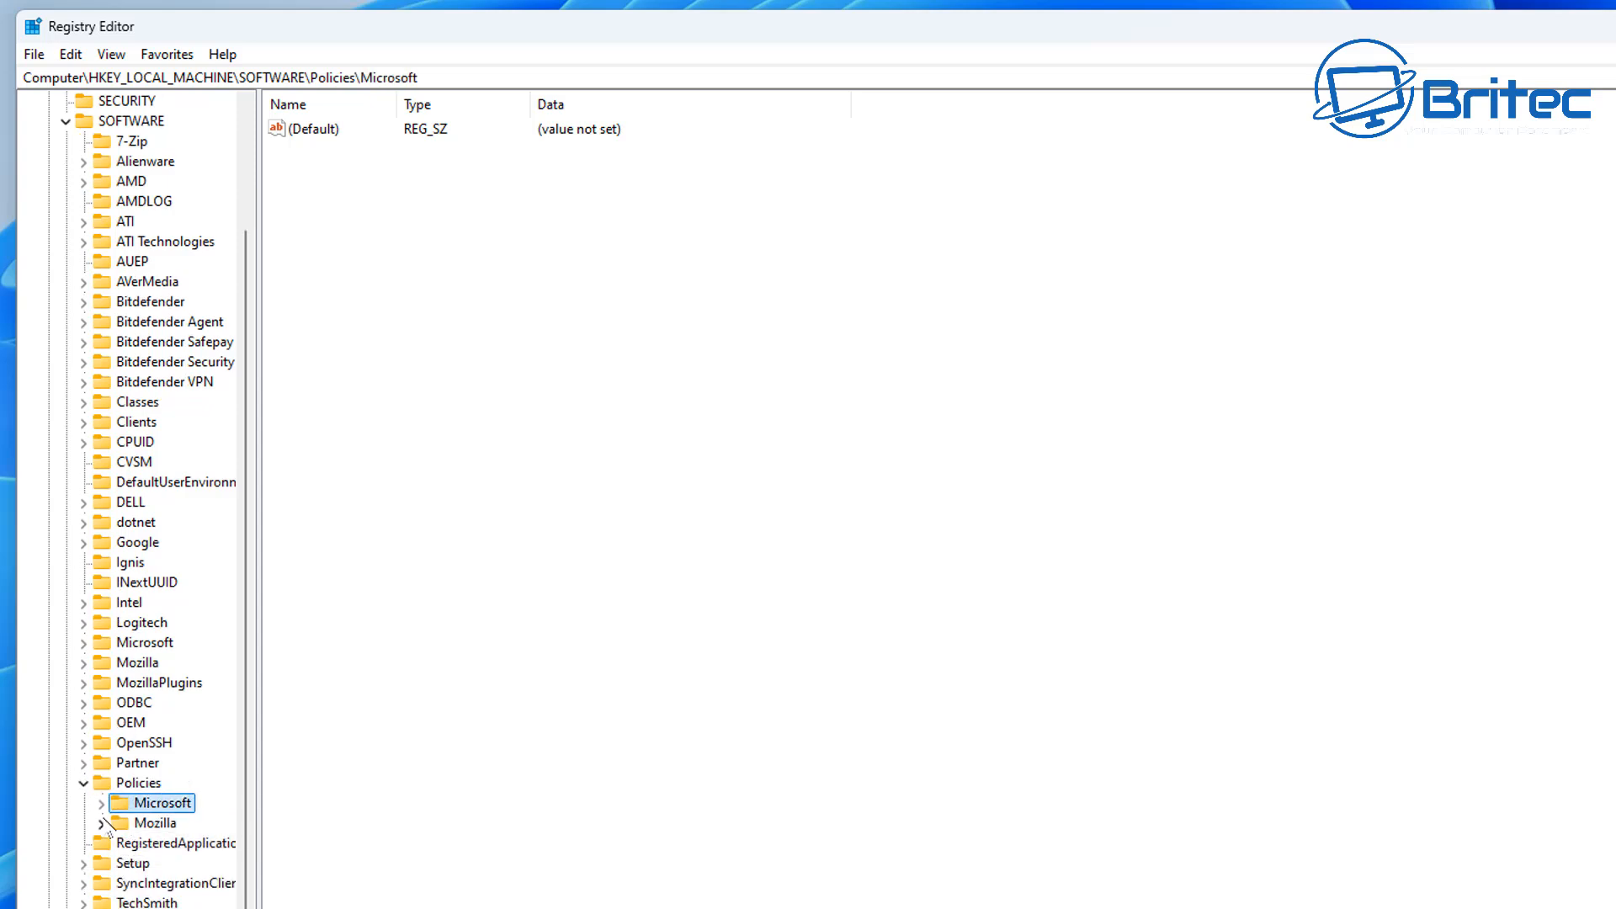
left_click(101, 803)
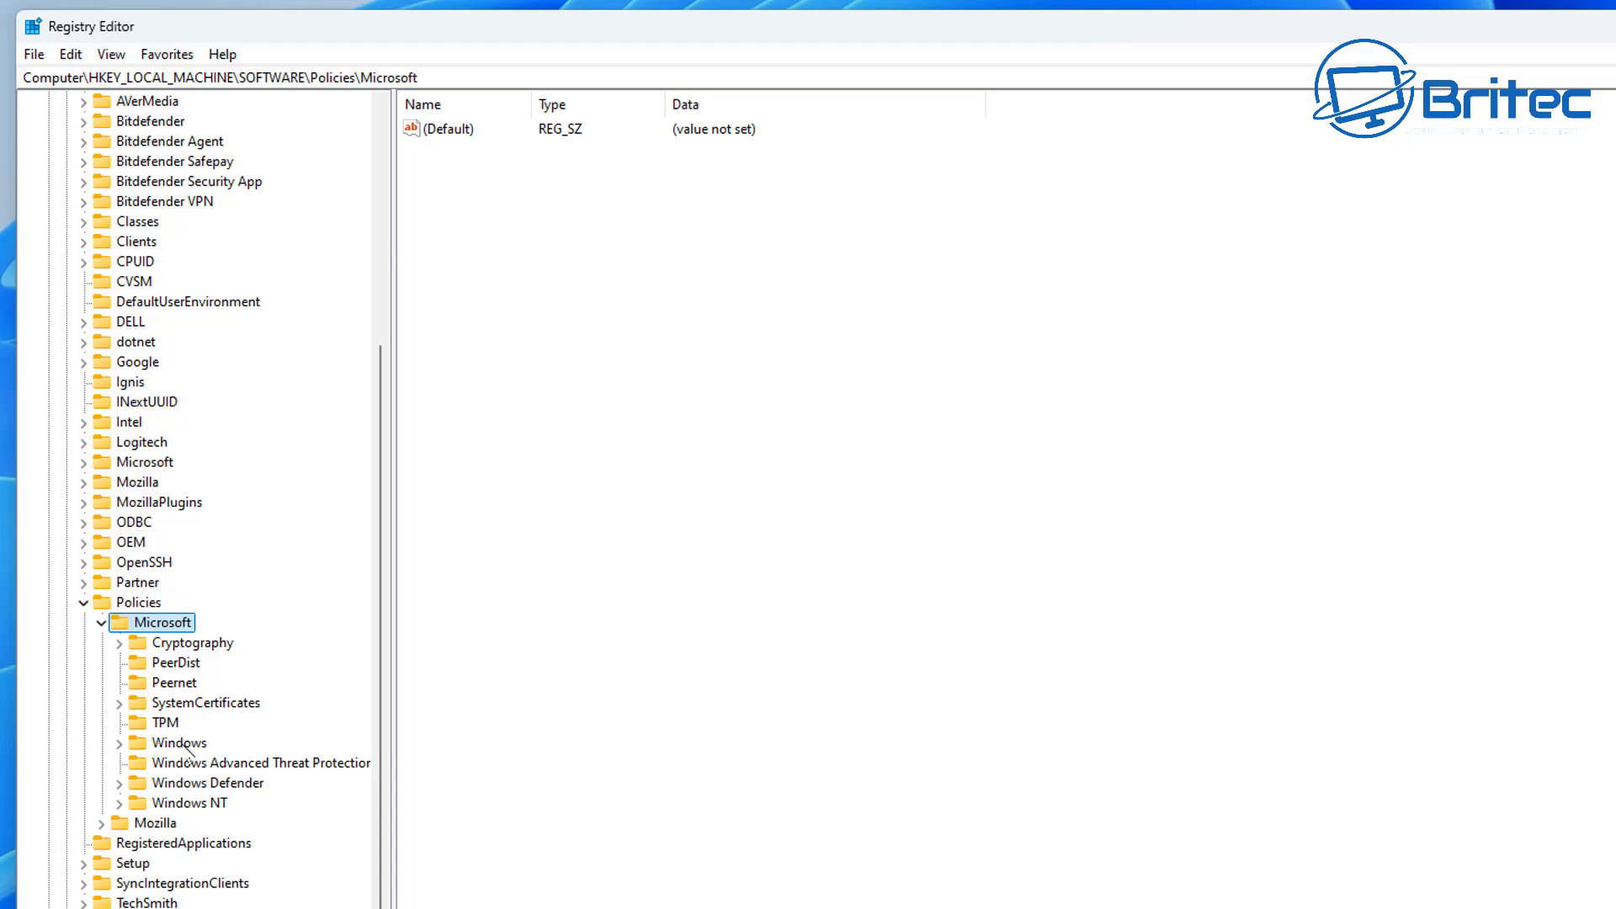
left_click(180, 742)
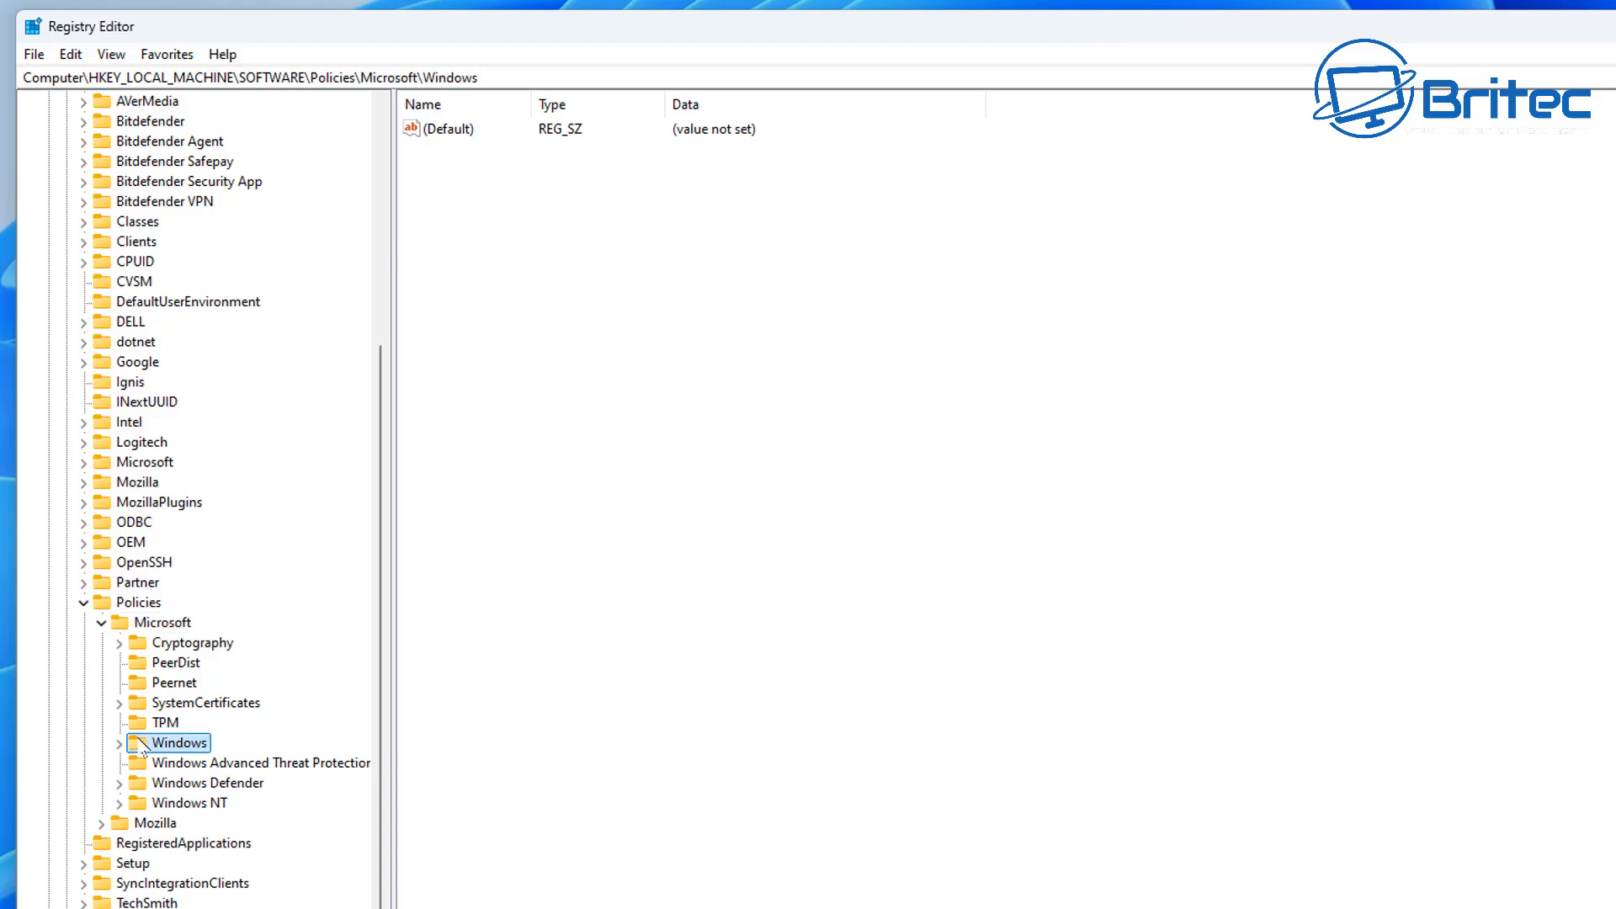
left_click(120, 743)
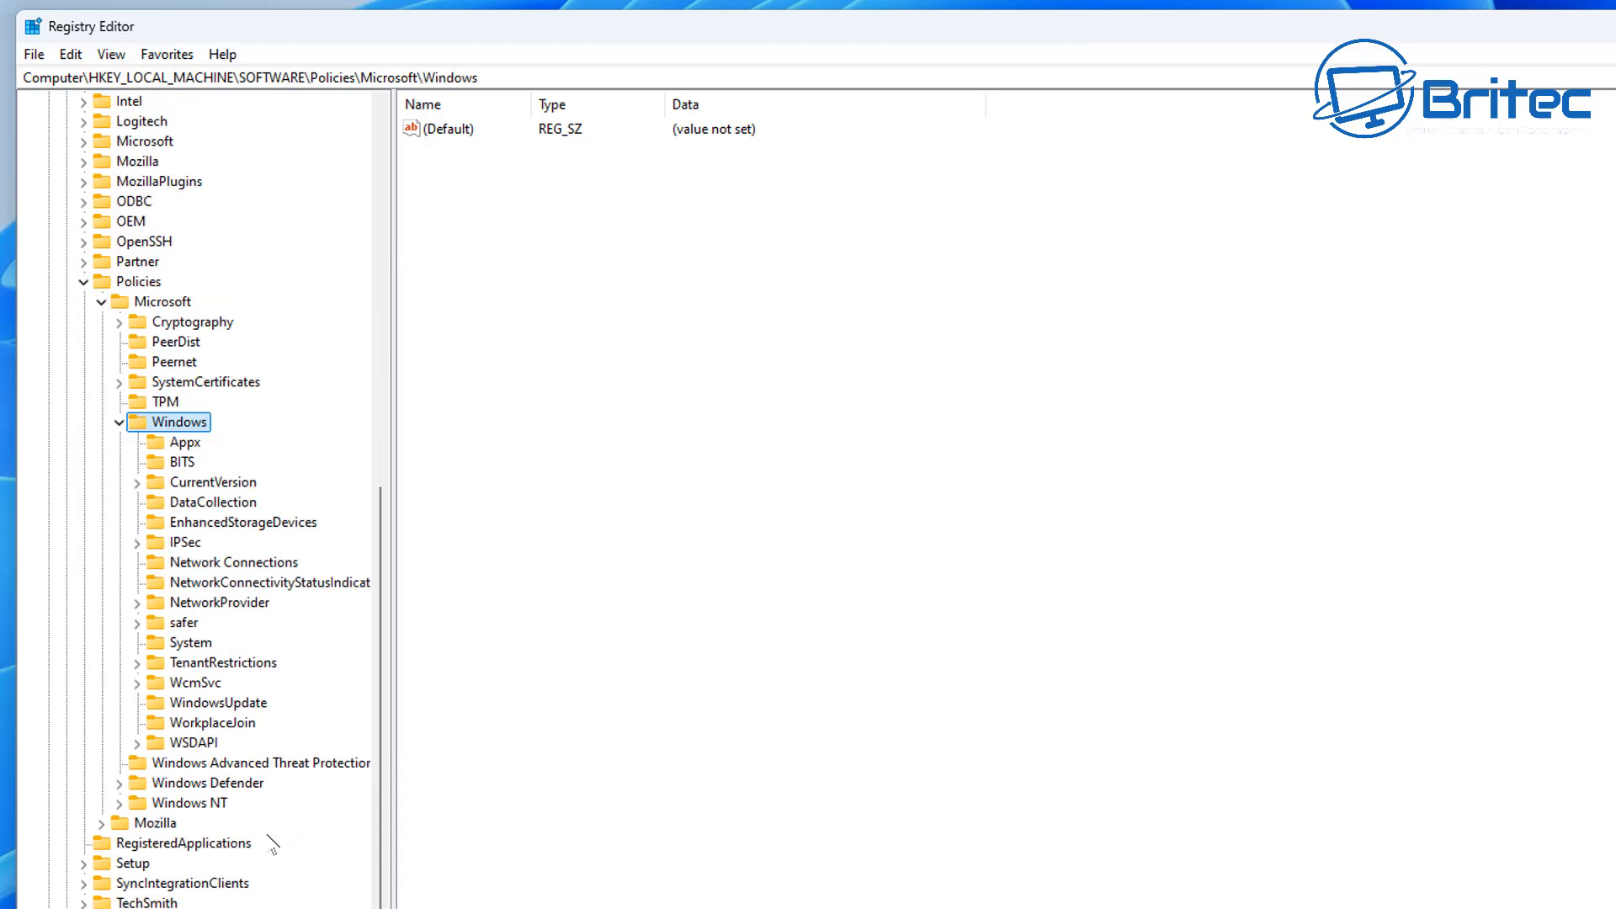
left_click(214, 702)
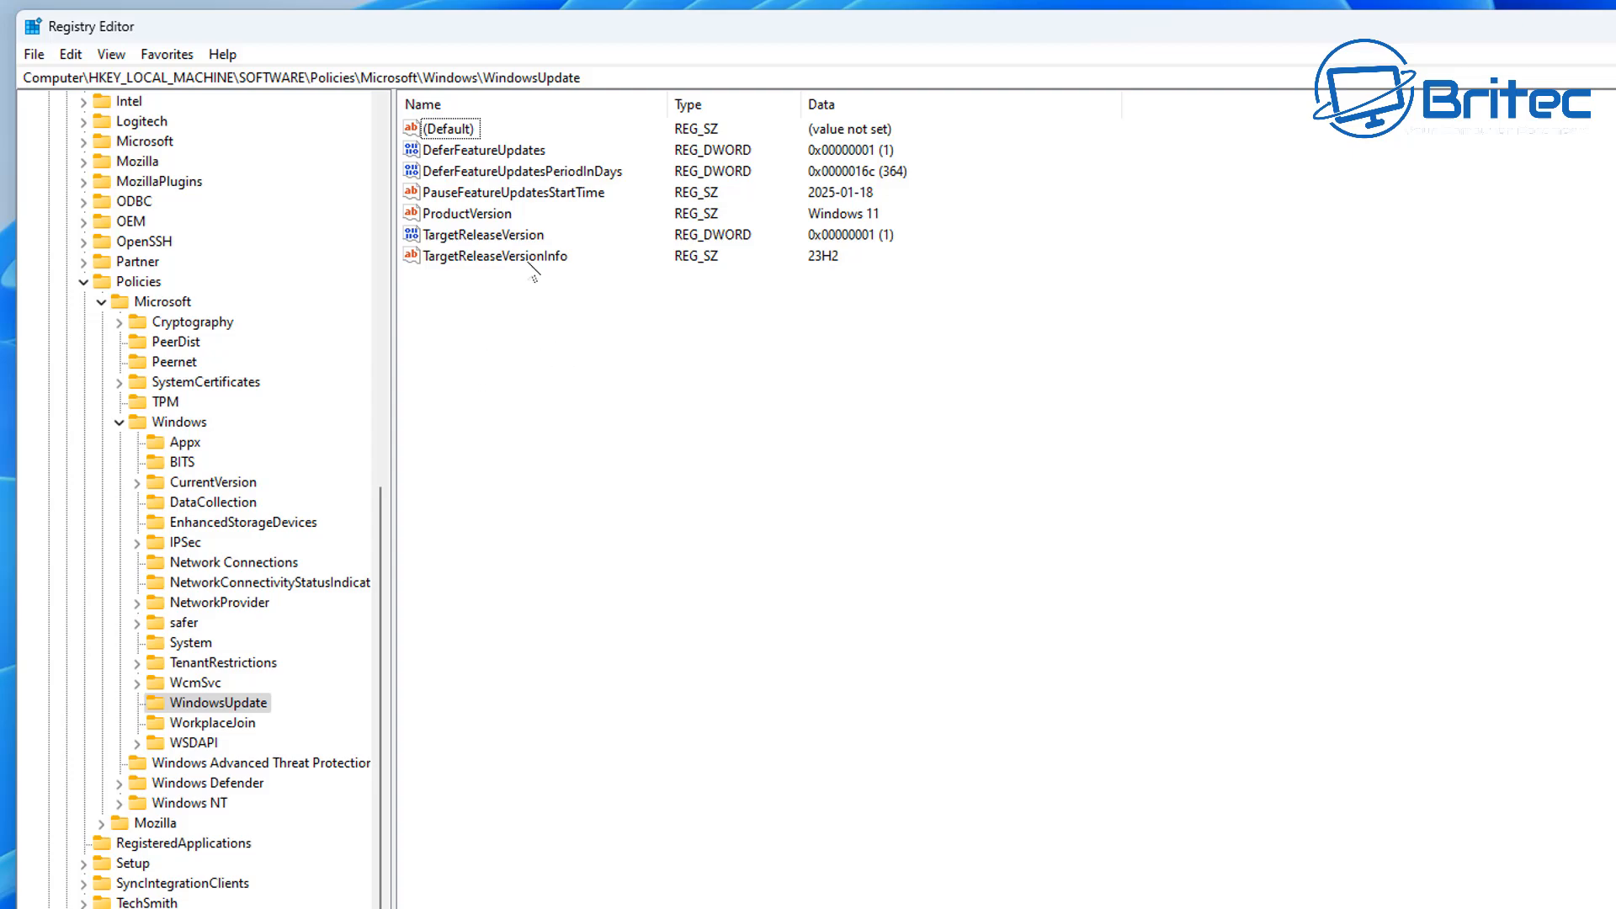
Compare TargetReleaseVersionInfo with the Notepad reg add lines, then view the Windows 11 Home and Pro lifecycle page.
left_click(494, 255)
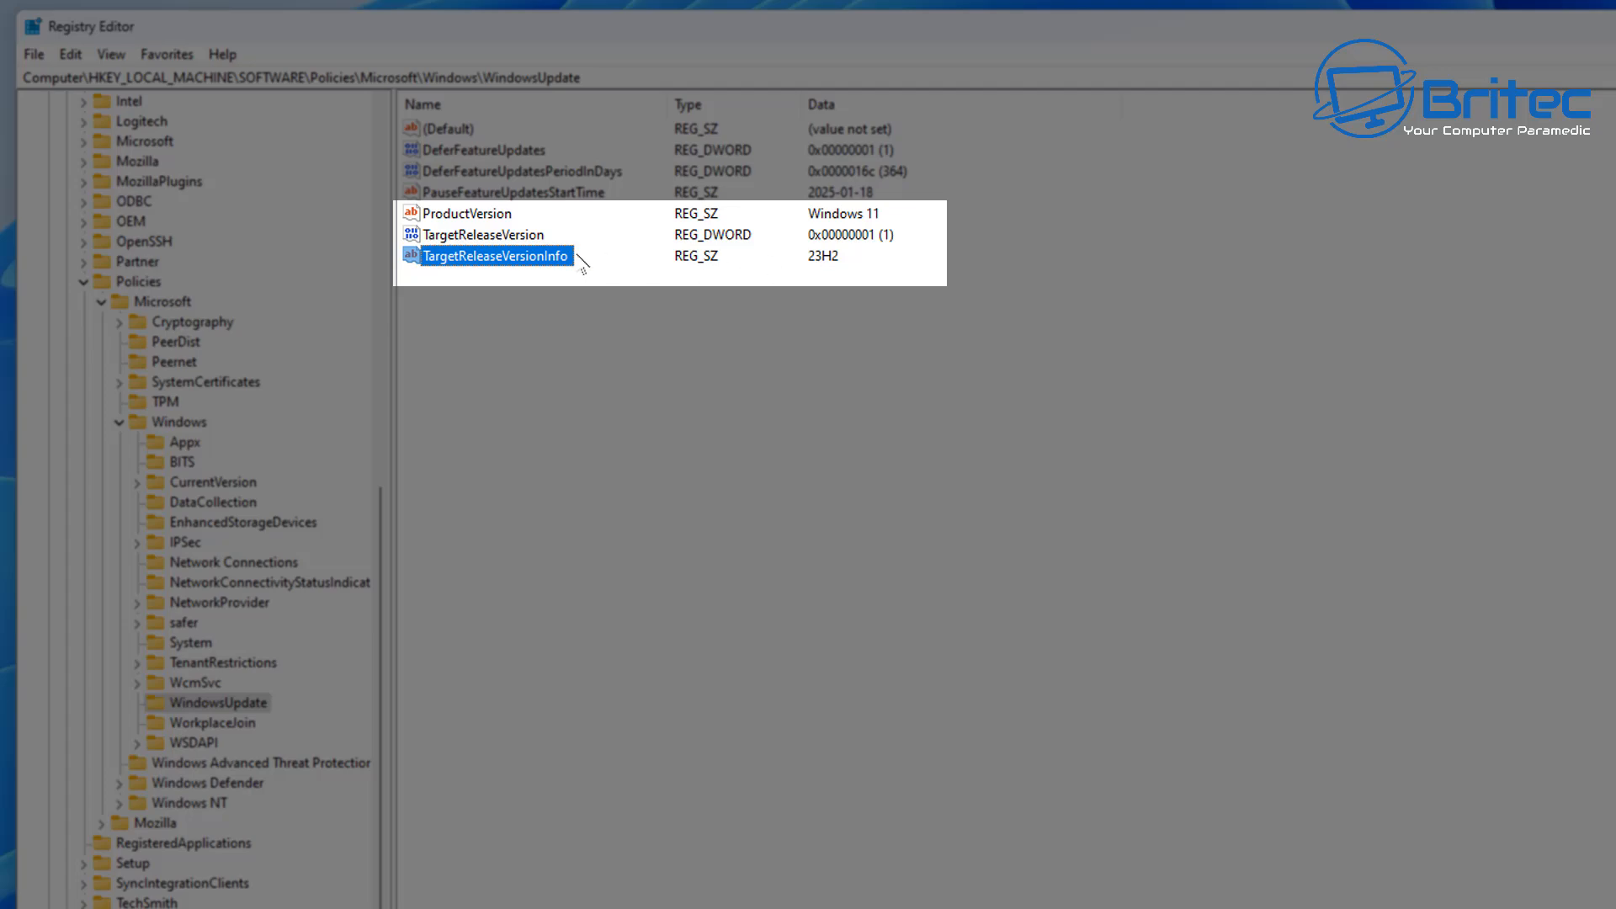
left_click(483, 234)
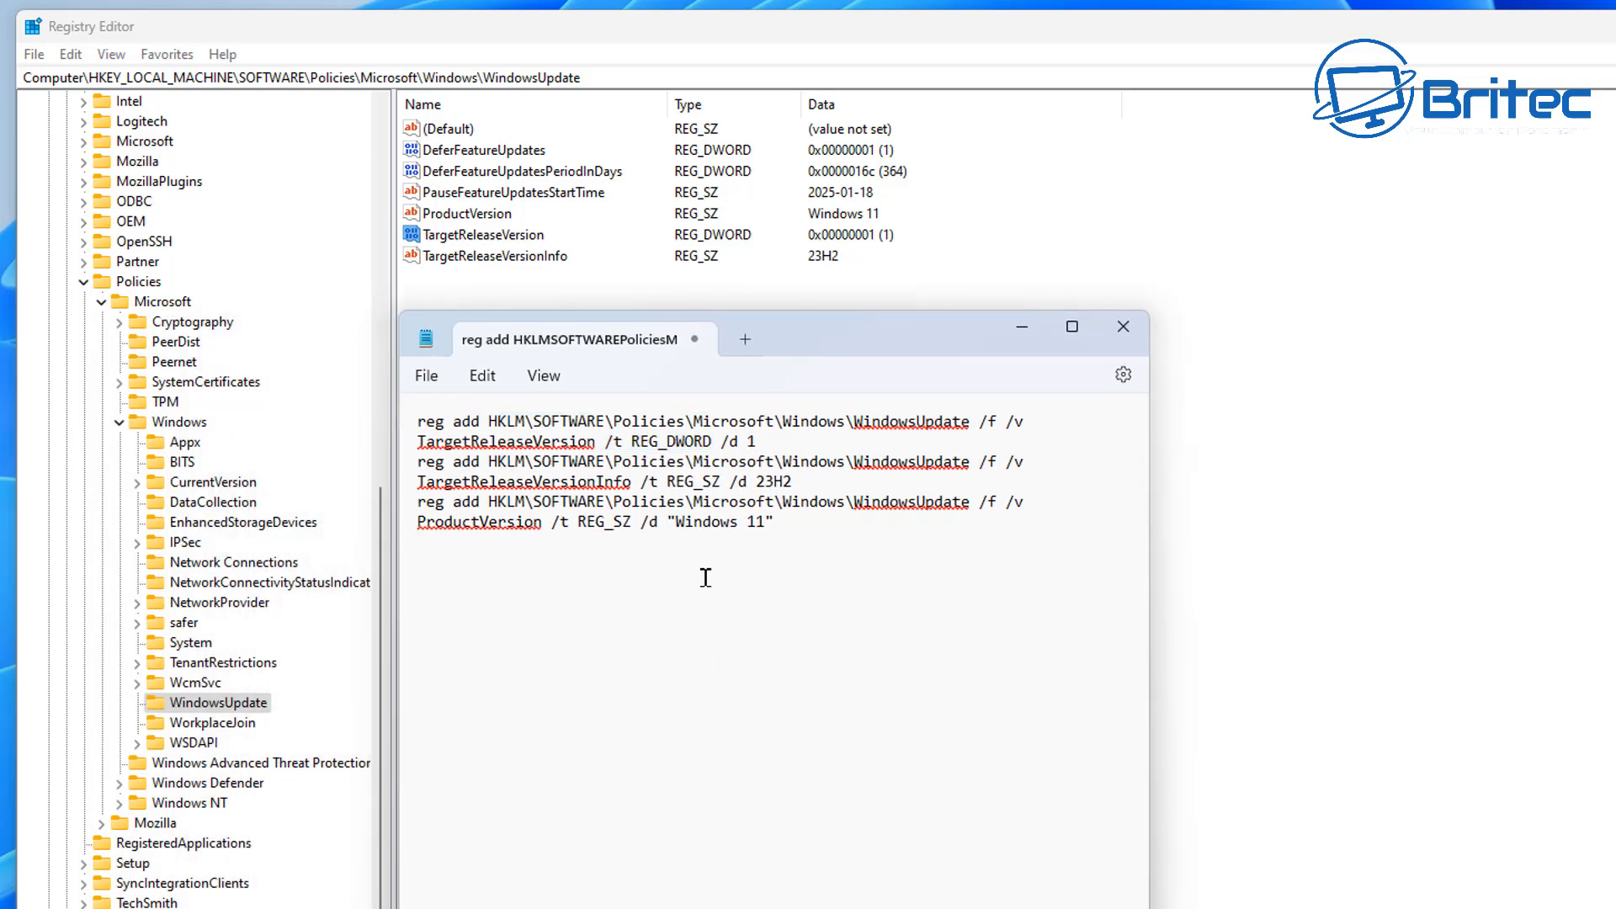
mouse_move(717, 540)
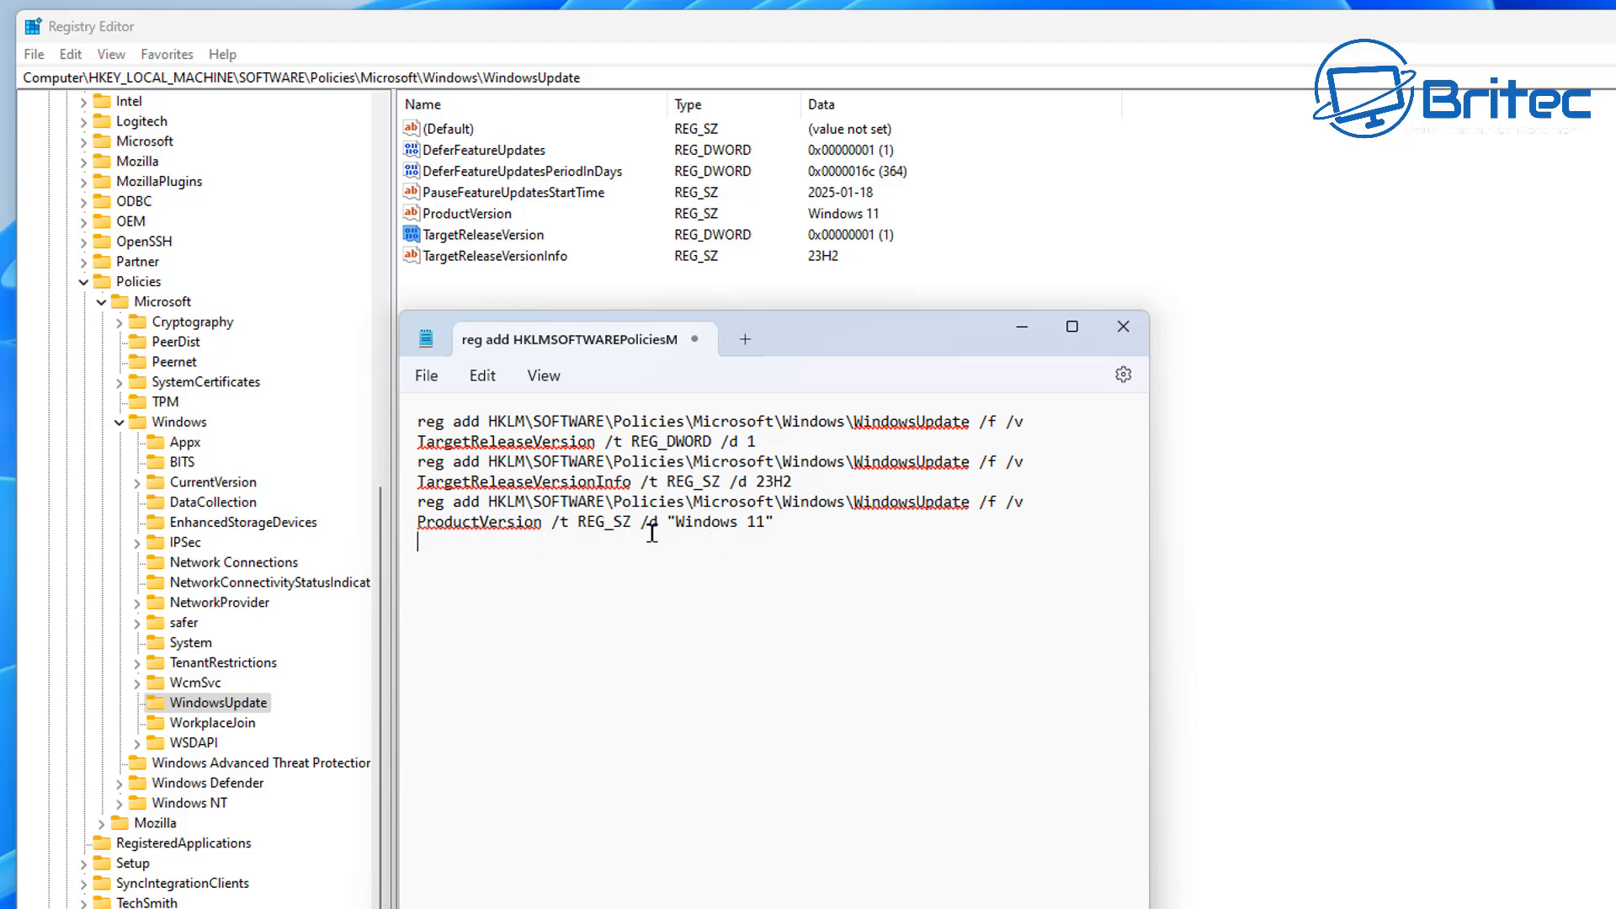
mouse_move(673, 530)
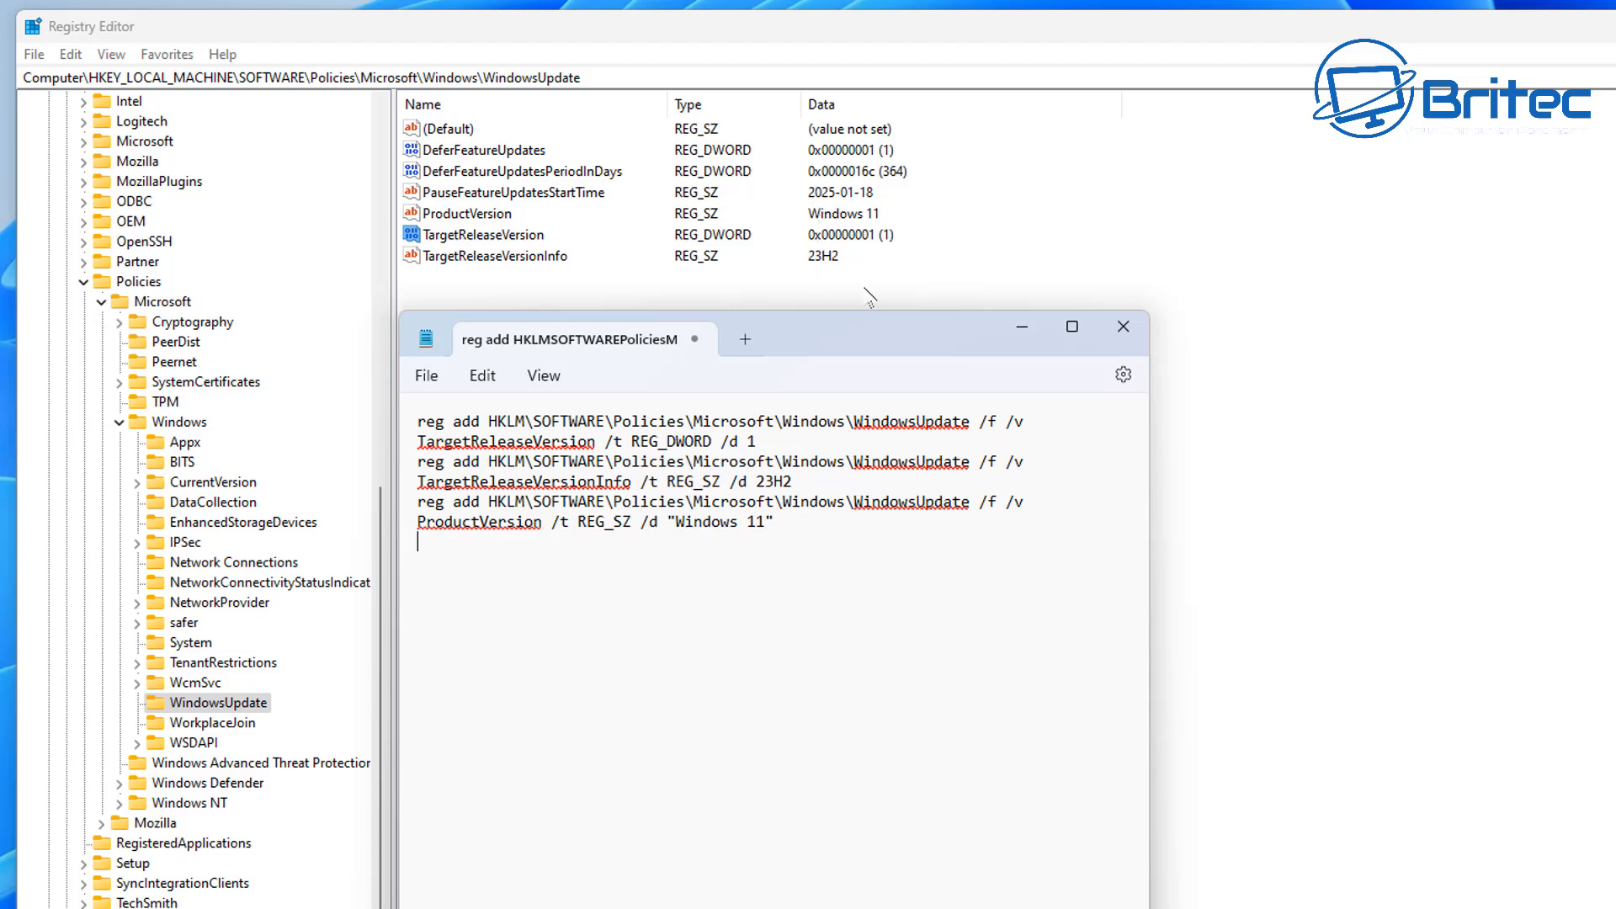
left_click(813, 889)
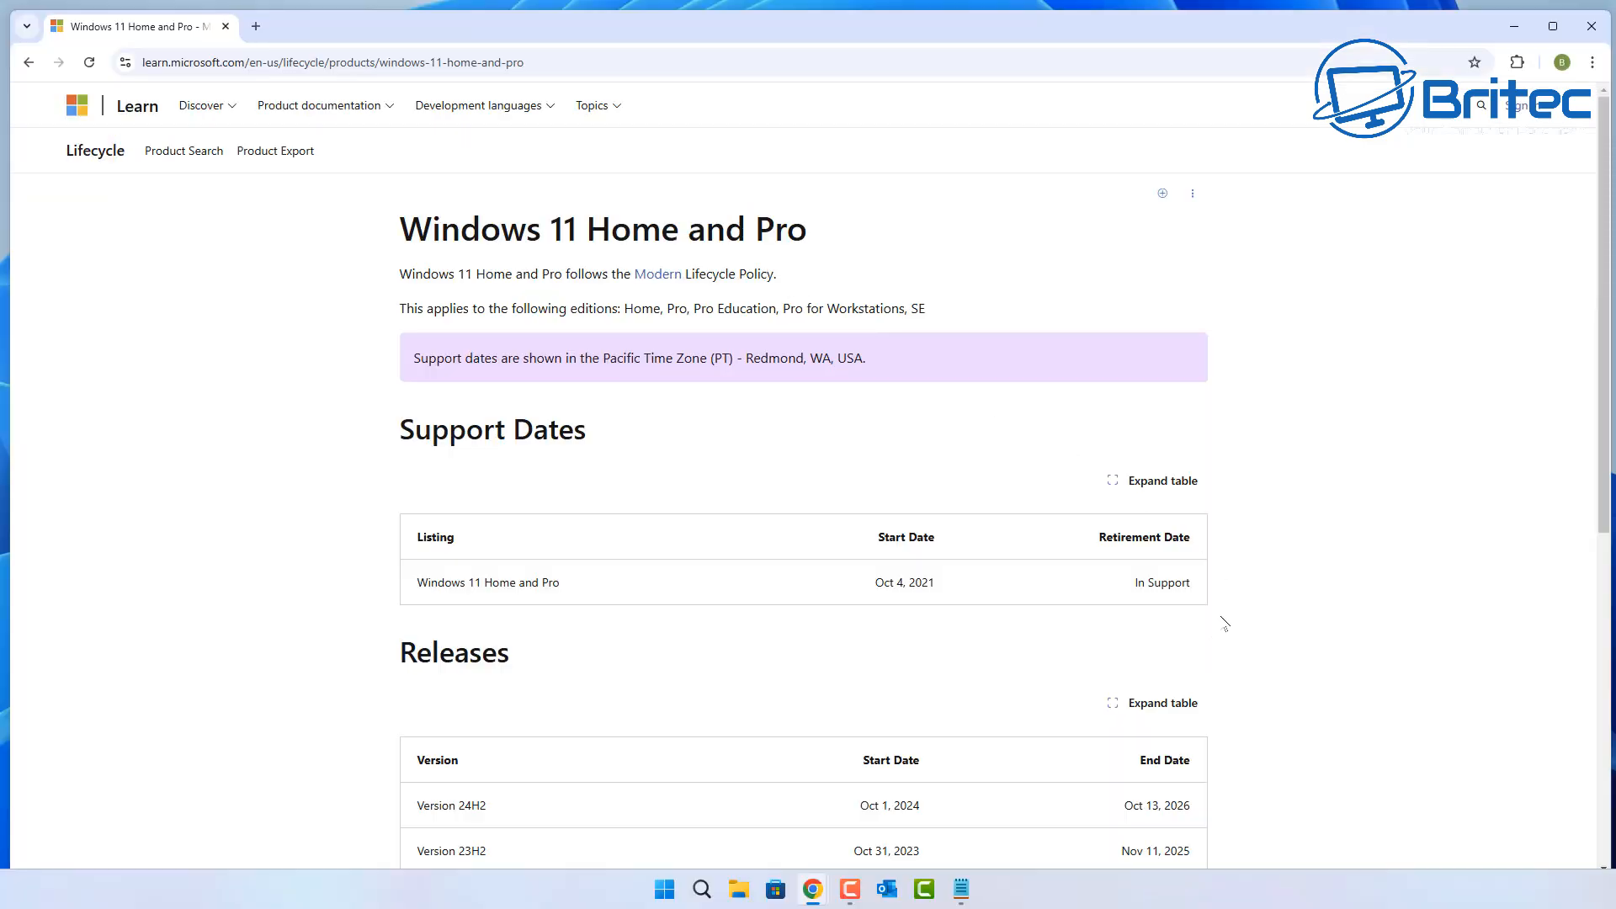
scroll("down", 3)
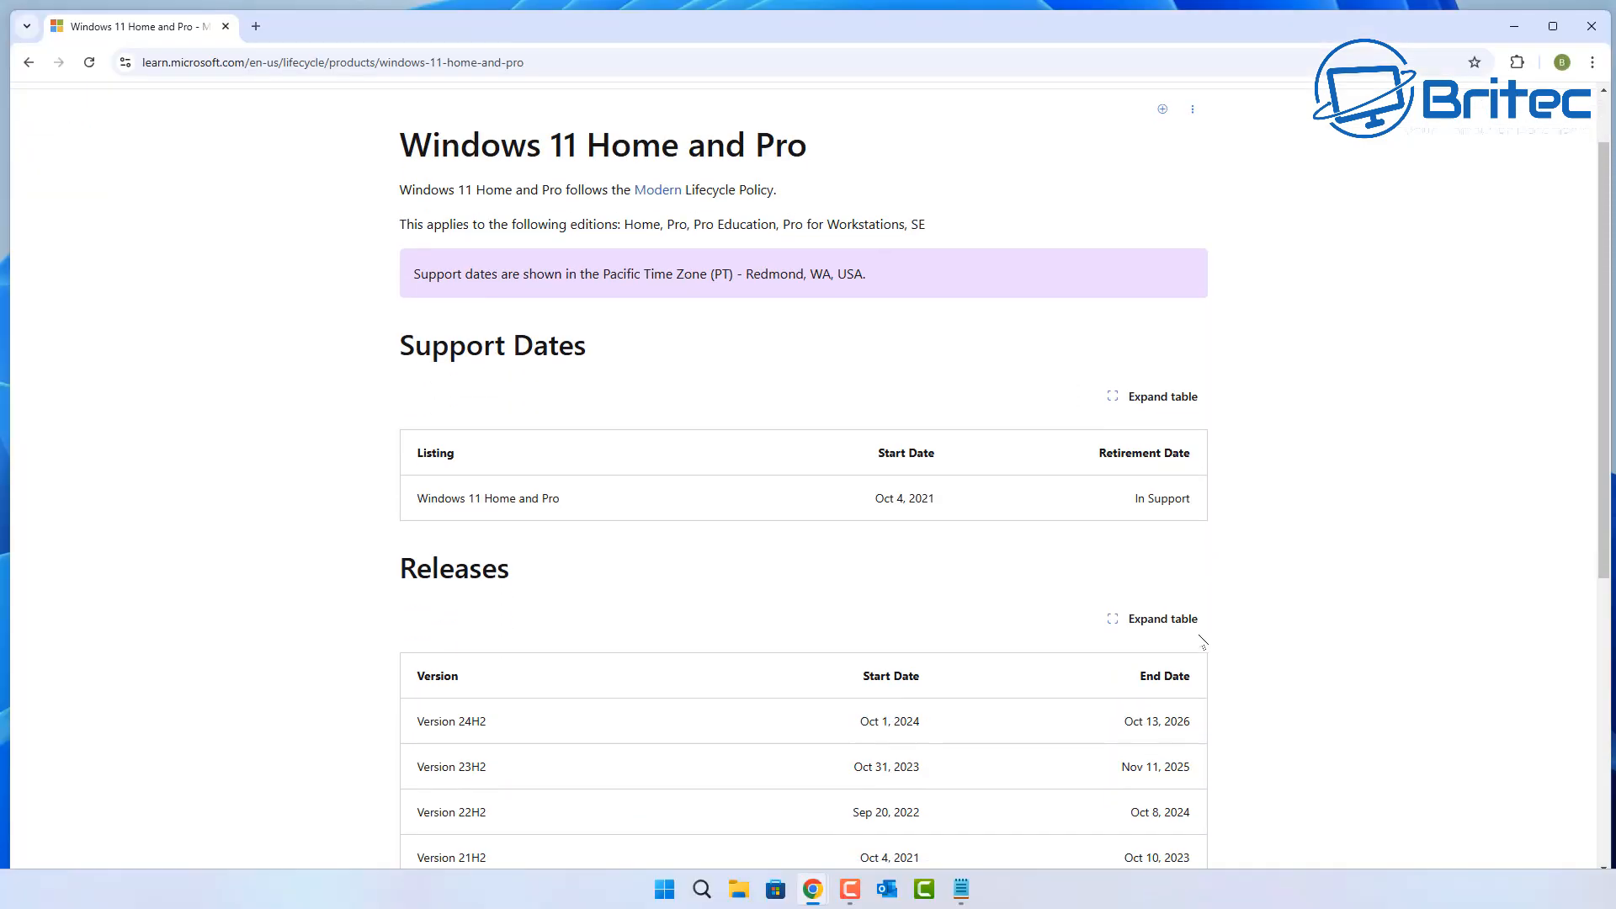